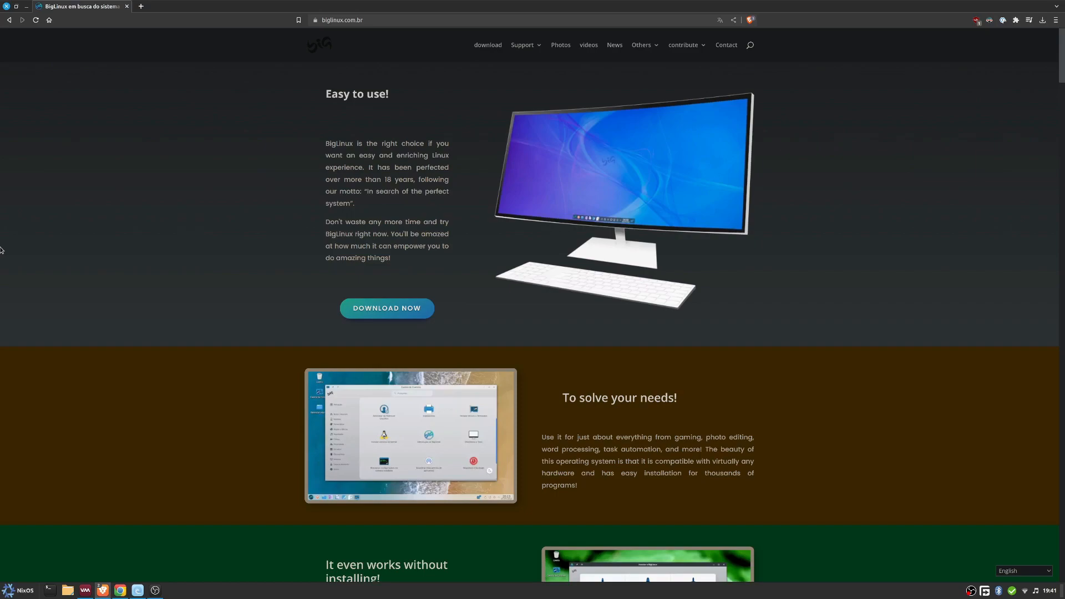
{"action": "mouse_move", "coordinate": [7, 253]}
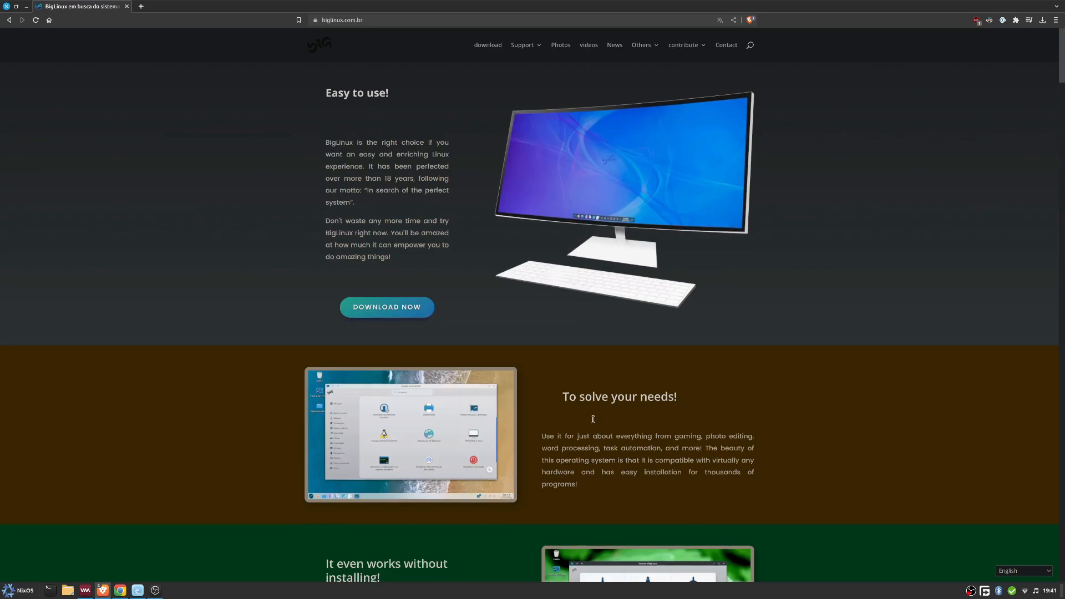
Scroll through the BigLinux website, highlighting the file compression description.
{"action": "scroll", "scroll_direction": "down", "scroll_amount": 3}
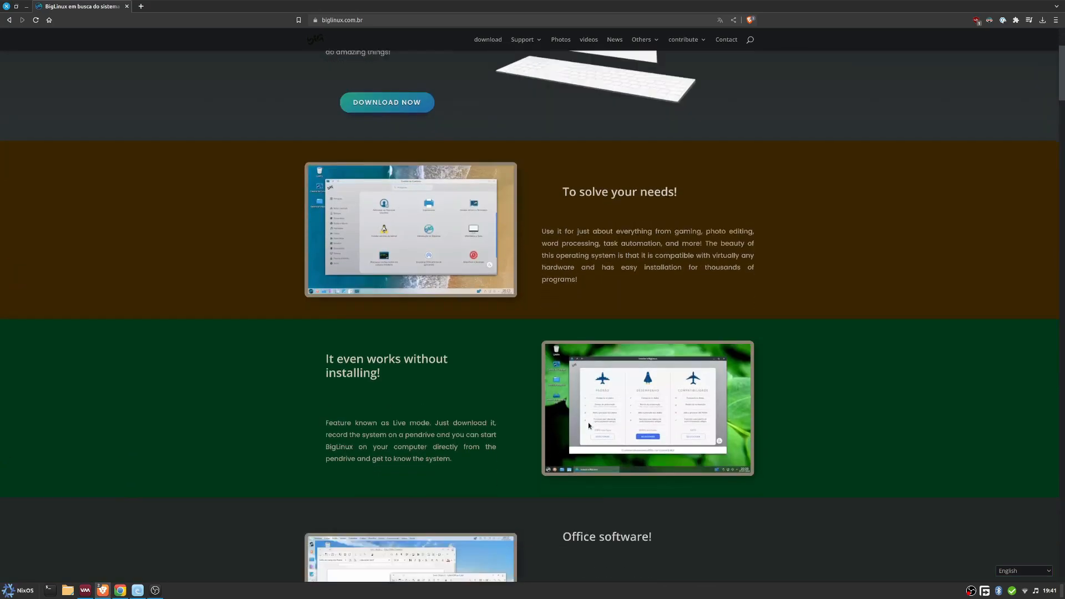
{"action": "scroll", "scroll_direction": "down", "scroll_amount": 3}
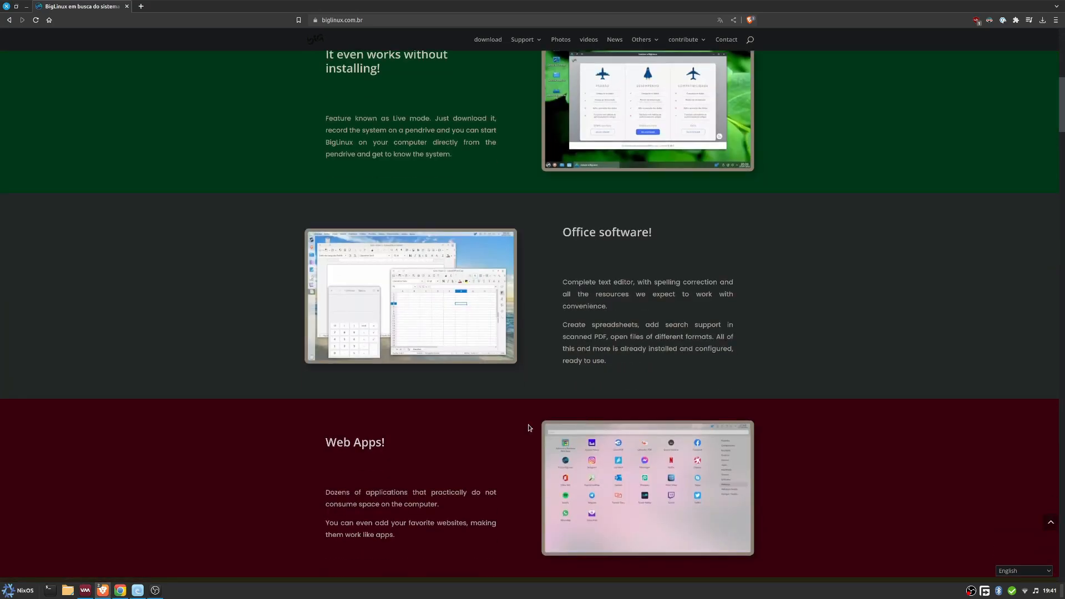
{"action": "scroll", "scroll_direction": "up", "scroll_amount": 3}
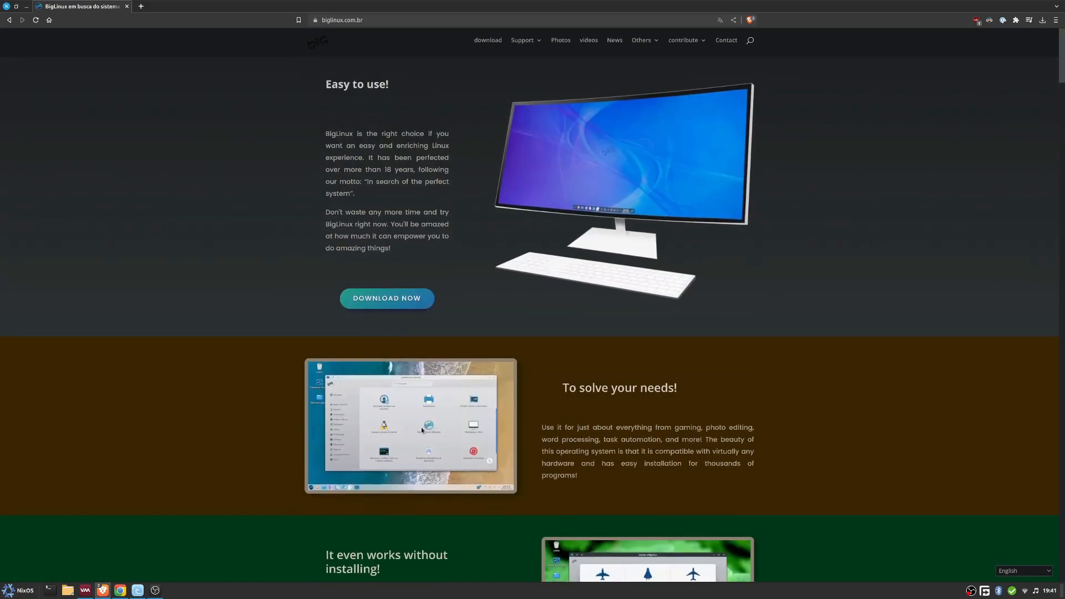
{"action": "scroll", "scroll_direction": "down", "scroll_amount": 3}
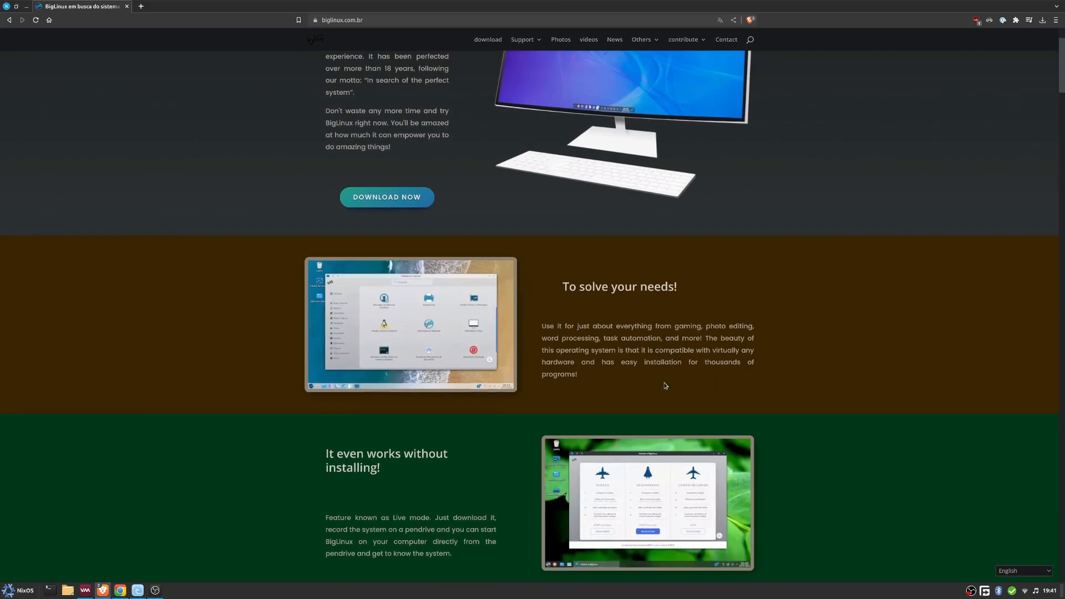
{"action": "scroll", "scroll_direction": "down", "scroll_amount": 3}
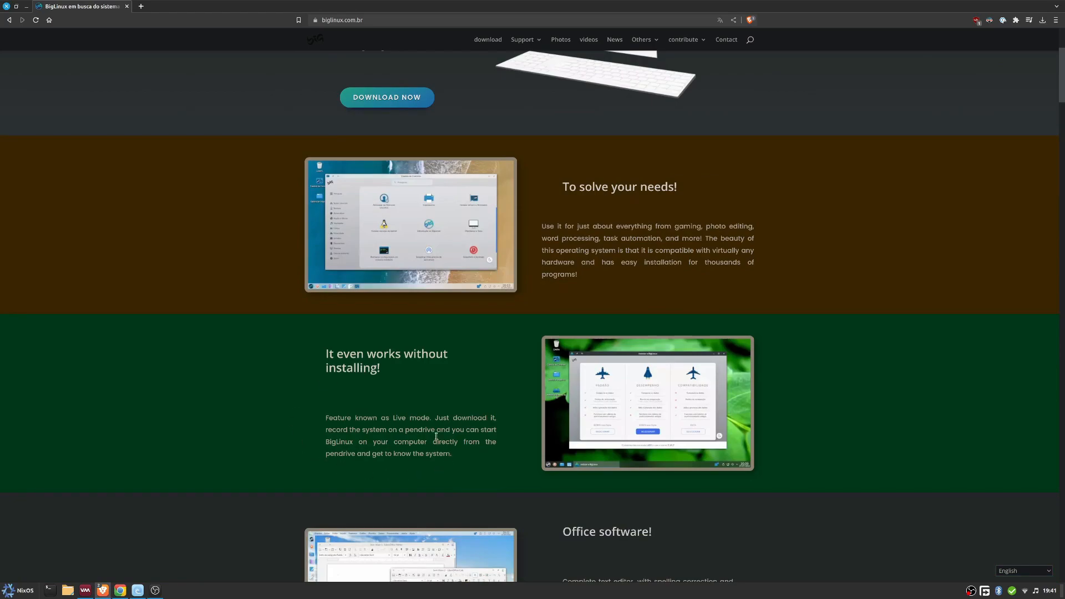
{"action": "scroll", "scroll_direction": "down", "scroll_amount": 3}
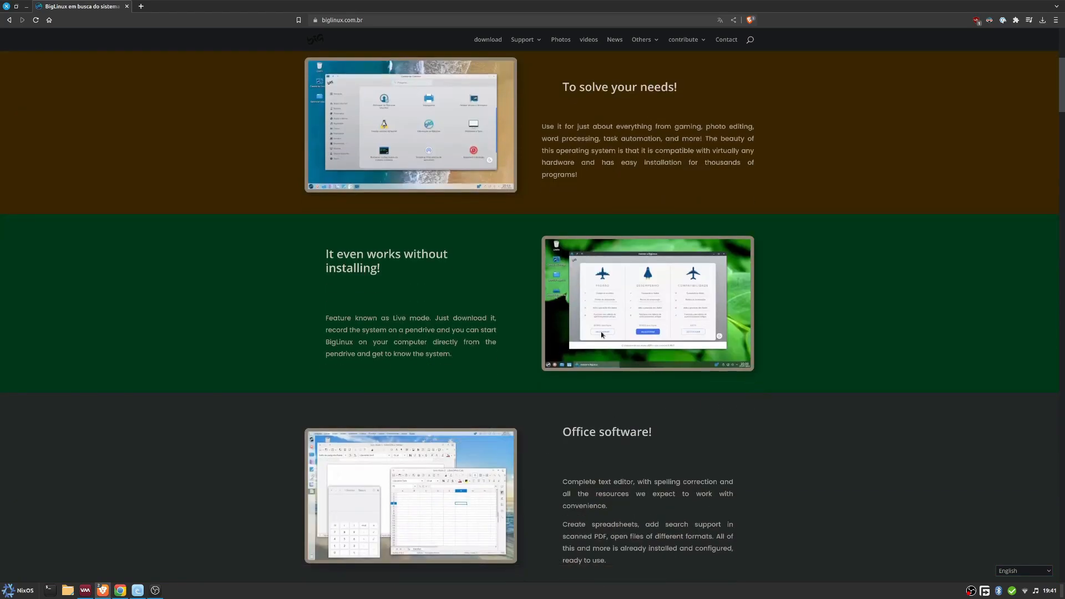
{"action": "scroll", "scroll_direction": "down", "scroll_amount": 3}
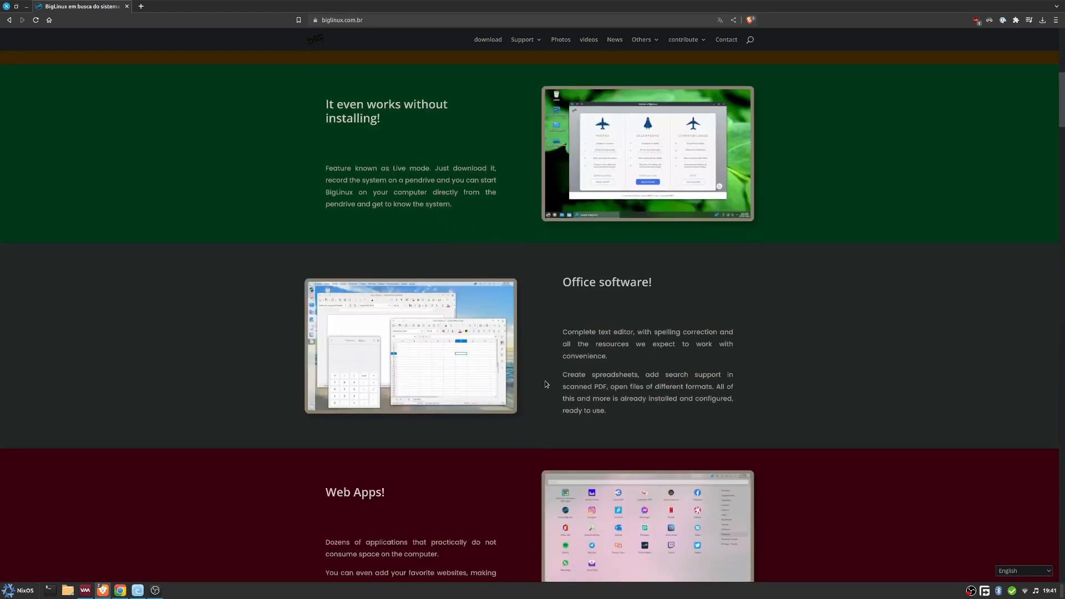
{"action": "scroll", "scroll_direction": "down", "scroll_amount": 3}
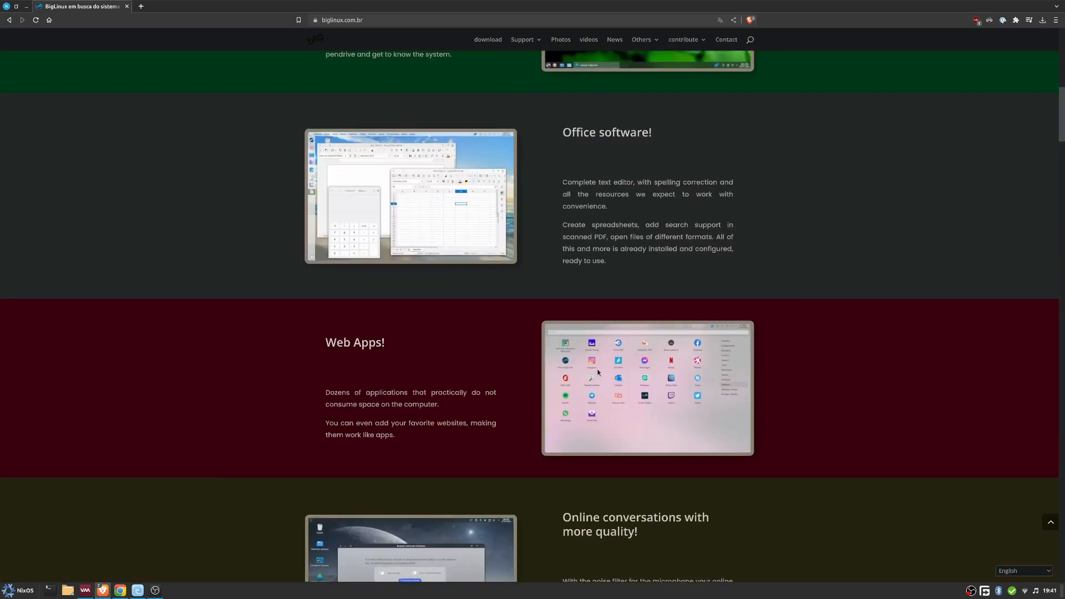
{"action": "scroll", "scroll_direction": "down", "scroll_amount": 3}
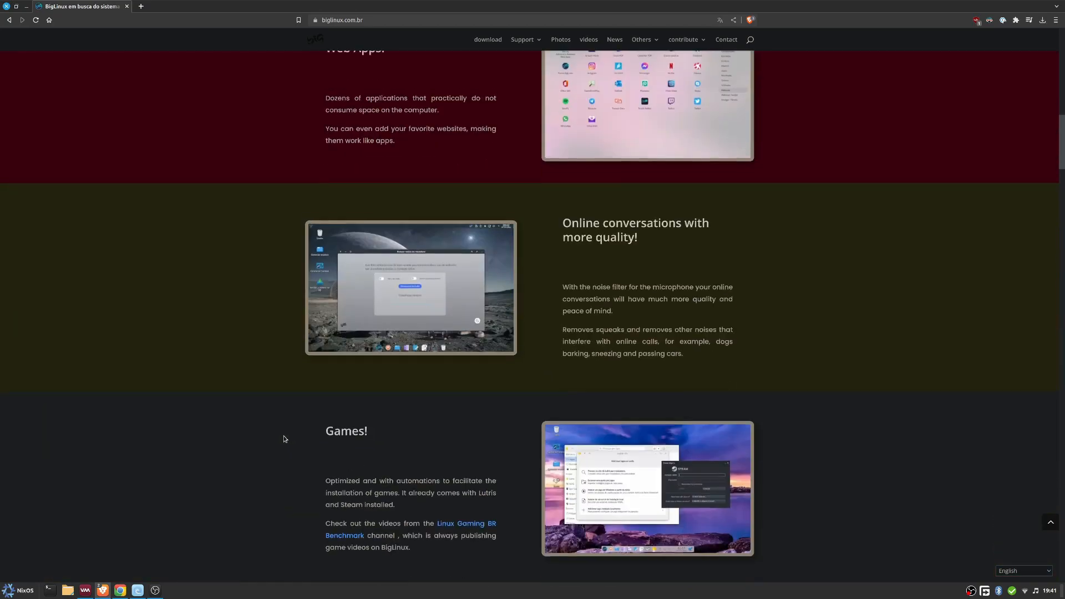
{"action": "scroll", "scroll_direction": "down", "scroll_amount": 3}
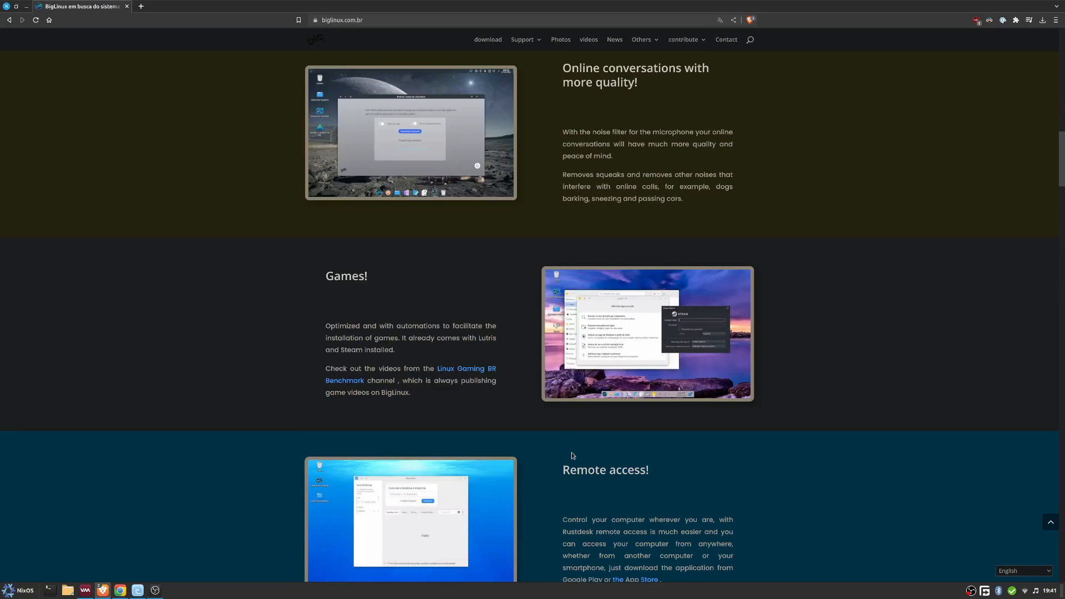
{"action": "scroll", "scroll_direction": "down", "scroll_amount": 3}
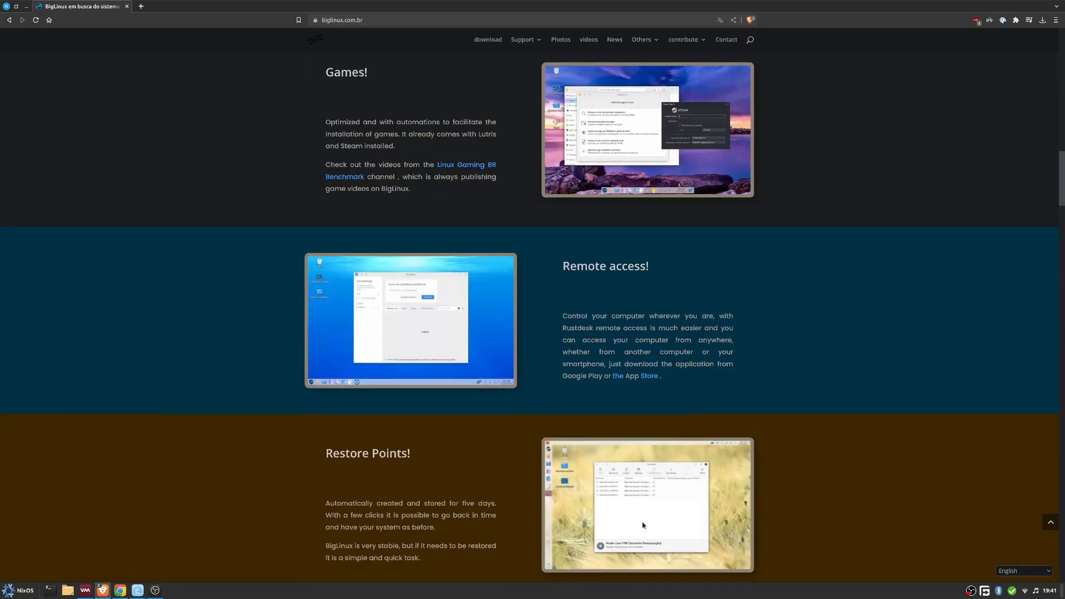
{"action": "scroll", "scroll_direction": "down", "scroll_amount": 3}
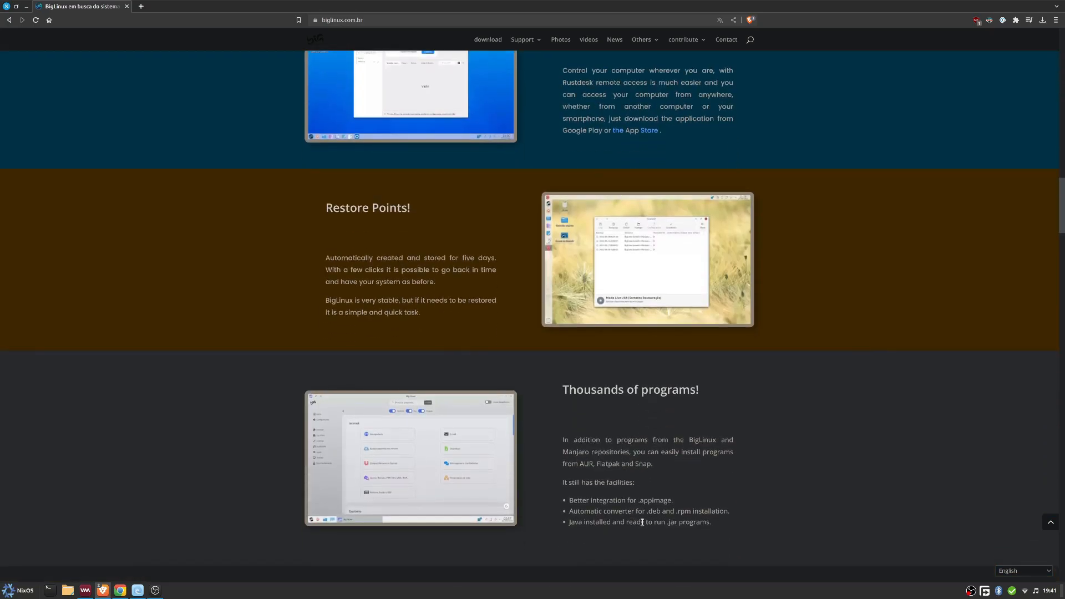
{"action": "scroll", "scroll_direction": "down", "scroll_amount": 3}
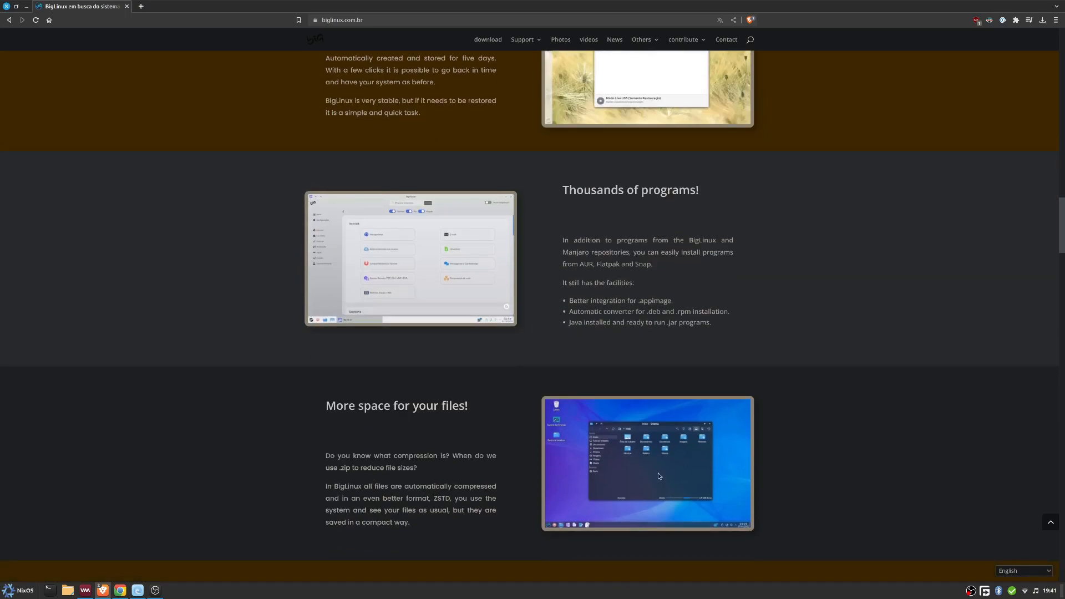
{"action": "mouse_move", "coordinate": [578, 263]}
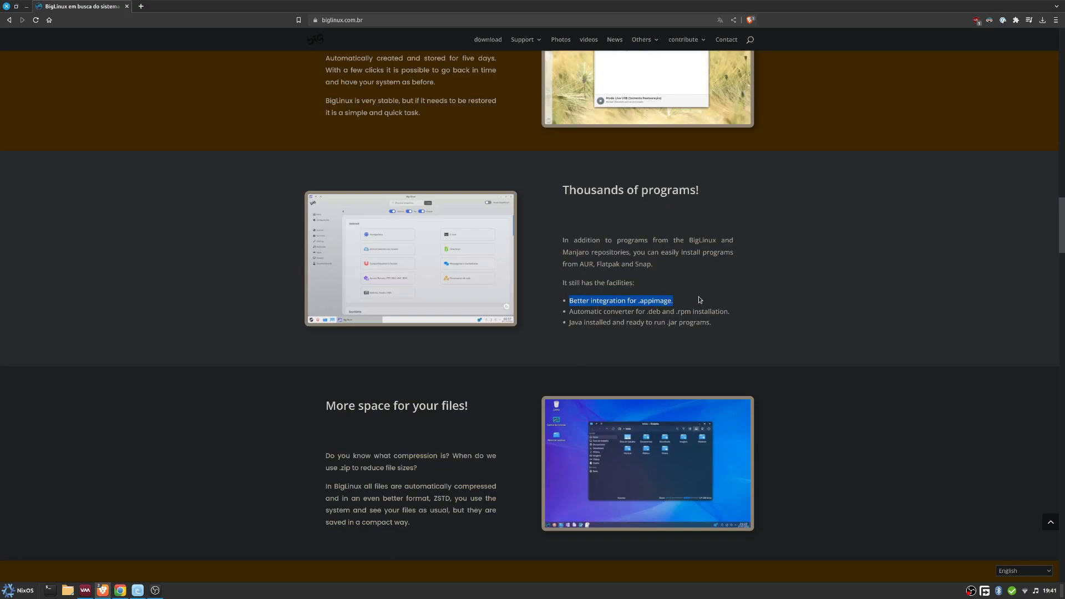
{"action": "mouse_move", "coordinate": [569, 327]}
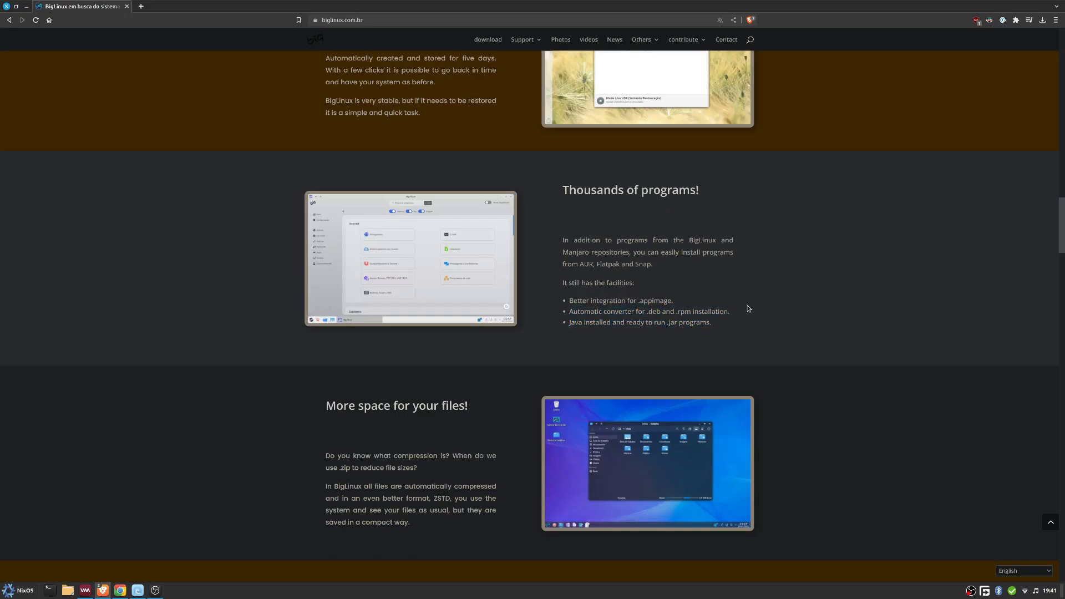
{"action": "scroll", "scroll_direction": "down", "scroll_amount": 3}
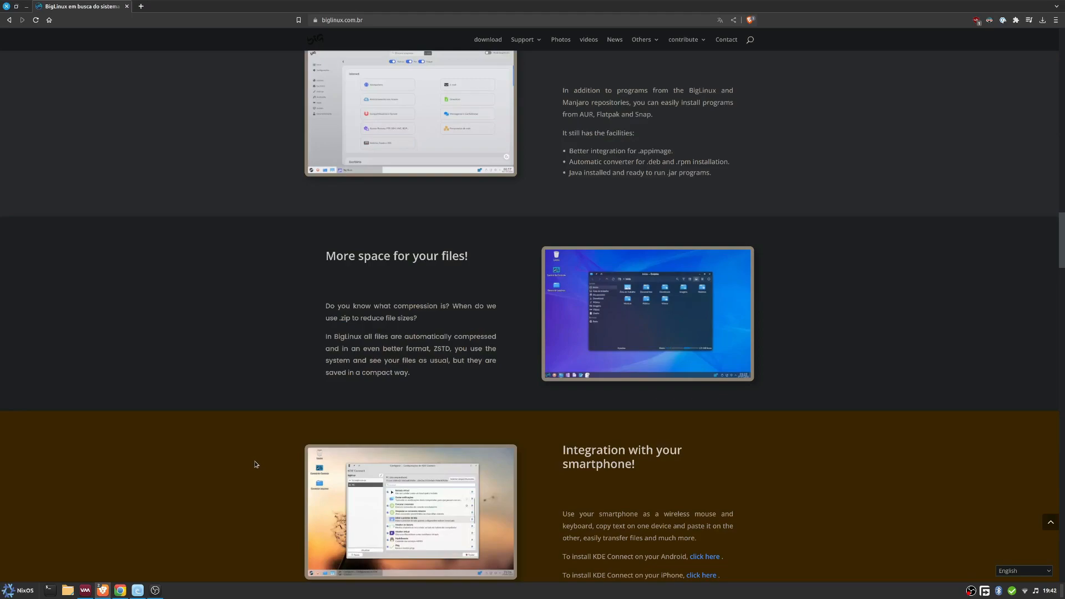
{"action": "scroll", "scroll_direction": "down", "scroll_amount": 3}
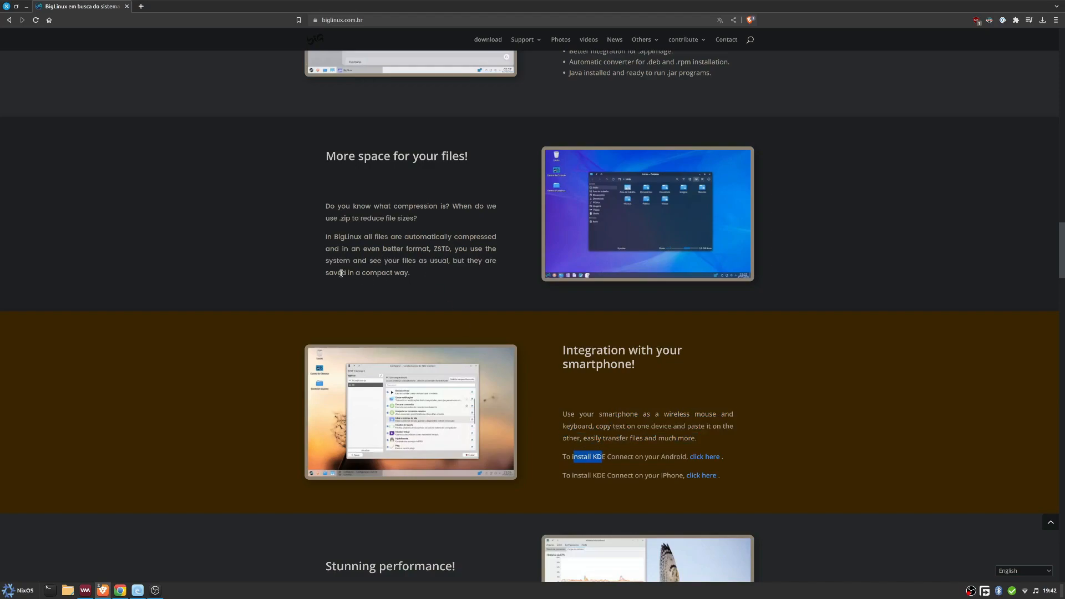
{"action": "double_click", "coordinate": [342, 236]}
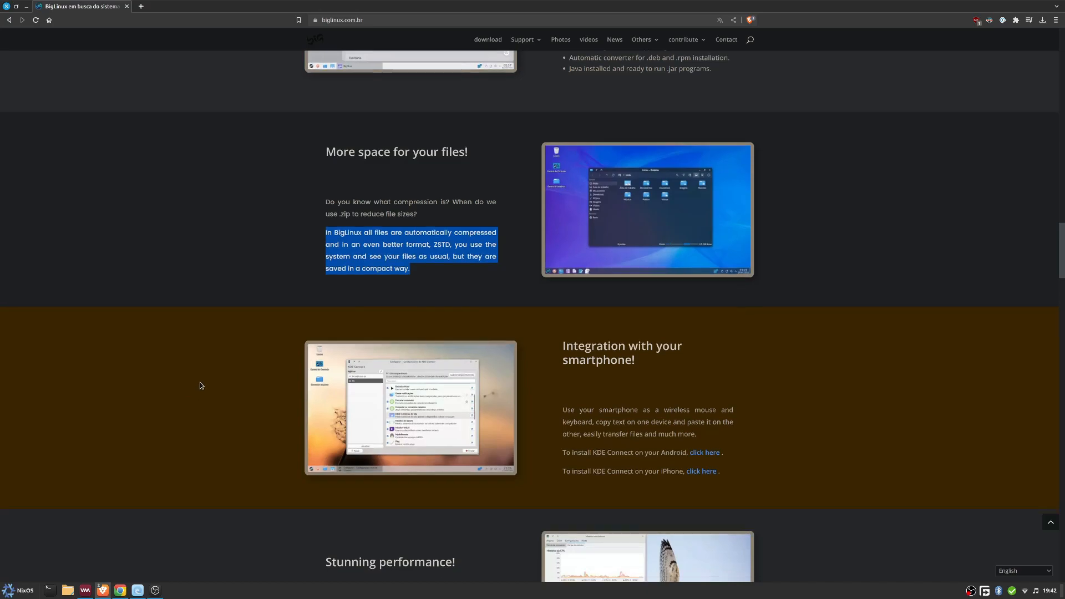
{"action": "scroll", "scroll_direction": "down", "scroll_amount": 3}
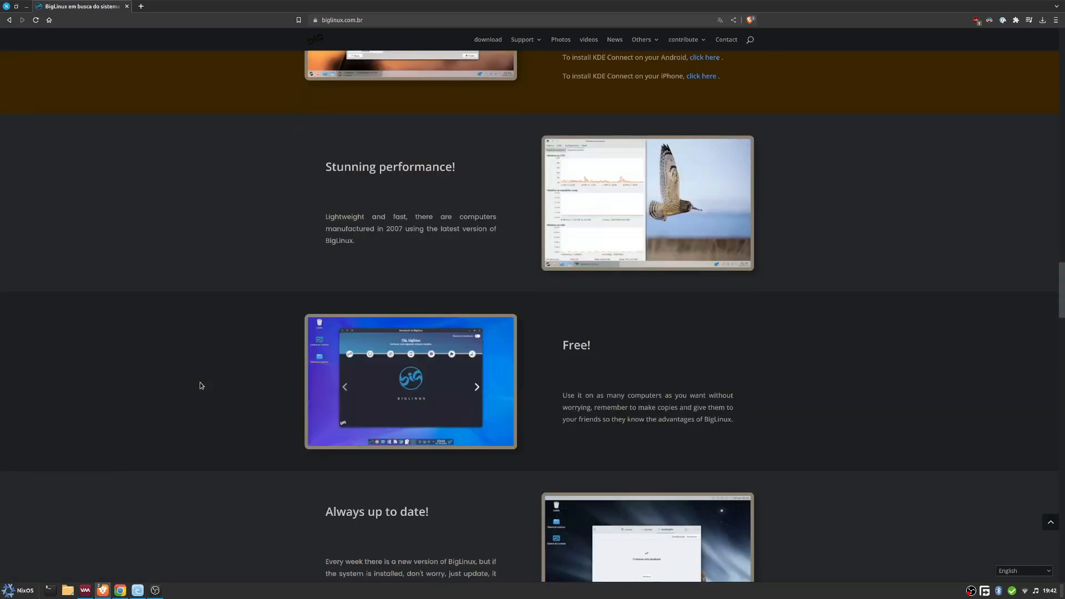
{"action": "scroll", "scroll_direction": "down", "scroll_amount": 3}
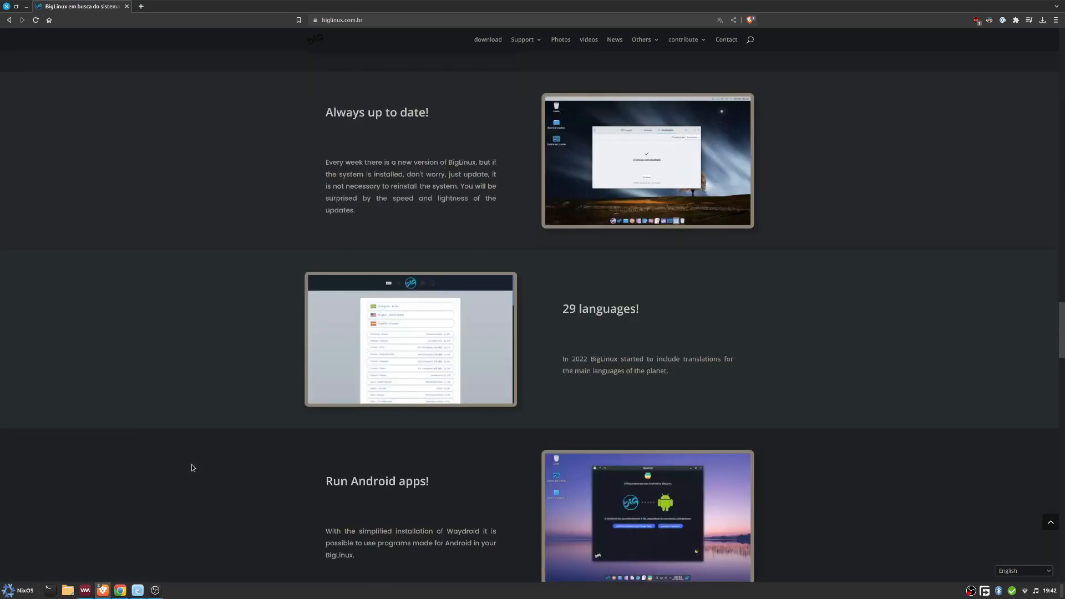
{"action": "scroll", "scroll_direction": "down", "scroll_amount": 3}
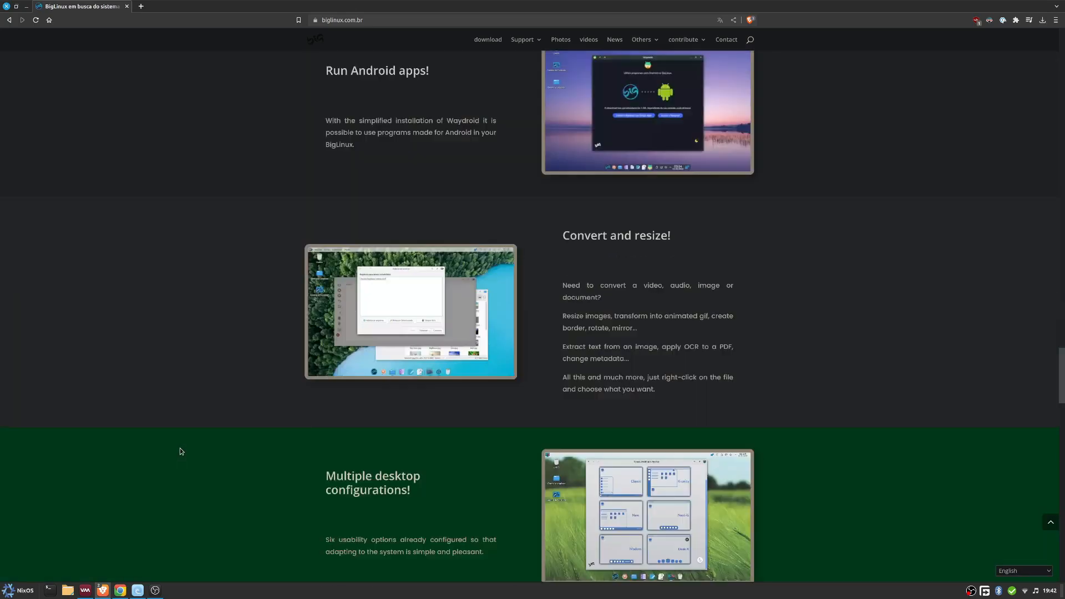
{"action": "scroll", "scroll_direction": "down", "scroll_amount": 3}
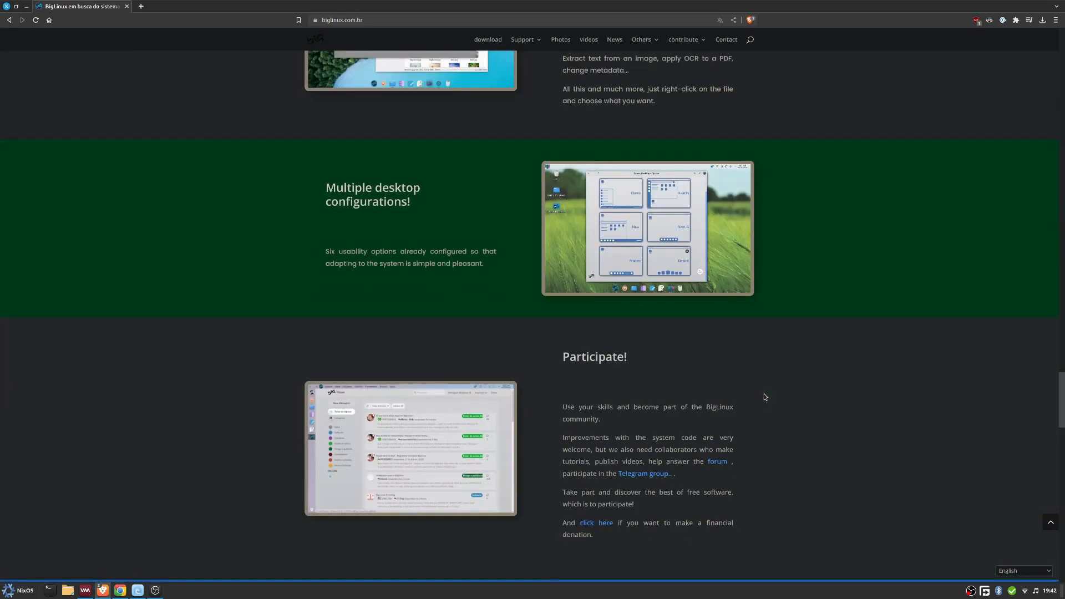
{"action": "scroll", "scroll_direction": "down", "scroll_amount": 3}
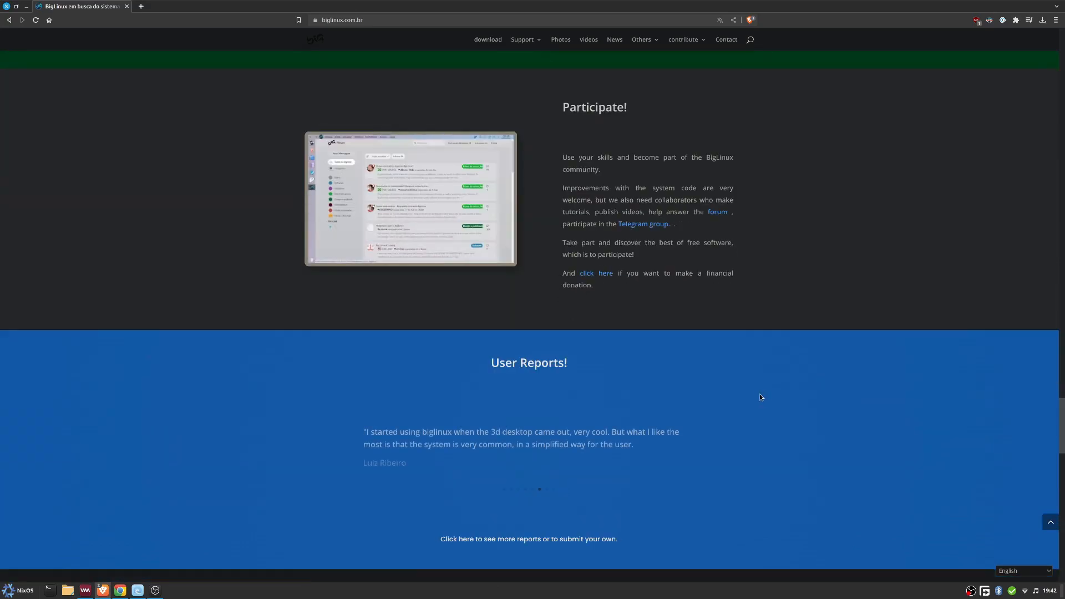
{"action": "scroll", "scroll_direction": "up", "scroll_amount": 3}
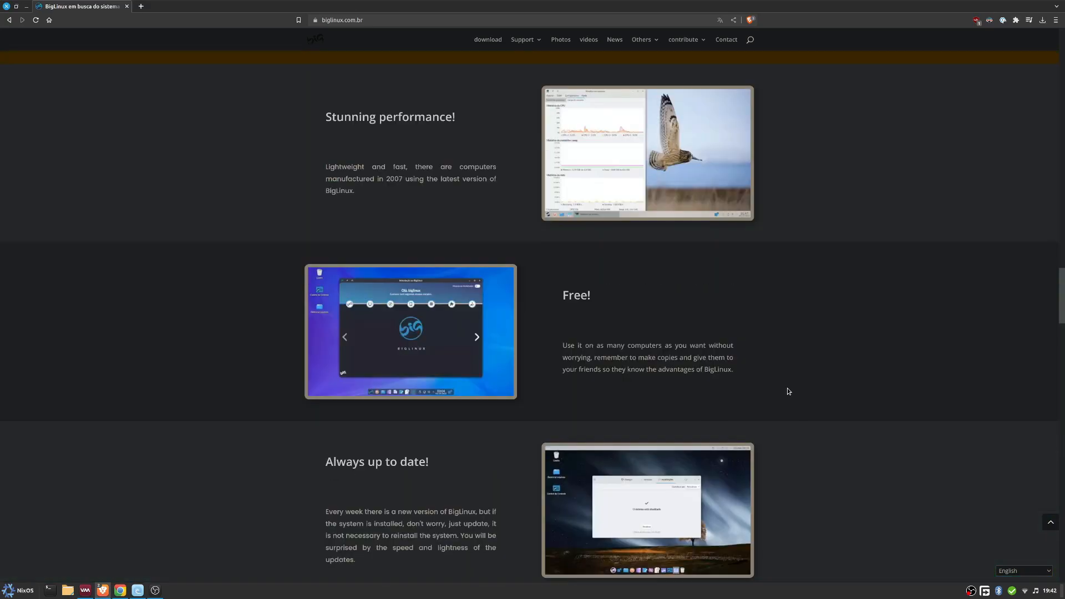
{"action": "scroll", "scroll_direction": "down", "scroll_amount": 3}
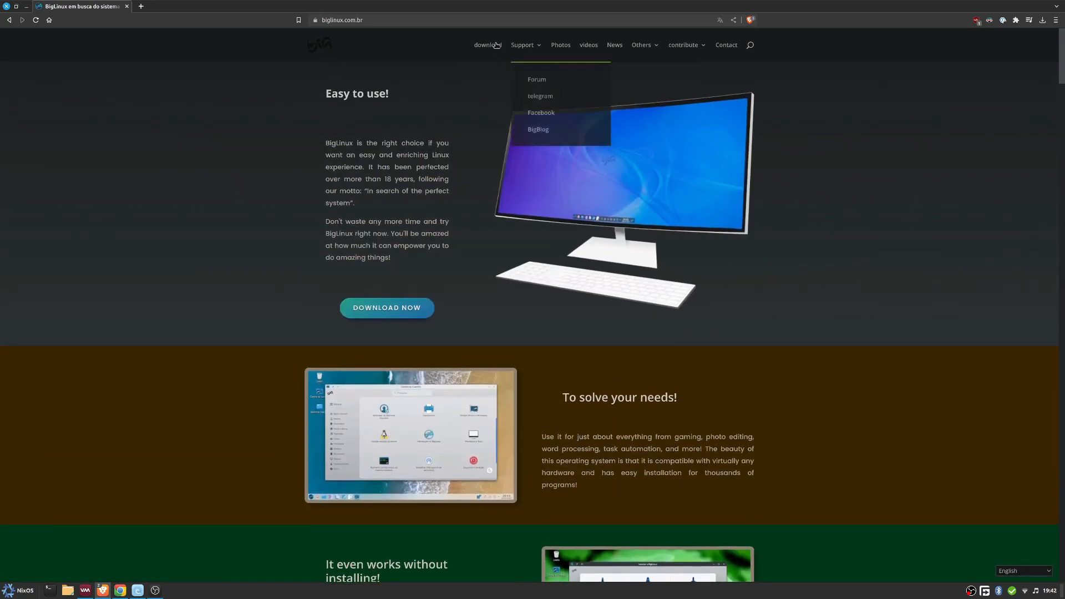
Browse the BigLinux download page.
{"action": "left_click", "coordinate": [486, 45]}
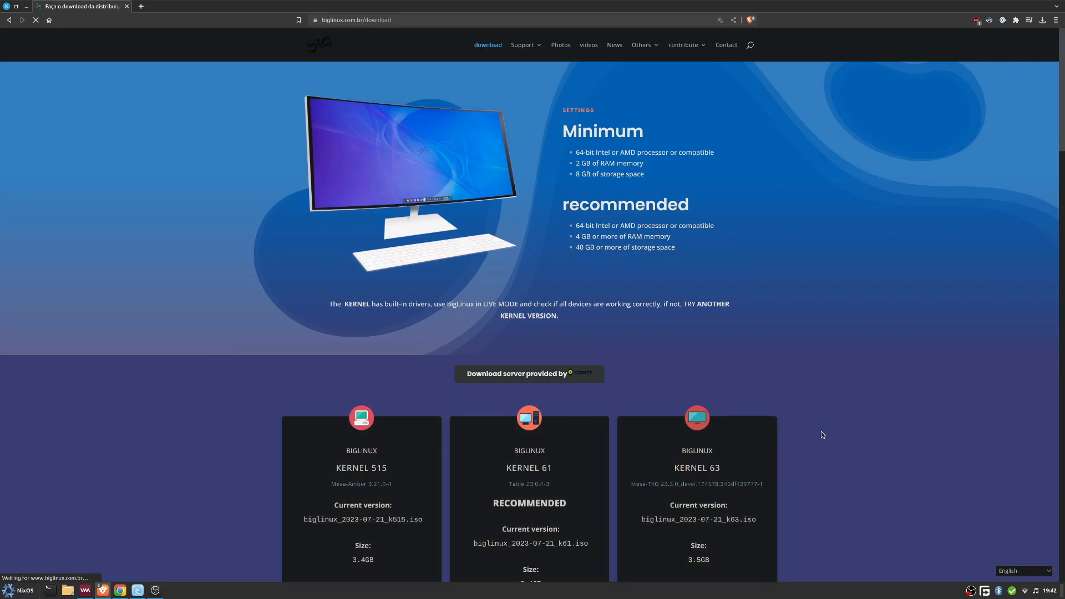
{"action": "scroll", "scroll_direction": "down", "scroll_amount": 3}
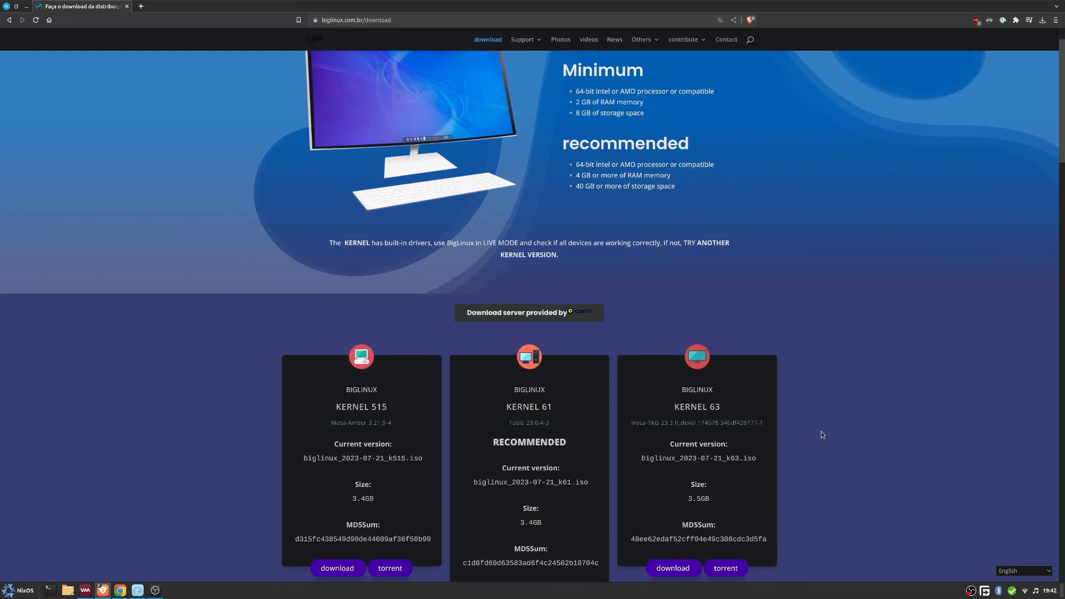
{"action": "scroll", "scroll_direction": "up", "scroll_amount": 3}
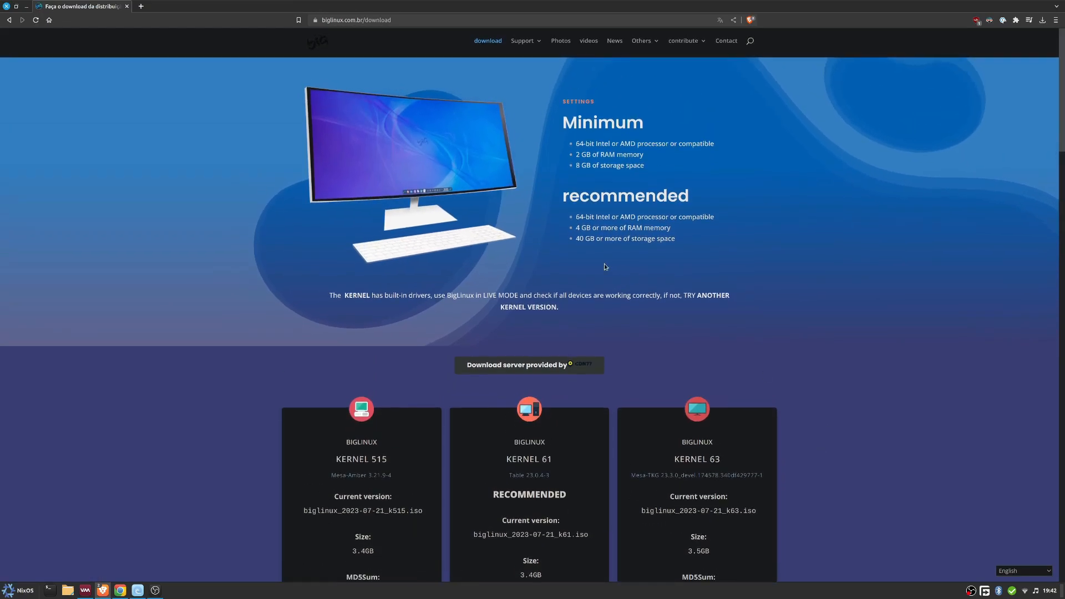
{"action": "scroll", "scroll_direction": "down", "scroll_amount": 3}
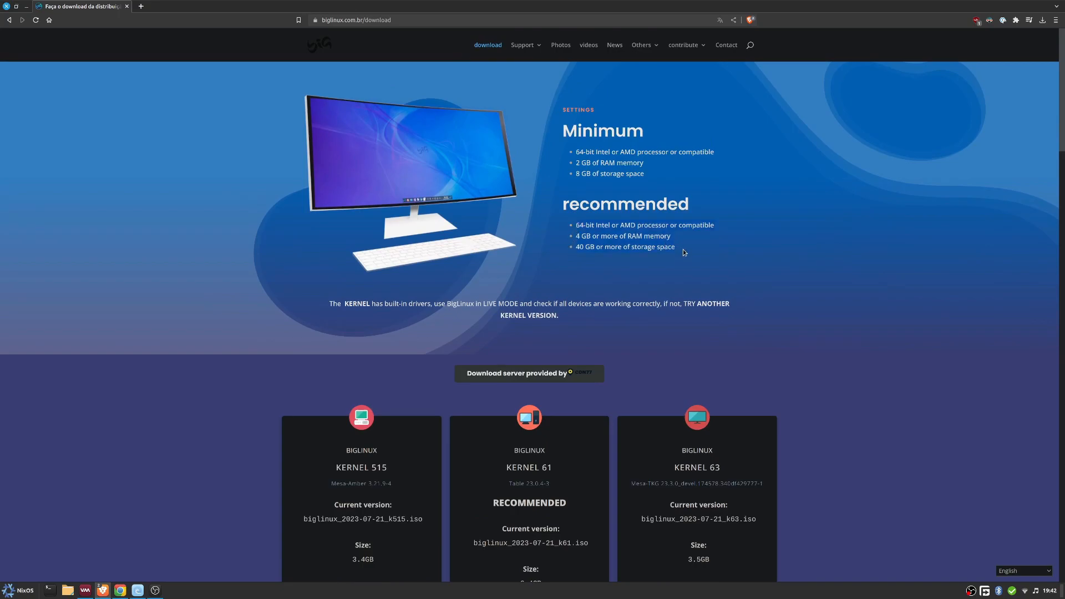
{"action": "mouse_move", "coordinate": [725, 365]}
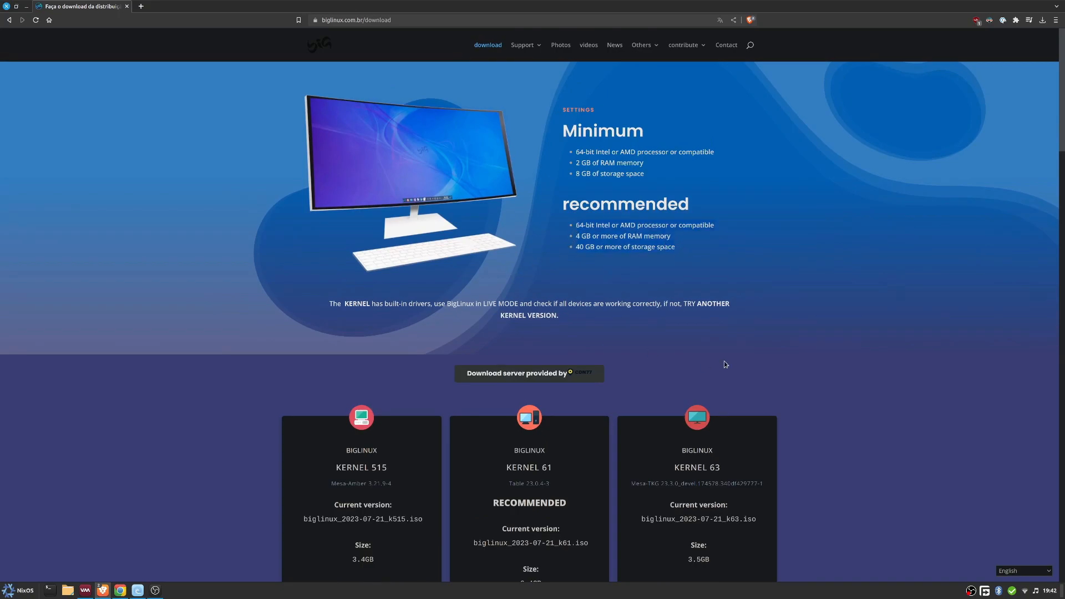
{"action": "scroll", "scroll_direction": "down", "scroll_amount": 3}
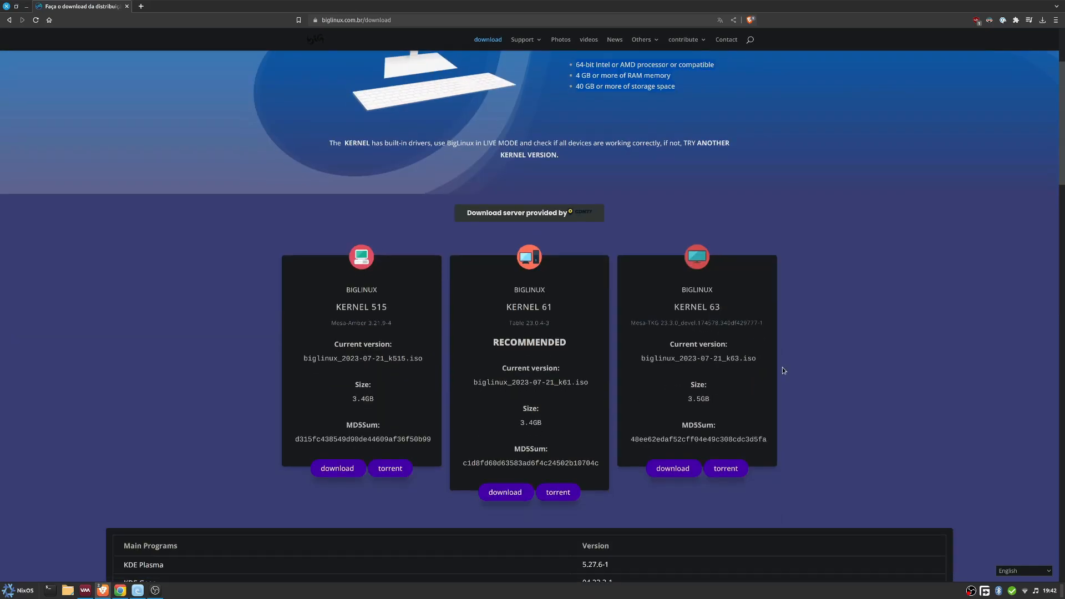
{"action": "mouse_move", "coordinate": [179, 336]}
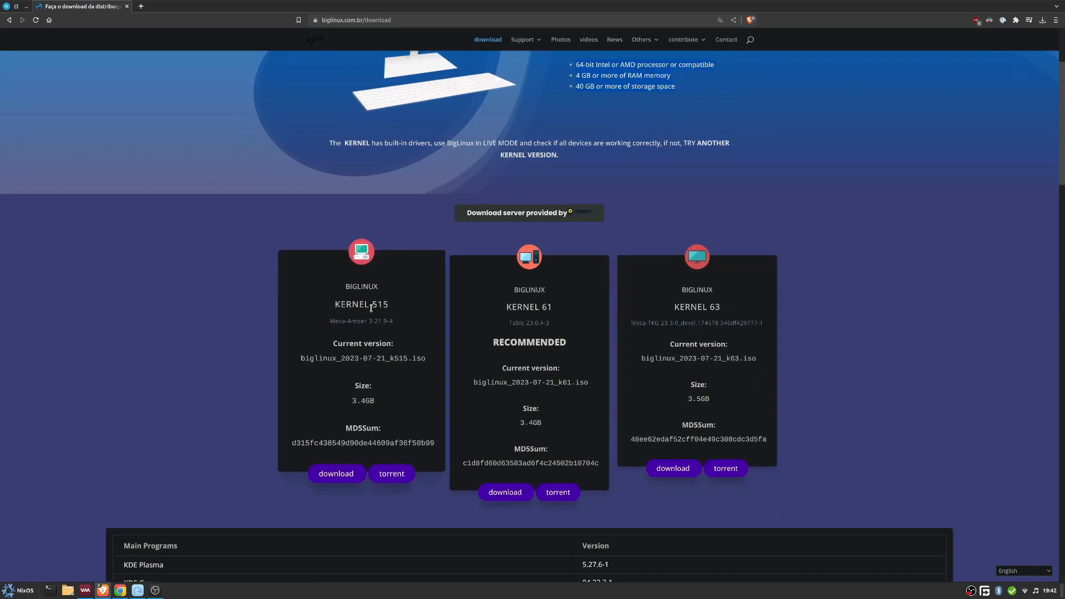
{"action": "double_click", "coordinate": [379, 304]}
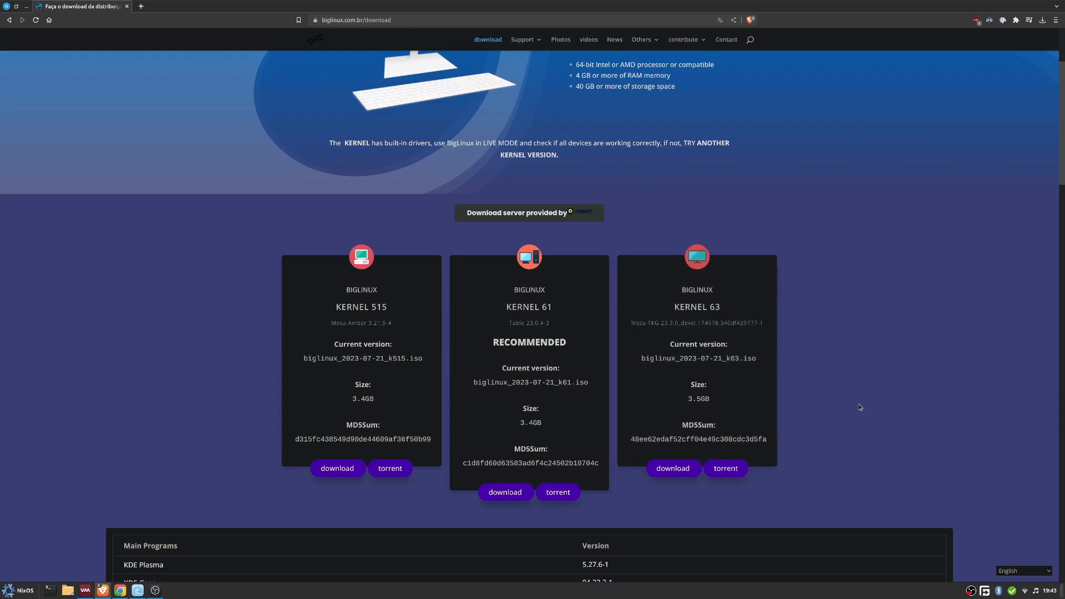
{"action": "mouse_move", "coordinate": [779, 391]}
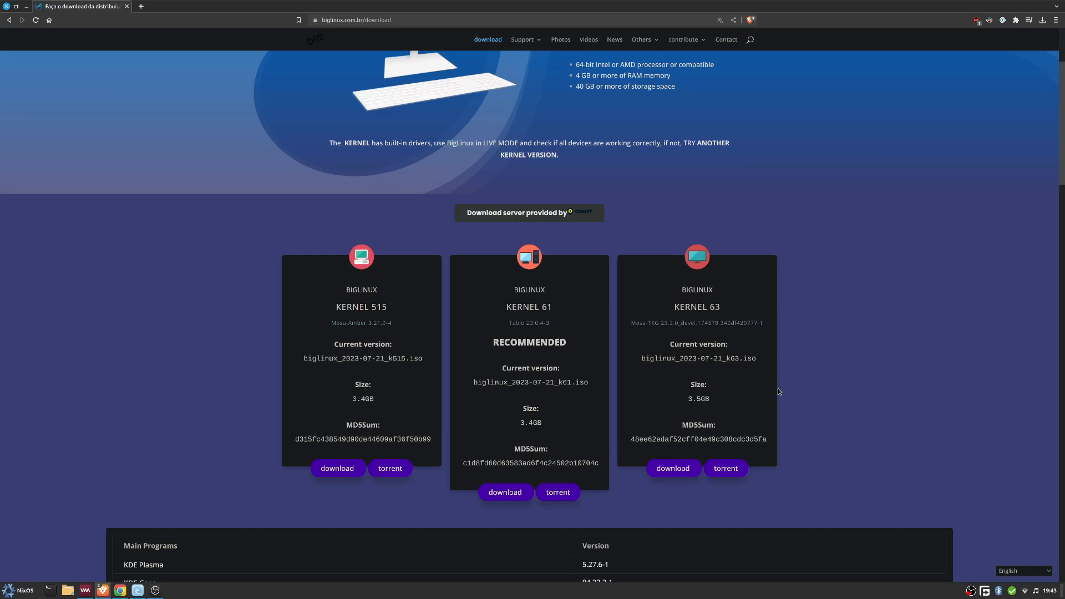
{"action": "scroll", "scroll_direction": "down", "scroll_amount": 3}
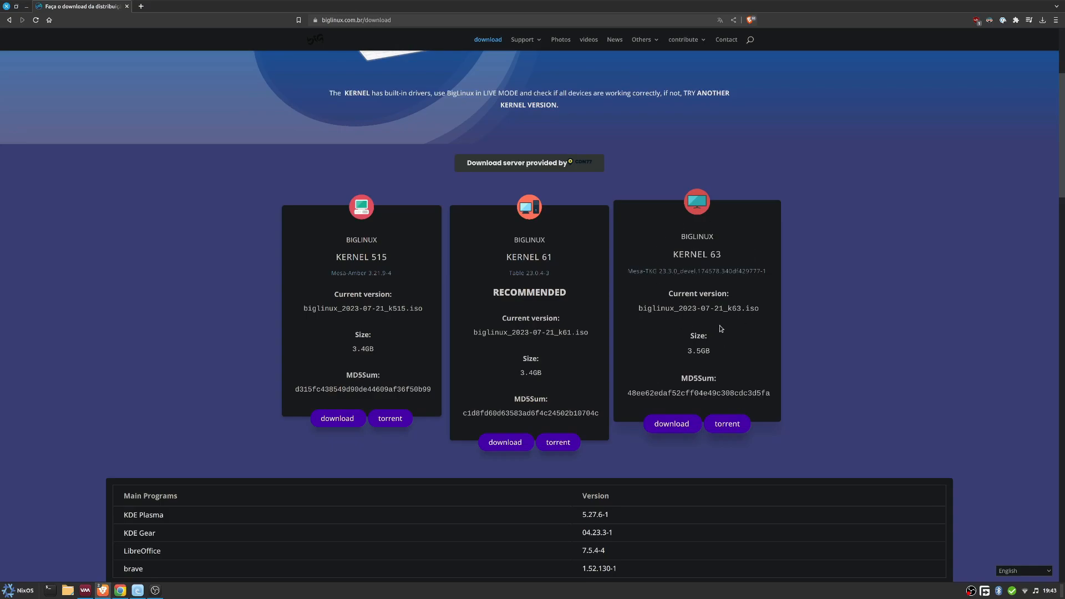
{"action": "scroll", "scroll_direction": "down", "scroll_amount": 3}
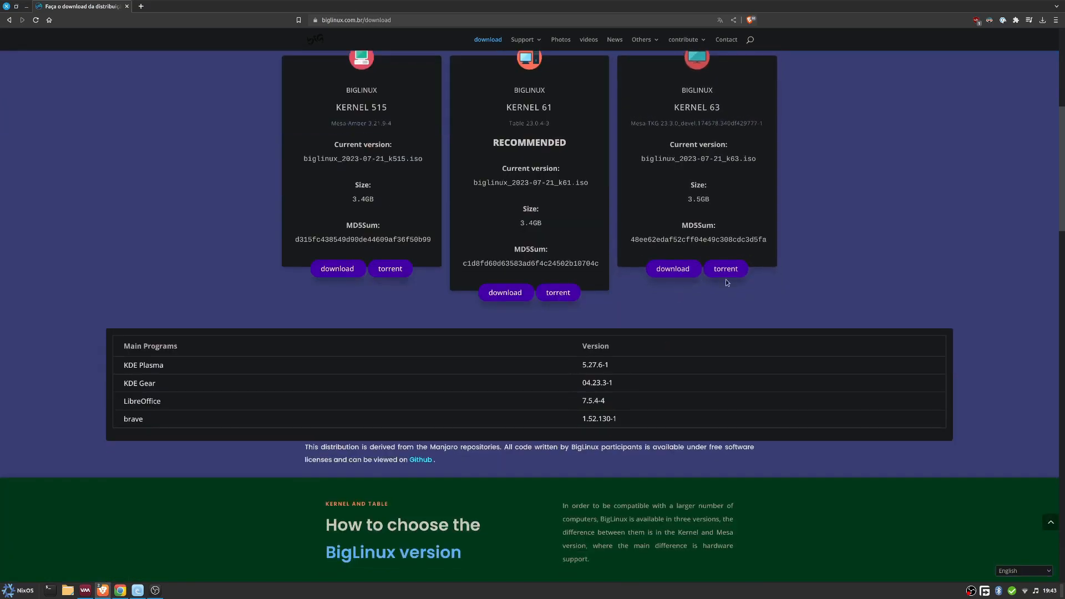
{"action": "scroll", "scroll_direction": "down", "scroll_amount": 3}
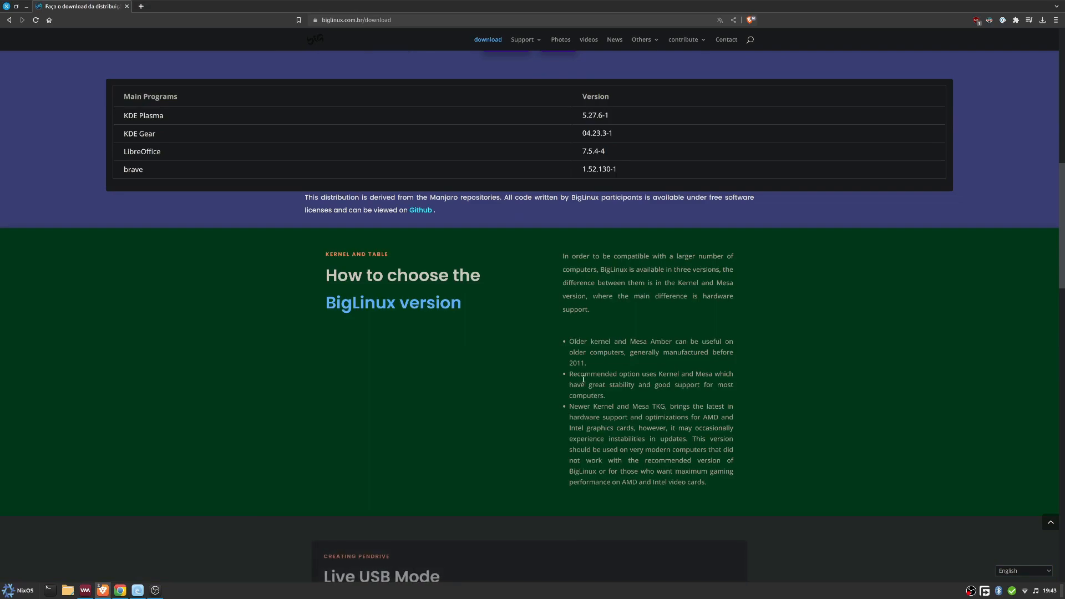
{"action": "scroll", "scroll_direction": "down", "scroll_amount": 3}
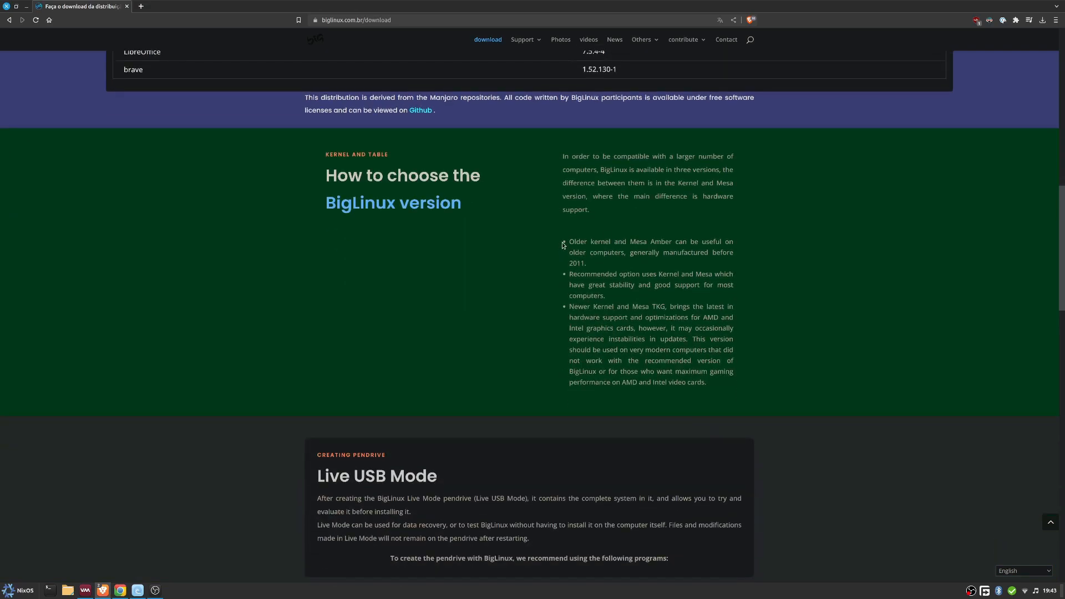
{"action": "scroll", "scroll_direction": "down", "scroll_amount": 3}
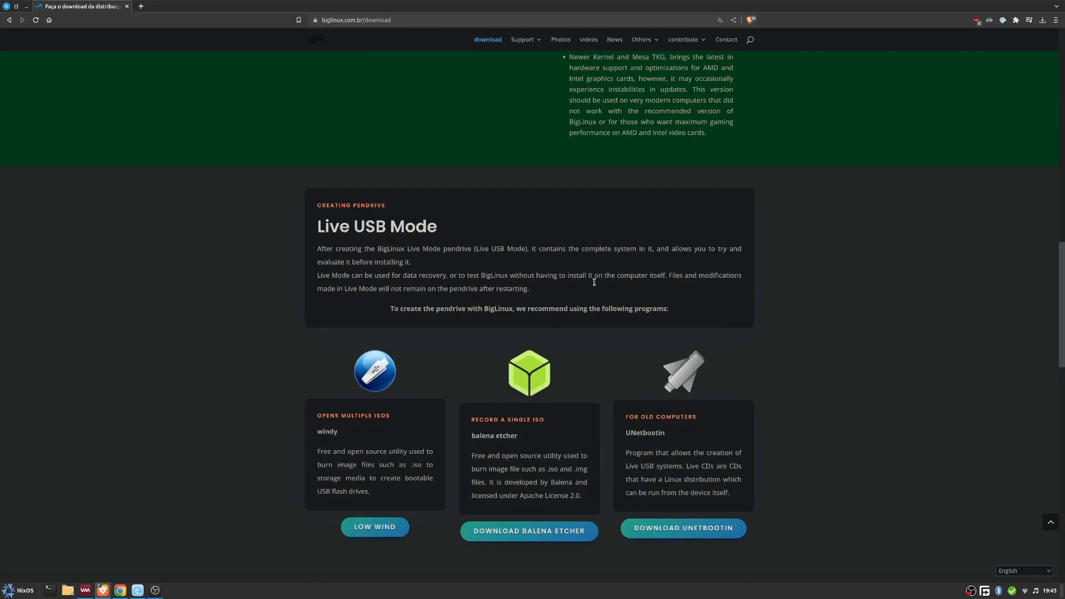
{"action": "scroll", "scroll_direction": "up", "scroll_amount": 3}
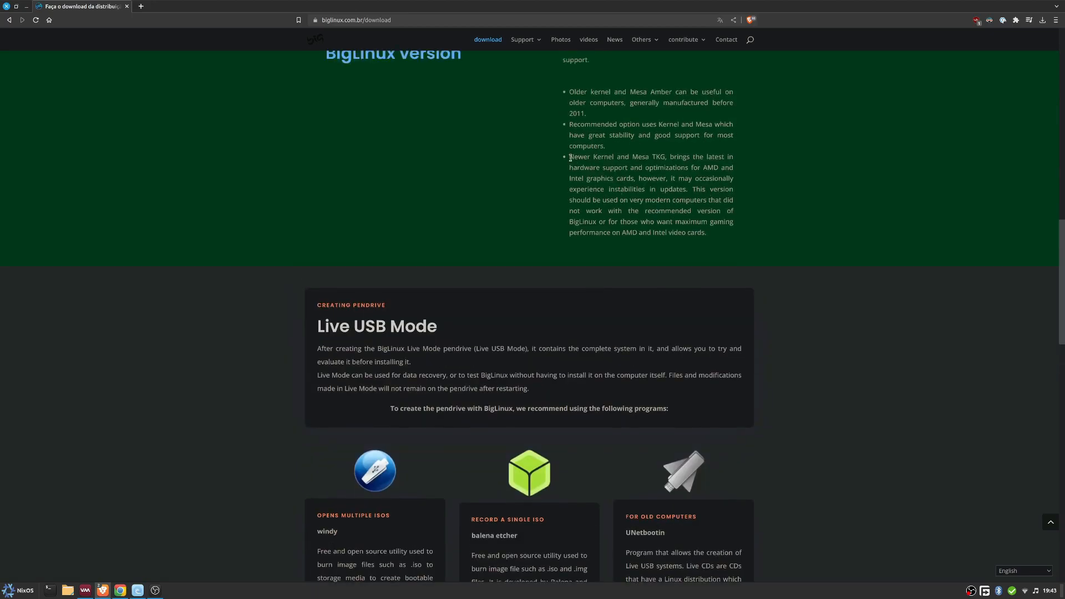
{"action": "scroll", "scroll_direction": "down", "scroll_amount": 3}
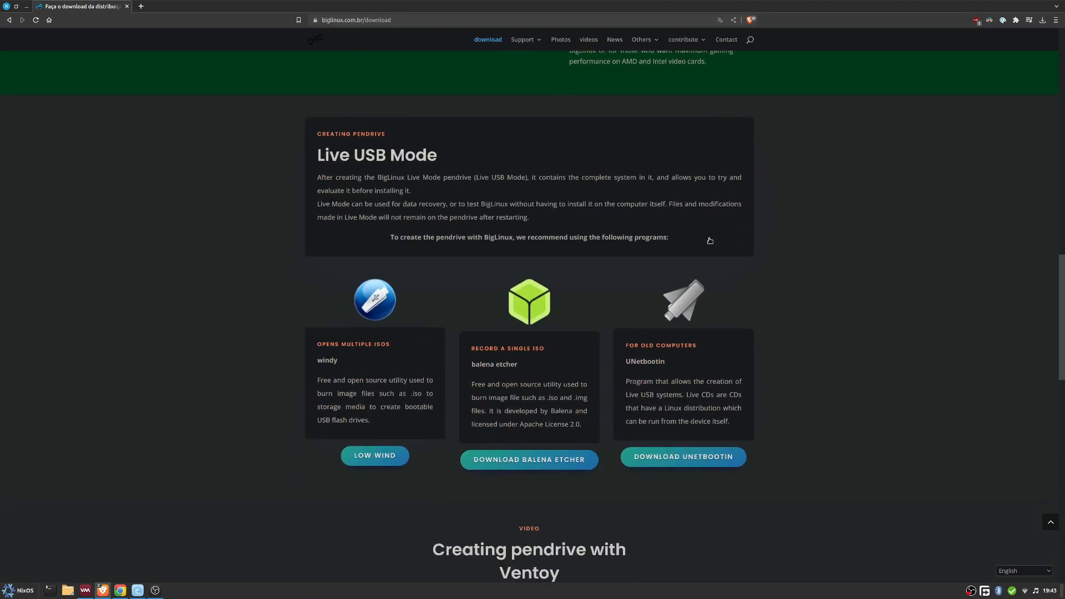
{"action": "scroll", "scroll_direction": "down", "scroll_amount": 3}
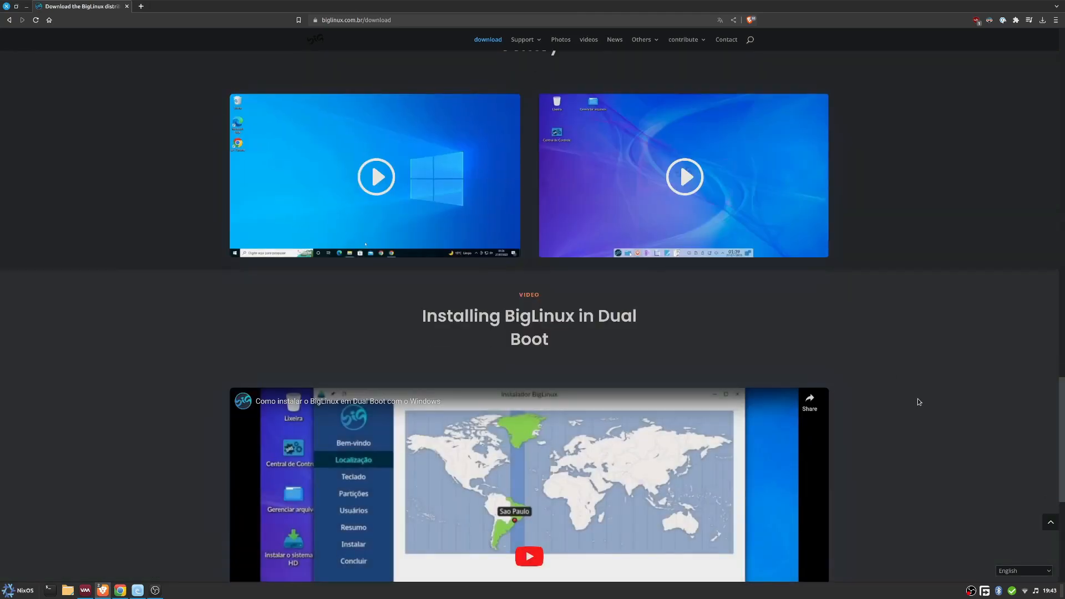
{"action": "scroll", "scroll_direction": "down", "scroll_amount": 3}
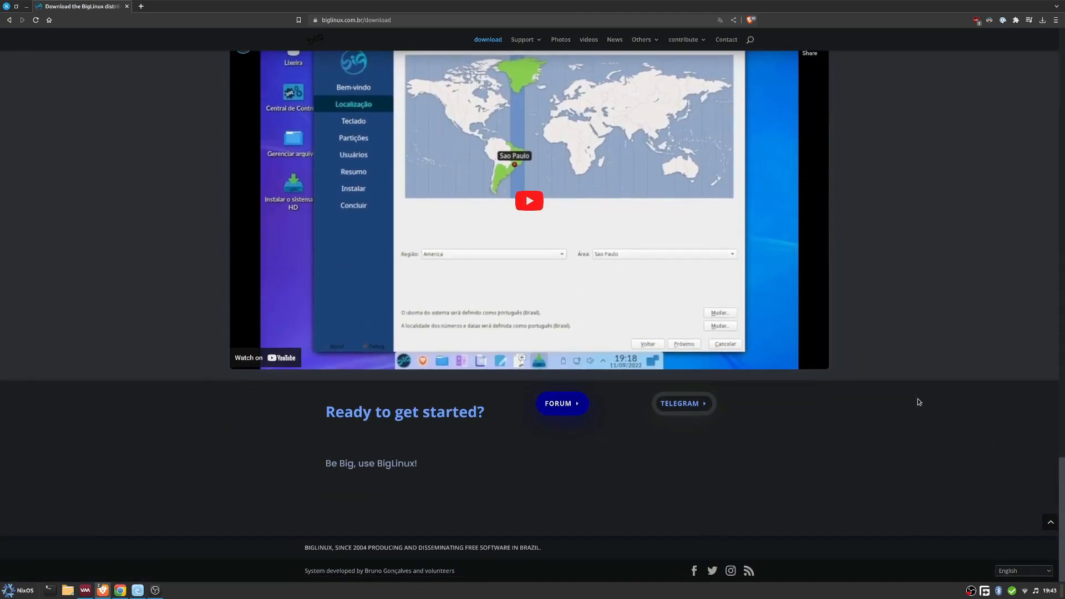
{"action": "scroll", "scroll_direction": "up", "scroll_amount": 3}
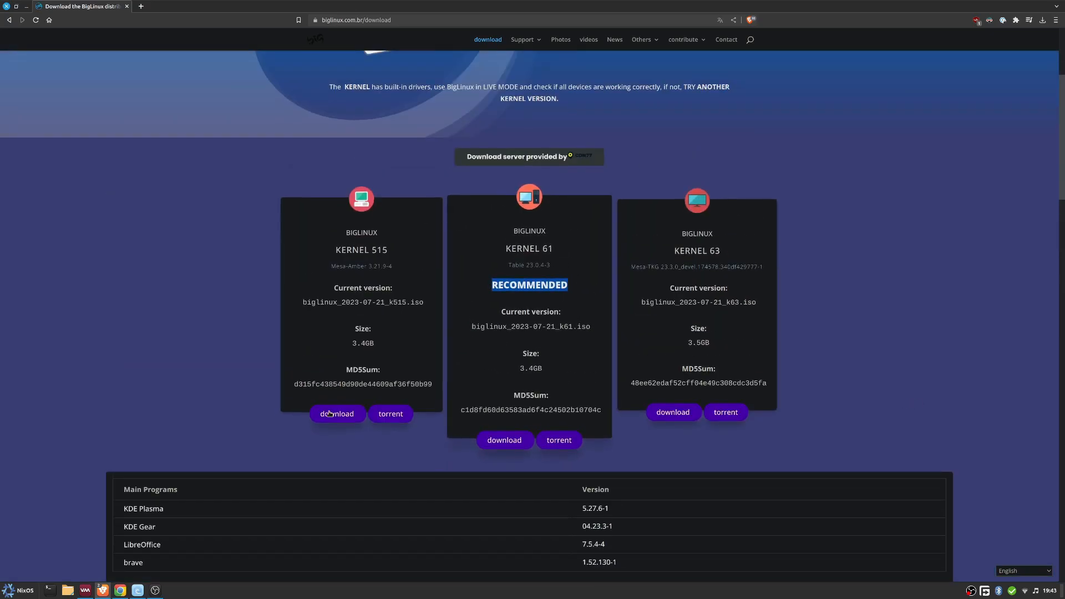
{"action": "mouse_move", "coordinate": [156, 590]}
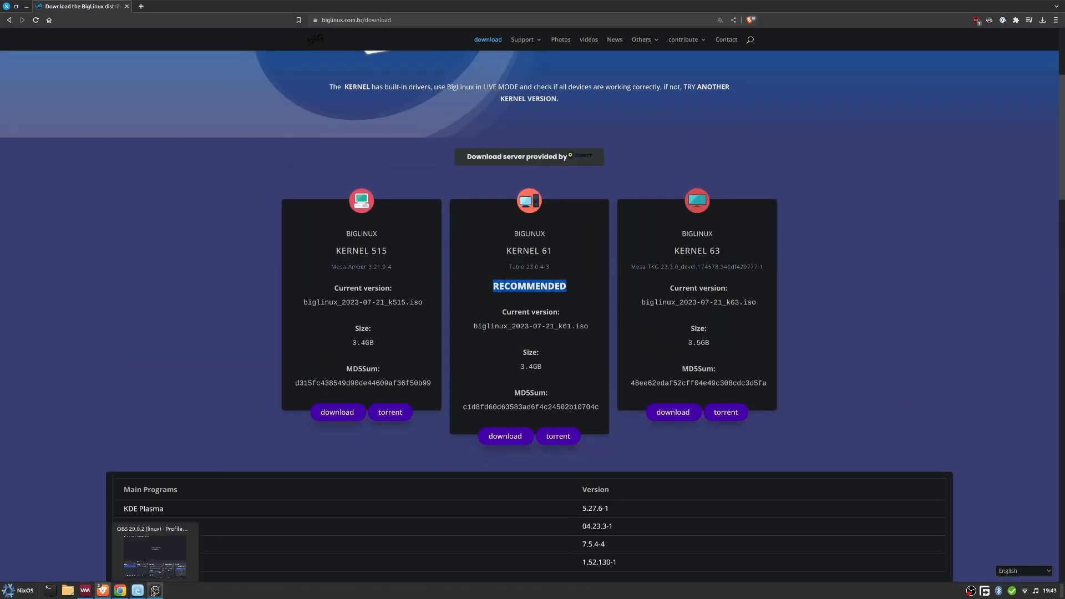
Start a new VM from biglinux_2023-07-21_k61.iso with the OS set to Manjaro.
{"action": "left_click", "coordinate": [85, 590]}
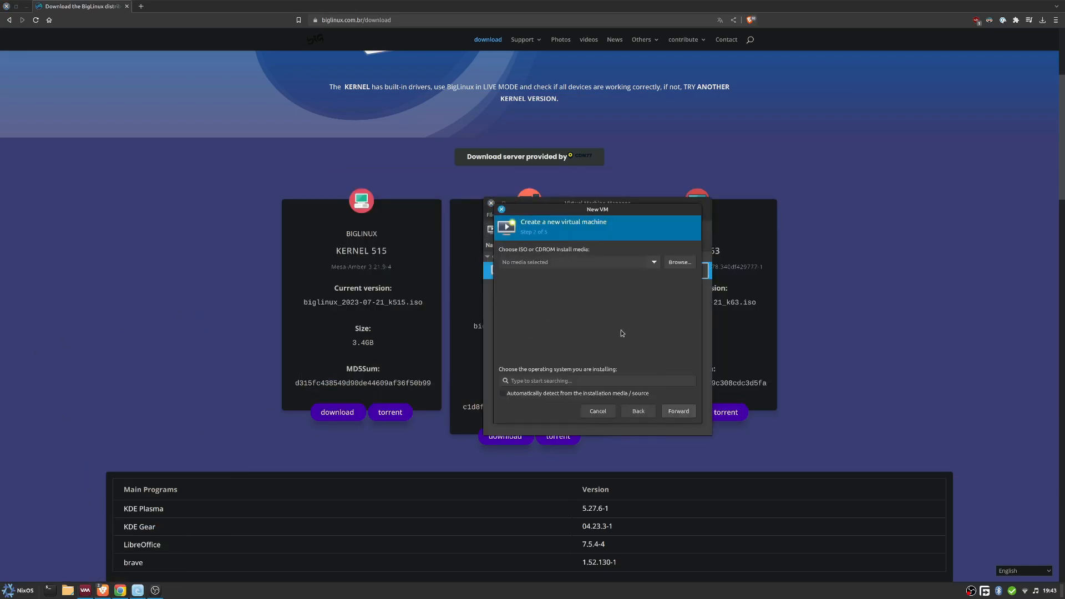
{"action": "left_click", "coordinate": [678, 262]}
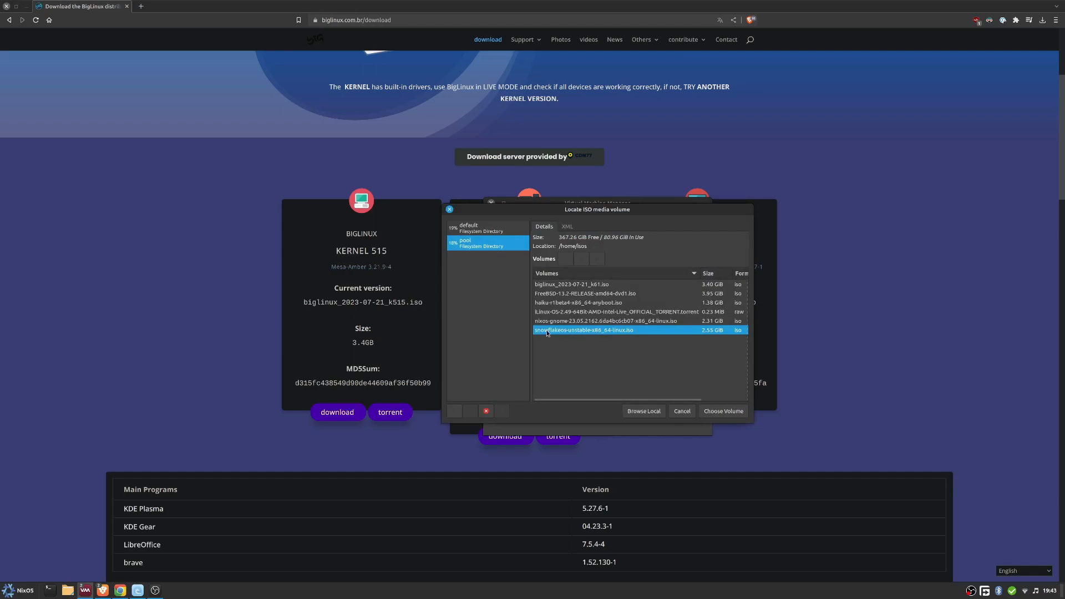
{"action": "left_click", "coordinate": [570, 284]}
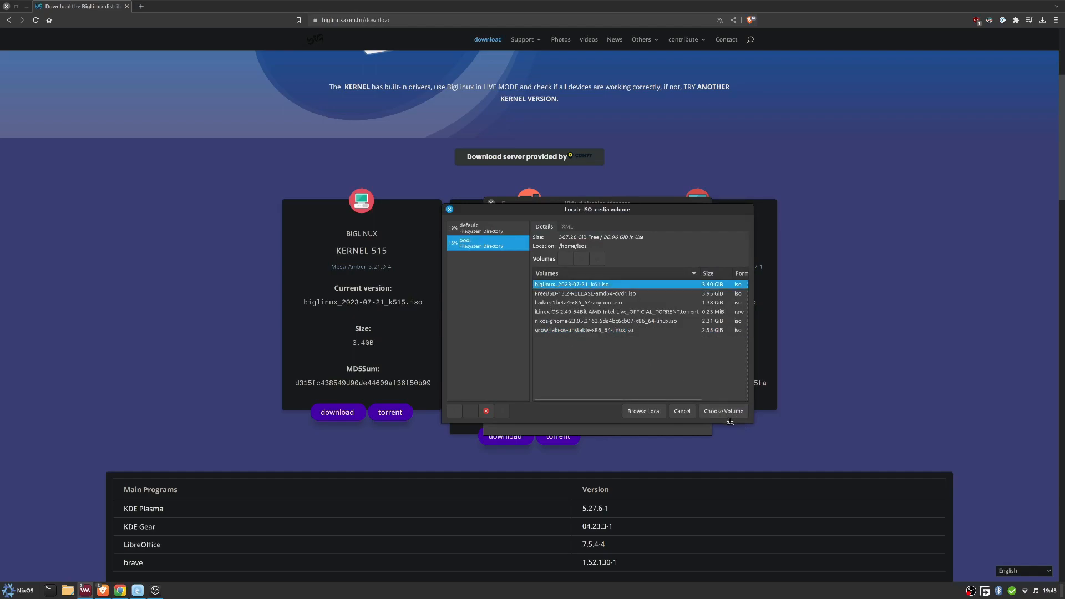
{"action": "left_click", "coordinate": [722, 411]}
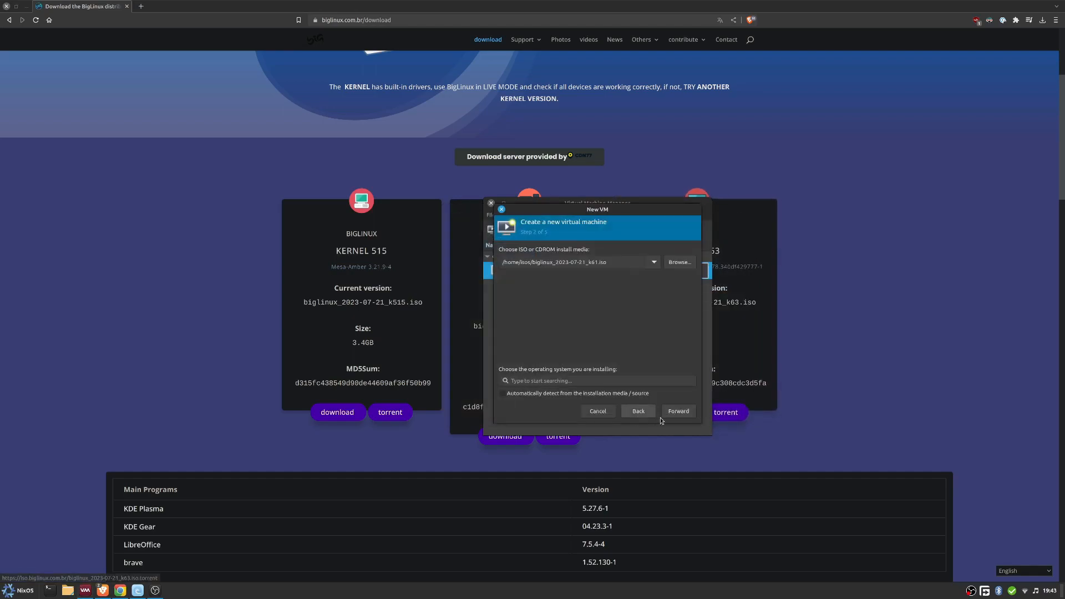
{"action": "left_click", "coordinate": [596, 381]}
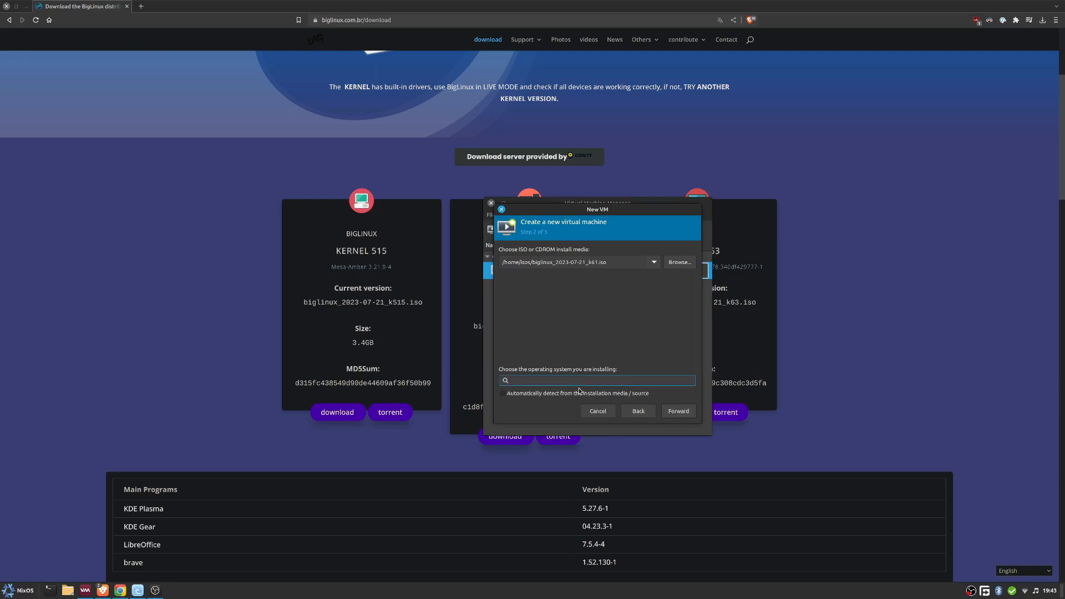
{"action": "type", "text": "man"}
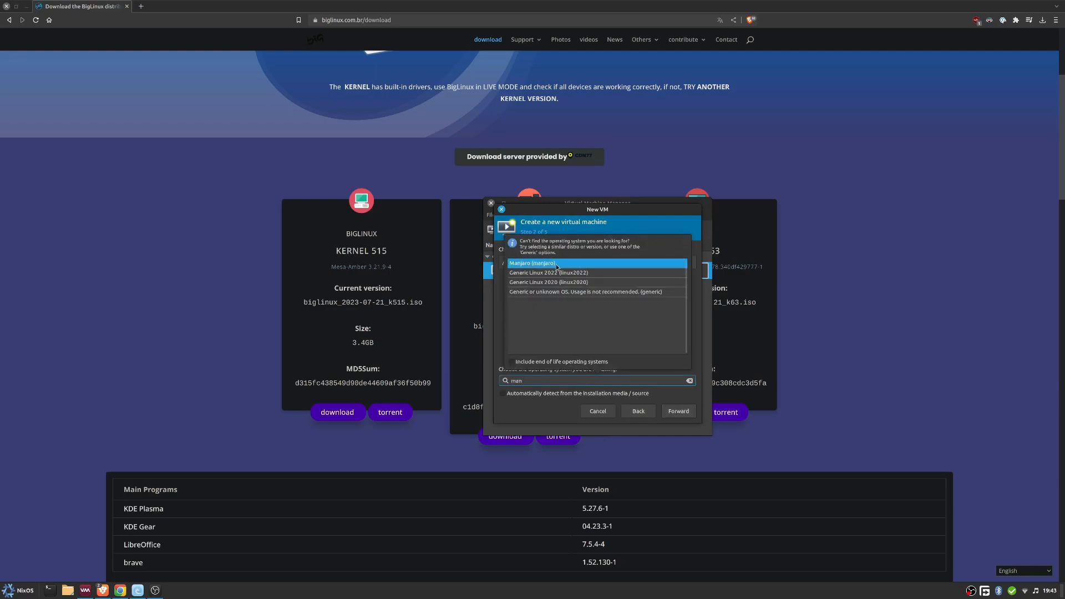
{"action": "left_click", "coordinate": [677, 411]}
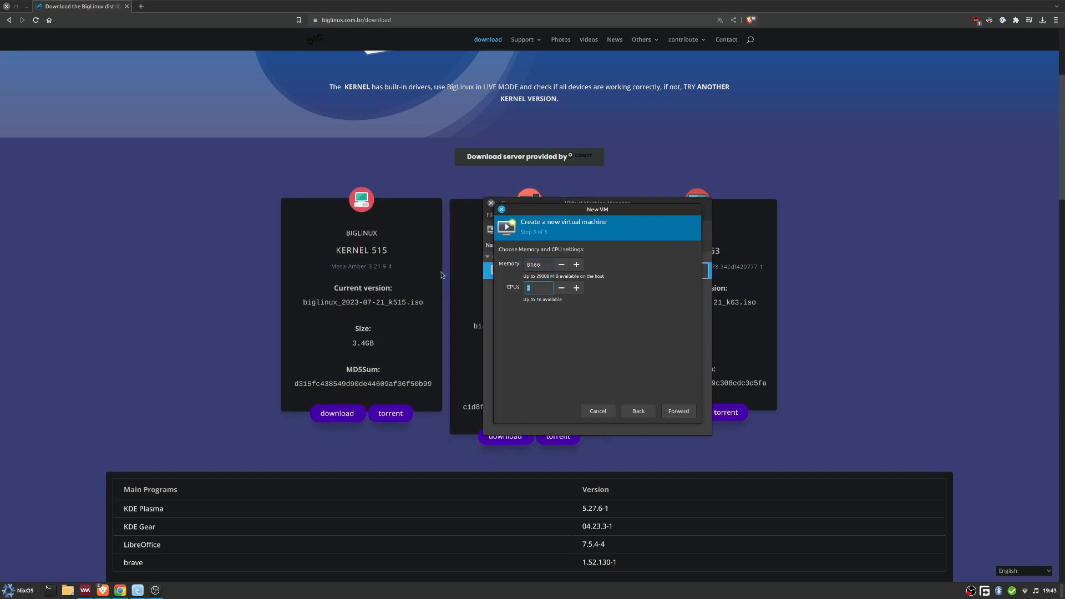
Keep default memory, CPU and 100 GiB disk, name the VM 'biglinux', and finish.
{"action": "left_click", "coordinate": [676, 411]}
{"action": "type", "text": "100"}
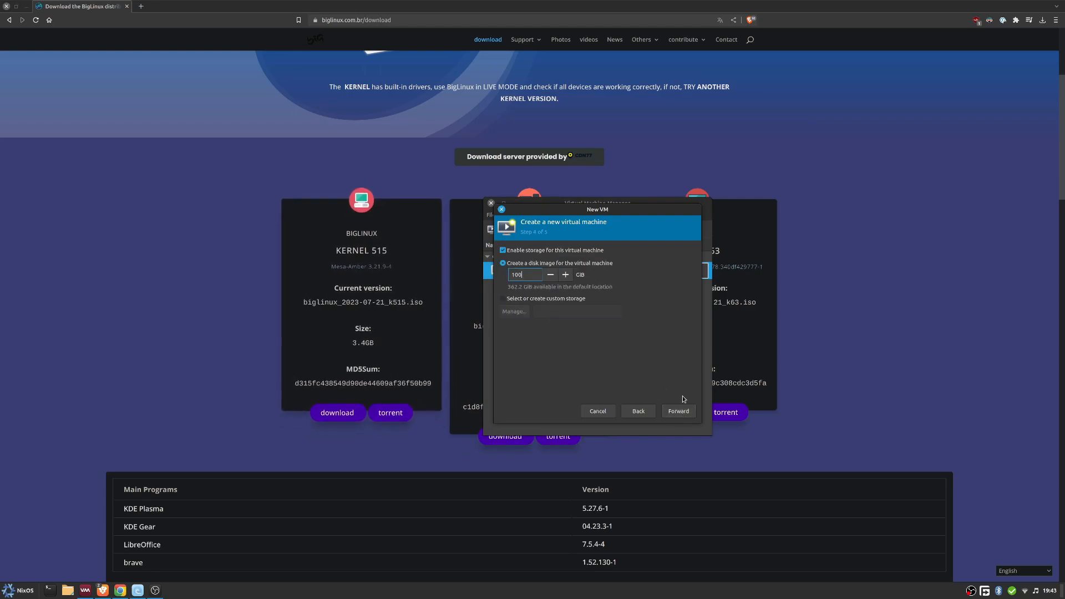
{"action": "left_click", "coordinate": [678, 411]}
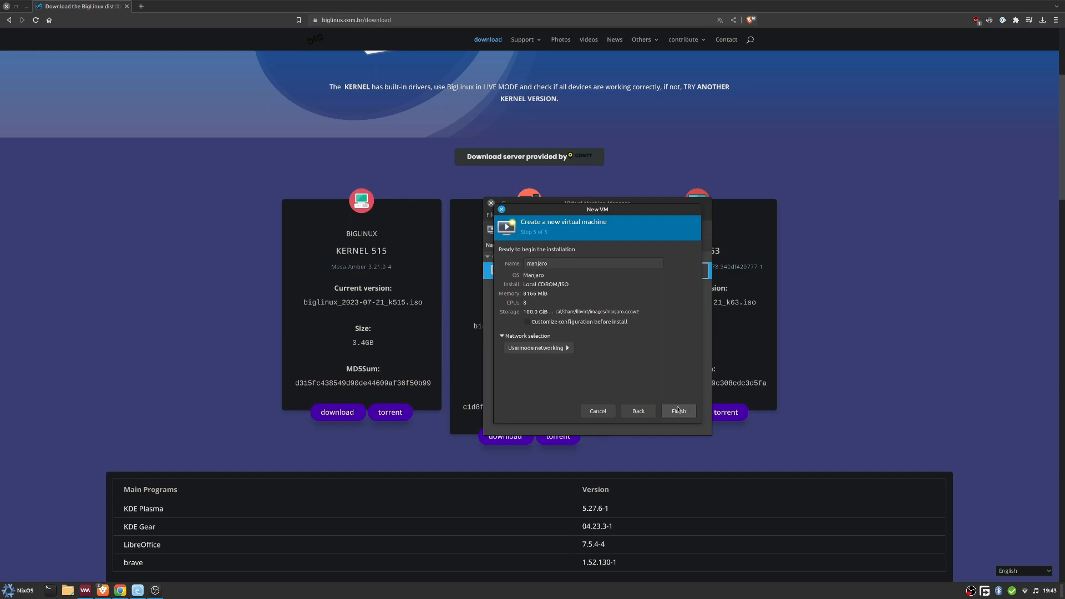
{"action": "triple_click", "coordinate": [592, 263]}
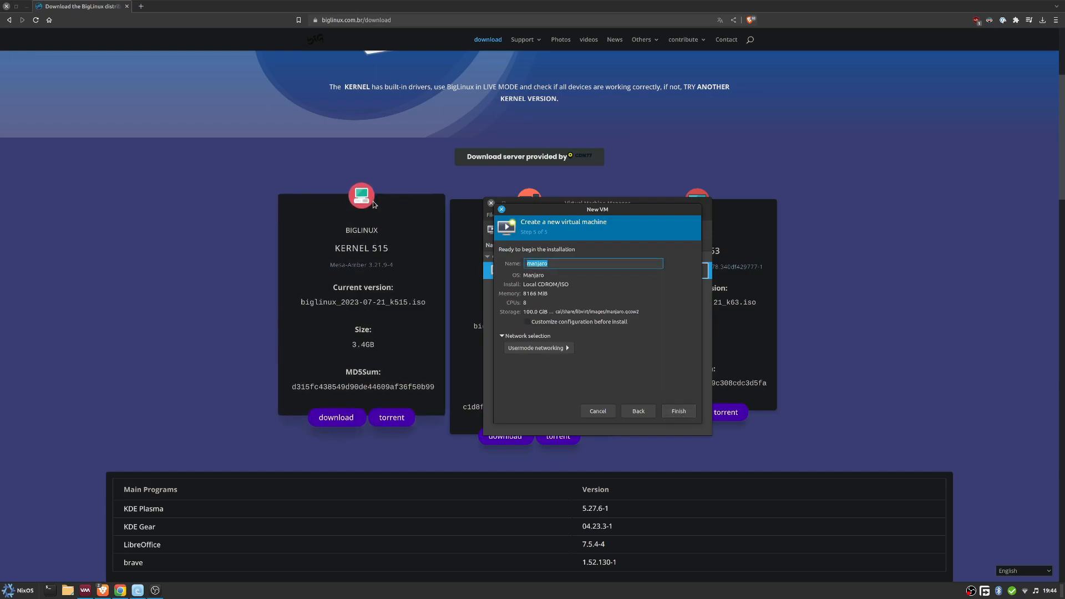
{"action": "type", "text": "biglinux"}
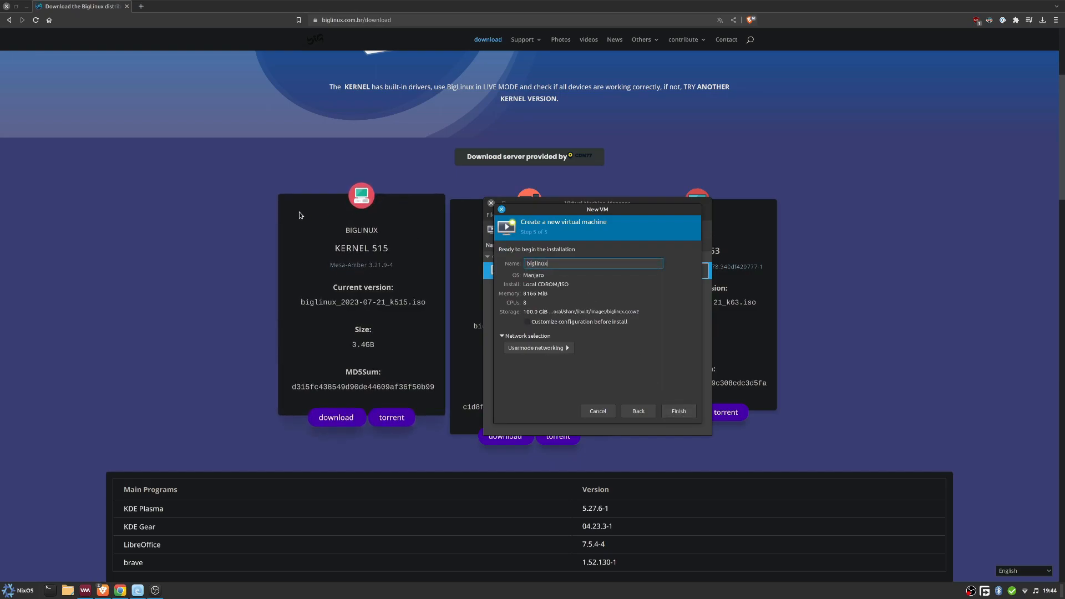
{"action": "left_click", "coordinate": [677, 411]}
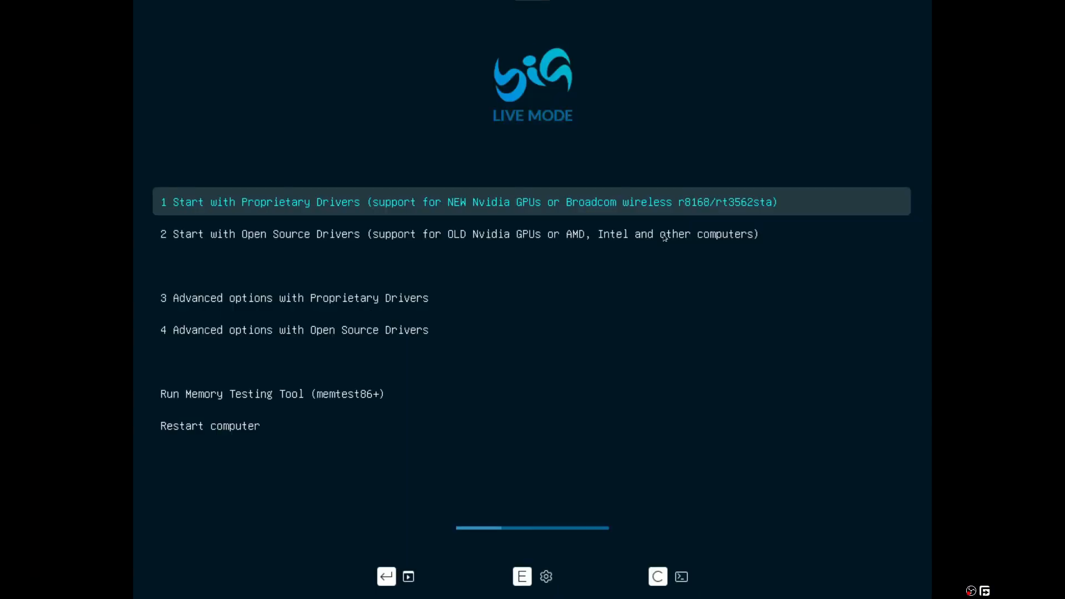
Boot the live system via 'Start with Proprietary Drivers'.
{"action": "key", "text": "Down"}
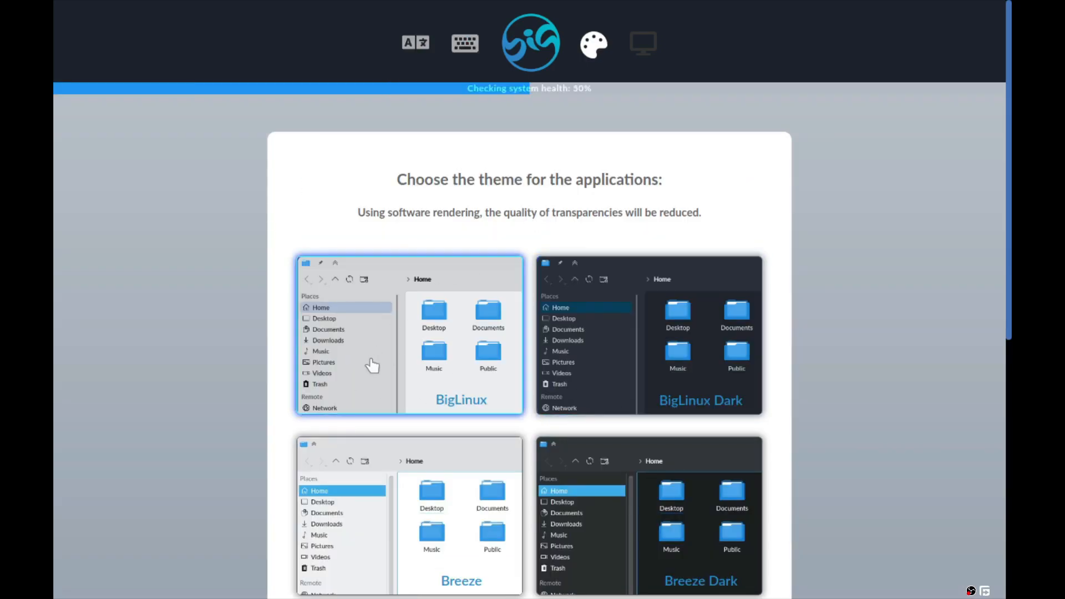
{"action": "mouse_move", "coordinate": [471, 370]}
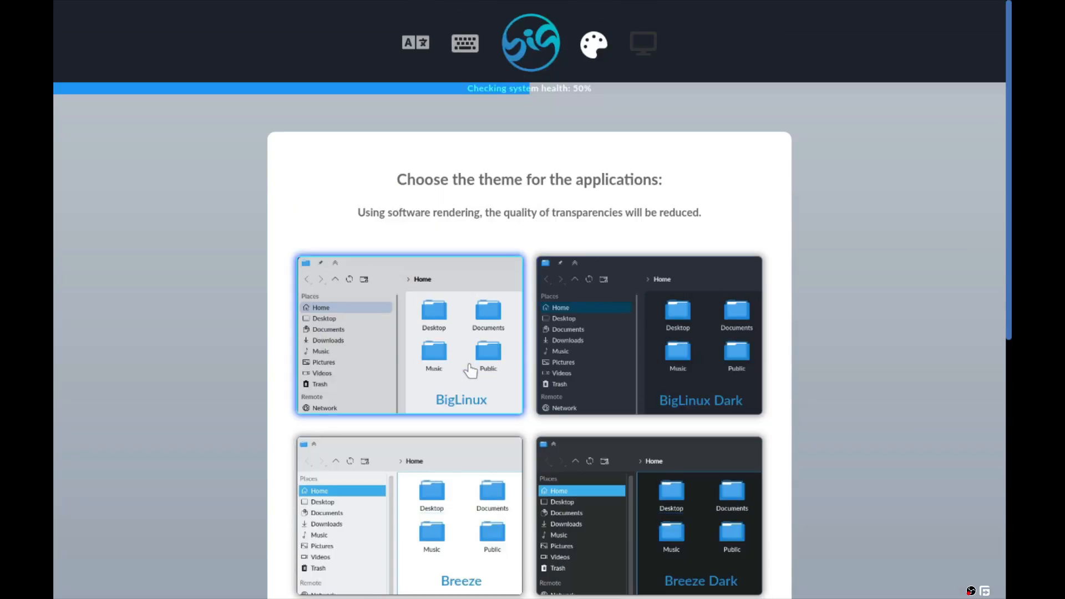
Look over the theme previews and pick the 'New' desktop layout card.
{"action": "scroll", "scroll_direction": "down", "scroll_amount": 3}
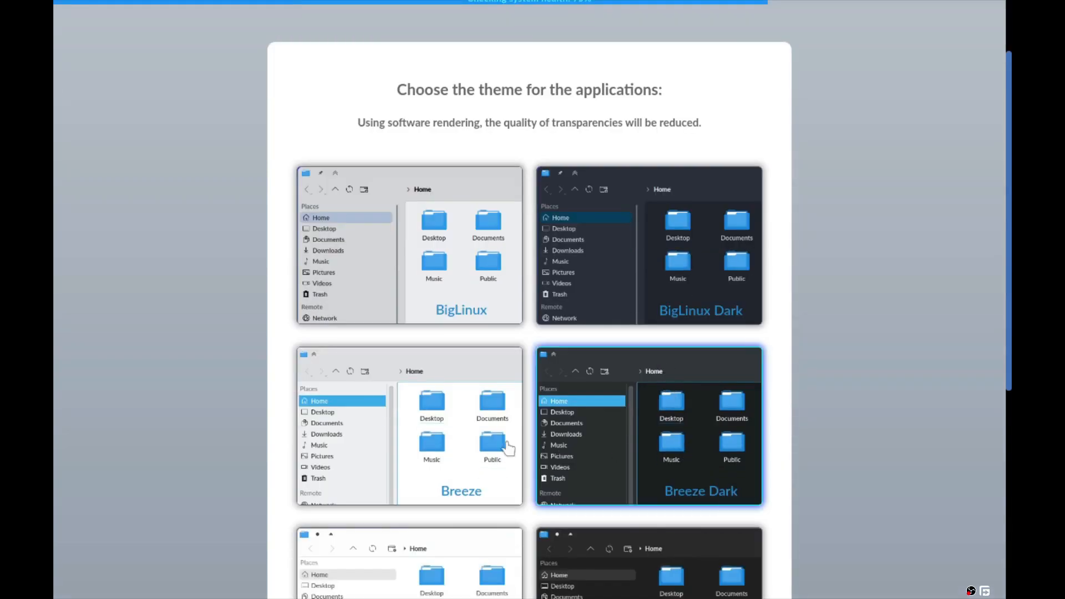
{"action": "scroll", "scroll_direction": "down", "scroll_amount": 3}
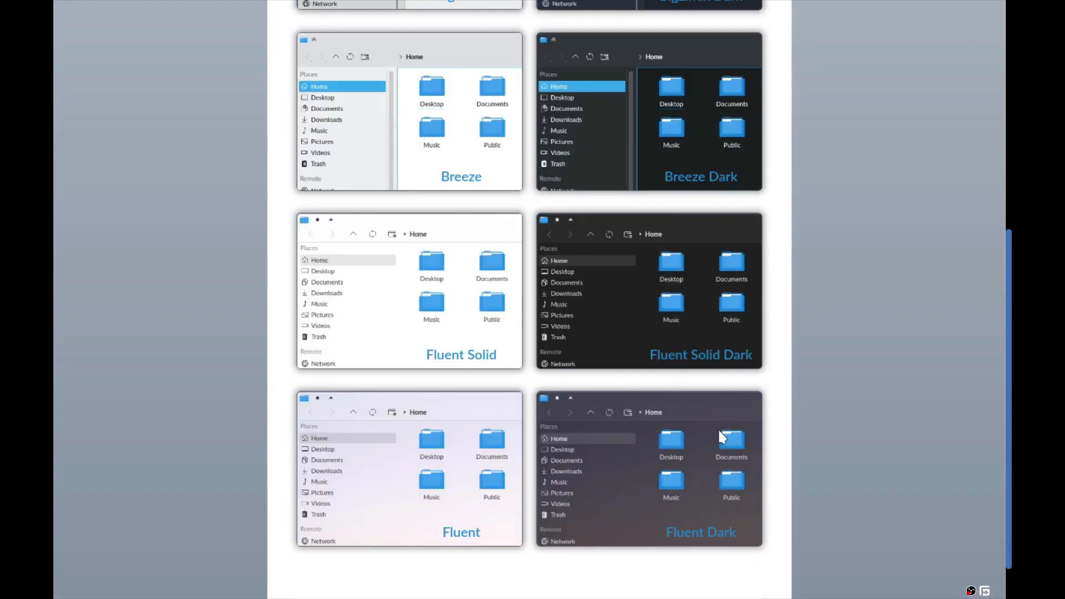
{"action": "scroll", "scroll_direction": "down", "scroll_amount": 3}
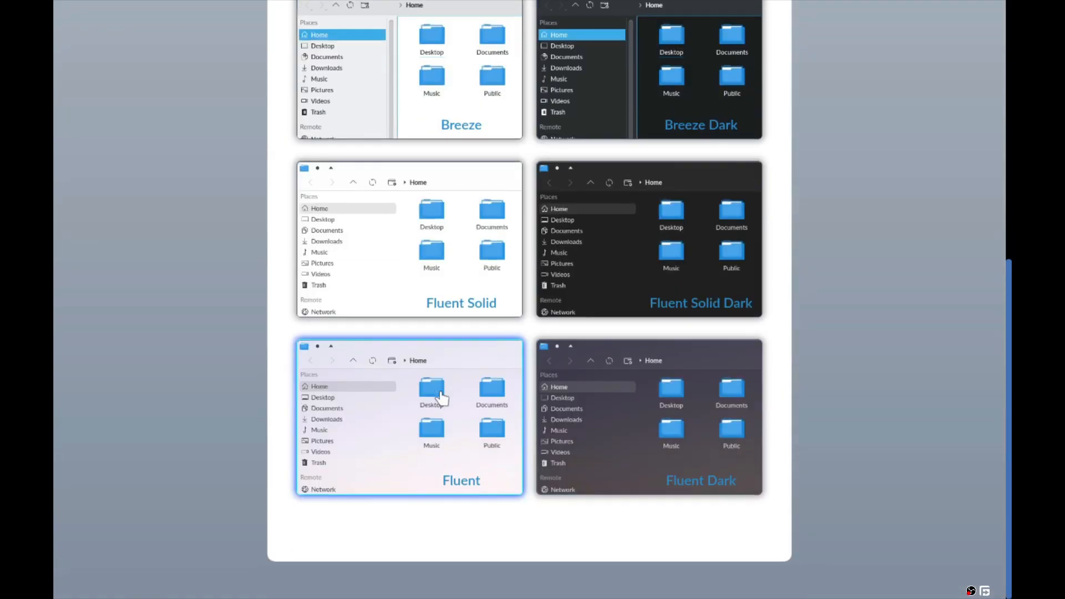
{"action": "scroll", "scroll_direction": "up", "scroll_amount": 3}
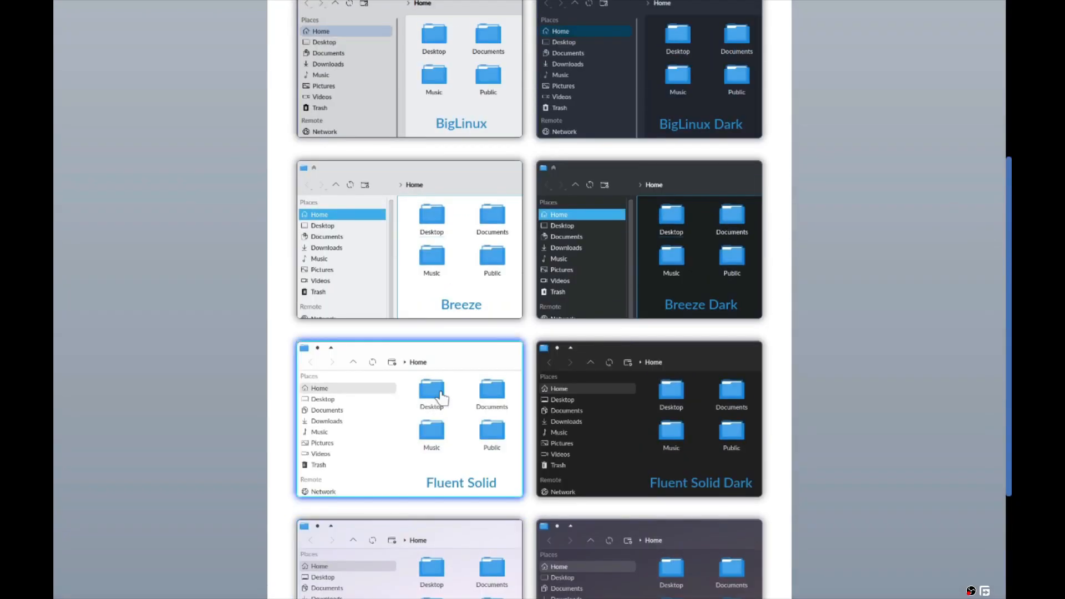
{"action": "scroll", "scroll_direction": "up", "scroll_amount": 3}
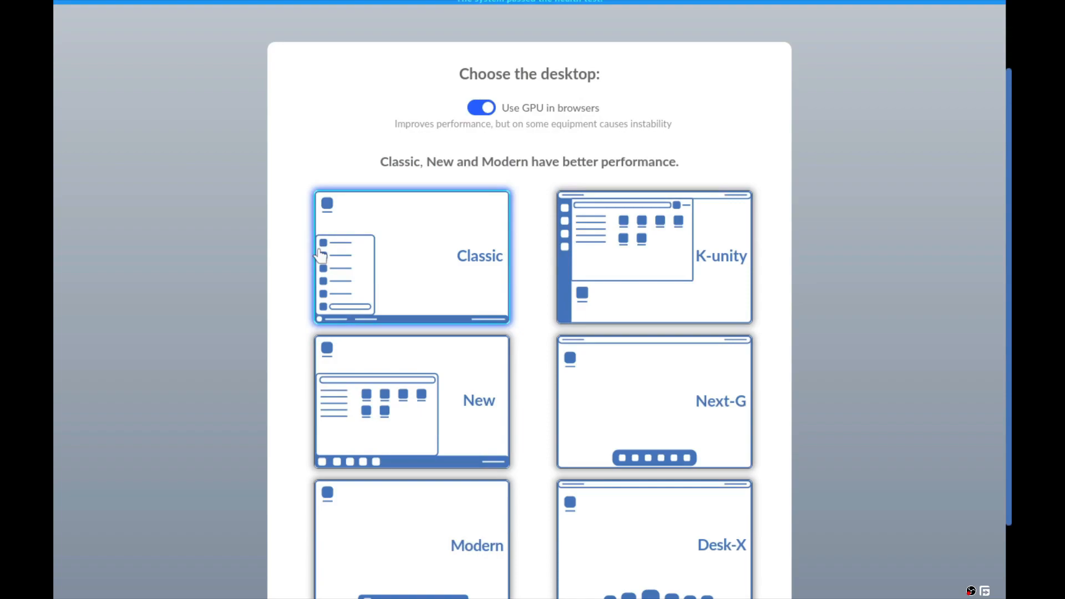
{"action": "mouse_move", "coordinate": [652, 464]}
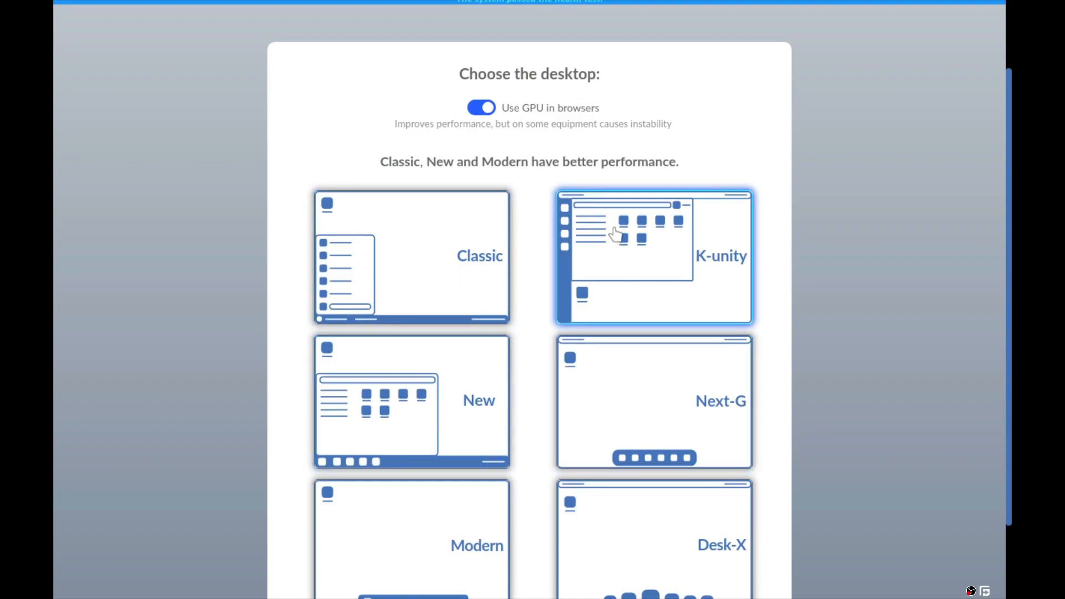
{"action": "scroll", "scroll_direction": "down", "scroll_amount": 3}
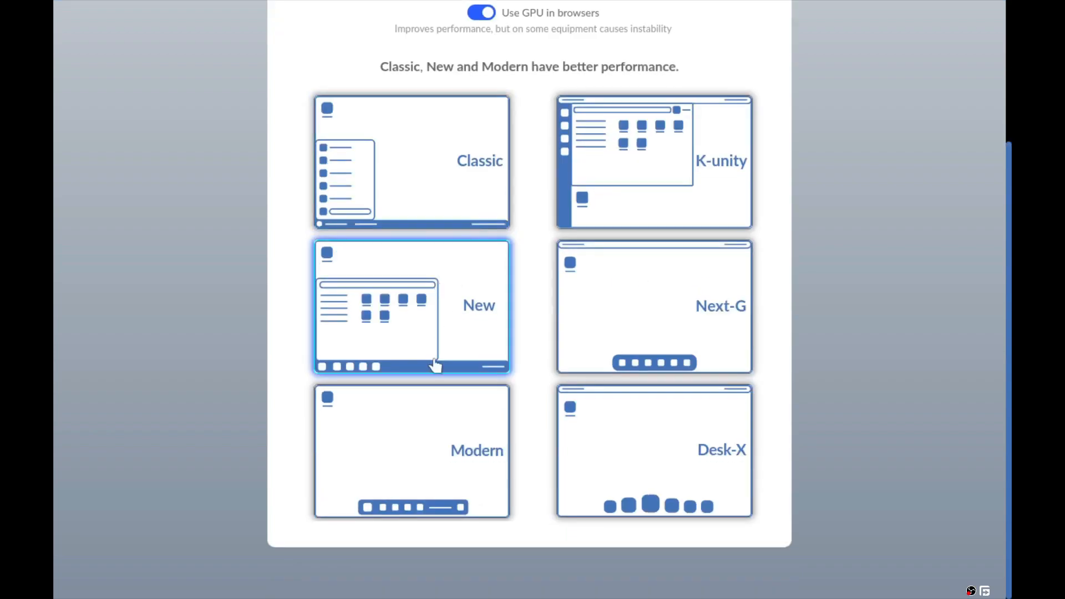
{"action": "left_click", "coordinate": [654, 451]}
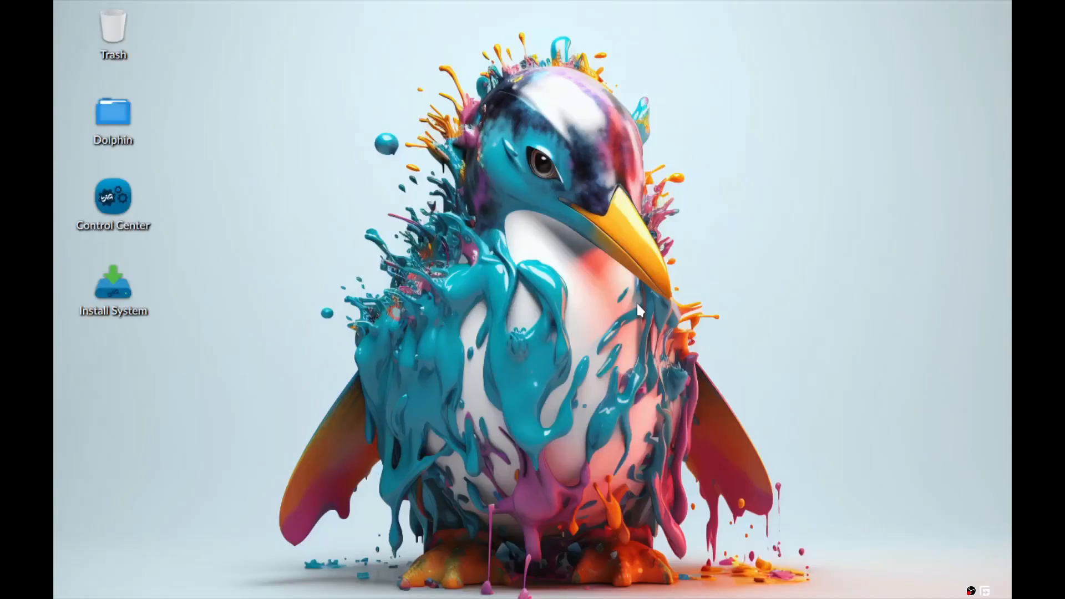
{"action": "mouse_move", "coordinate": [230, 152]}
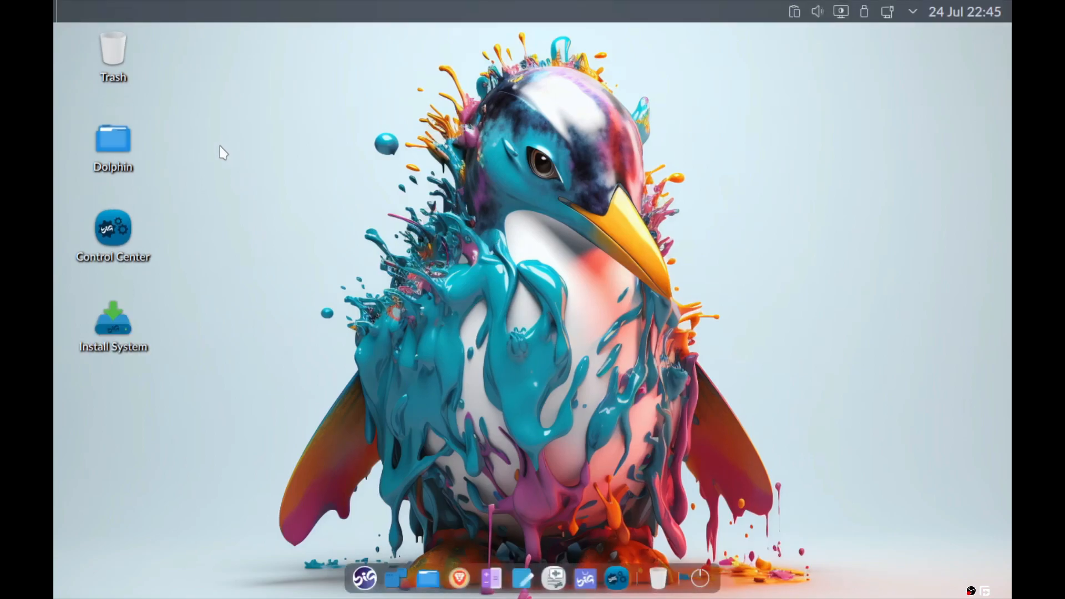
Right-click the desktop once the top panel and bottom dock have loaded.
{"action": "right_click", "coordinate": [365, 578]}
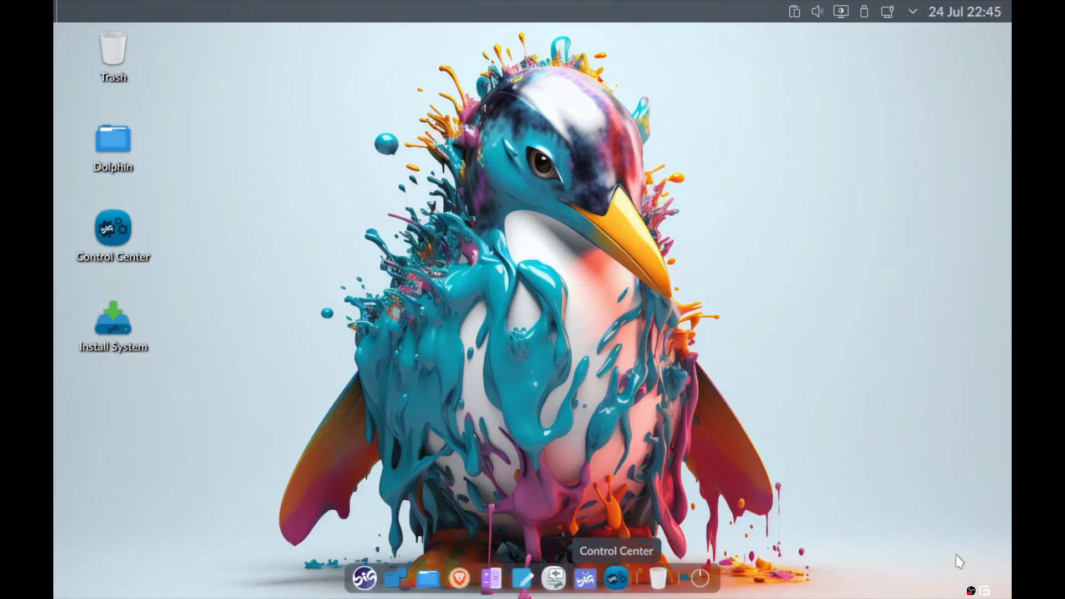
{"action": "mouse_move", "coordinate": [574, 356]}
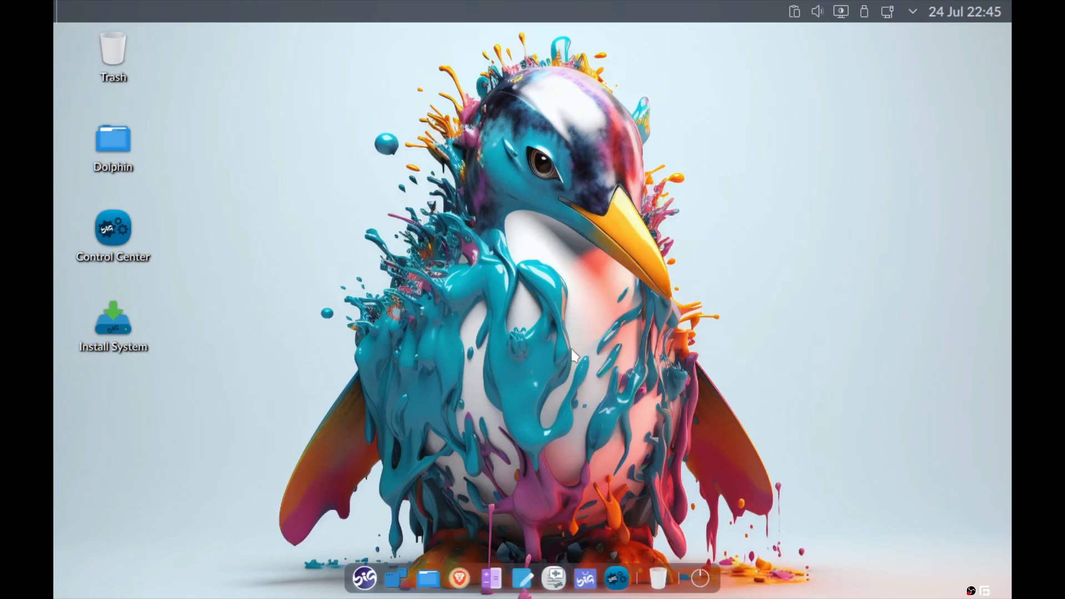
{"action": "mouse_move", "coordinate": [113, 323]}
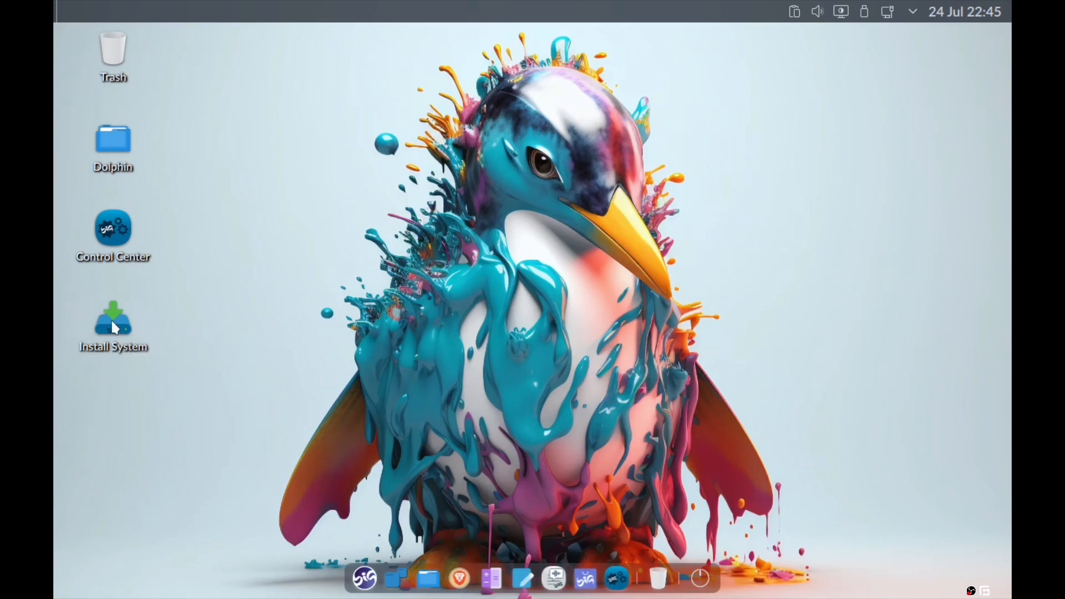
Launch 'Install System' from its desktop icon.
{"action": "double_click", "coordinate": [113, 320]}
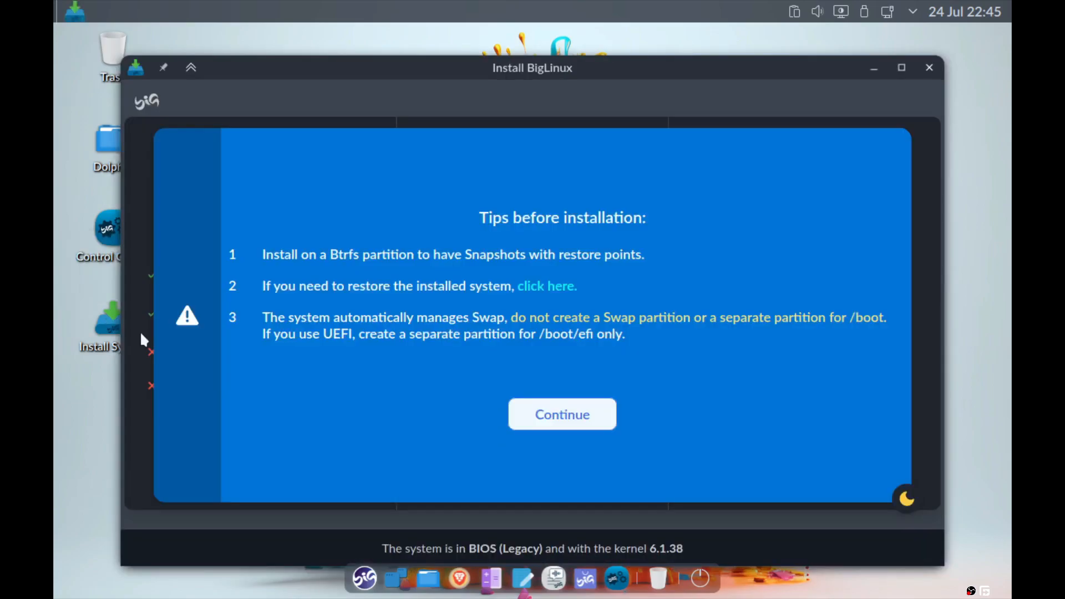
{"action": "mouse_move", "coordinate": [593, 391]}
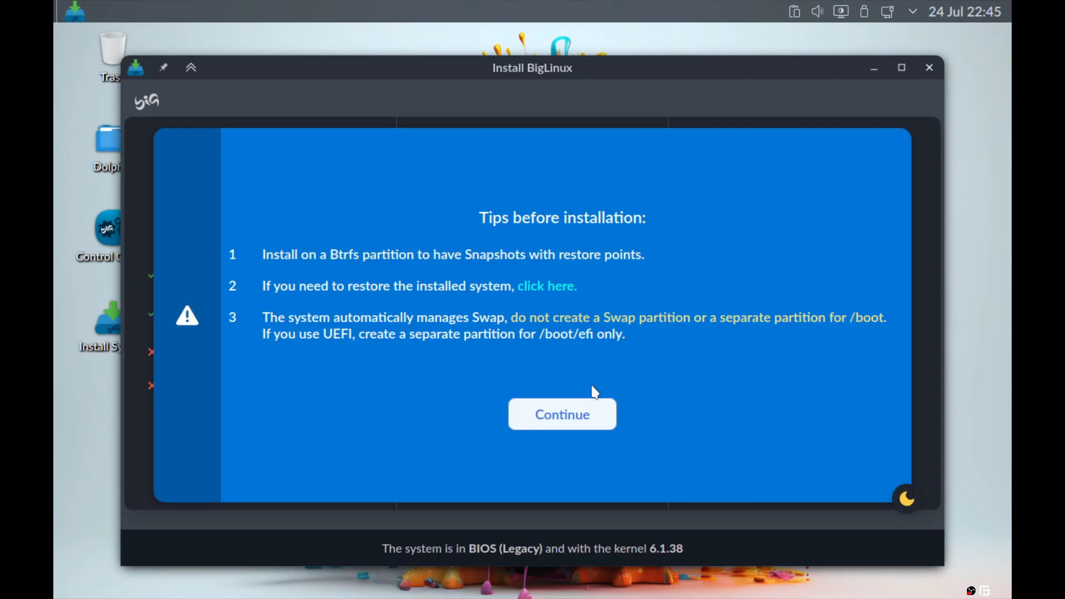
{"action": "mouse_move", "coordinate": [262, 261]}
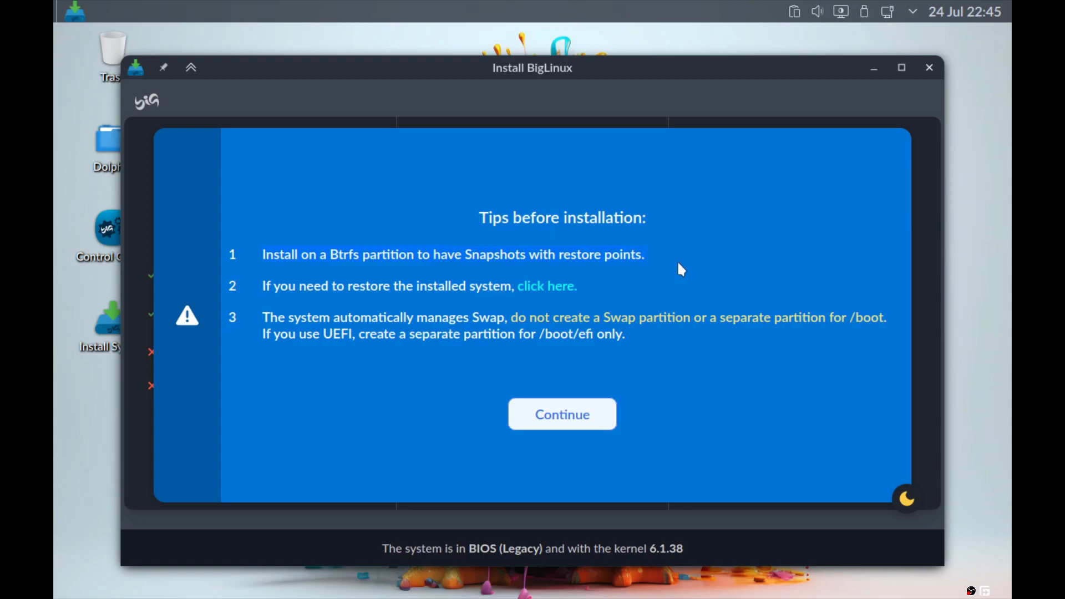
{"action": "mouse_move", "coordinate": [304, 318]}
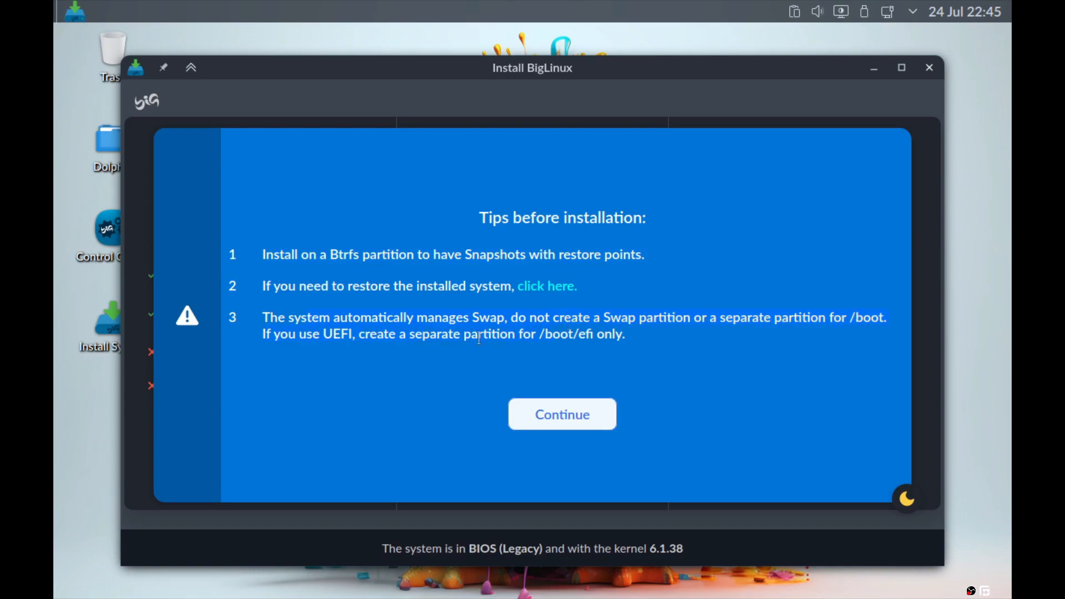
{"action": "mouse_move", "coordinate": [398, 387]}
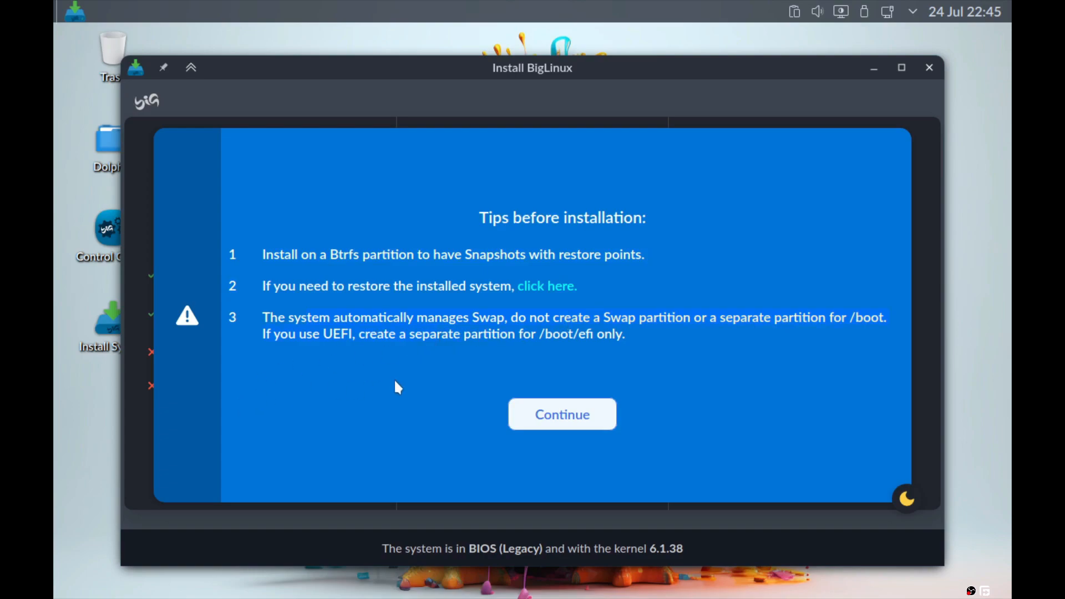
{"action": "mouse_move", "coordinate": [335, 342]}
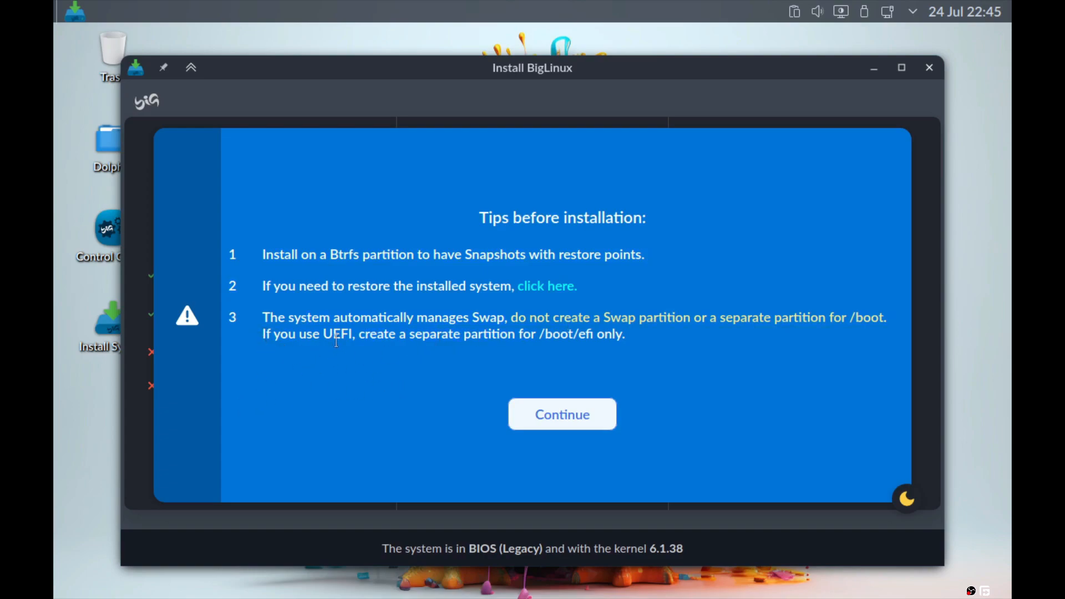
{"action": "mouse_move", "coordinate": [562, 414]}
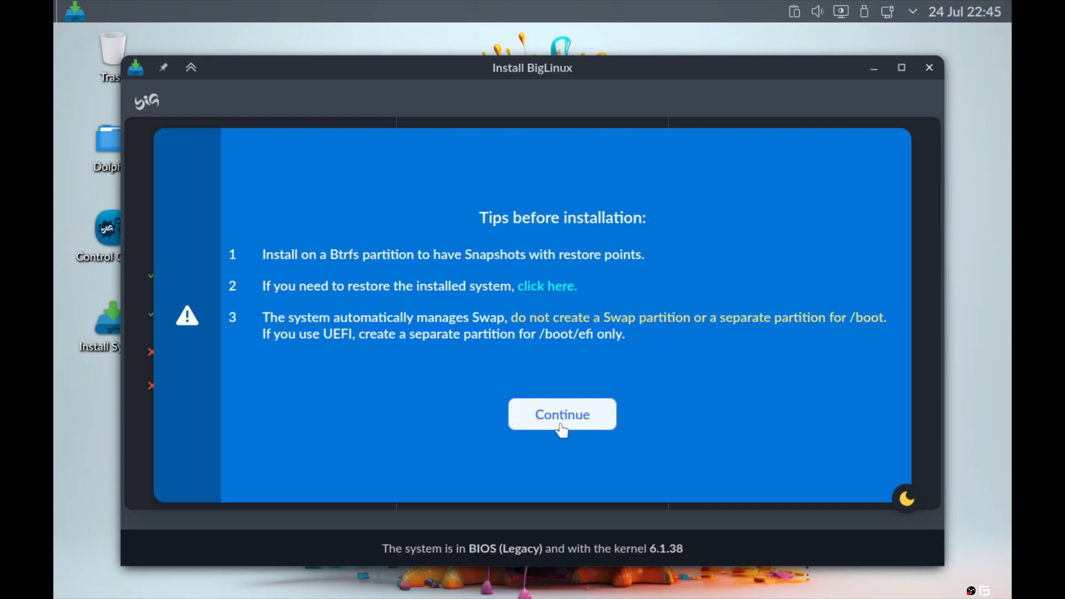
Continue past the tips and select PERFORMANCE (BTRFS without fsync).
{"action": "left_click", "coordinate": [562, 415]}
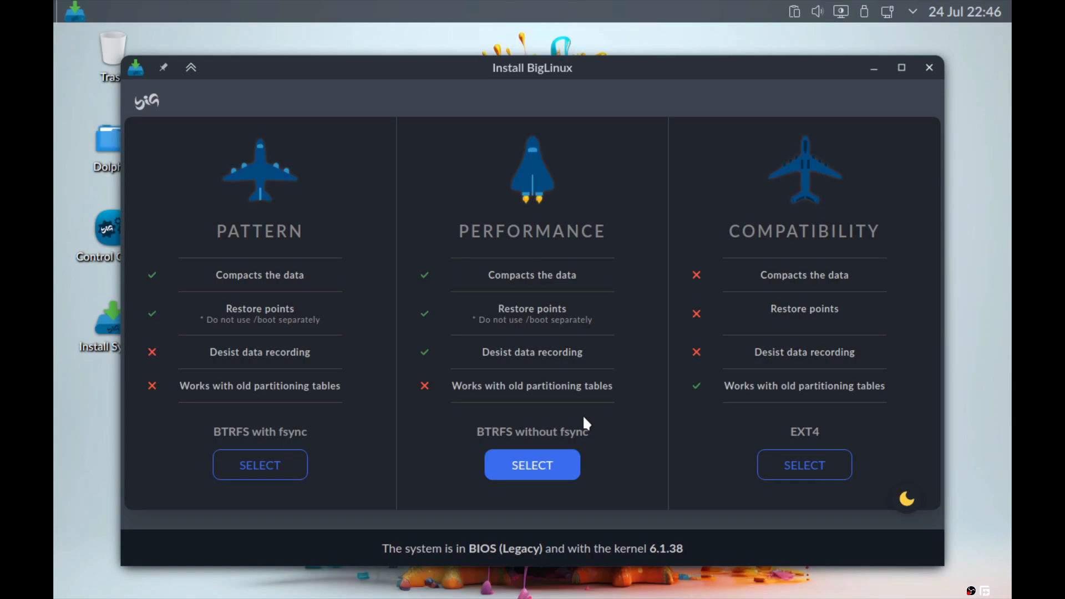
{"action": "mouse_move", "coordinate": [253, 454]}
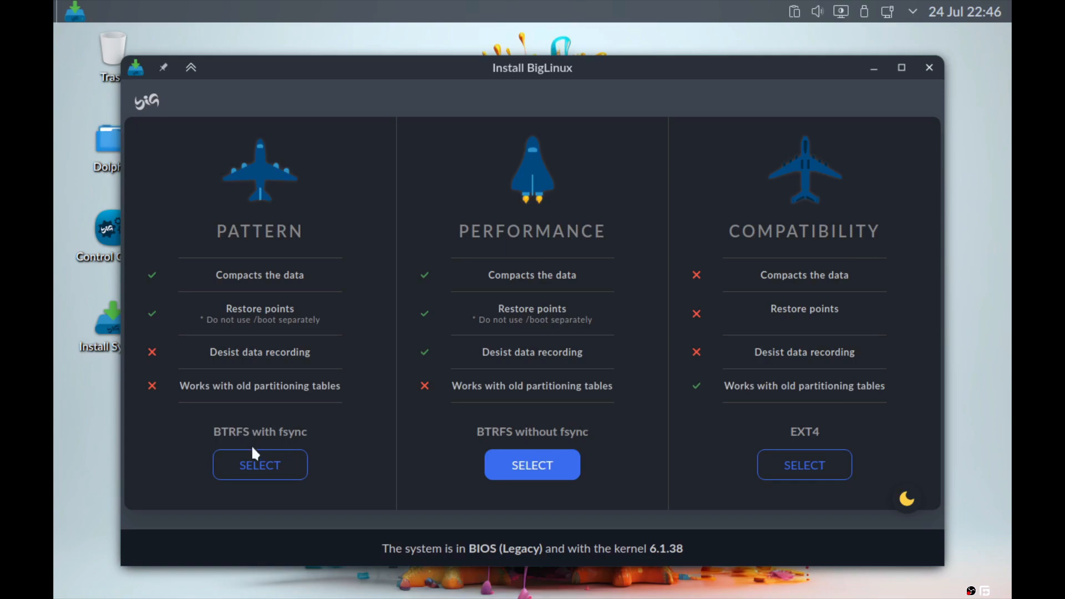
{"action": "mouse_move", "coordinate": [695, 474]}
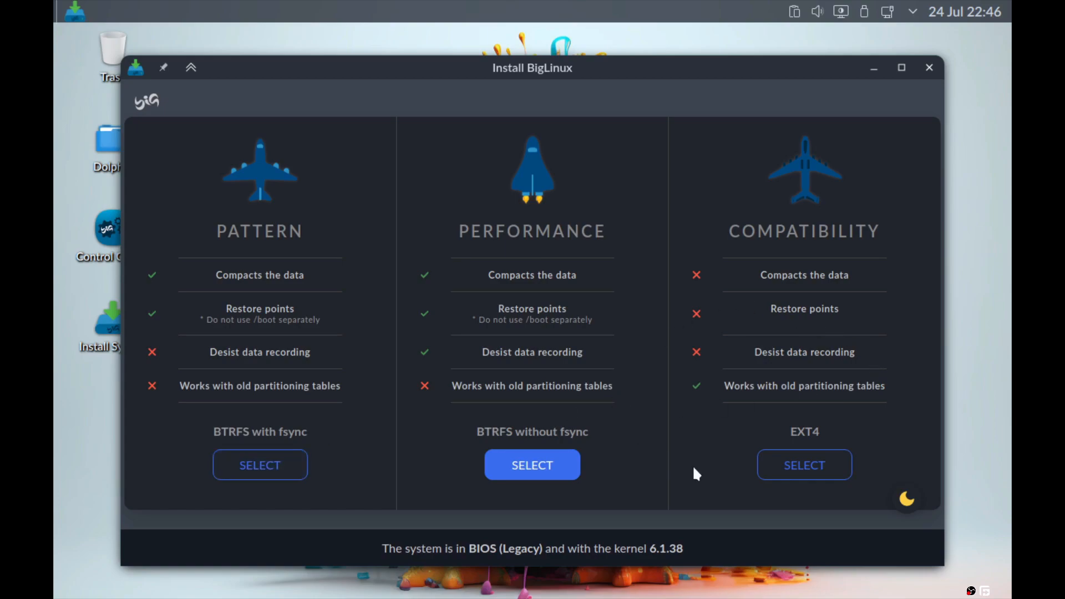
{"action": "mouse_move", "coordinate": [703, 469]}
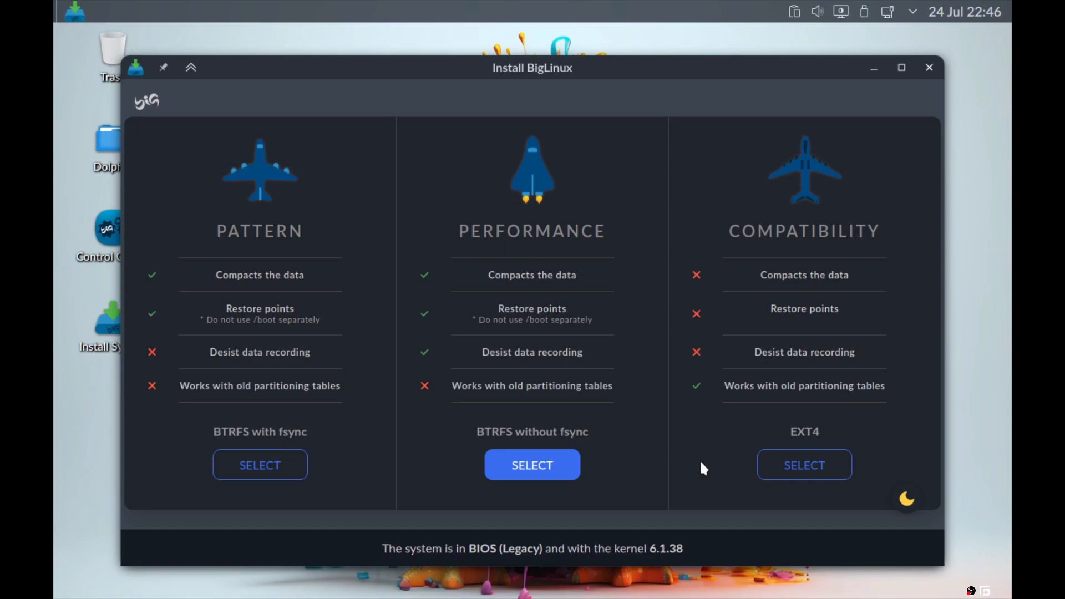
{"action": "mouse_move", "coordinate": [278, 520]}
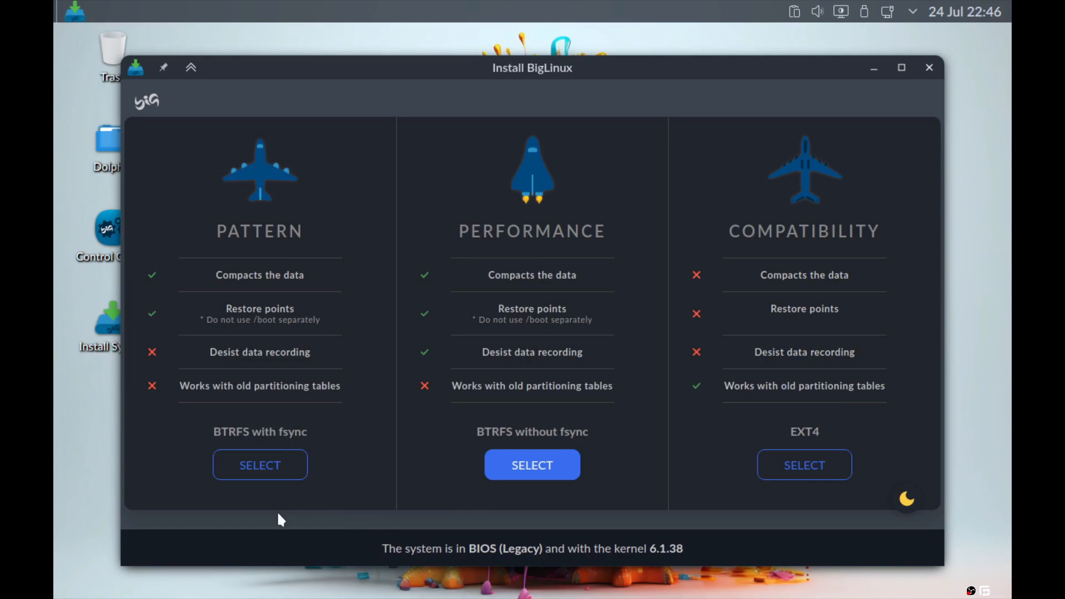
{"action": "mouse_move", "coordinate": [257, 277]}
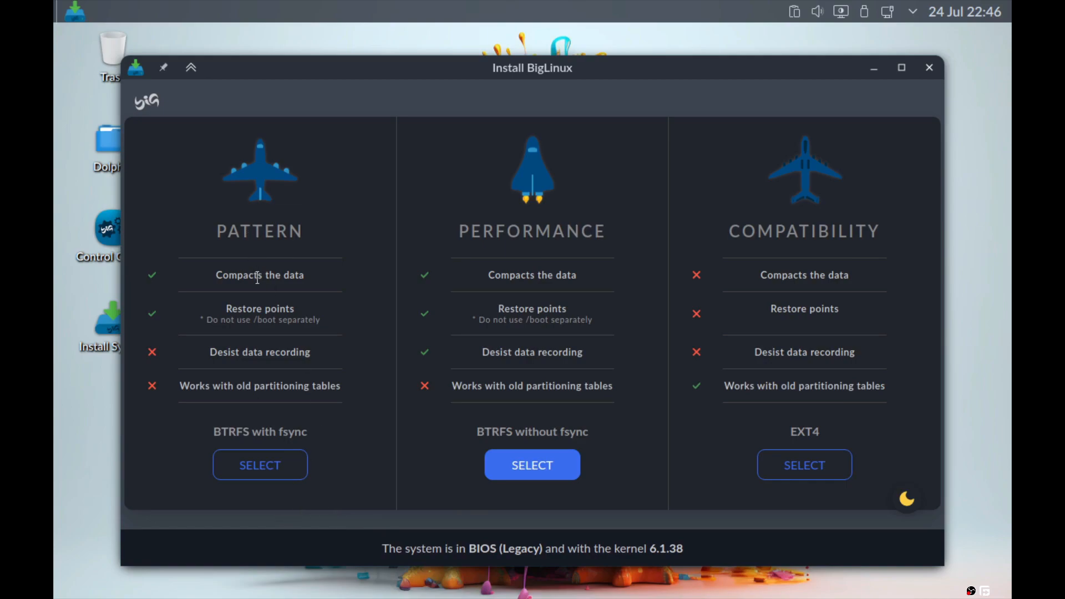
{"action": "mouse_move", "coordinate": [249, 352]}
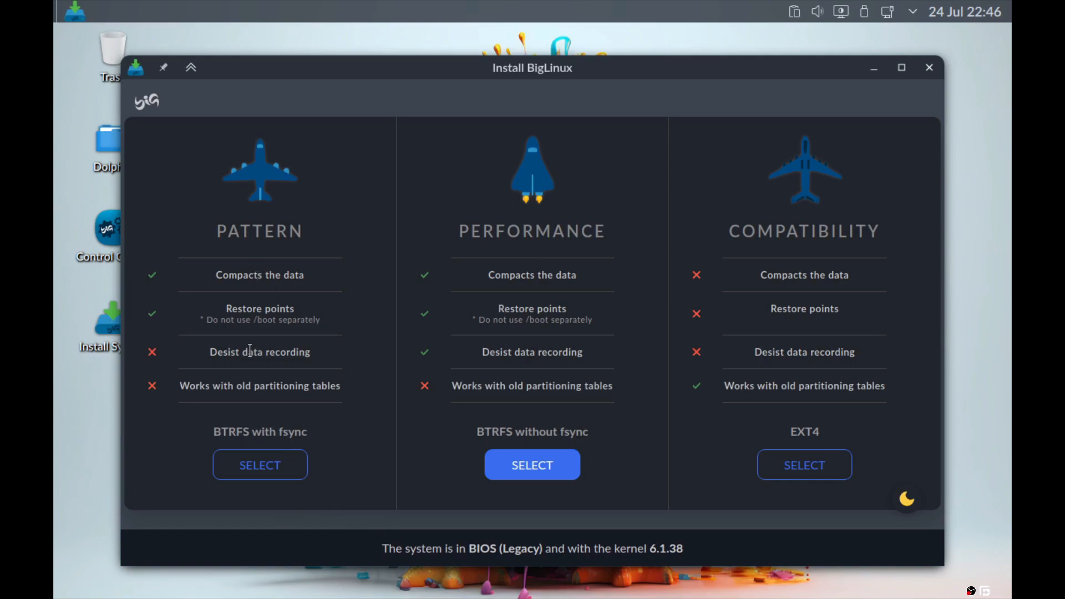
{"action": "mouse_move", "coordinate": [207, 360]}
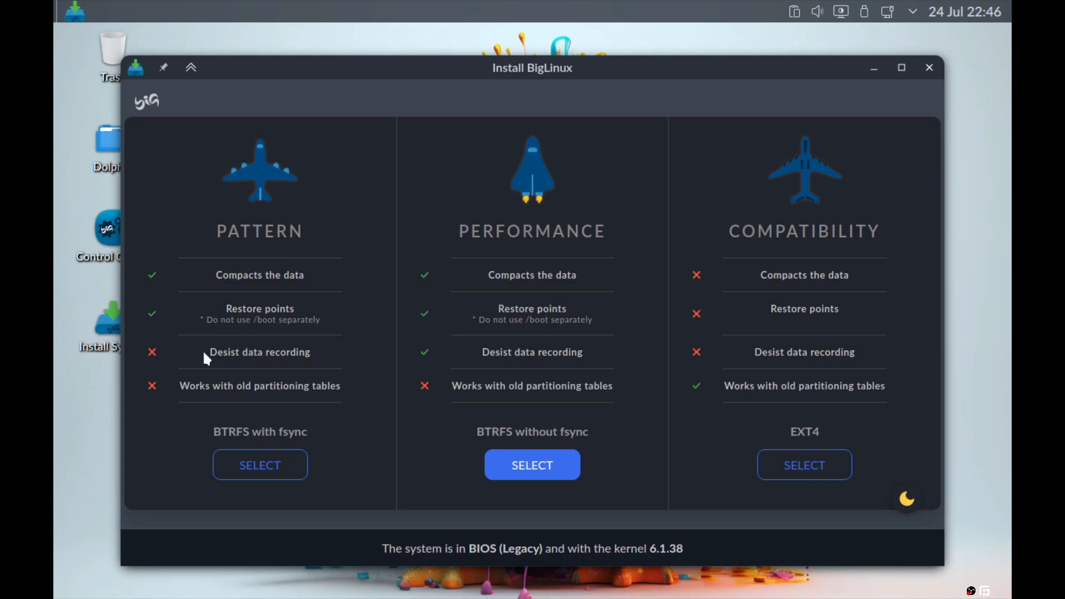
{"action": "mouse_move", "coordinate": [179, 443]}
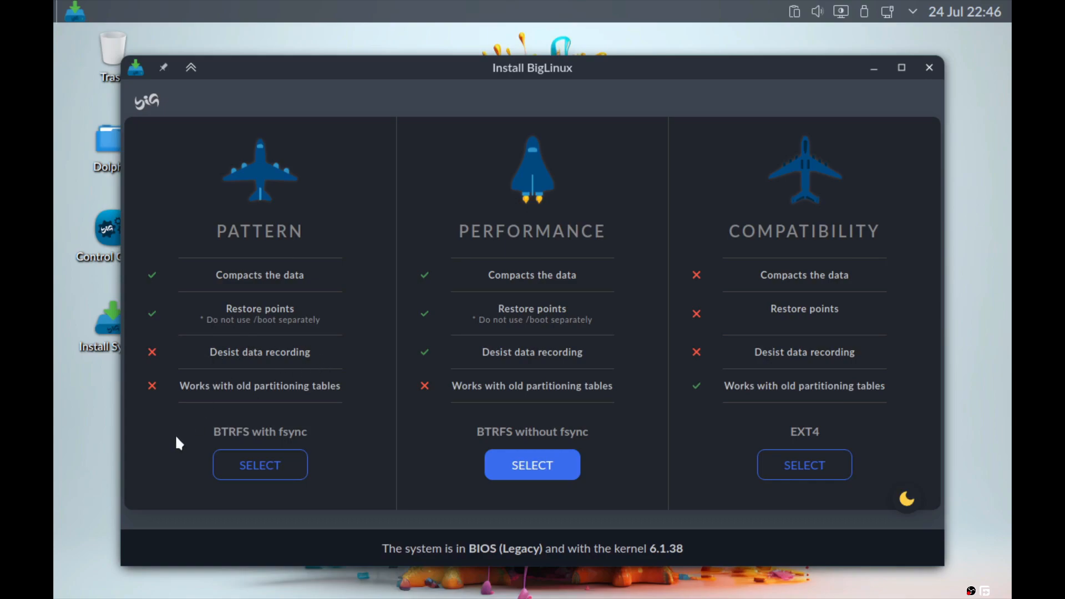
{"action": "mouse_move", "coordinate": [324, 391]}
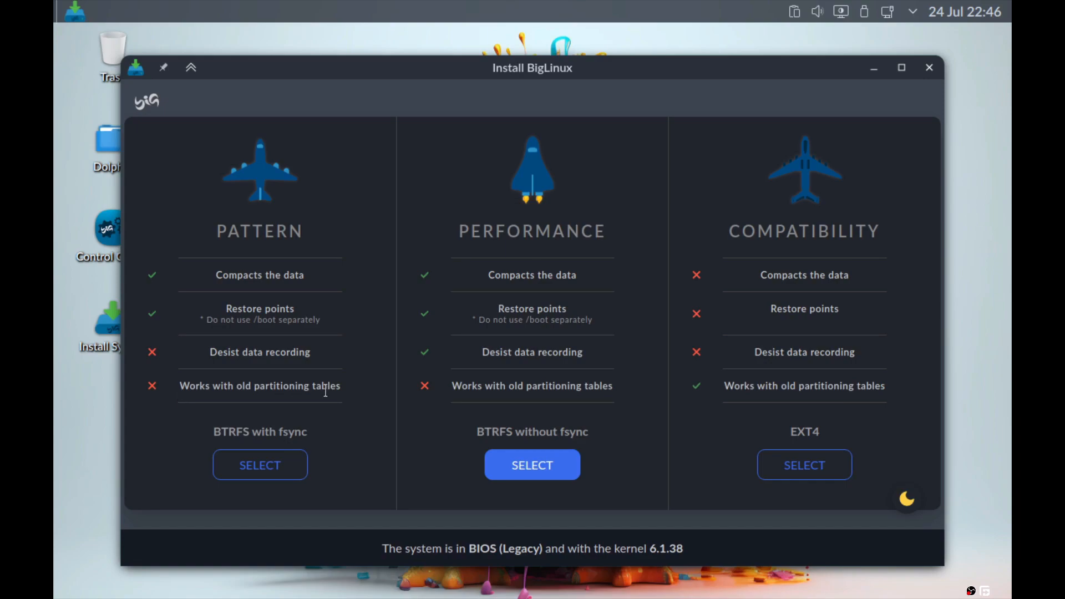
{"action": "mouse_move", "coordinate": [319, 432]}
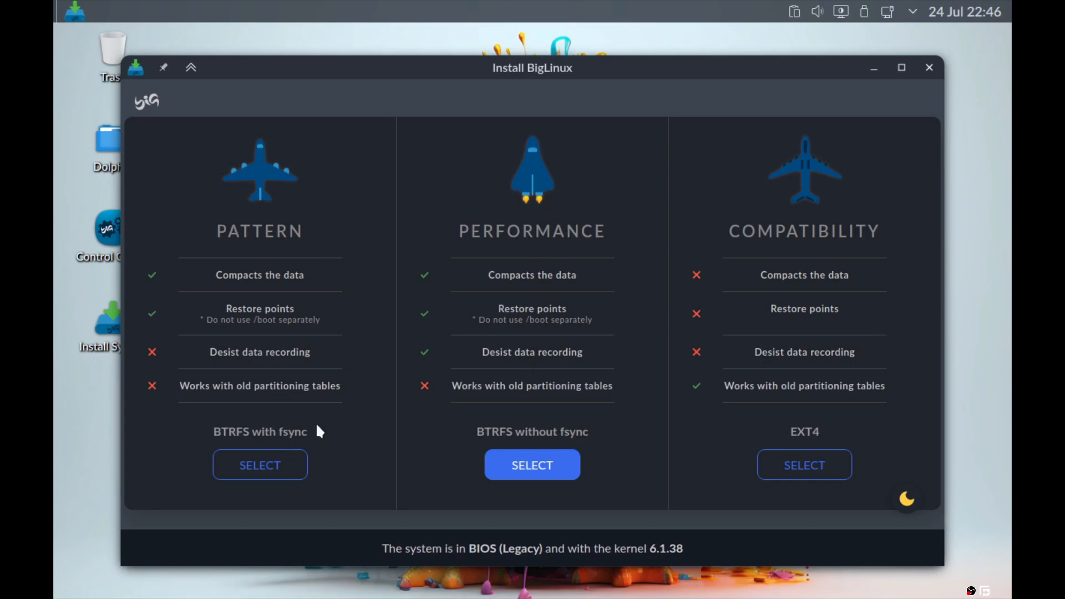
{"action": "mouse_move", "coordinate": [757, 478]}
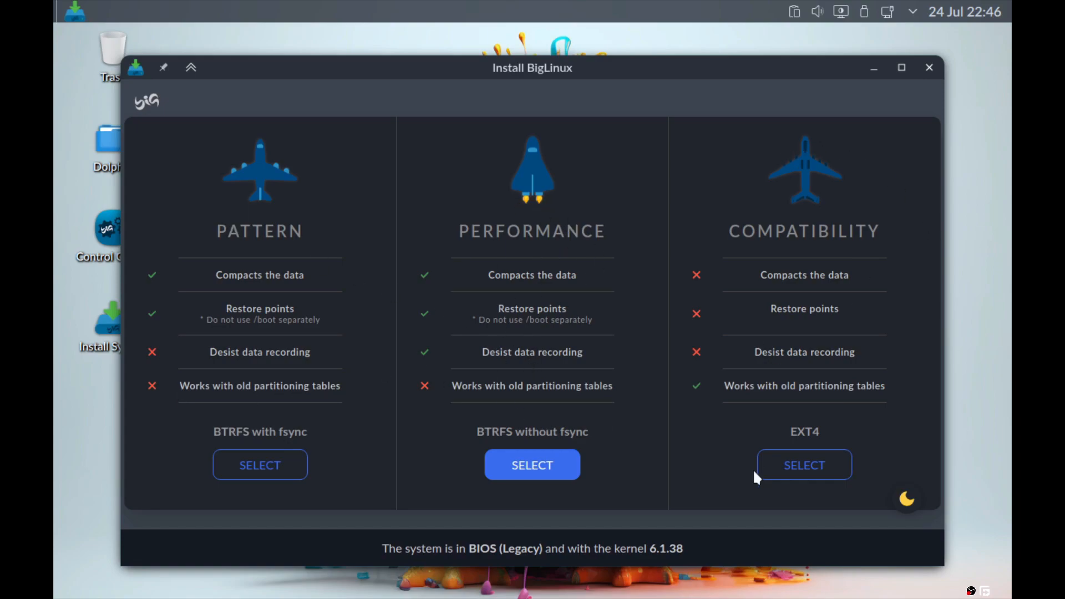
{"action": "mouse_move", "coordinate": [188, 427]}
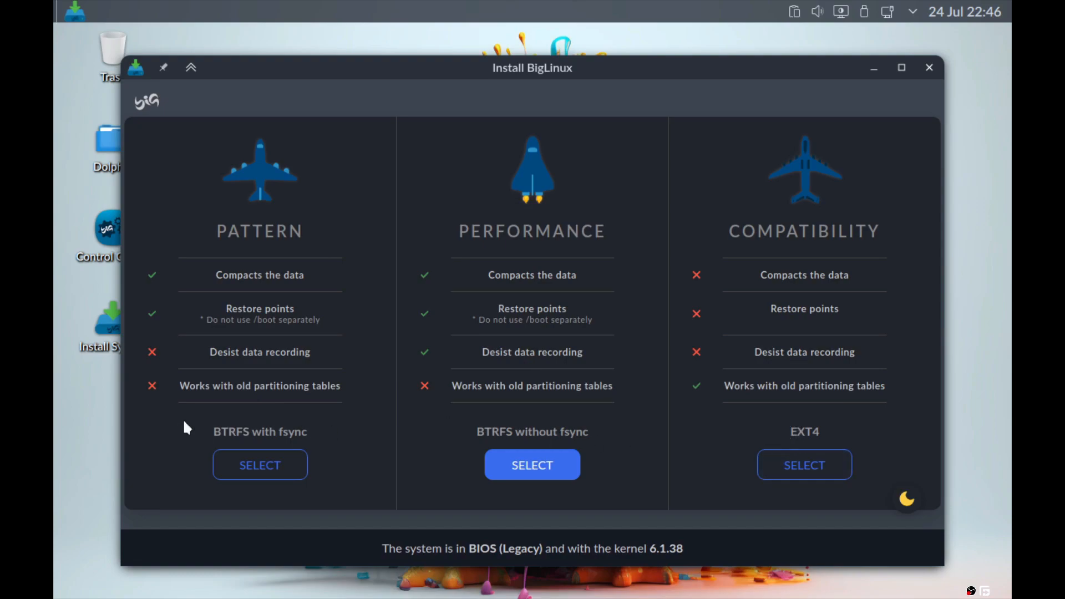
{"action": "mouse_move", "coordinate": [476, 442]}
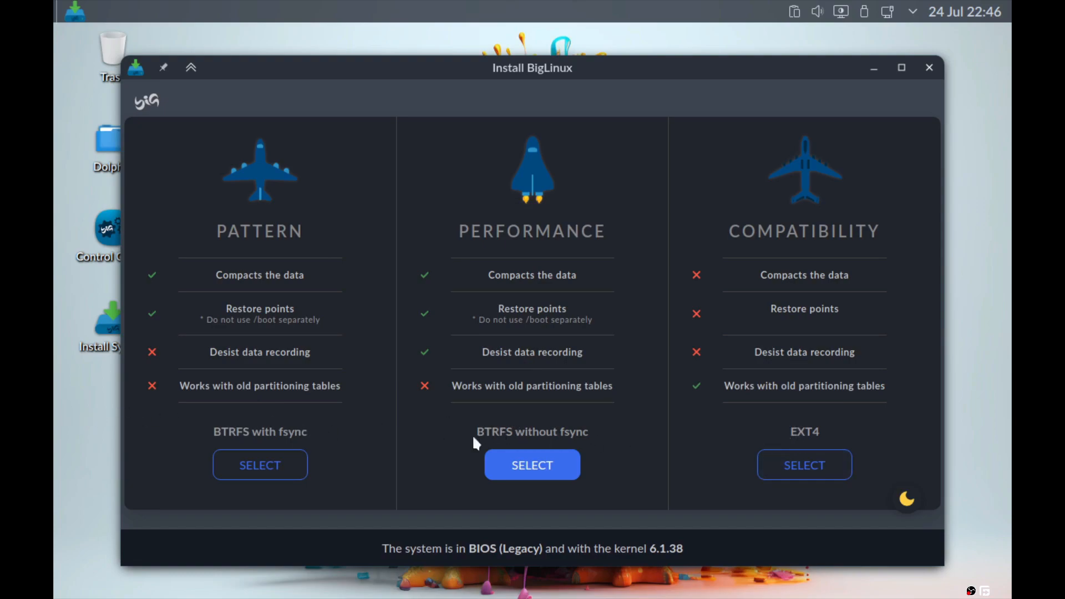
{"action": "mouse_move", "coordinate": [615, 432]}
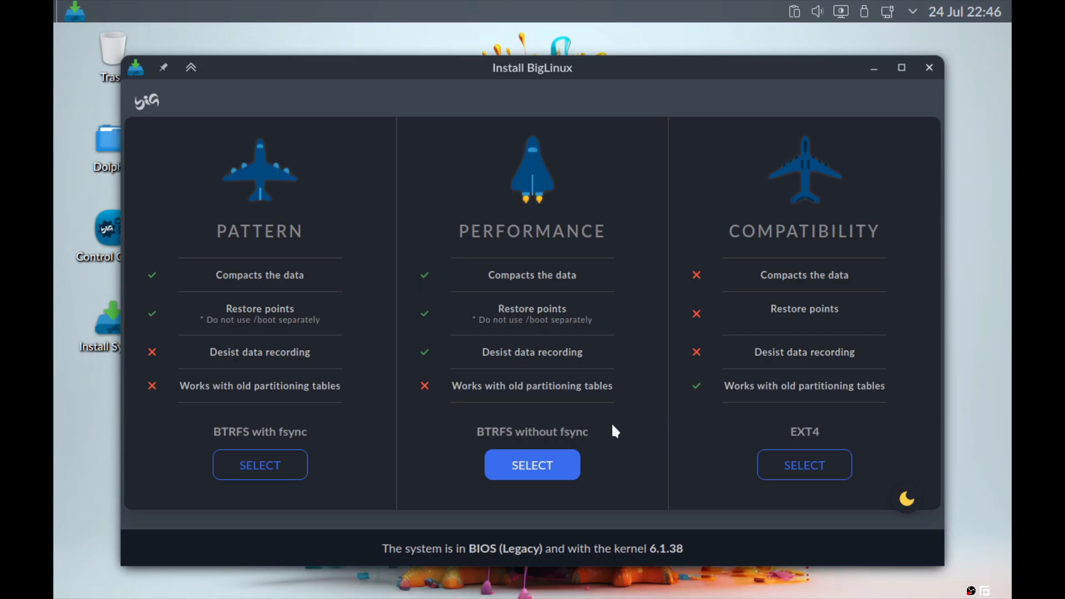
{"action": "mouse_move", "coordinate": [596, 254]}
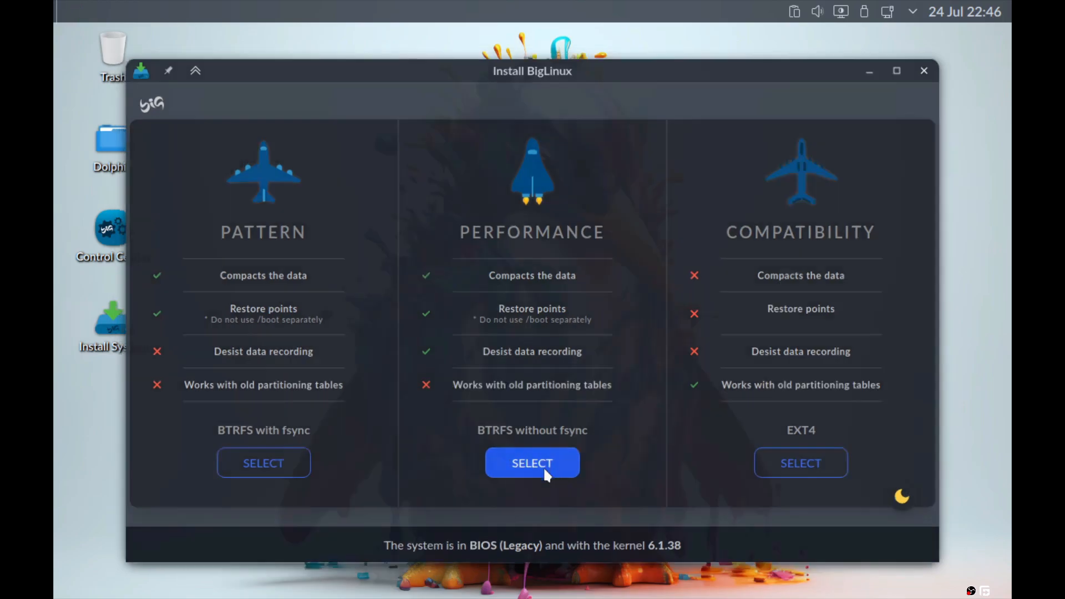
{"action": "left_click", "coordinate": [532, 463]}
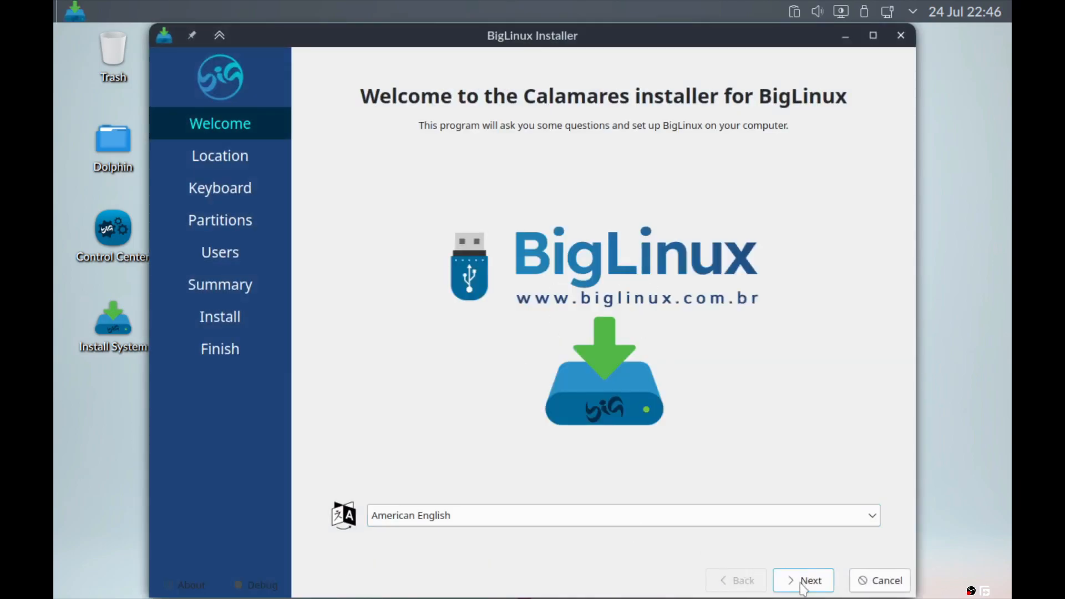
Install with default keyboard, erase-disk partitioning and account details, then restart.
{"action": "left_click", "coordinate": [802, 581]}
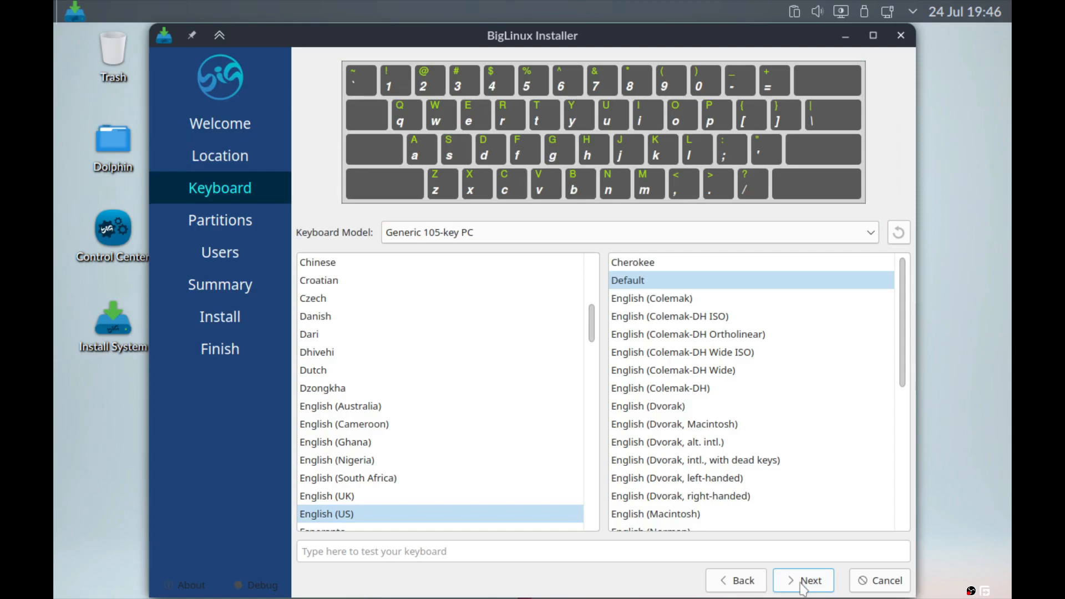
{"action": "left_click", "coordinate": [802, 580]}
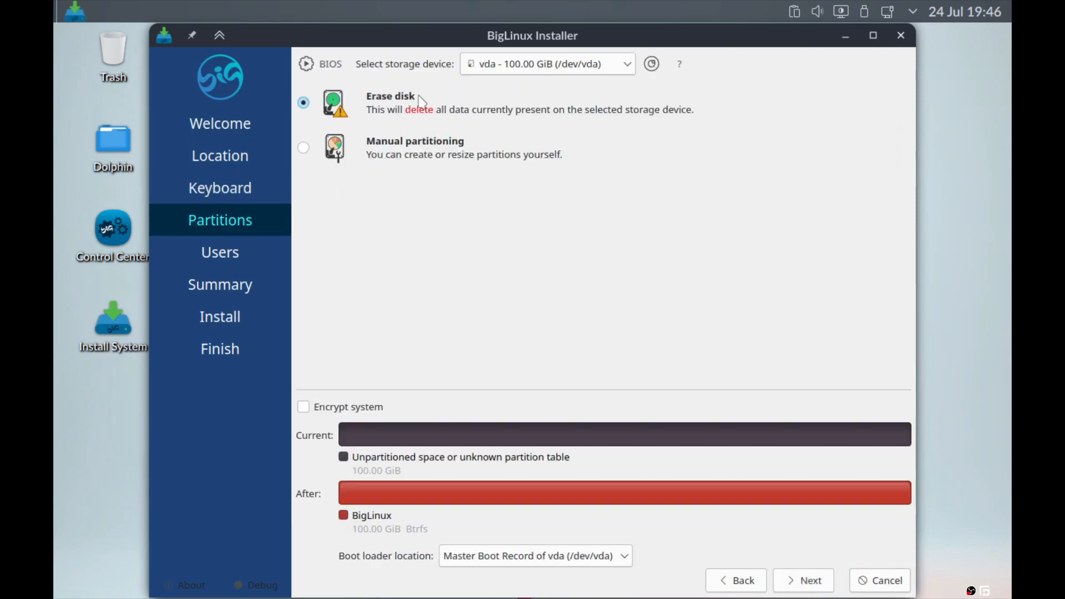
{"action": "mouse_move", "coordinate": [808, 533]}
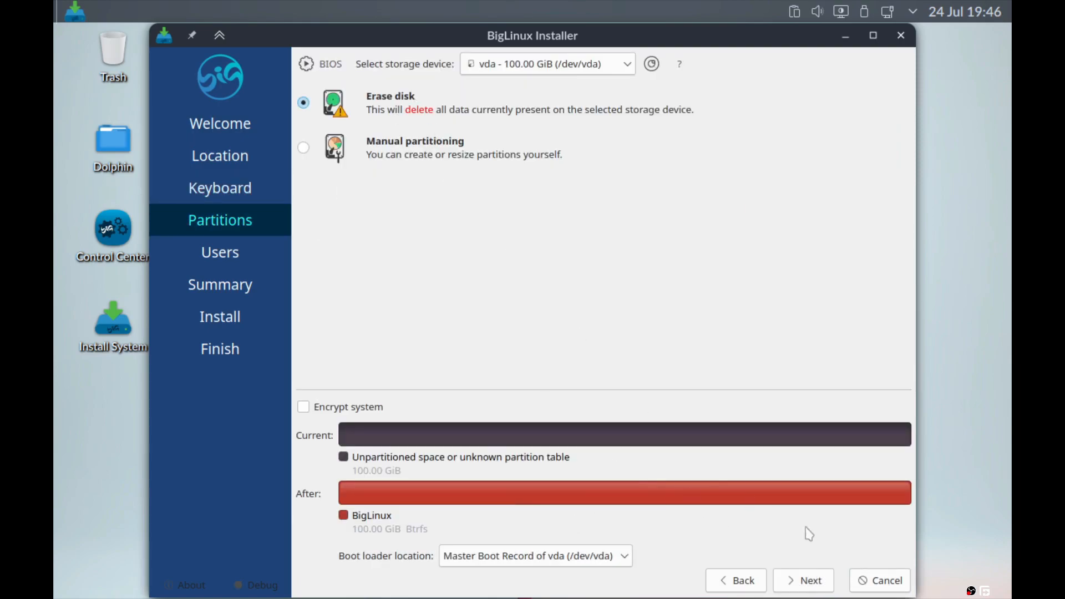
{"action": "left_click", "coordinate": [803, 581]}
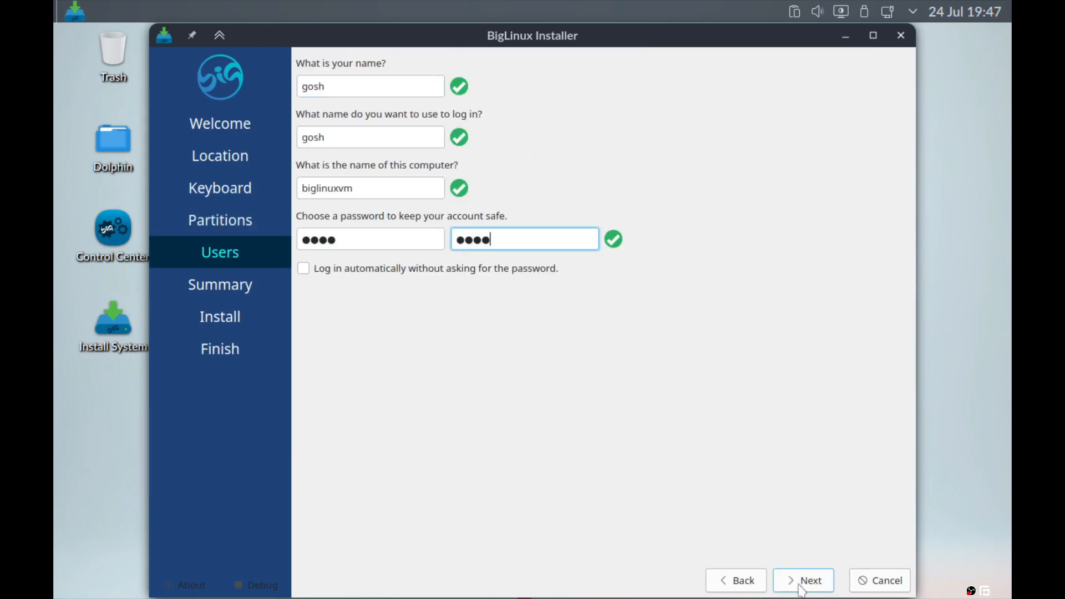
{"action": "left_click", "coordinate": [802, 580]}
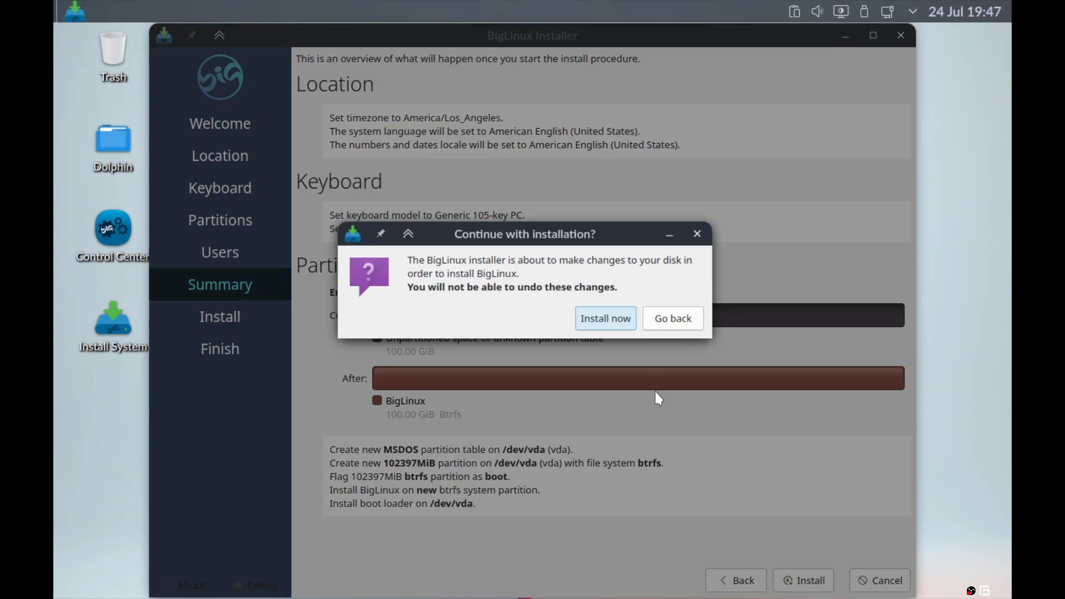
{"action": "left_click", "coordinate": [604, 318]}
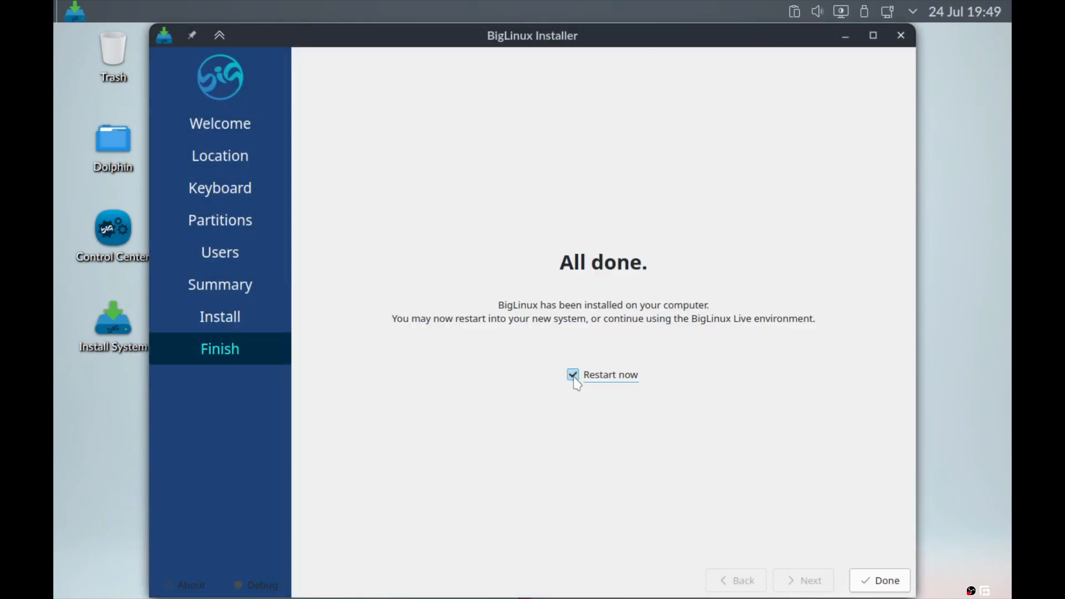
{"action": "left_click", "coordinate": [885, 580]}
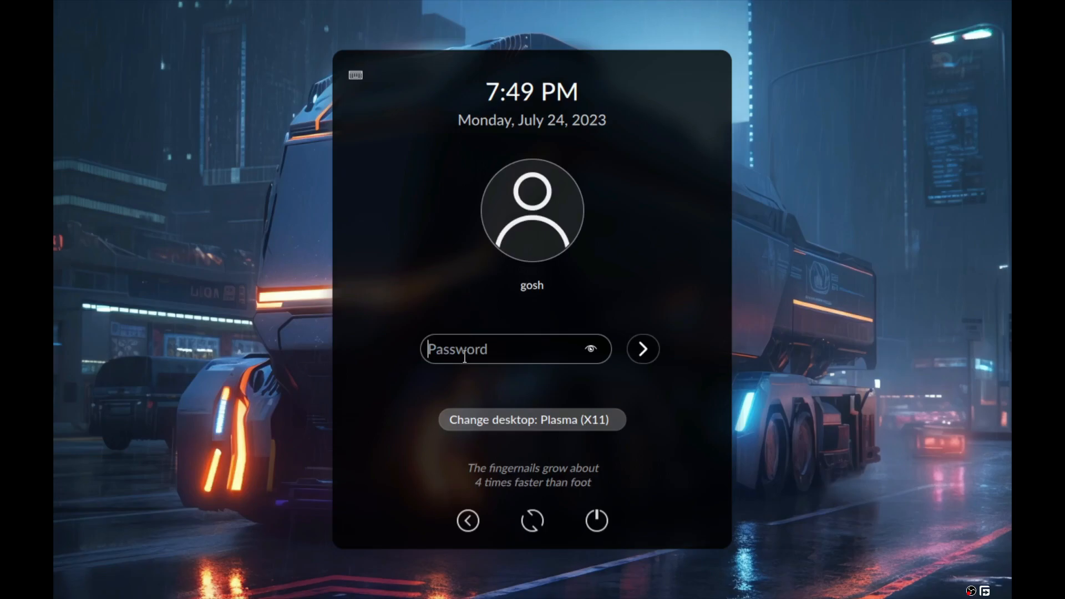
Enter the password and log in as gosh.
{"action": "type", "text": "••••"}
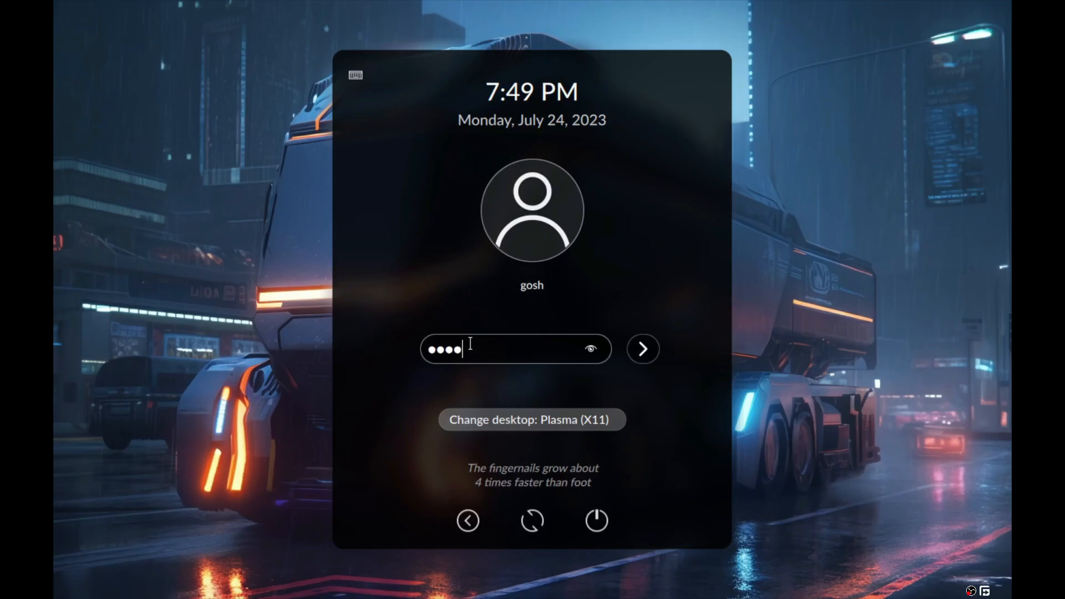
{"action": "left_click", "coordinate": [642, 348]}
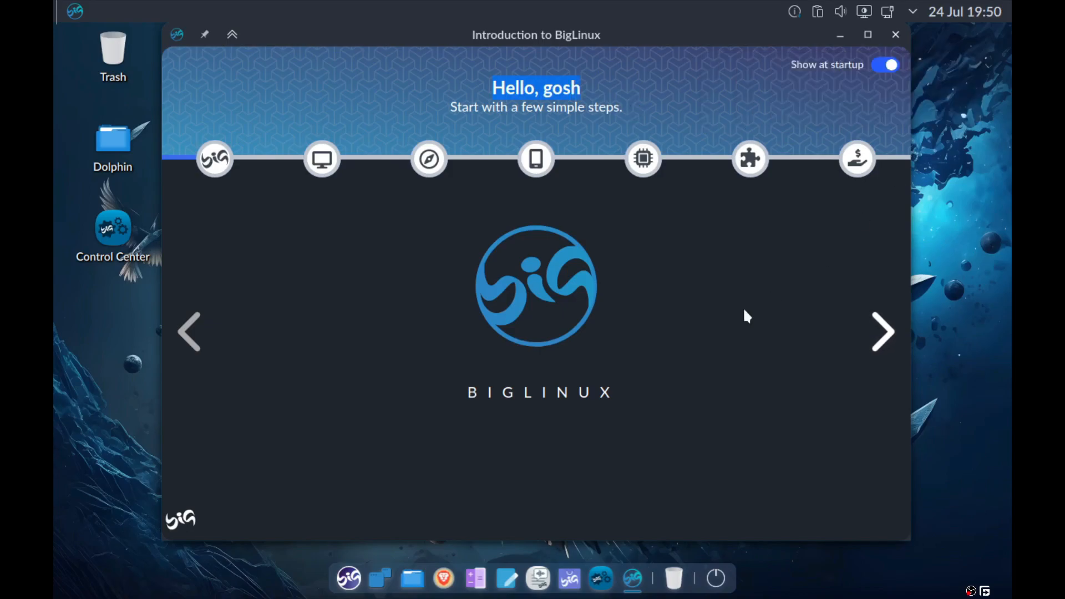
{"action": "mouse_move", "coordinate": [883, 333]}
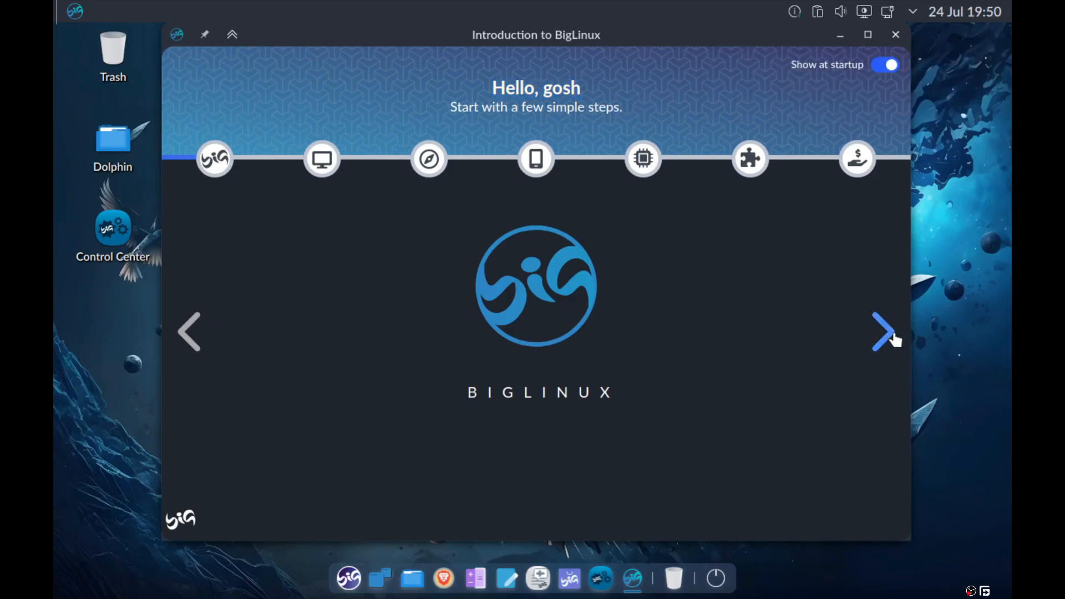
Apply the Modern layout in Themes, Desktop and Settings, then show the Settings tab.
{"action": "left_click", "coordinate": [884, 332]}
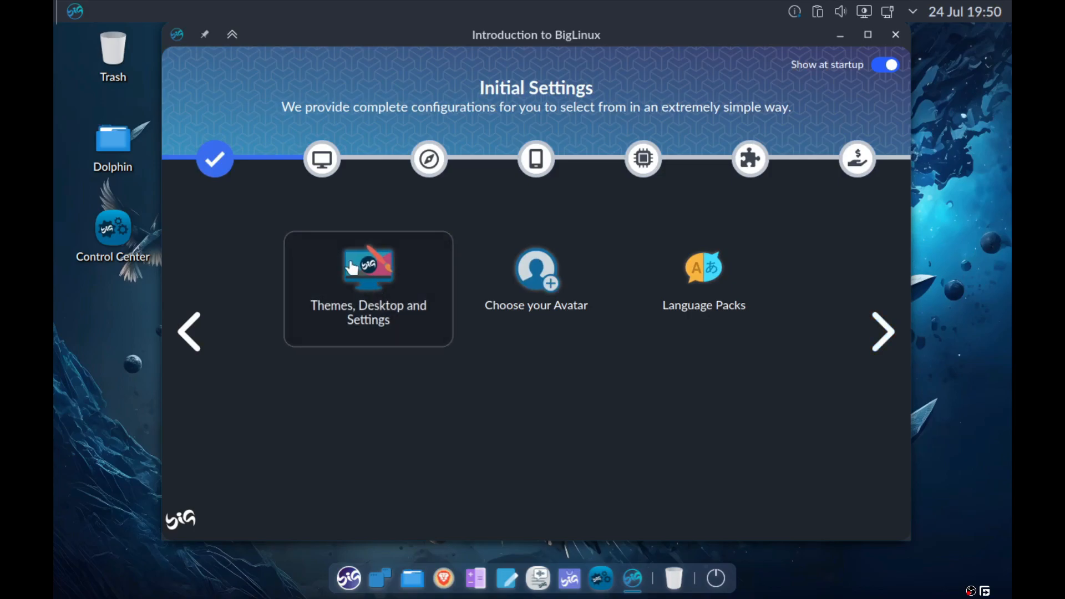
{"action": "mouse_move", "coordinate": [376, 273]}
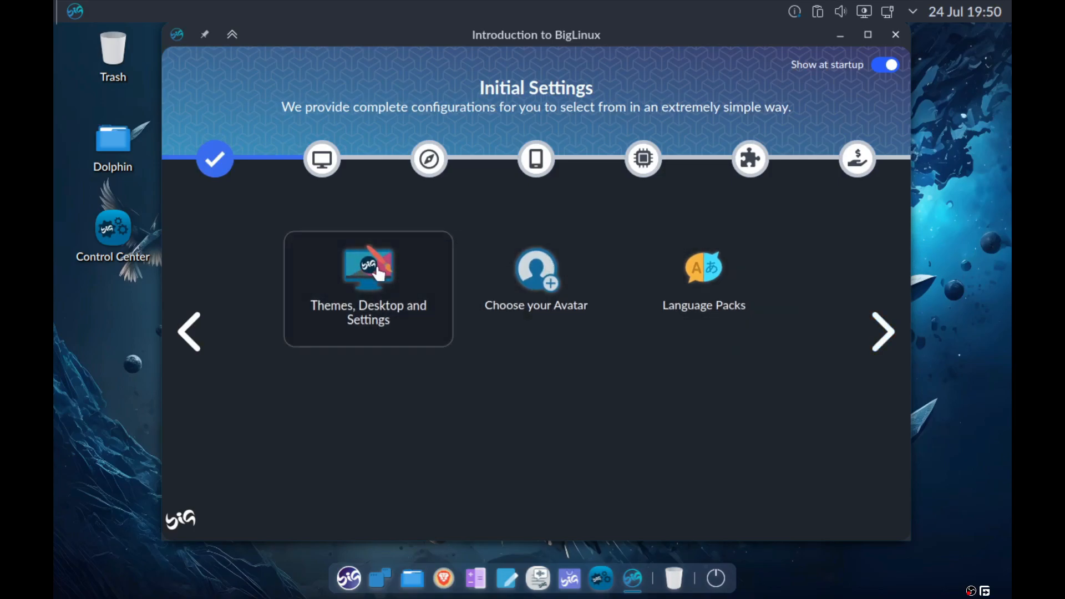
{"action": "left_click", "coordinate": [368, 289]}
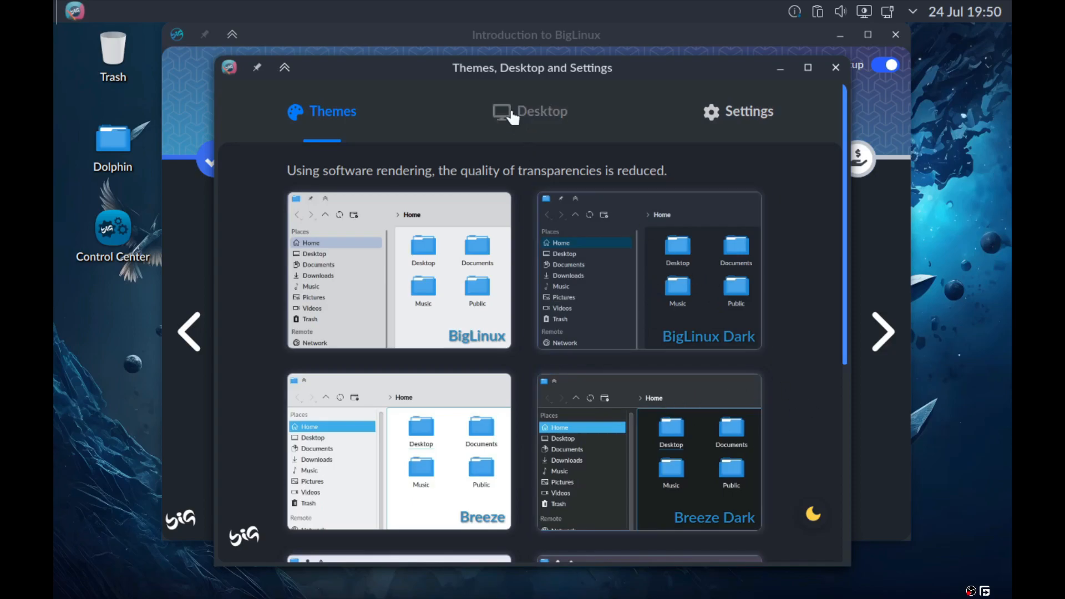
{"action": "left_click", "coordinate": [529, 111]}
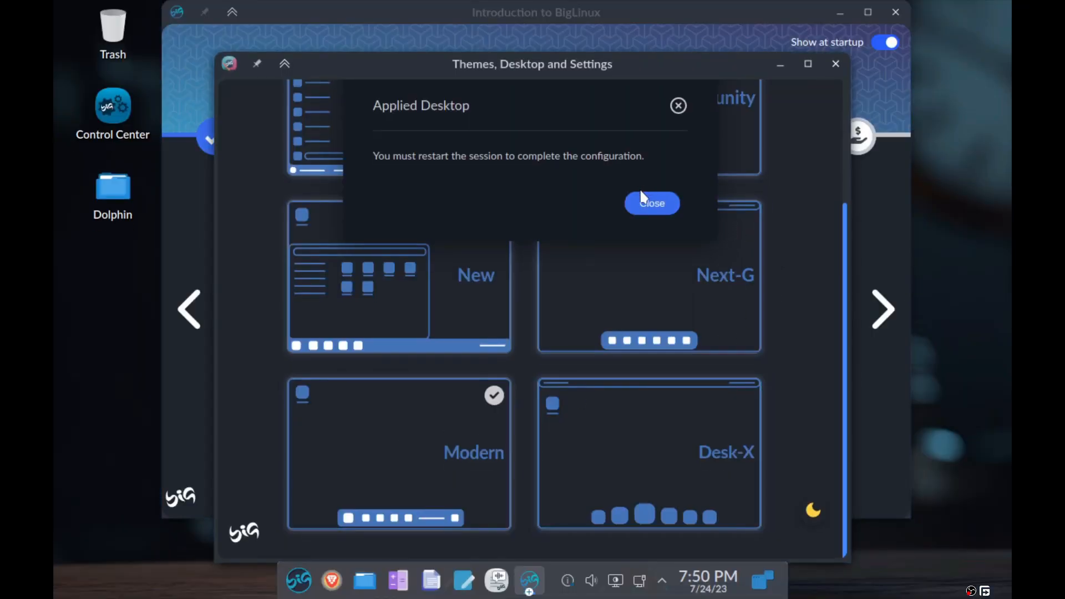
{"action": "left_click", "coordinate": [651, 202]}
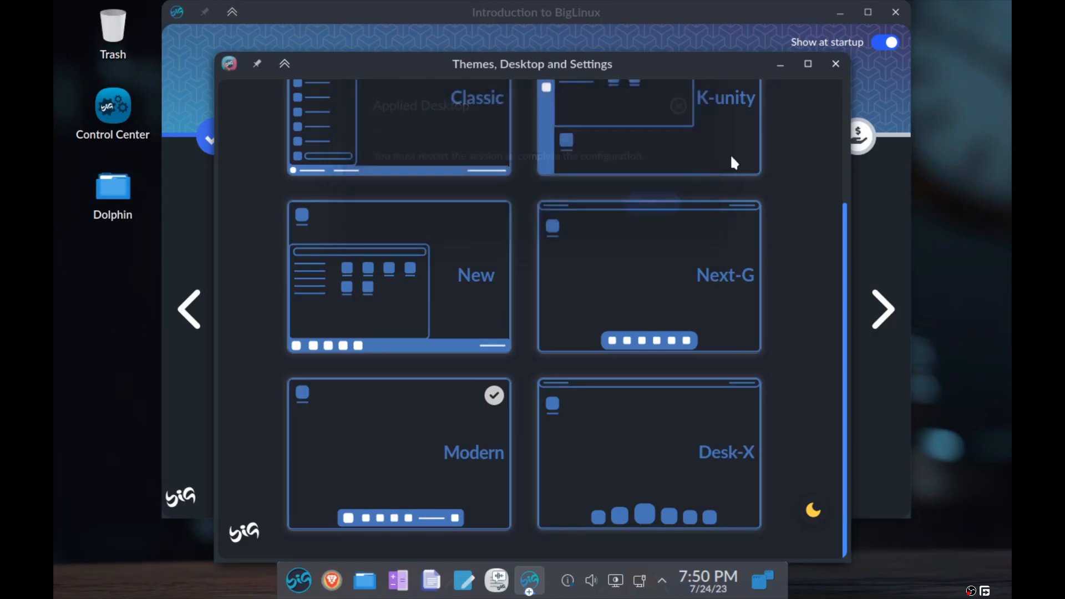
{"action": "left_click", "coordinate": [738, 107]}
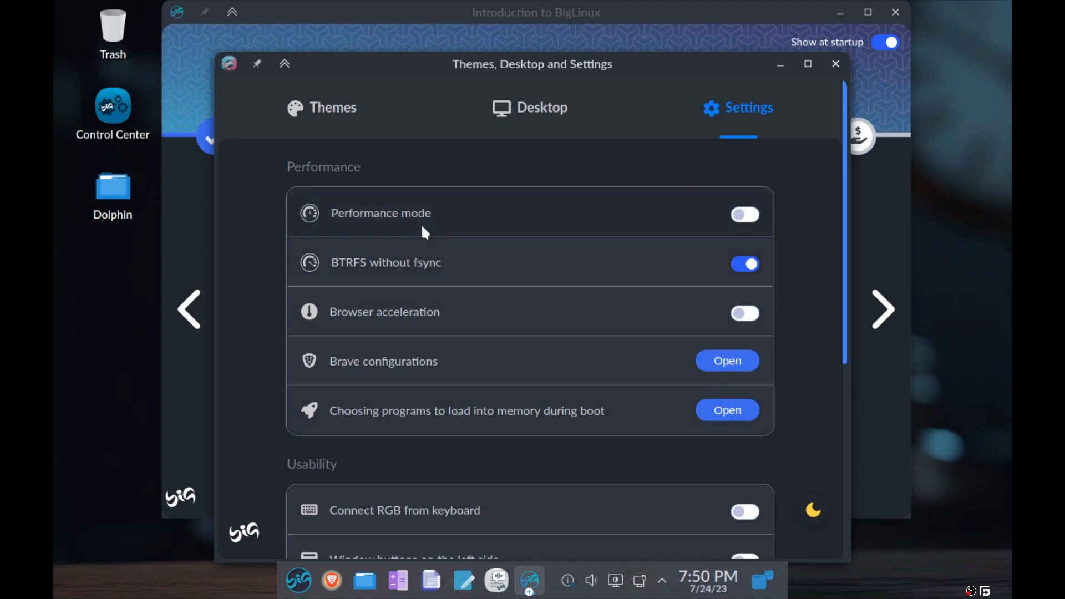
Leave Performance mode off and enable Browser acceleration.
{"action": "left_click", "coordinate": [745, 214]}
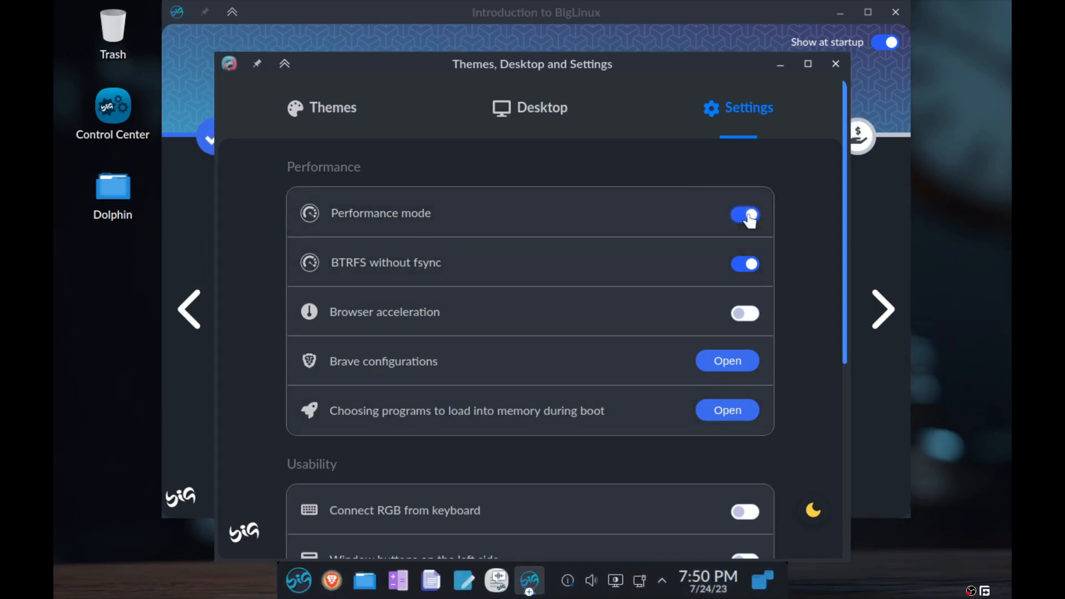
{"action": "left_click", "coordinate": [744, 215]}
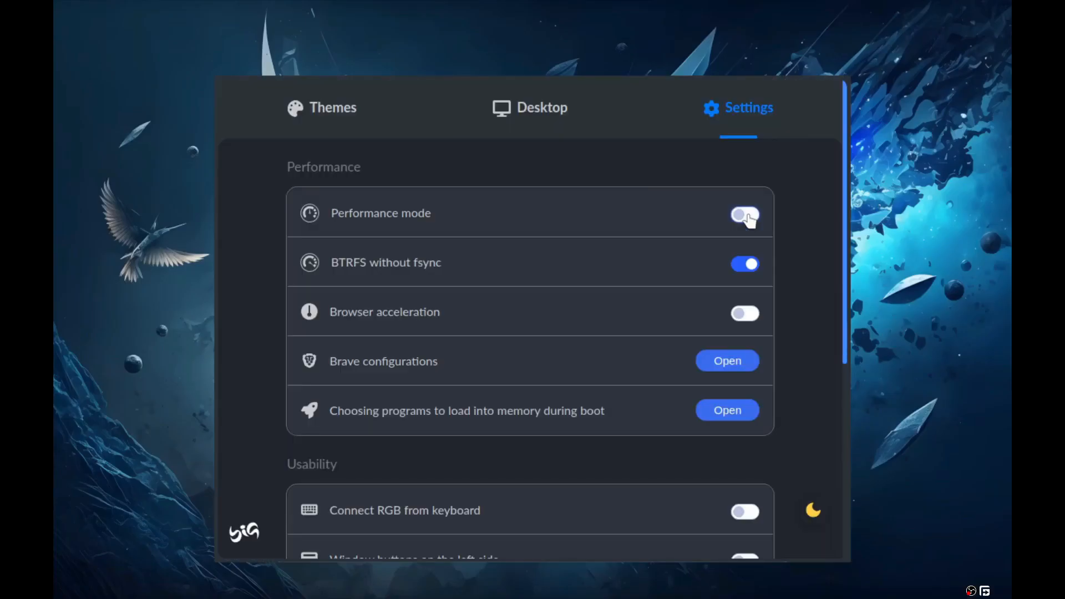
{"action": "scroll", "scroll_direction": "down", "scroll_amount": 3}
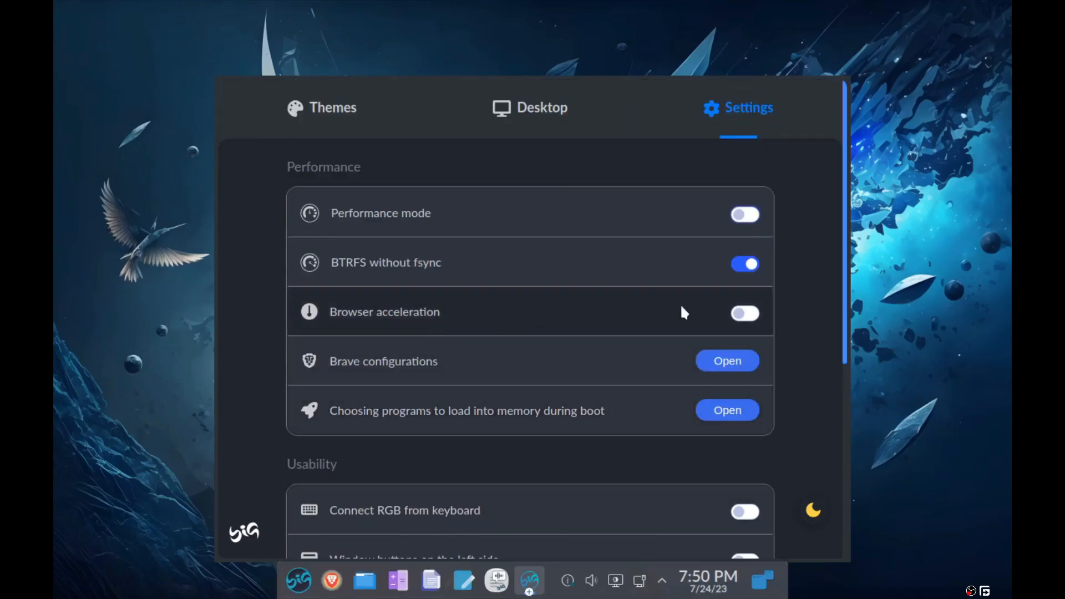
{"action": "mouse_move", "coordinate": [604, 372]}
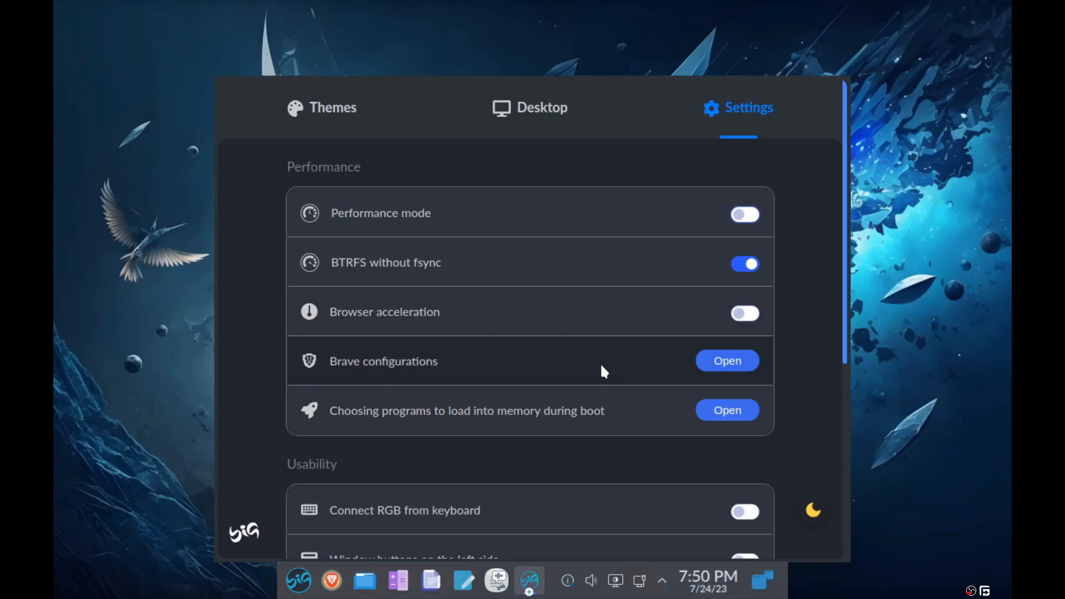
{"action": "left_click", "coordinate": [744, 313]}
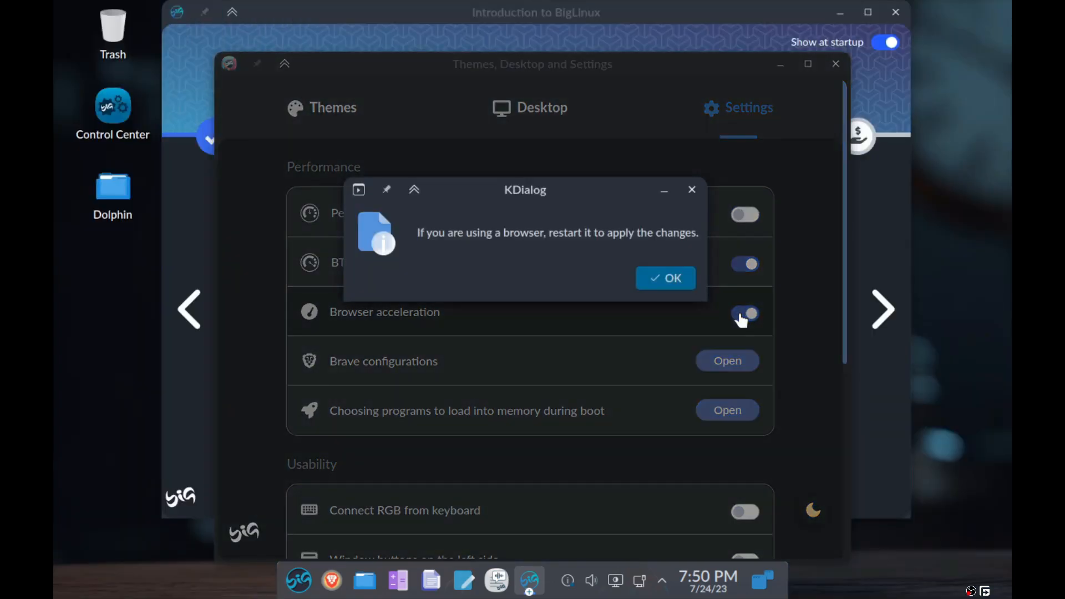
{"action": "left_click", "coordinate": [665, 278]}
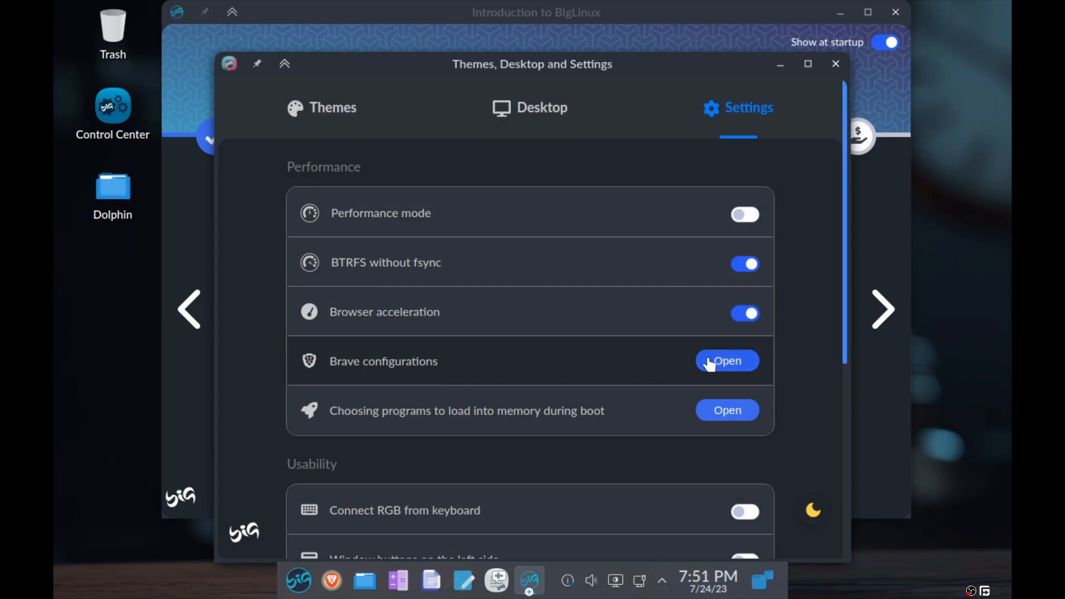
Check Brave configurations, then request the programs-preloaded-at-boot setting.
{"action": "left_click", "coordinate": [726, 360]}
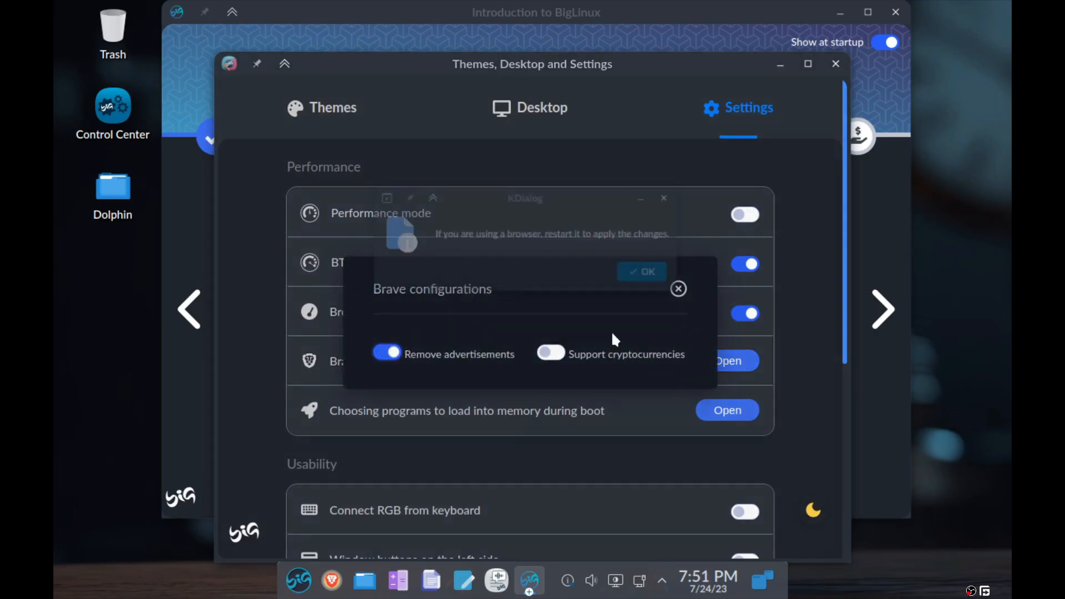
{"action": "left_click", "coordinate": [640, 272]}
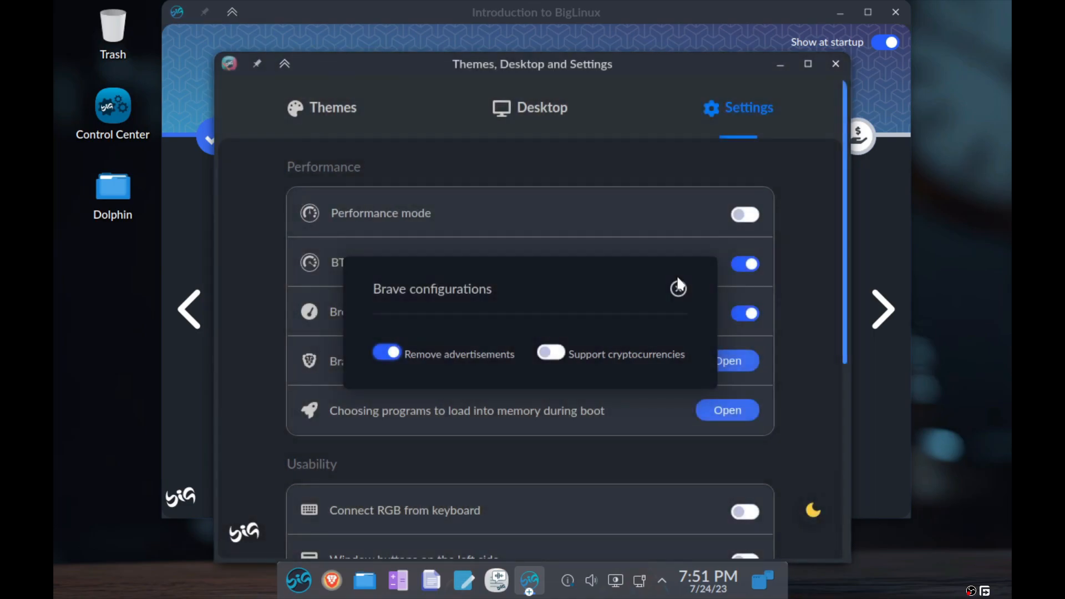
{"action": "left_click", "coordinate": [678, 288]}
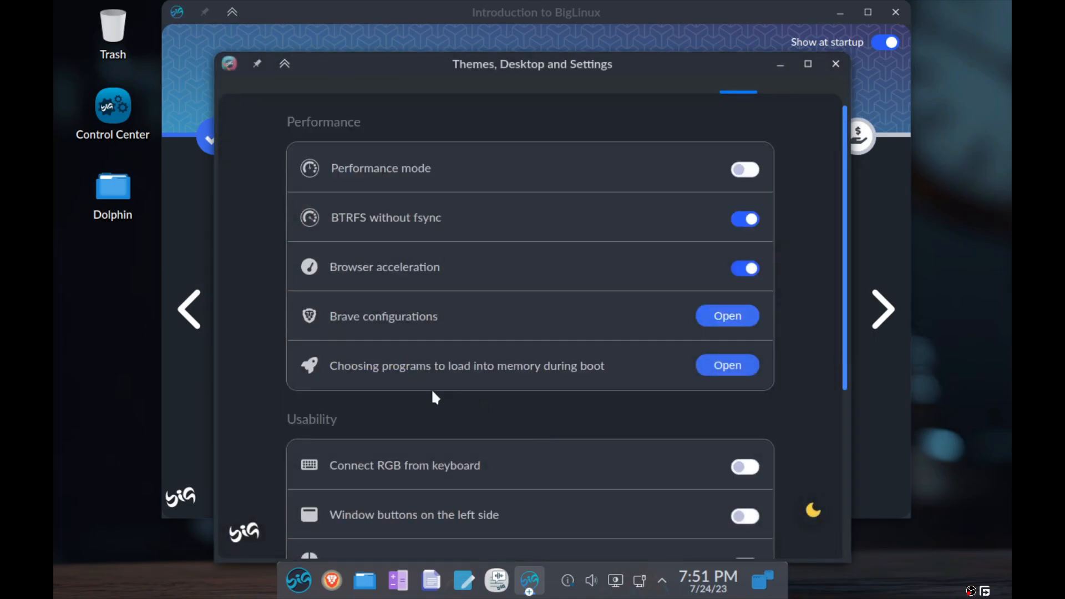
{"action": "left_click", "coordinate": [727, 365]}
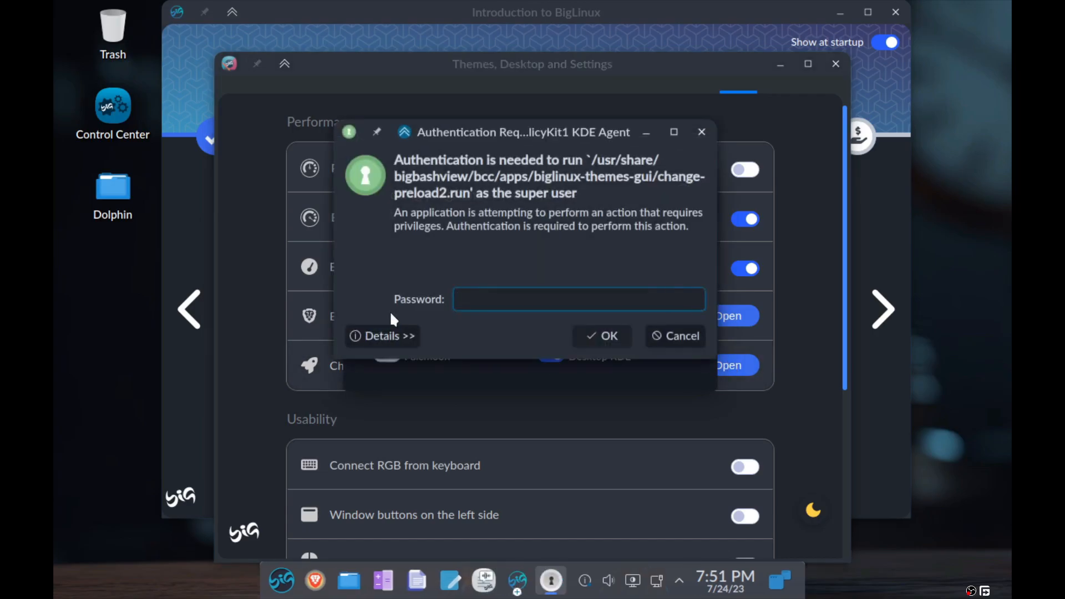
Toggle preloading Google Chrome at boot and cancel the authentication requests.
{"action": "left_click", "coordinate": [602, 335]}
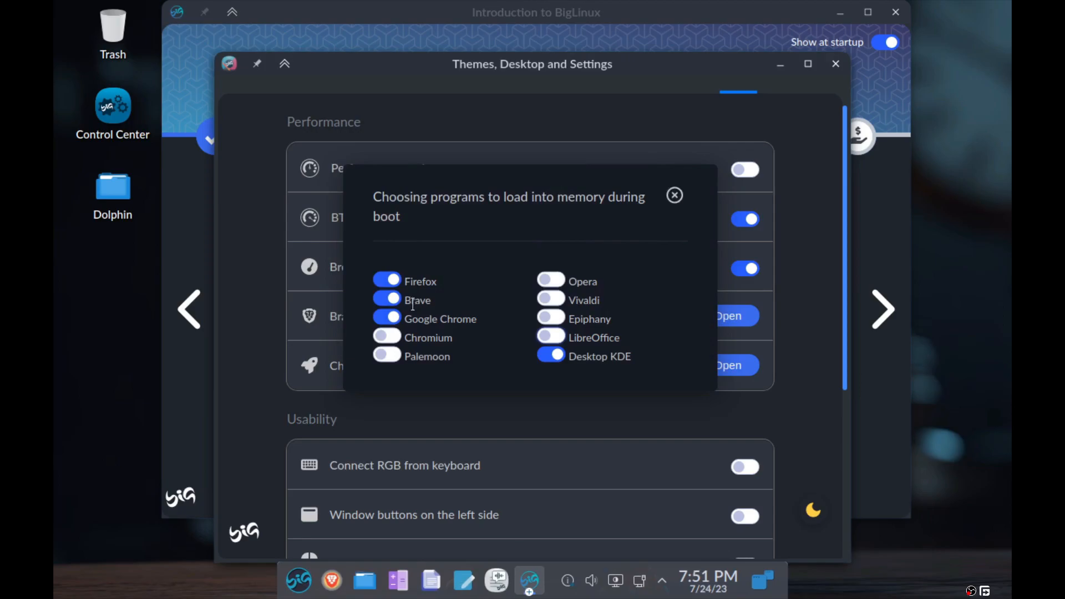
{"action": "left_click", "coordinate": [387, 318]}
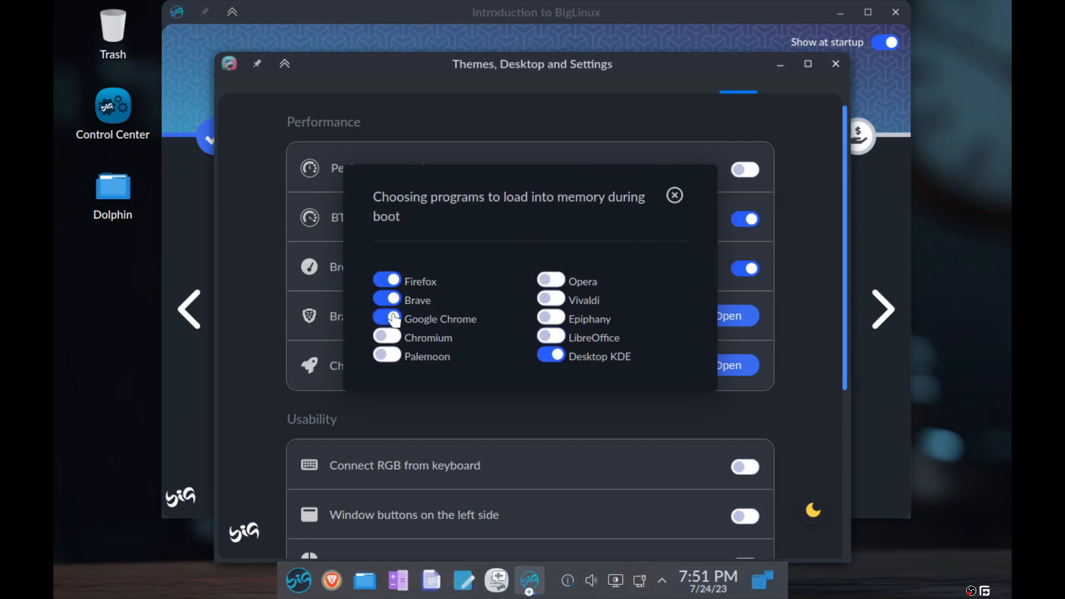
{"action": "left_click", "coordinate": [387, 318]}
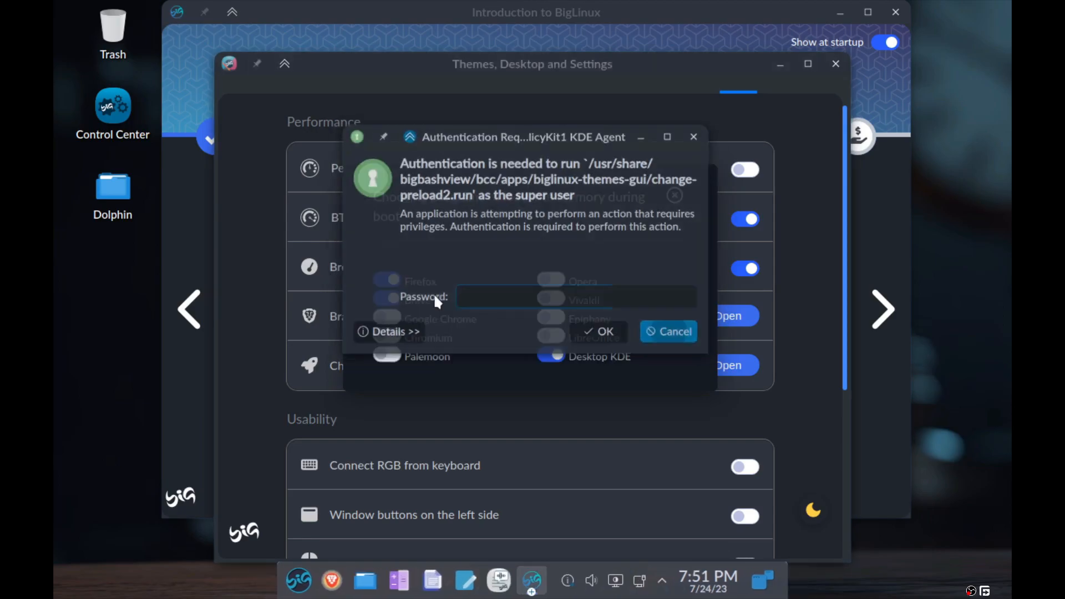
{"action": "left_click", "coordinate": [667, 331]}
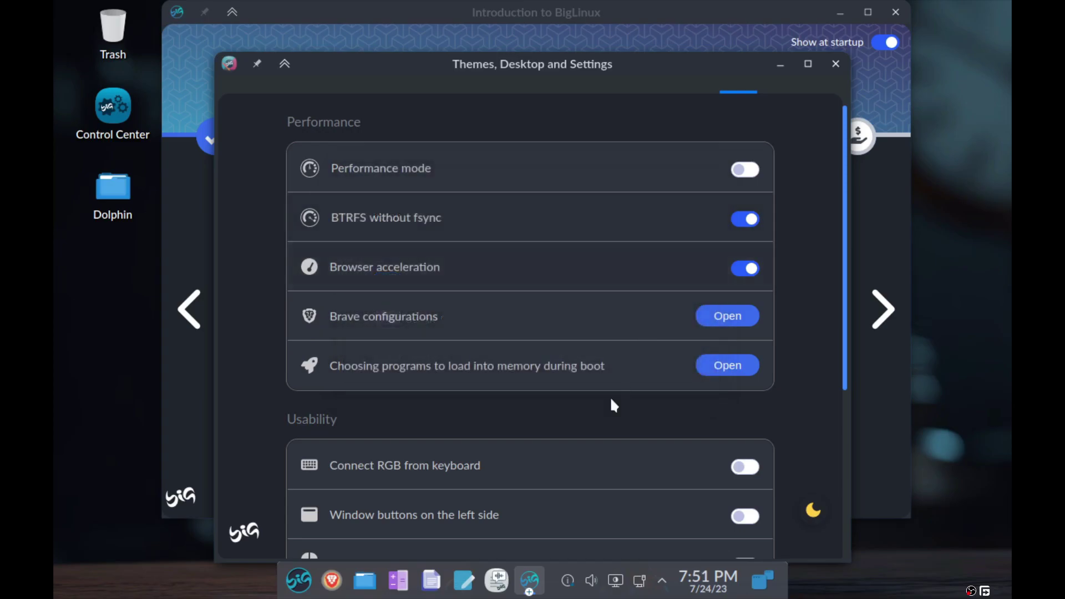
Under Usability, put window buttons on the left side, then scroll back to Performance.
{"action": "scroll", "scroll_direction": "down", "scroll_amount": 3}
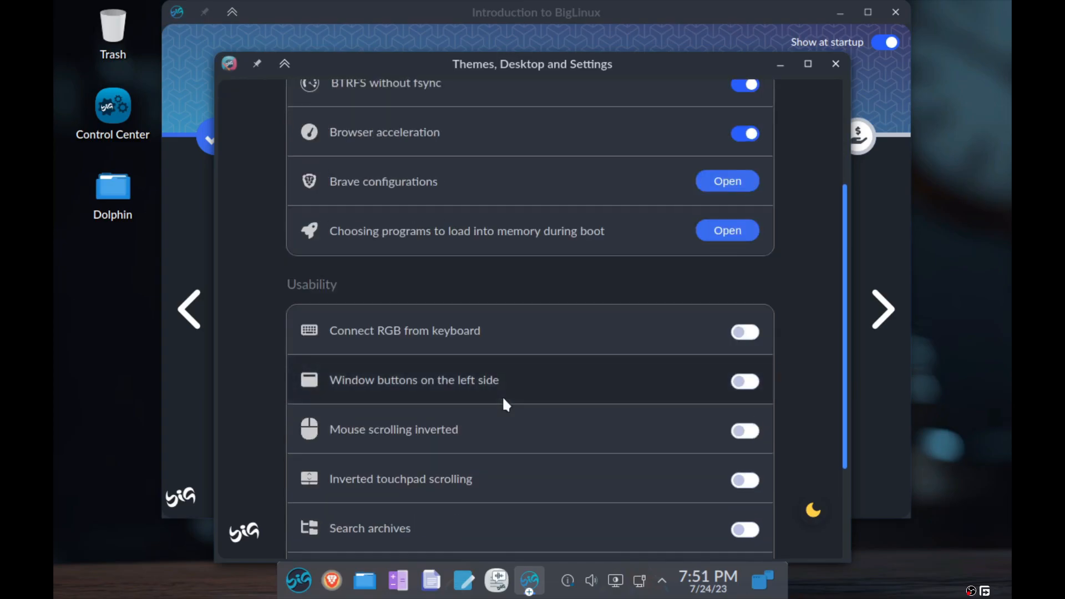
{"action": "scroll", "scroll_direction": "down", "scroll_amount": 3}
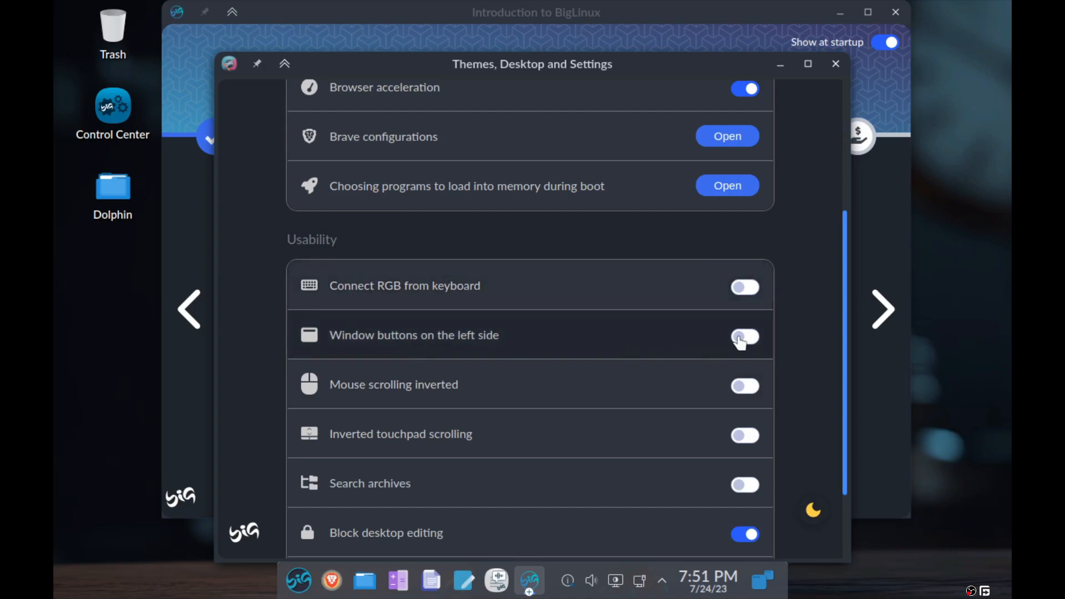
{"action": "left_click", "coordinate": [744, 336]}
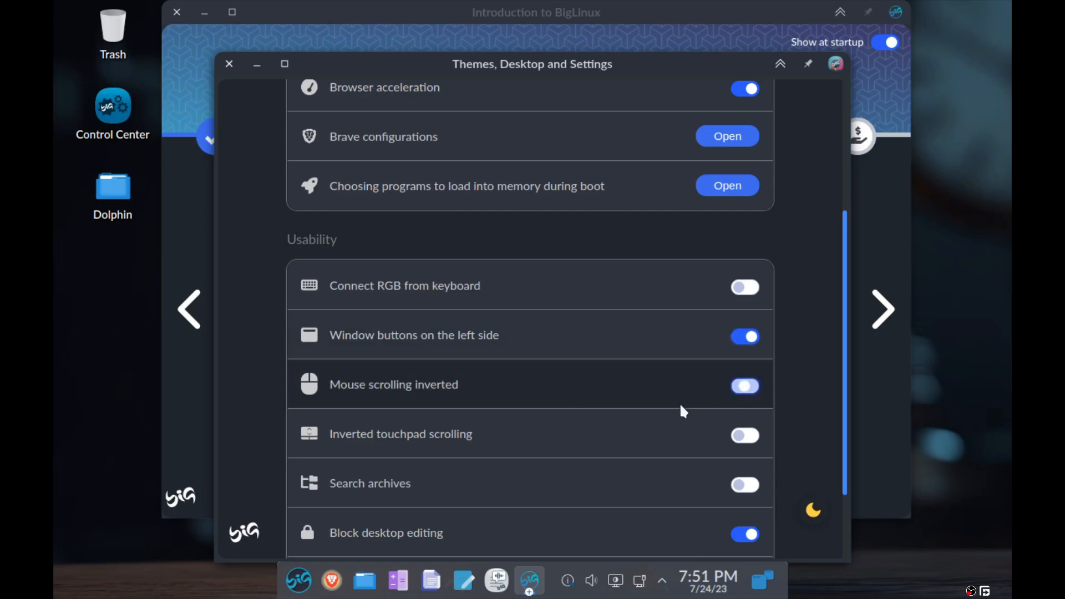
{"action": "scroll", "scroll_direction": "up", "scroll_amount": 3}
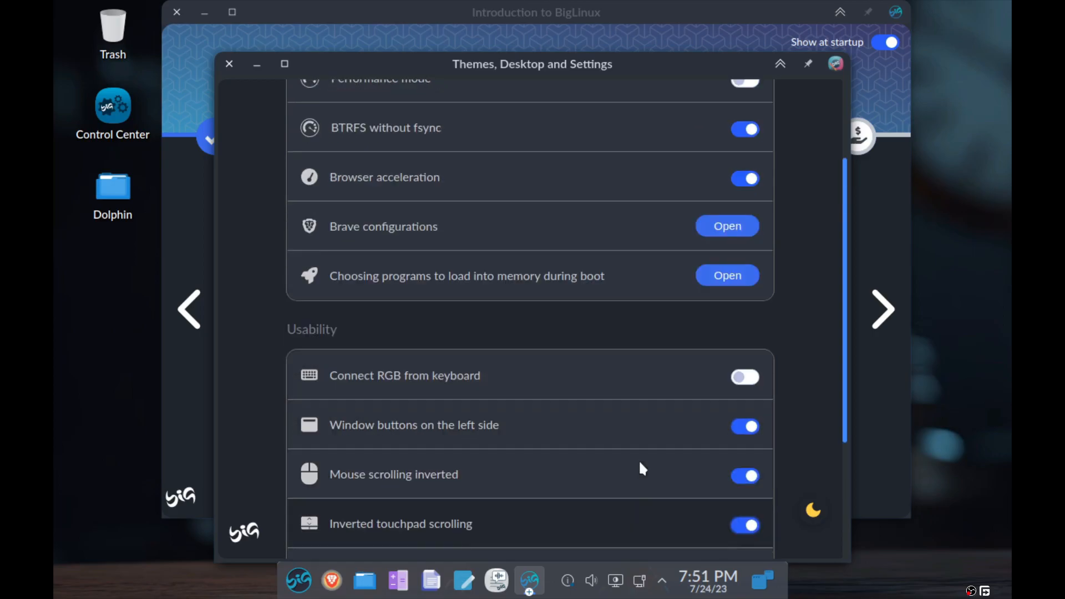
{"action": "scroll", "scroll_direction": "up", "scroll_amount": 3}
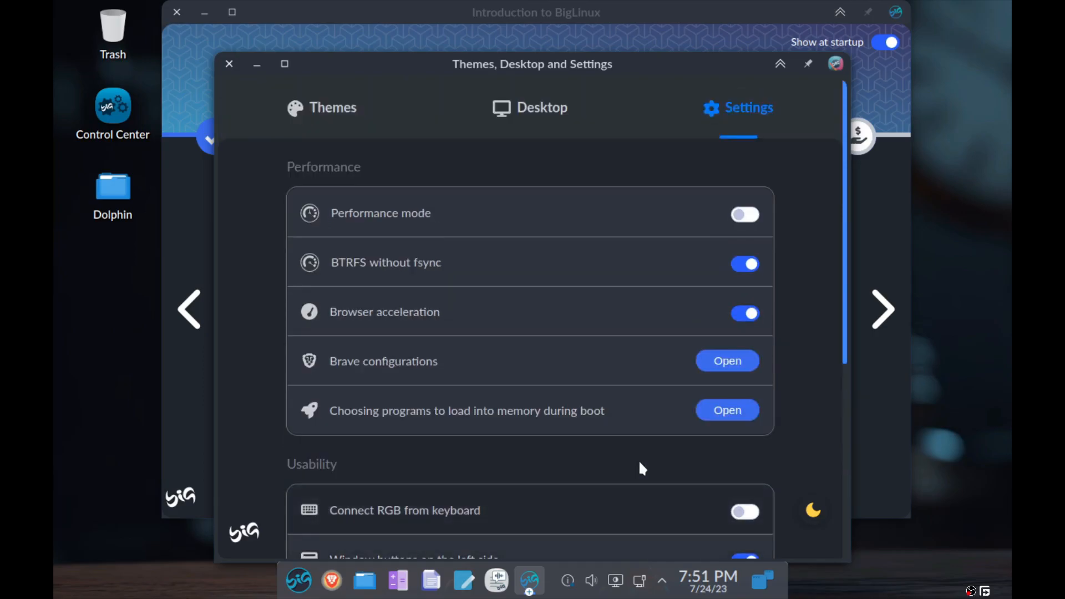
{"action": "scroll", "scroll_direction": "down", "scroll_amount": 3}
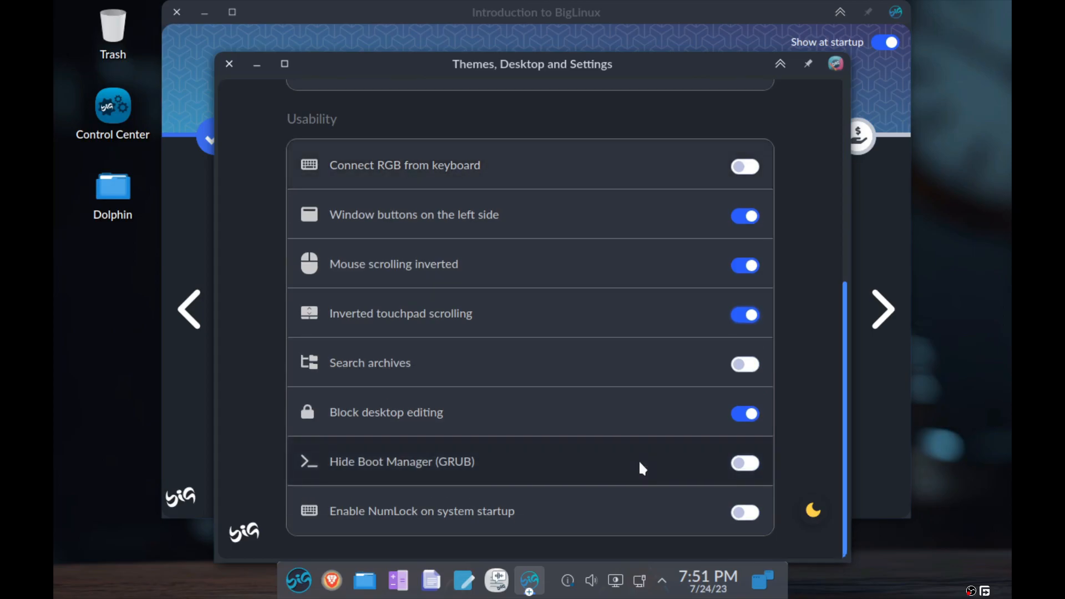
{"action": "scroll", "scroll_direction": "up", "scroll_amount": 3}
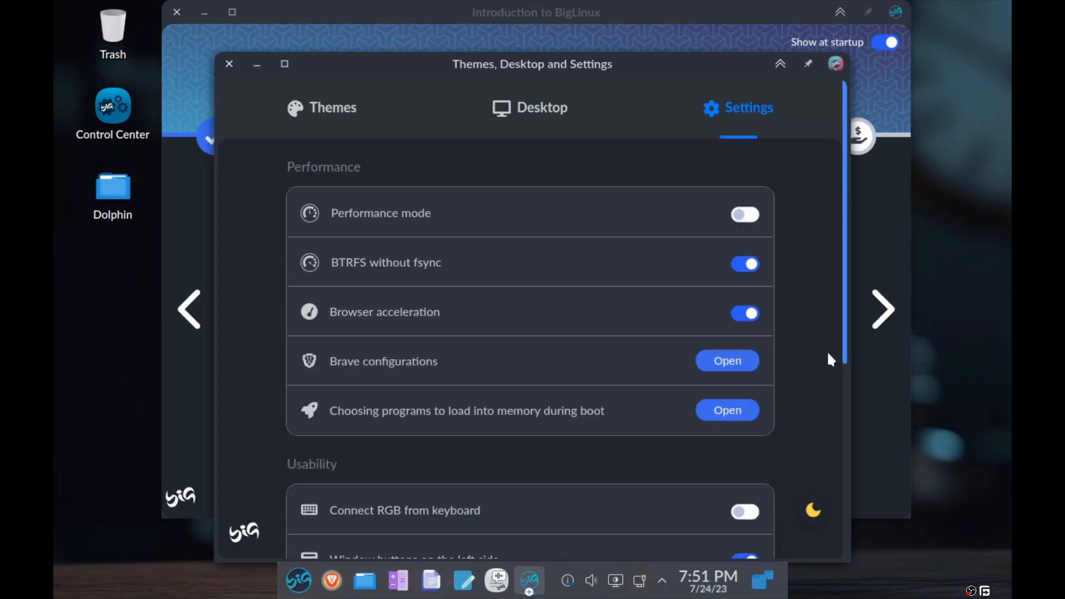
{"action": "mouse_move", "coordinate": [883, 309]}
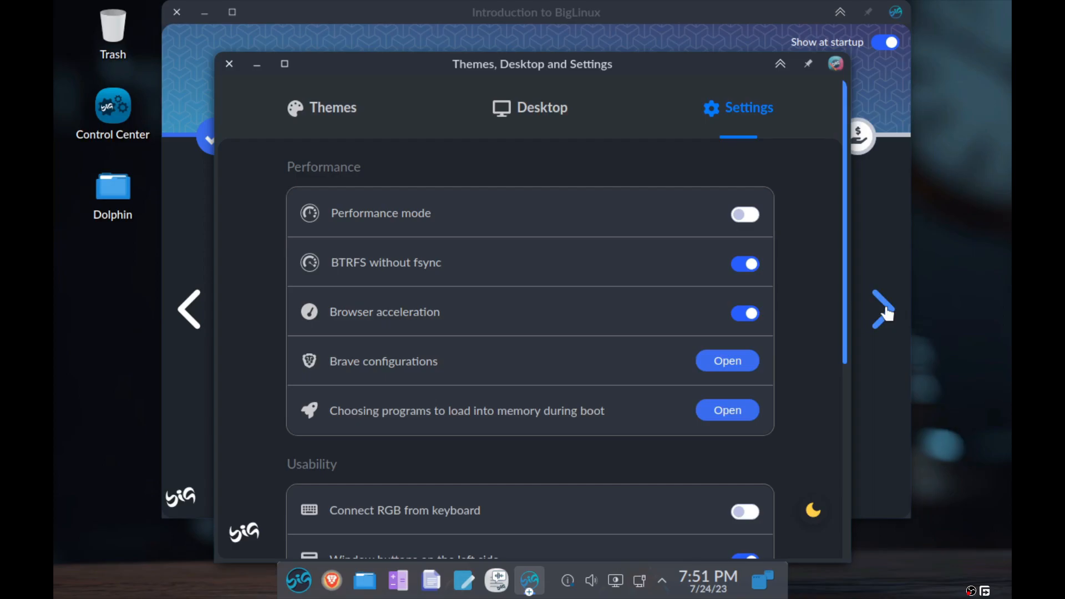
Return to the Introduction tour and advance past the browser and KDE Connect pages.
{"action": "left_click", "coordinate": [881, 309]}
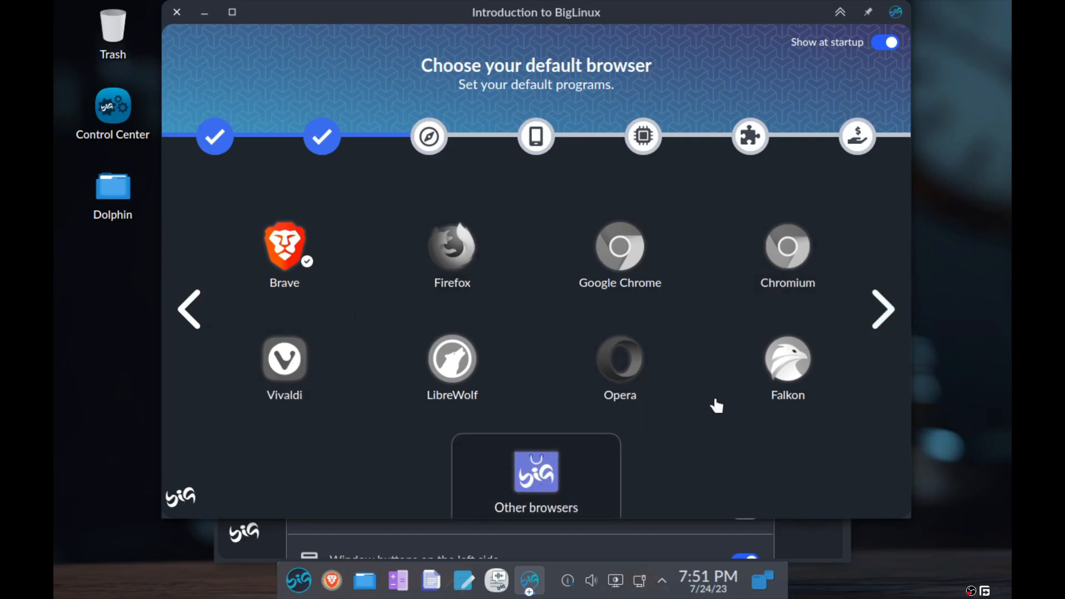
{"action": "mouse_move", "coordinate": [883, 309]}
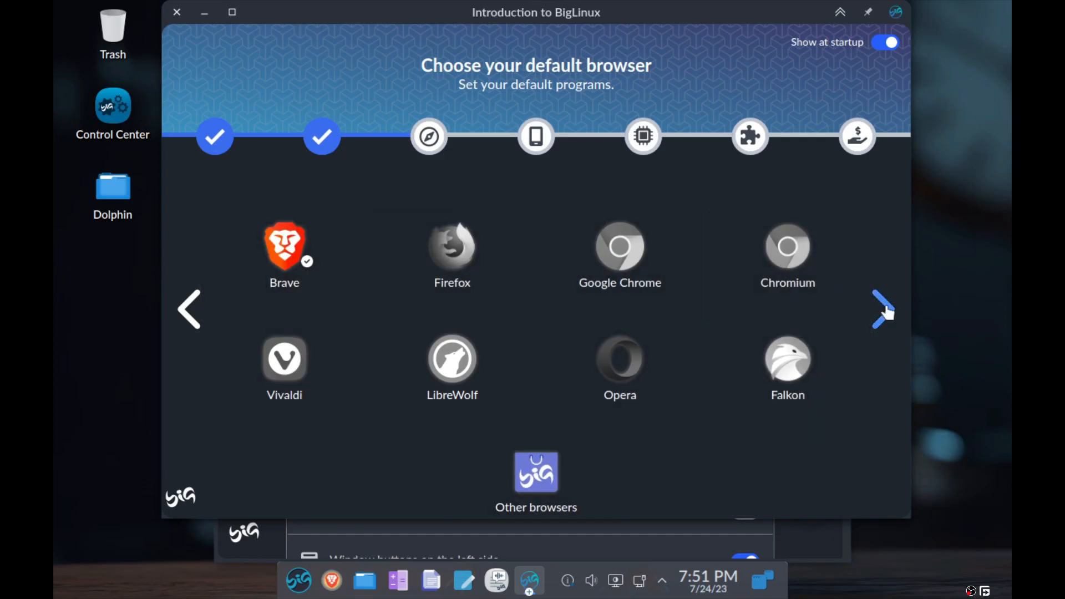
{"action": "left_click", "coordinate": [883, 309]}
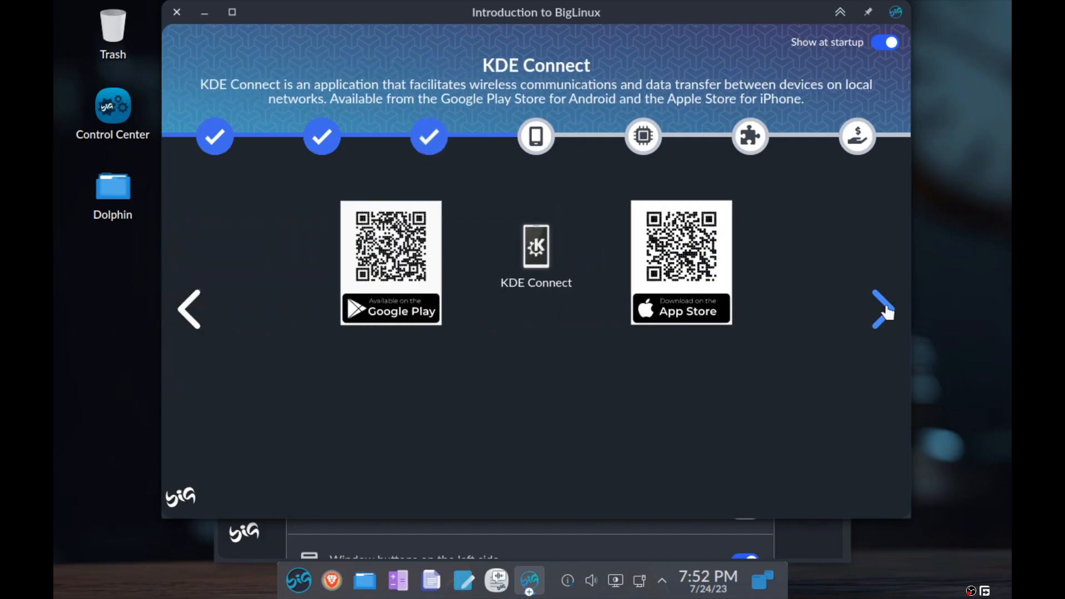
{"action": "left_click", "coordinate": [883, 310]}
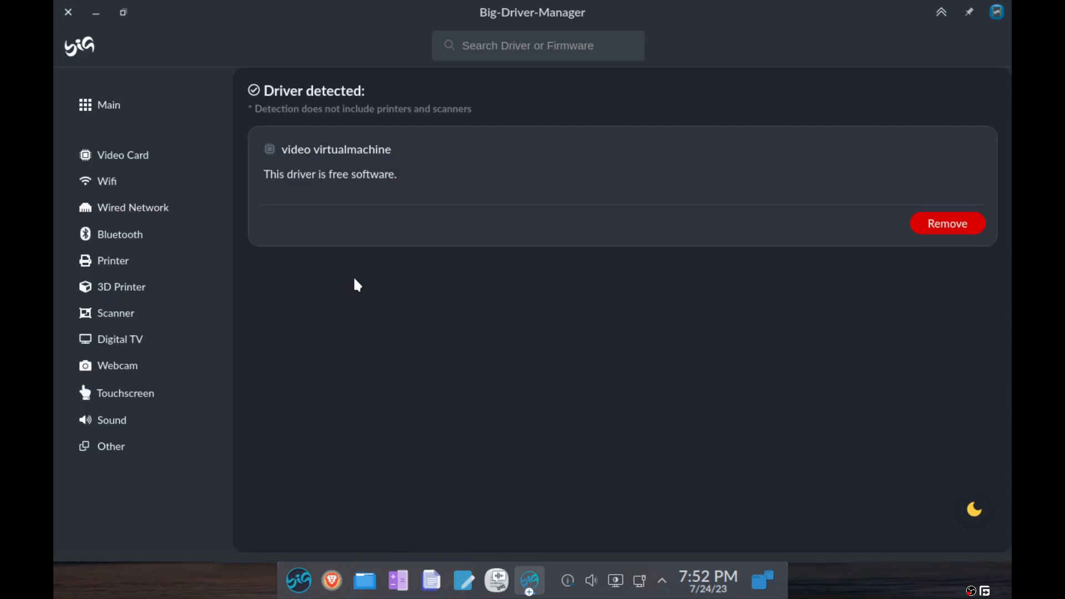
{"action": "mouse_move", "coordinate": [340, 291]}
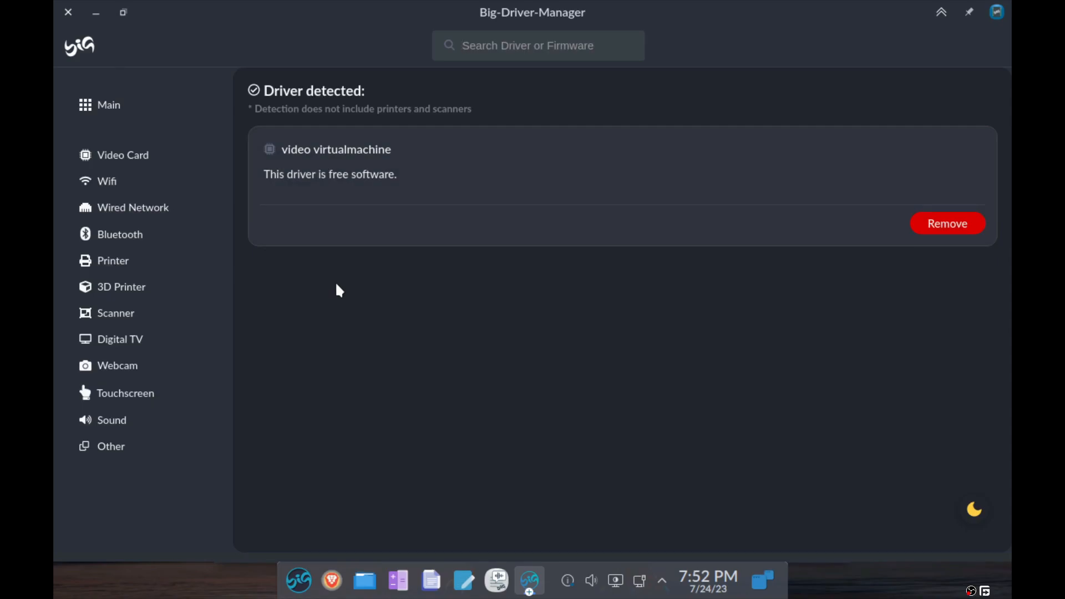
{"action": "mouse_move", "coordinate": [177, 34]}
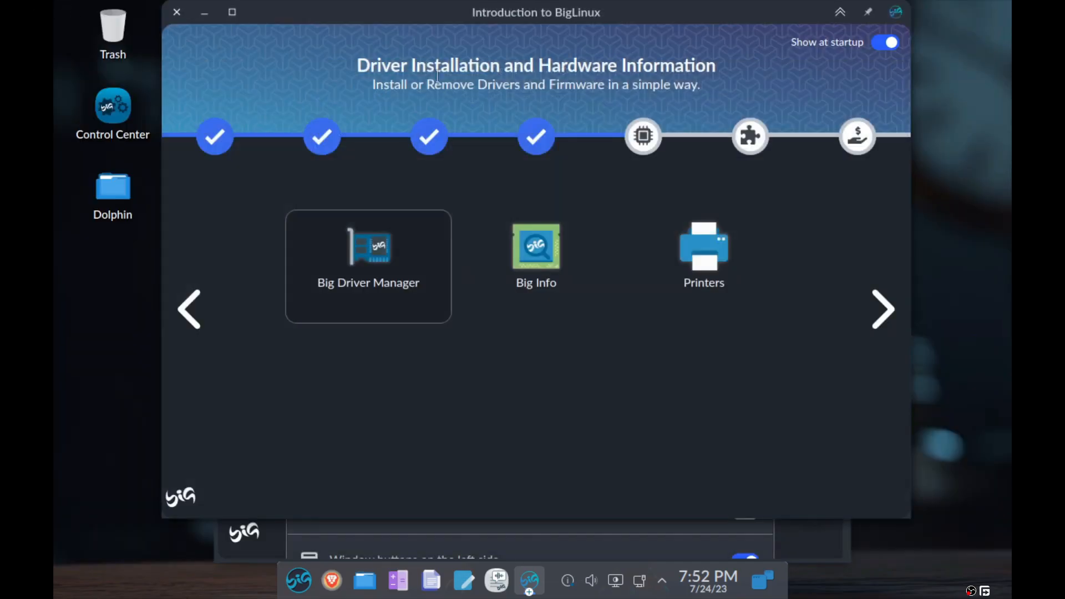
Open Big Info with the password and view more hardware info (Ryzen 7 5800H, 7.7Gi RAM, Virtio GPU).
{"action": "left_click", "coordinate": [536, 254]}
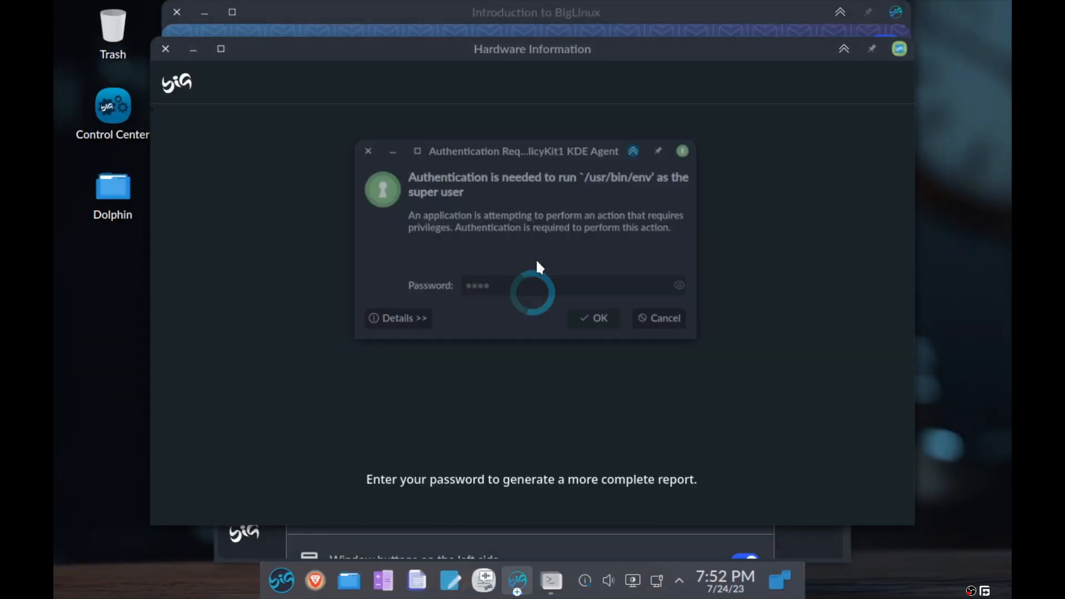
{"action": "left_click", "coordinate": [593, 318]}
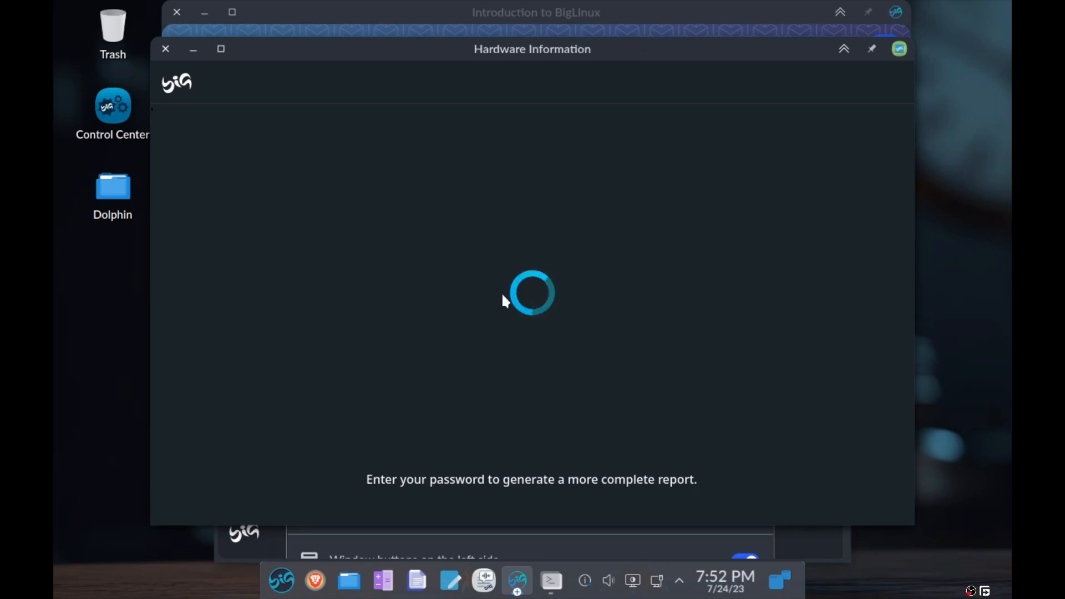
{"action": "mouse_move", "coordinate": [257, 127]}
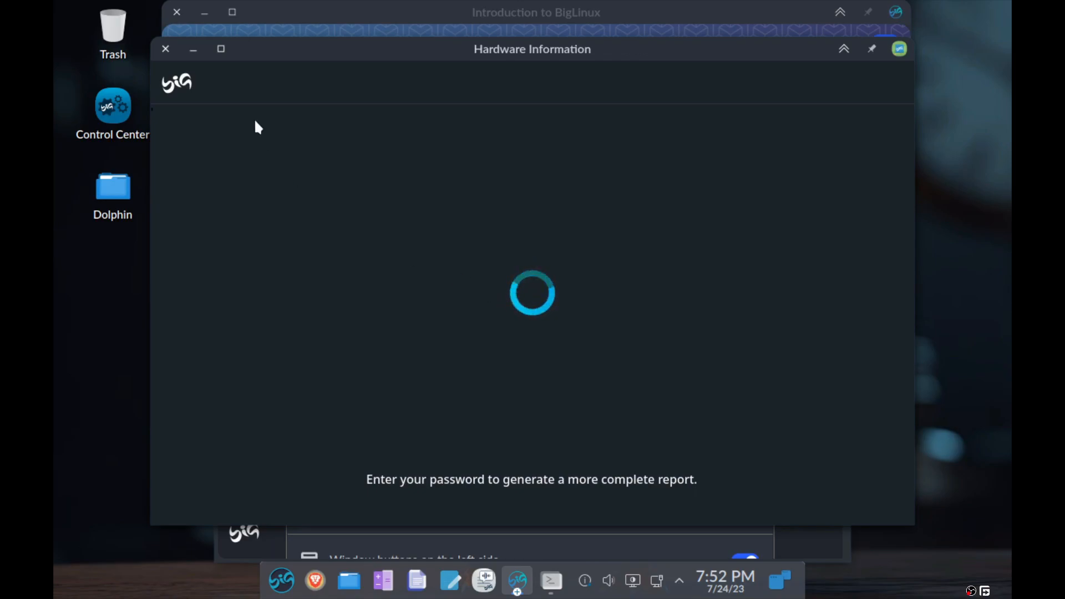
{"action": "mouse_move", "coordinate": [426, 17]}
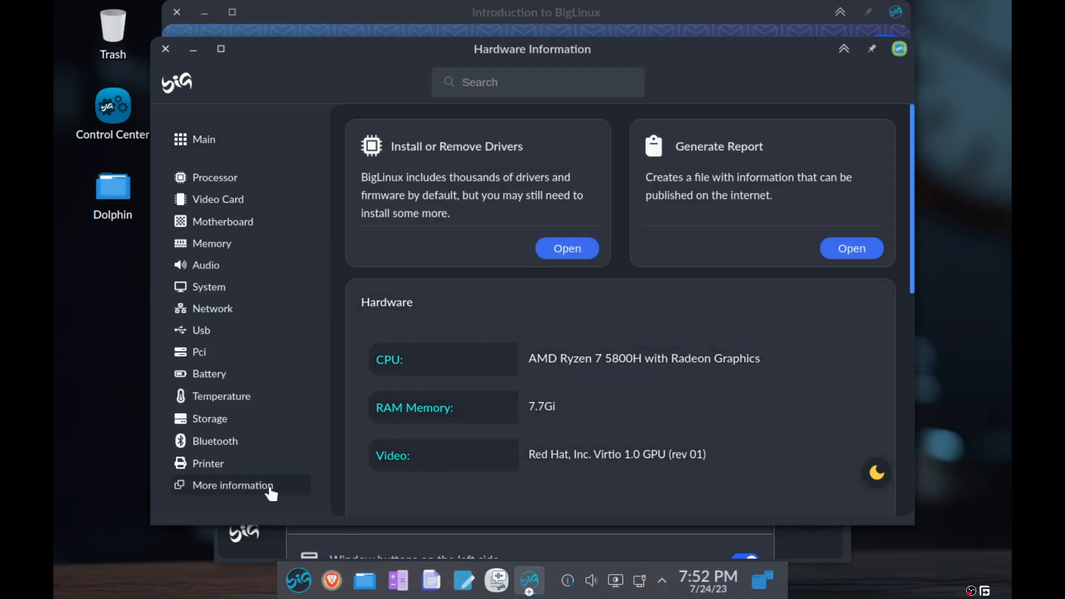
{"action": "left_click", "coordinate": [232, 485]}
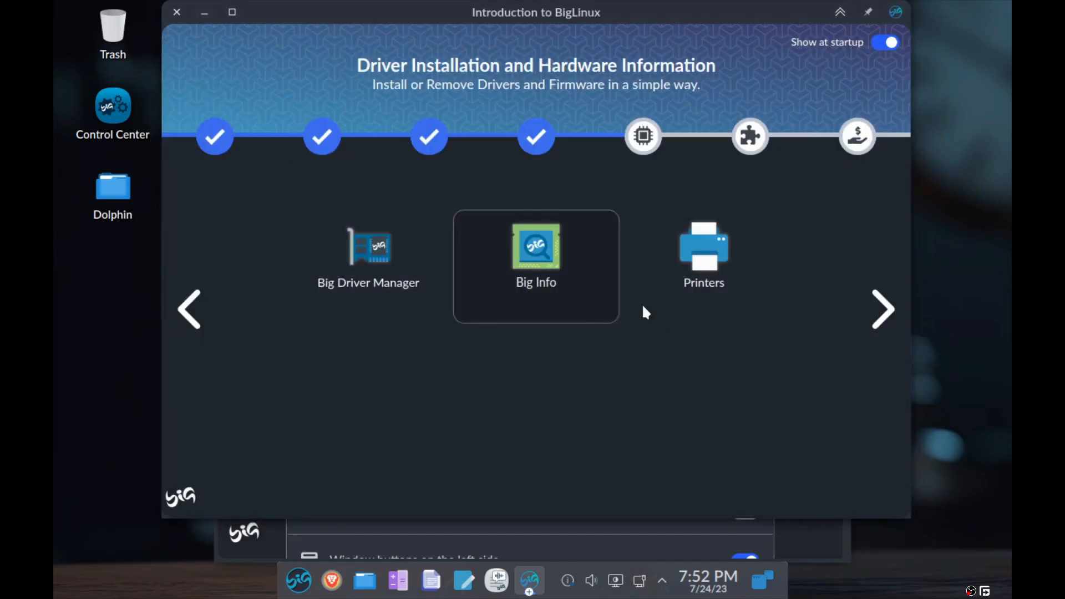
Advance the tour to 'Get to know some resources' and look over its tiles.
{"action": "left_click", "coordinate": [883, 309]}
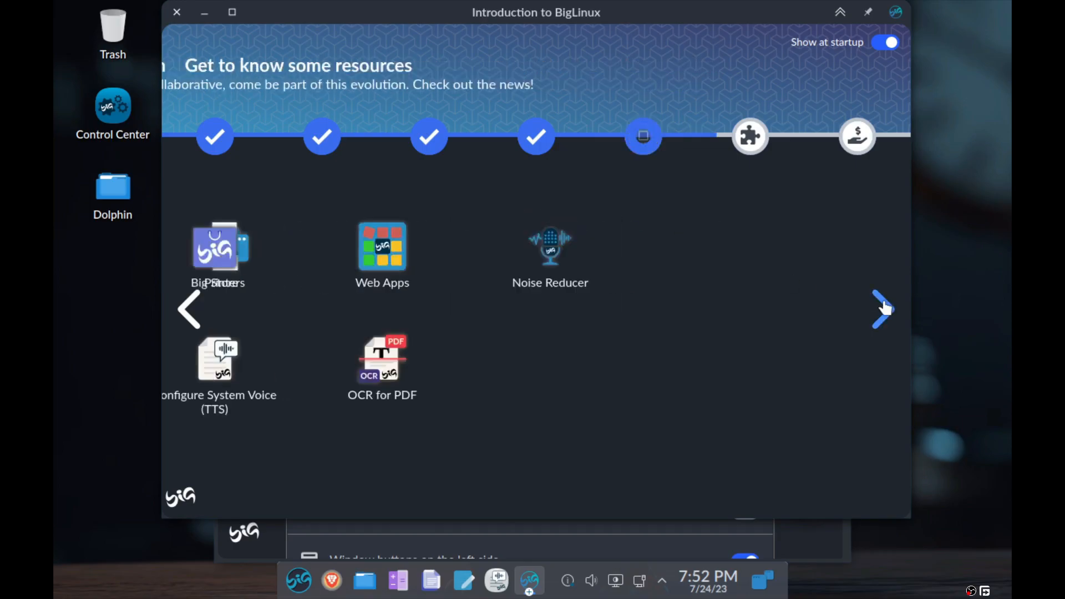
{"action": "left_click", "coordinate": [190, 310]}
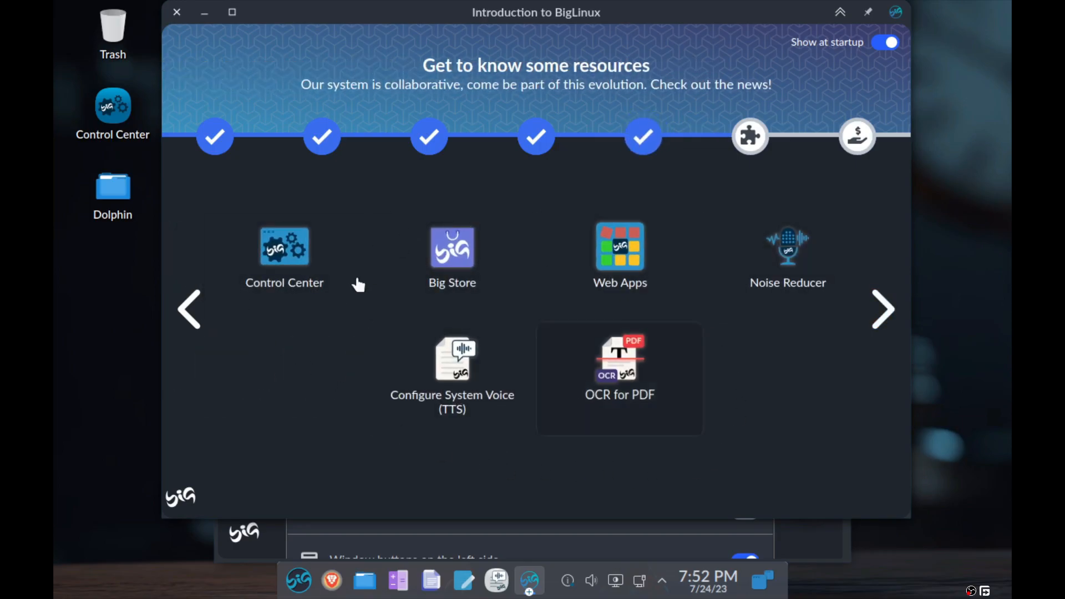
{"action": "mouse_move", "coordinate": [619, 255]}
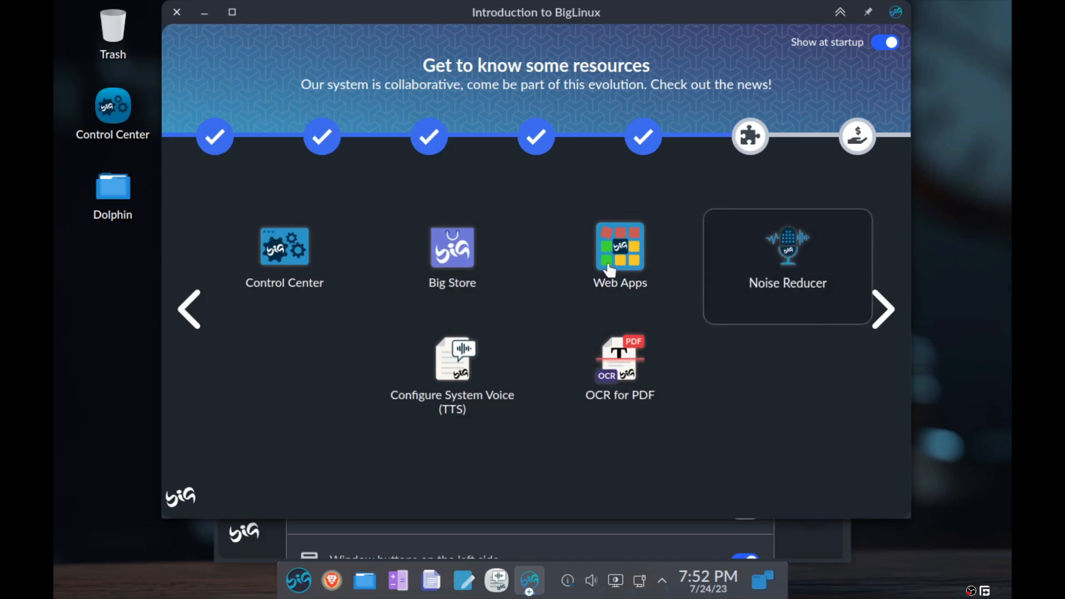
{"action": "mouse_move", "coordinate": [352, 311]}
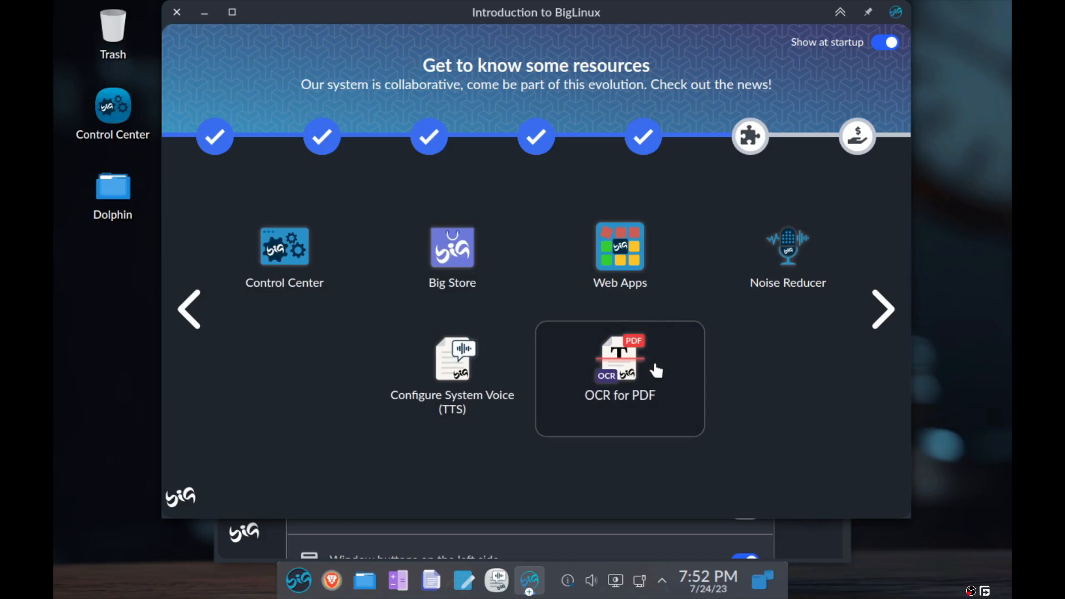
{"action": "mouse_move", "coordinate": [298, 582]}
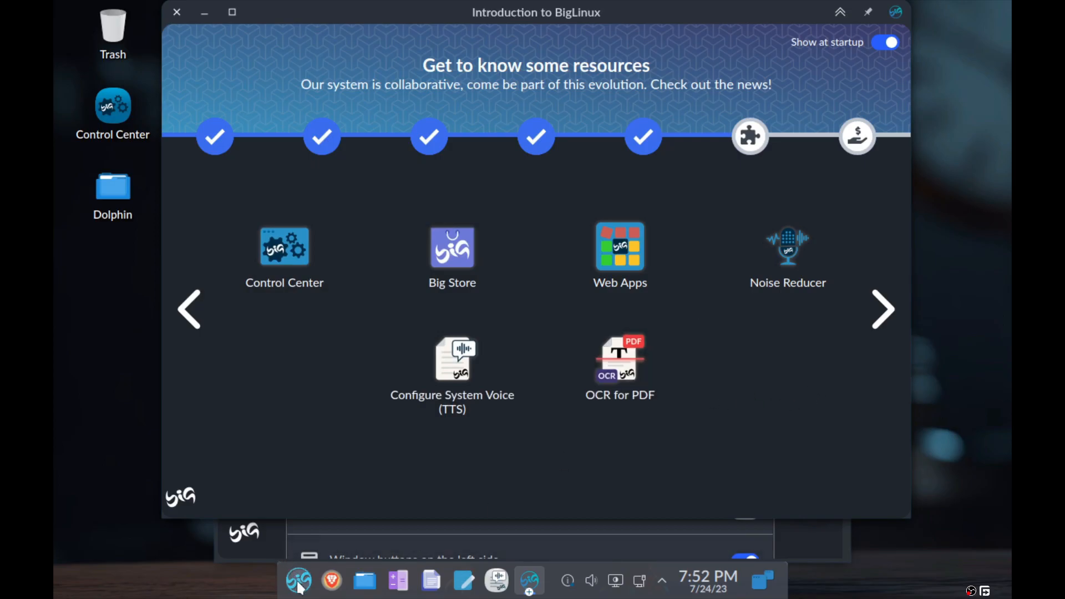
Browse the launcher's Webapps Google and Webapps categories, then launch Notion.
{"action": "left_click", "coordinate": [299, 581]}
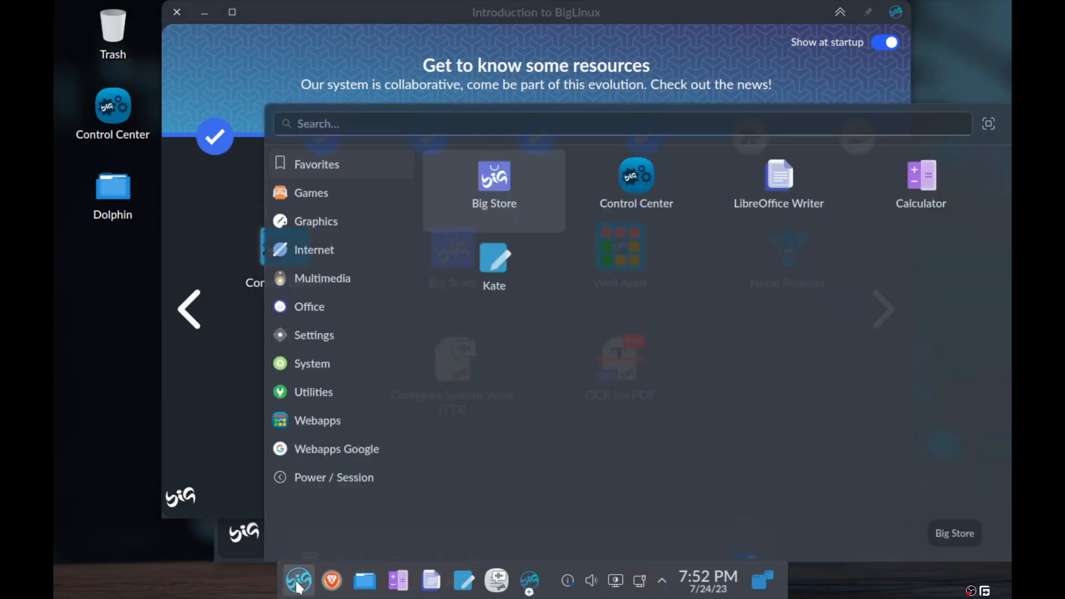
{"action": "left_click", "coordinate": [337, 448]}
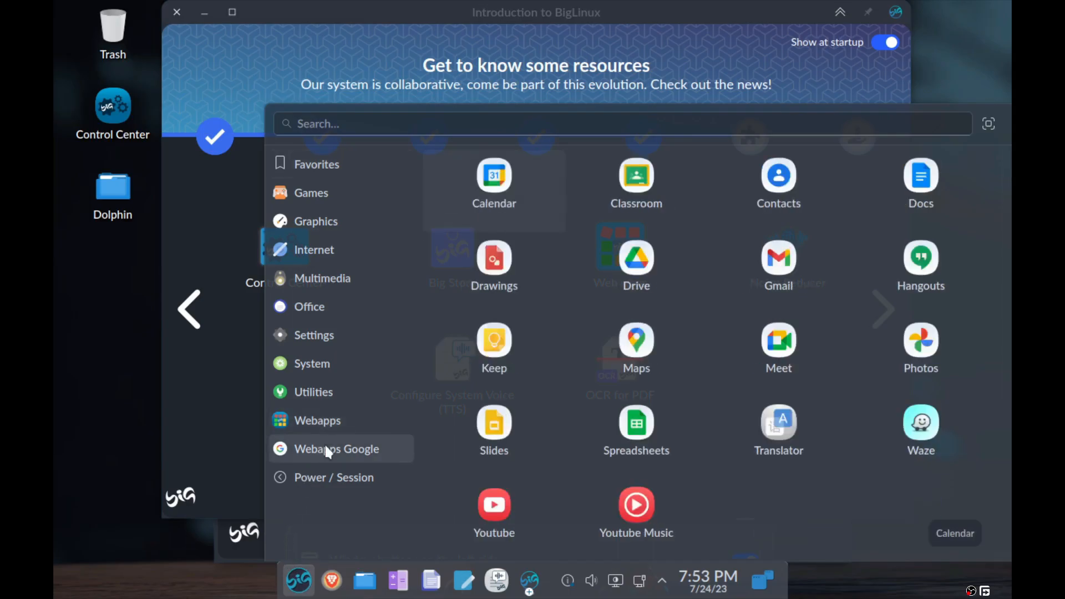
{"action": "mouse_move", "coordinate": [682, 473]}
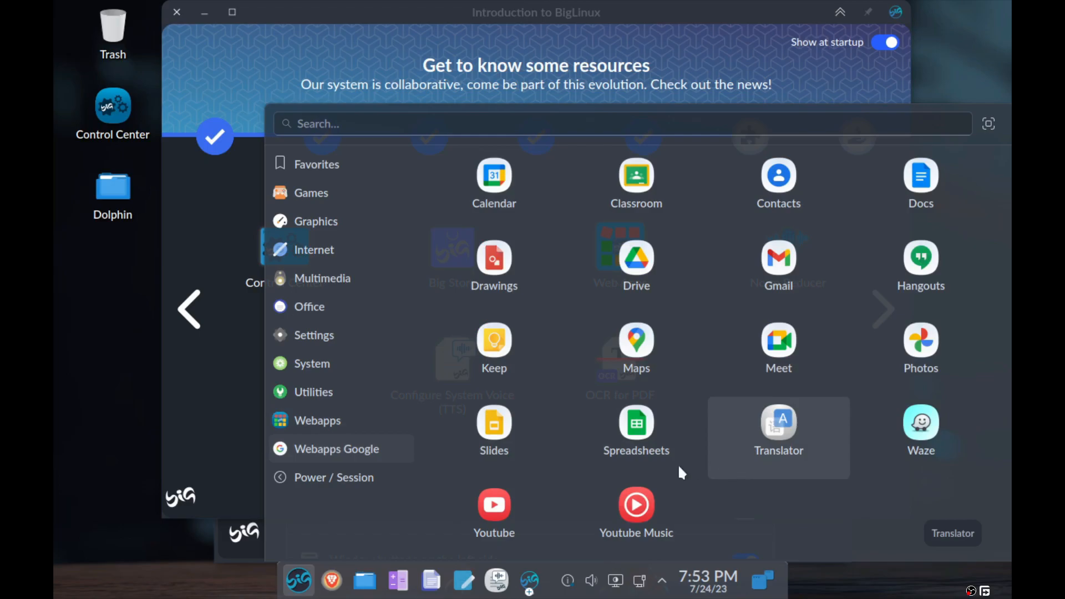
{"action": "mouse_move", "coordinate": [636, 509]}
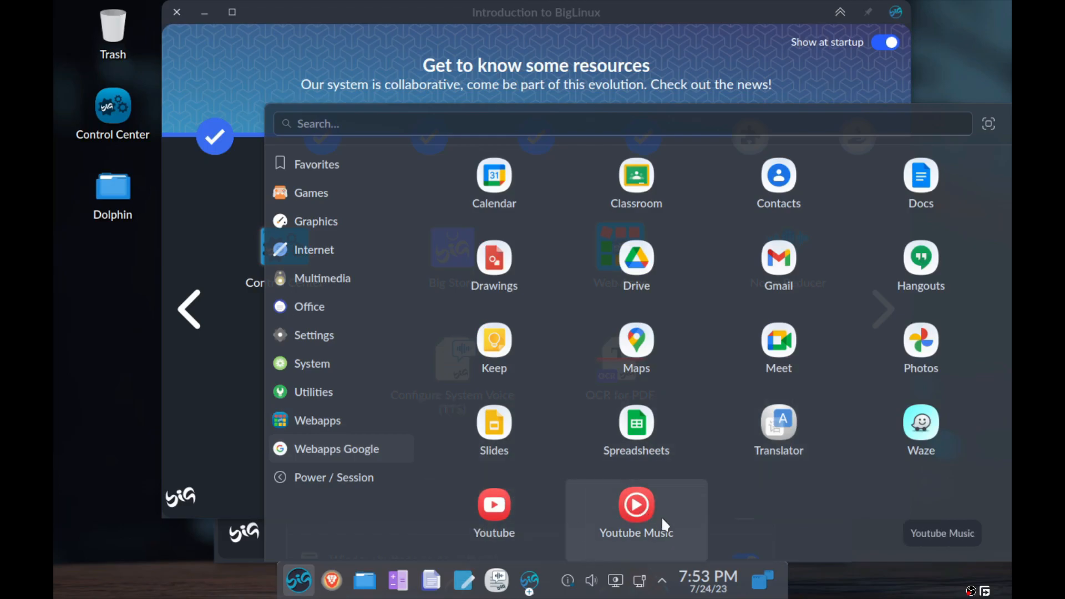
{"action": "left_click", "coordinate": [317, 421]}
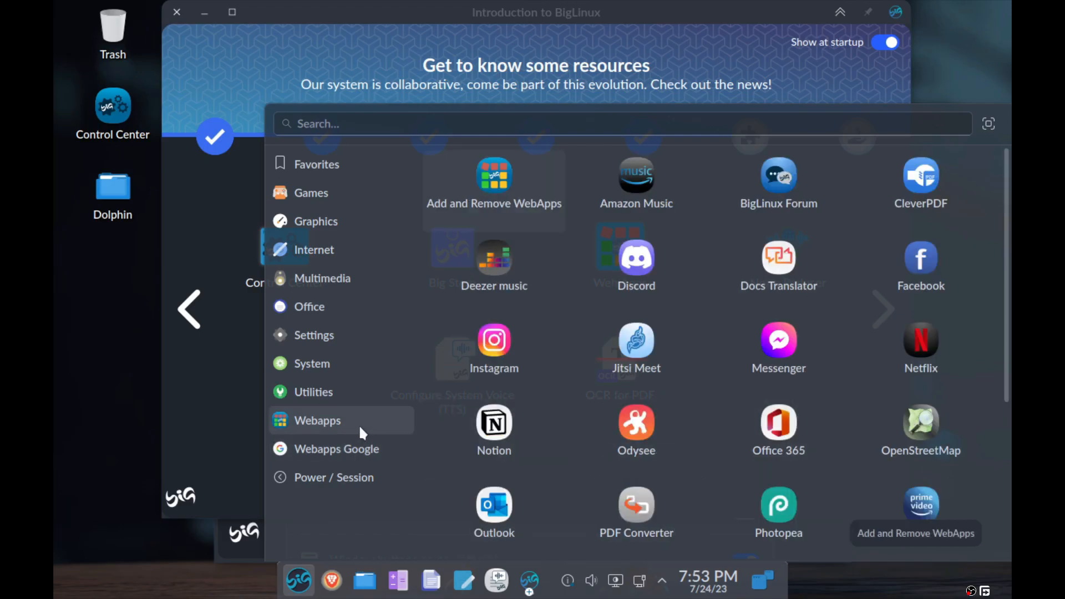
{"action": "mouse_move", "coordinate": [656, 279]}
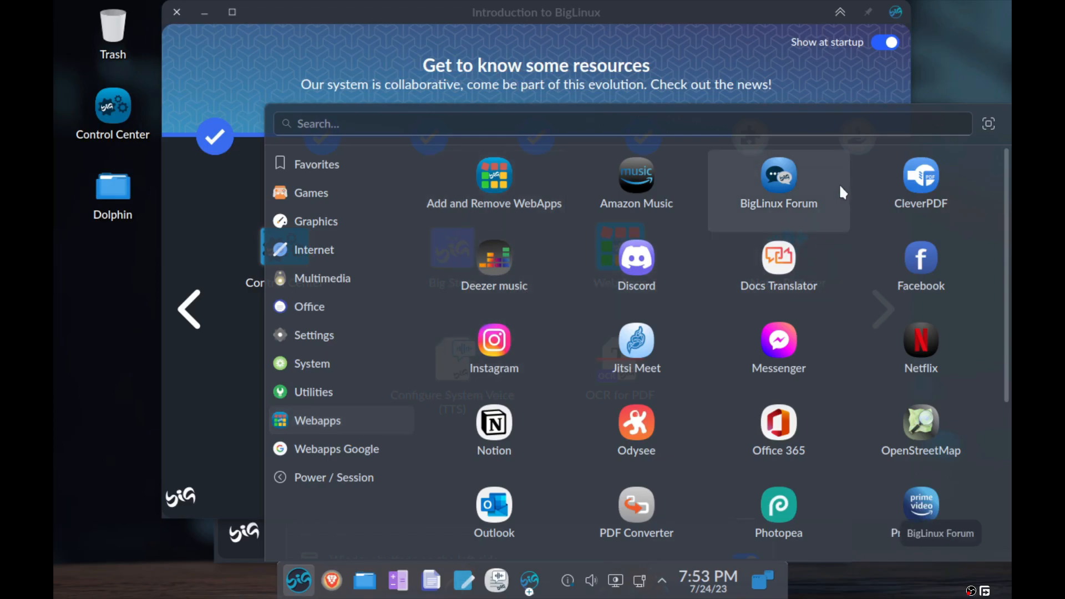
{"action": "mouse_move", "coordinate": [842, 414]}
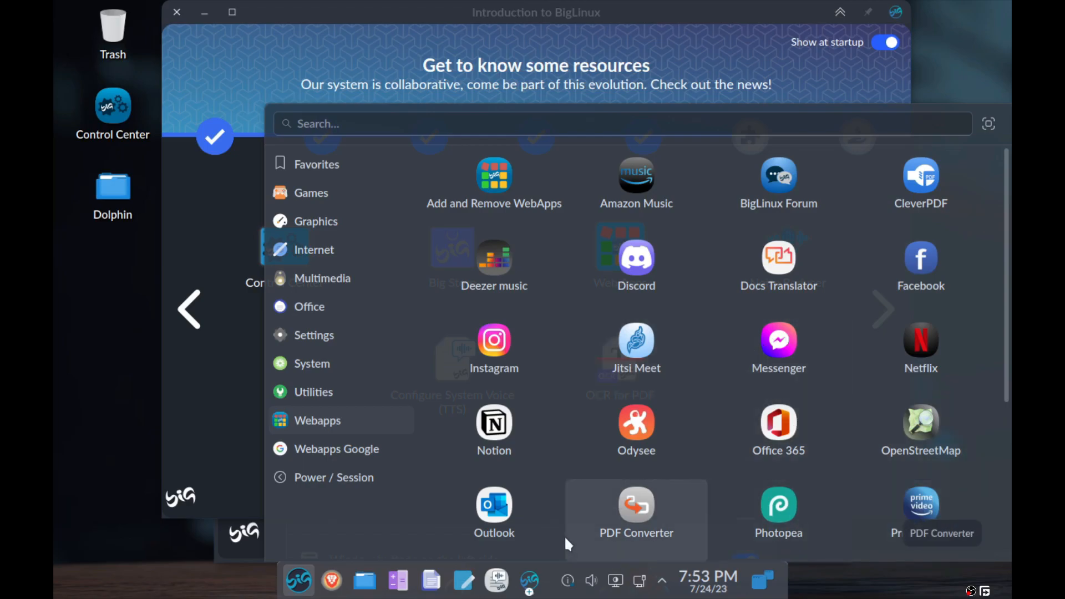
{"action": "mouse_move", "coordinate": [494, 430]}
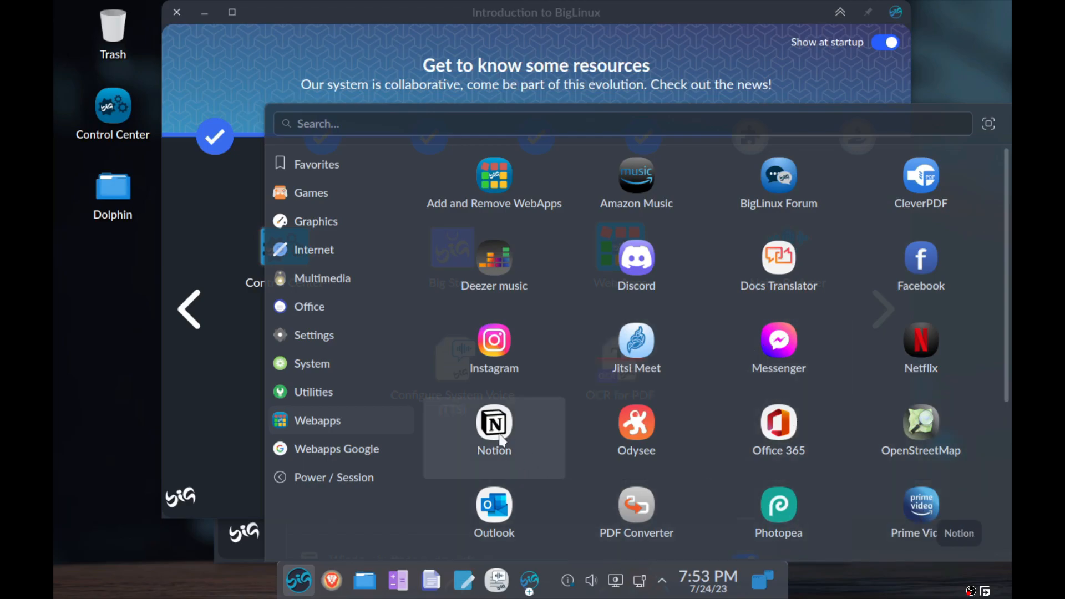
{"action": "left_click", "coordinate": [493, 430]}
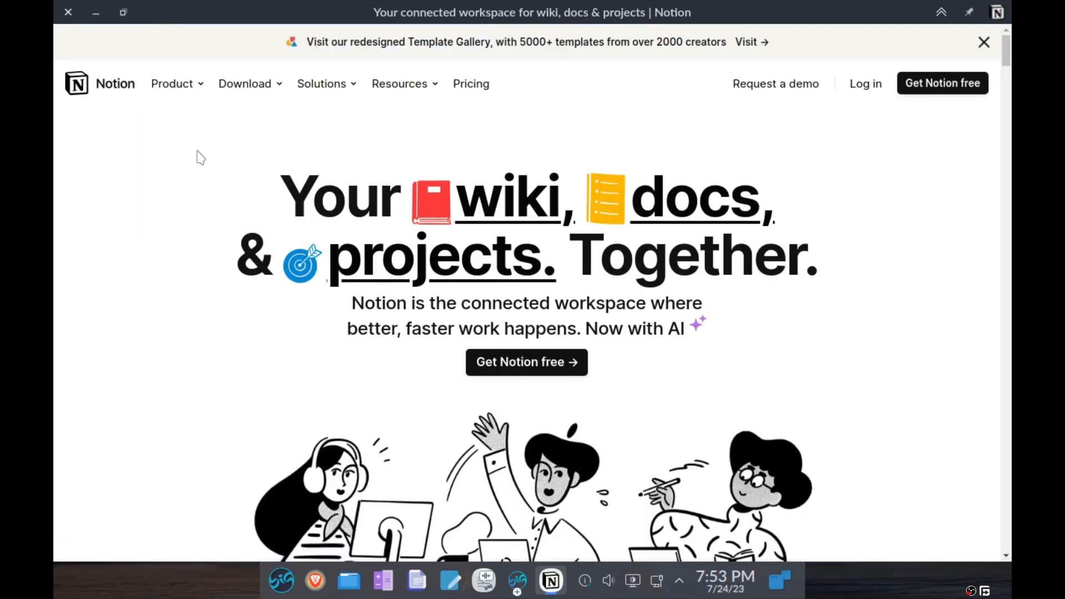
Scroll Notion's home page down to the 'Millions run on Notion every day' logos.
{"action": "scroll", "scroll_direction": "down", "scroll_amount": 3}
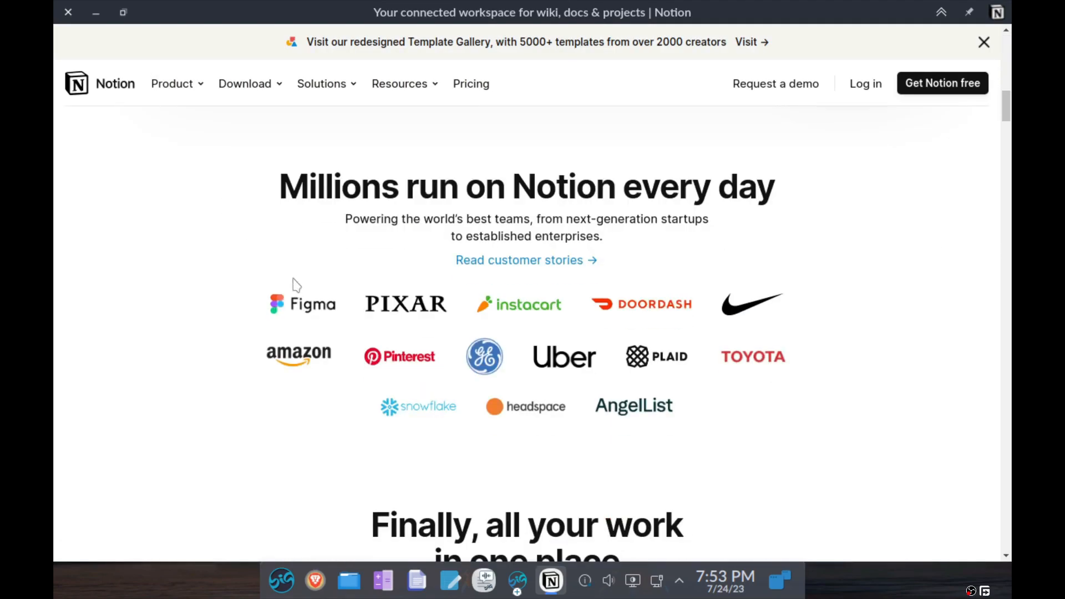
{"action": "mouse_move", "coordinate": [68, 12]}
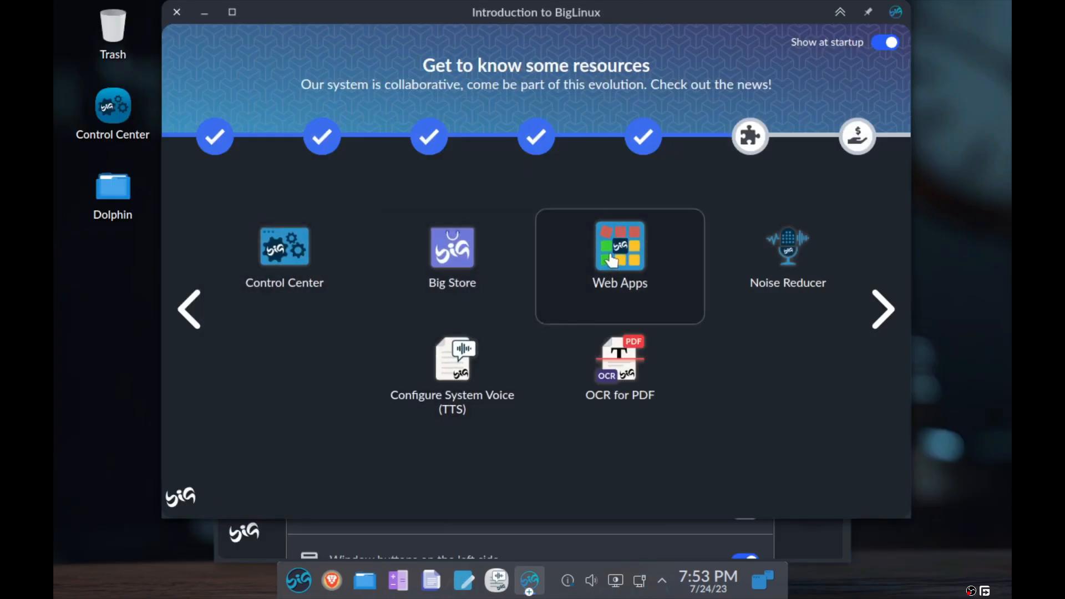
Open Web Apps from the tour and switch to the empty Add WebApps form.
{"action": "left_click", "coordinate": [619, 258]}
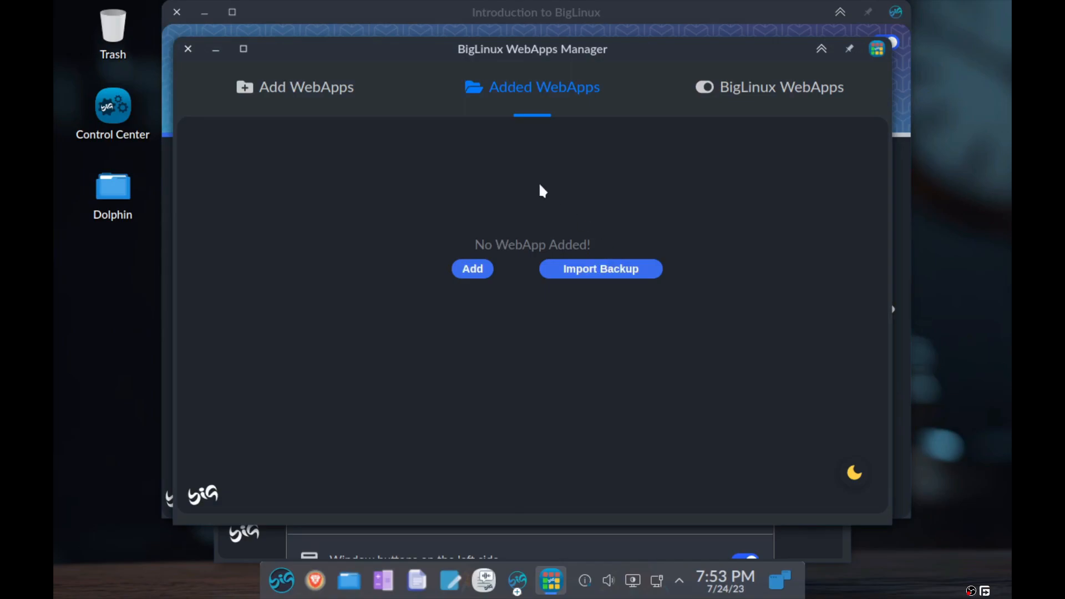
{"action": "left_click", "coordinate": [472, 268]}
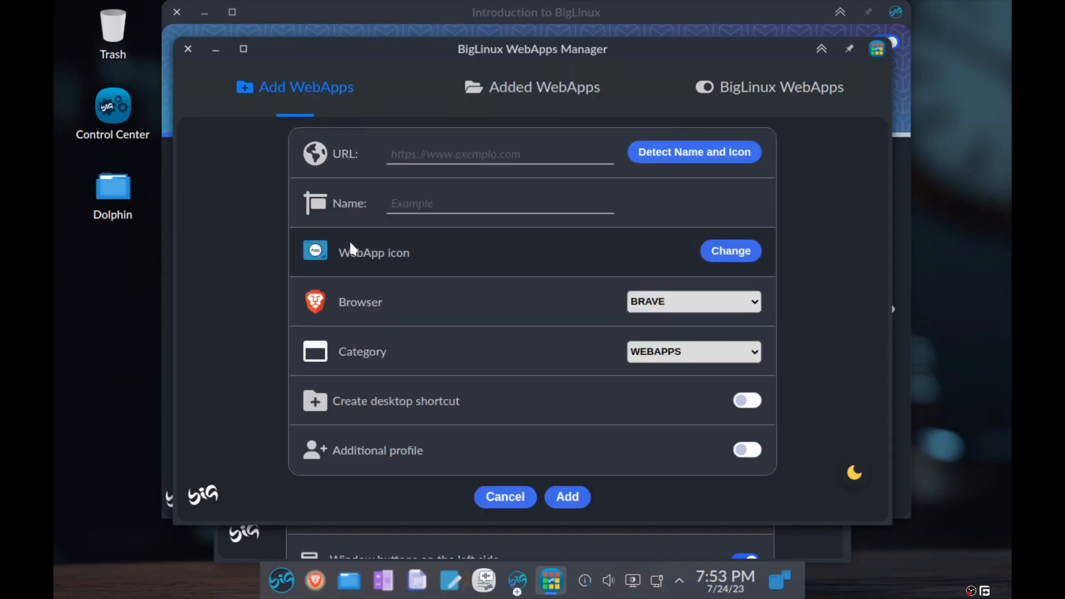
{"action": "mouse_move", "coordinate": [272, 74]}
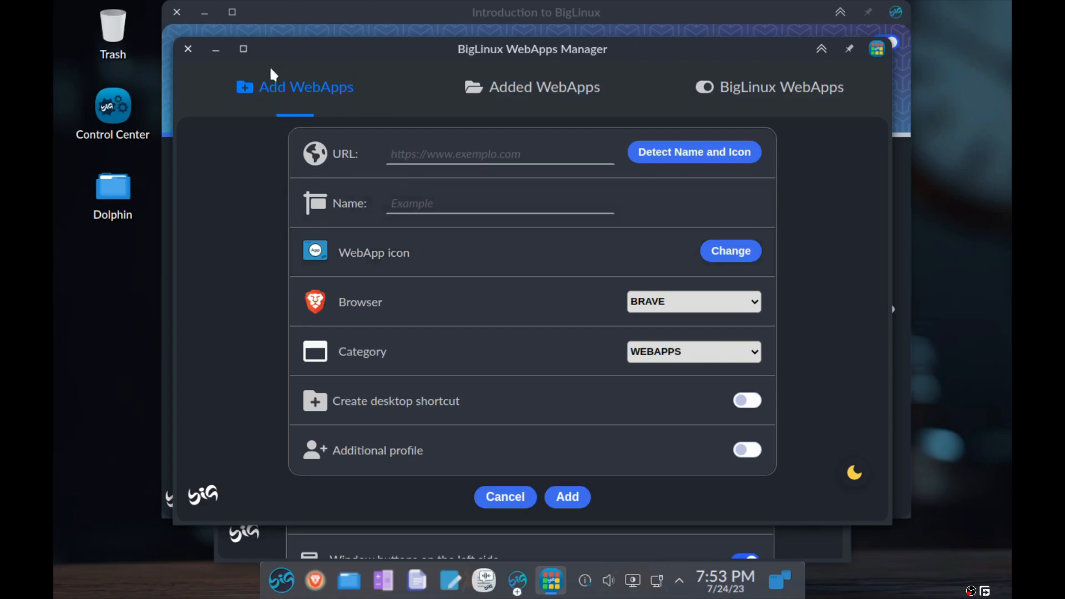
{"action": "left_click", "coordinate": [567, 496]}
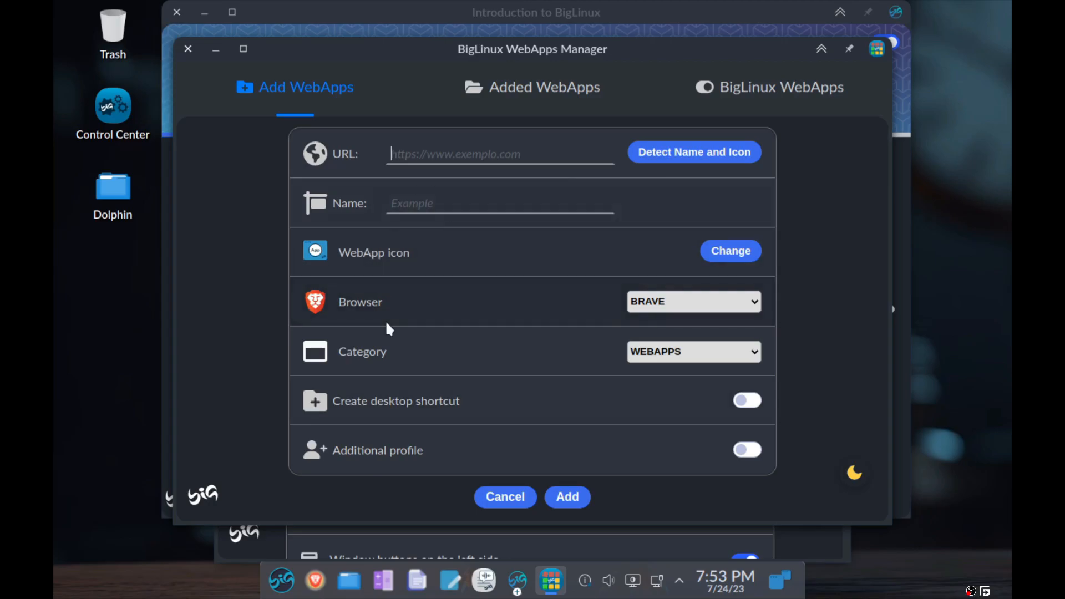
{"action": "mouse_move", "coordinate": [547, 96]}
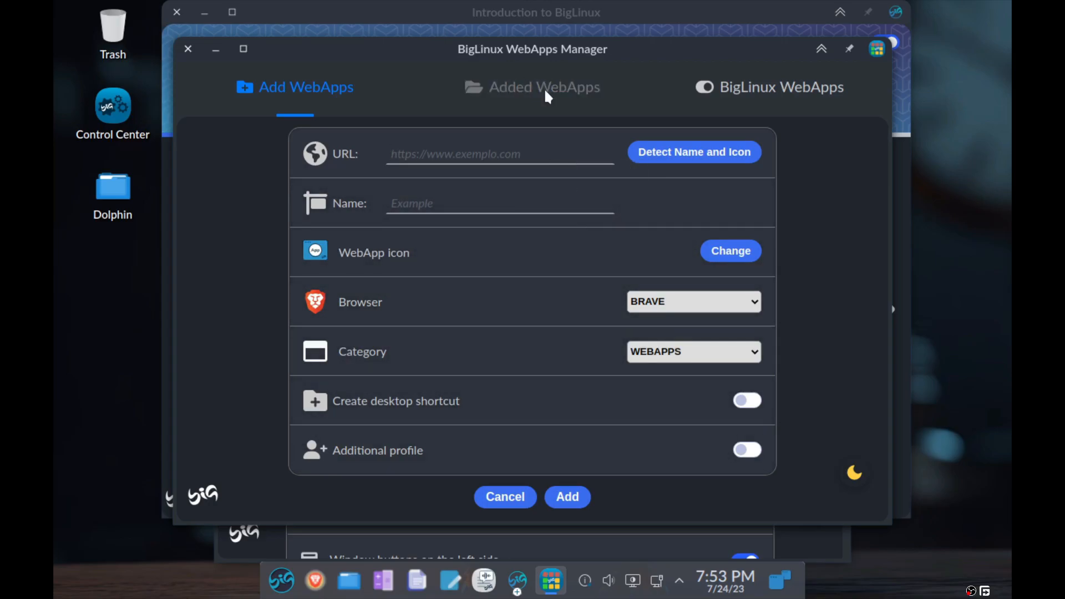
Show the native BigLinux WebApps, check the default browser, and switch off Translator and TuneIn Radio.
{"action": "left_click", "coordinate": [769, 87]}
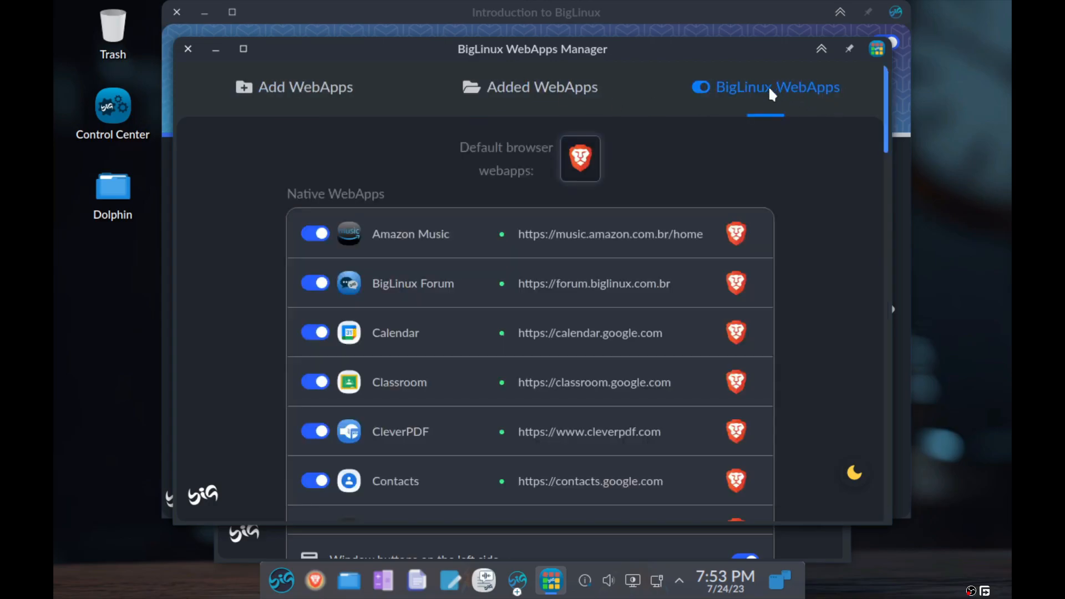
{"action": "mouse_move", "coordinate": [886, 122]}
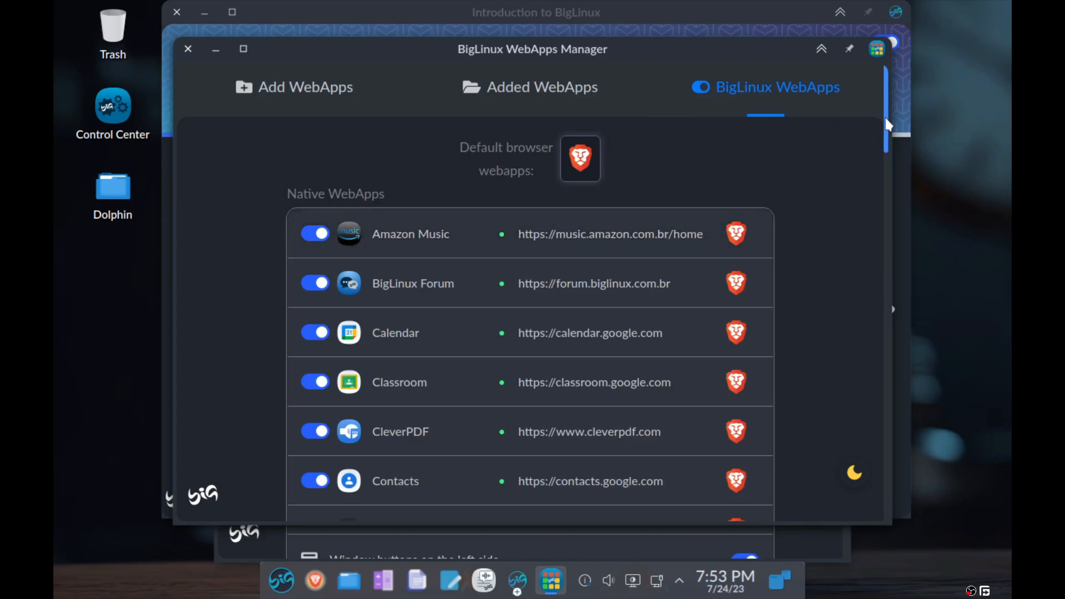
{"action": "left_click", "coordinate": [580, 158]}
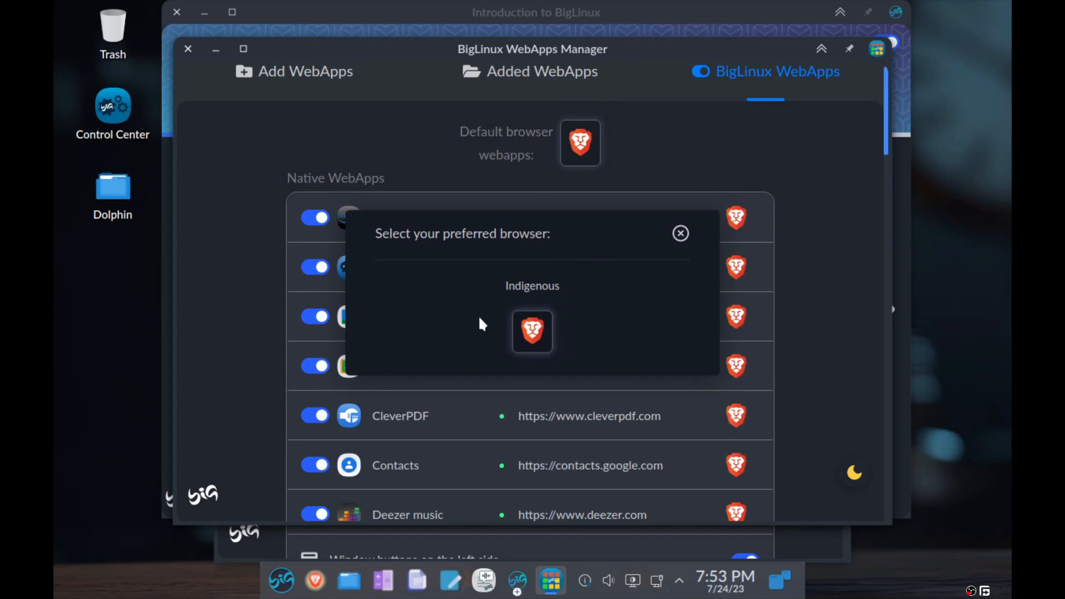
{"action": "mouse_move", "coordinate": [393, 323]}
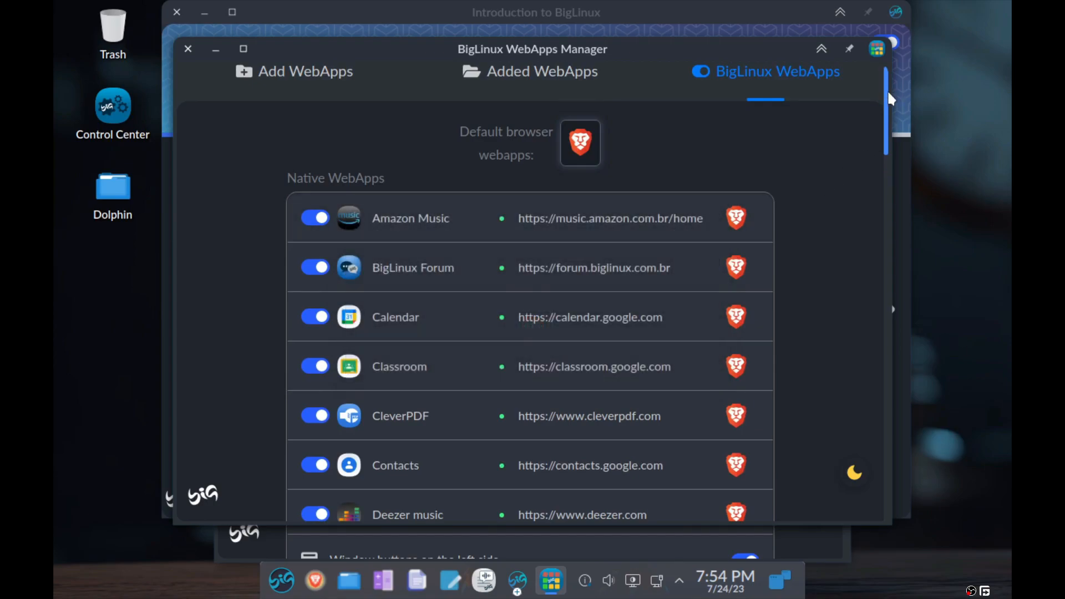
{"action": "mouse_move", "coordinate": [745, 88]}
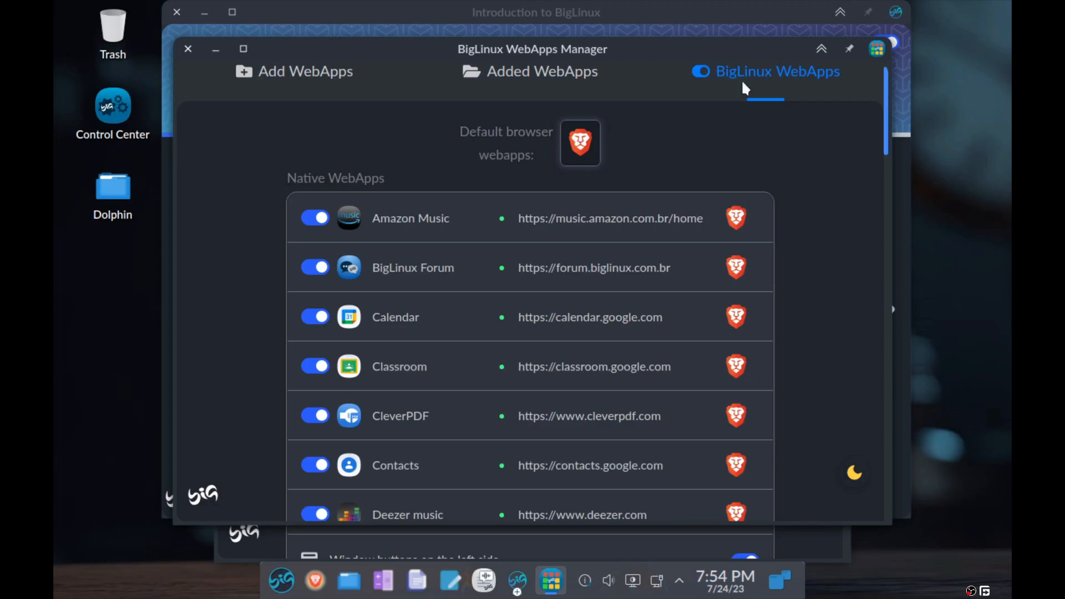
{"action": "scroll", "scroll_direction": "down", "scroll_amount": 3}
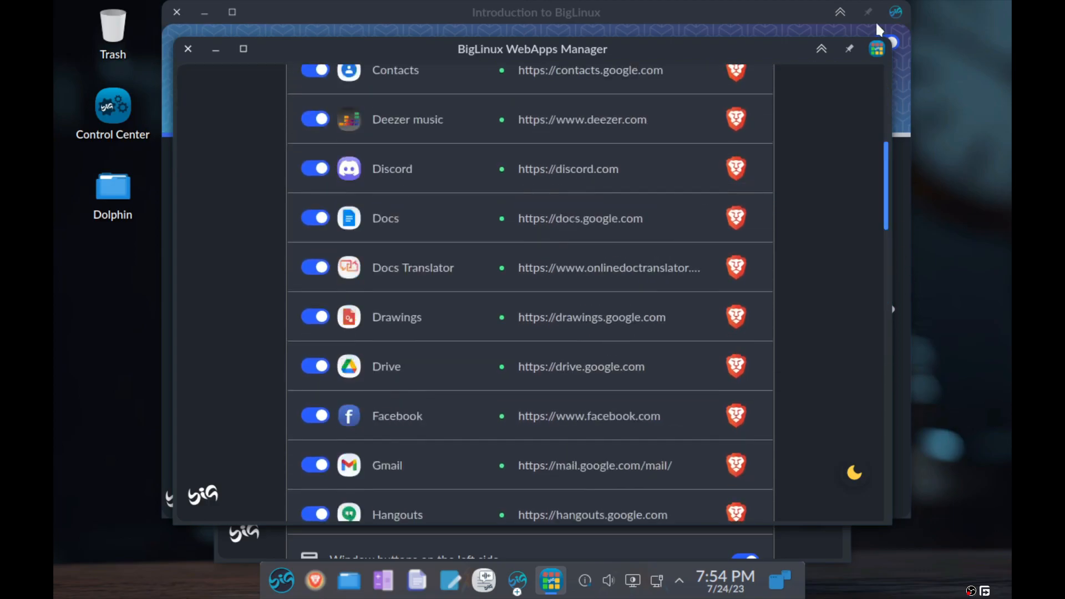
{"action": "scroll", "scroll_direction": "down", "scroll_amount": 3}
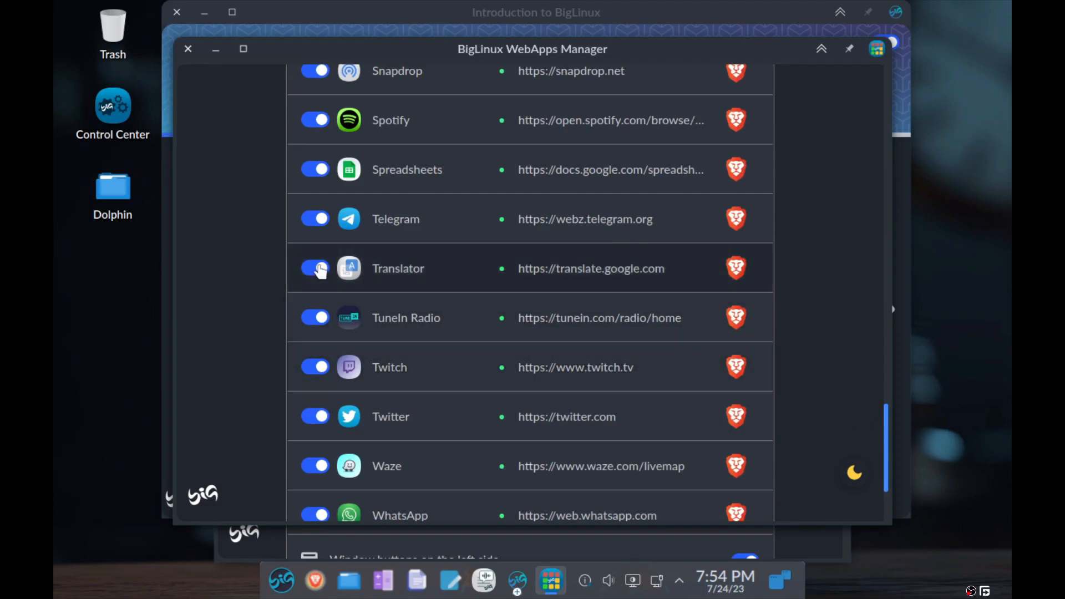
{"action": "left_click", "coordinate": [315, 269]}
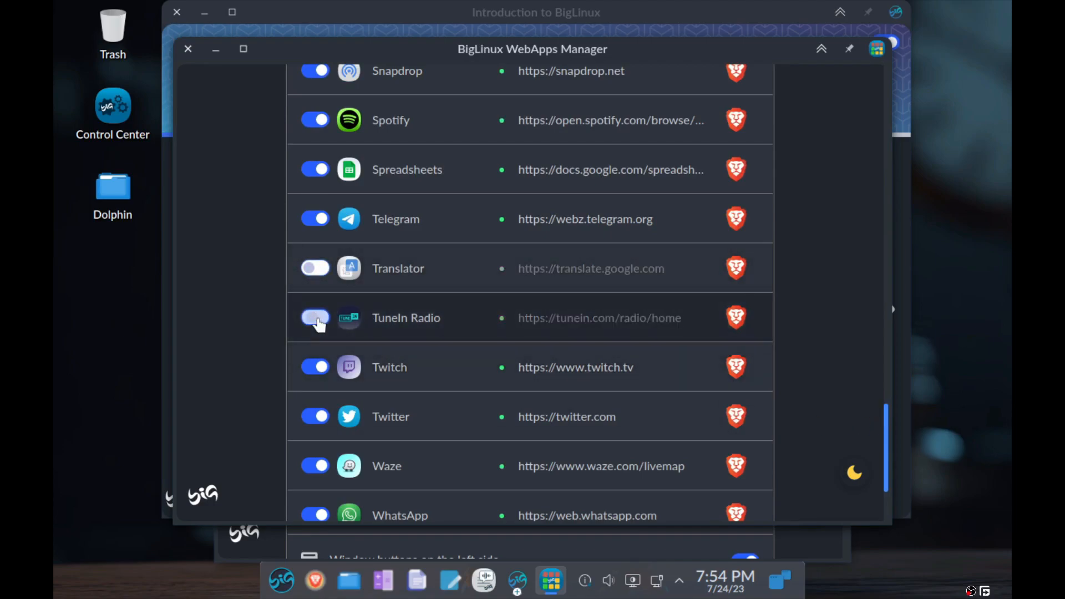
{"action": "left_click", "coordinate": [281, 581]}
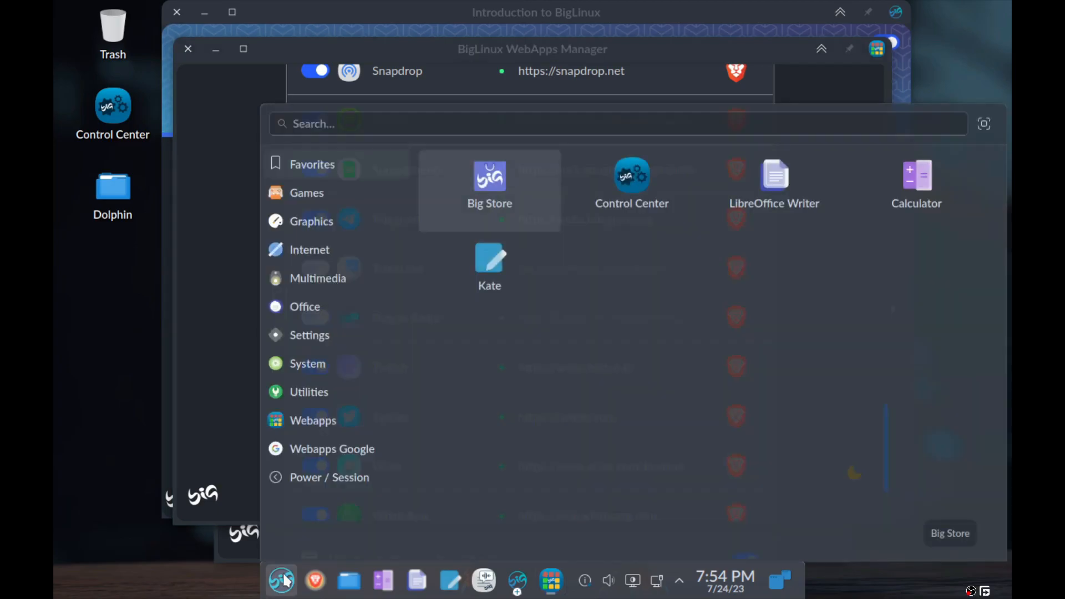
Browse the launcher's Webapps list, dismiss the launcher, and close WebApps Manager.
{"action": "left_click", "coordinate": [312, 420]}
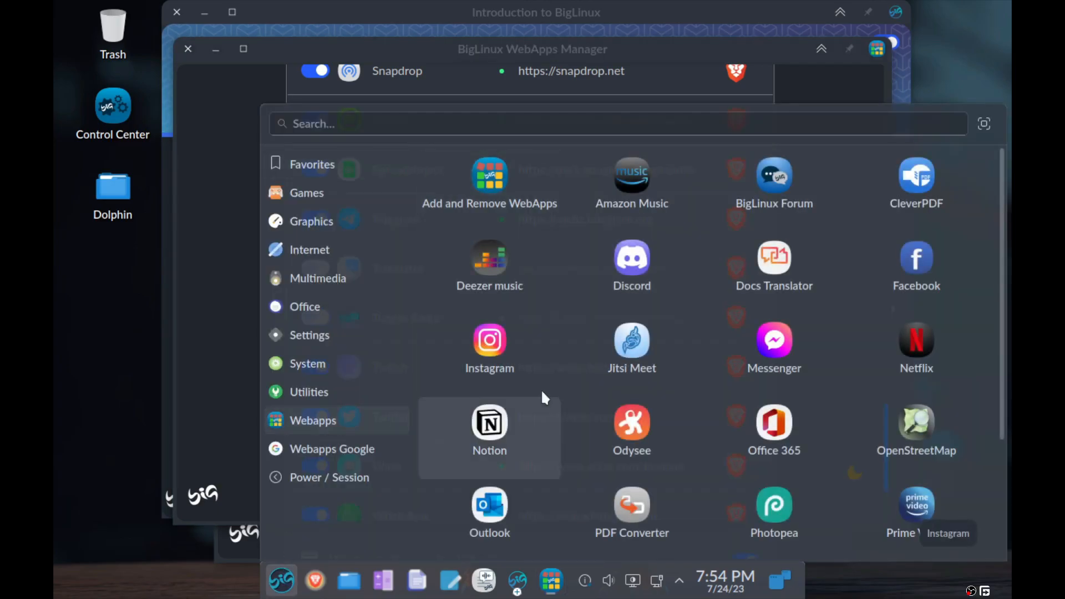
{"action": "scroll", "scroll_direction": "down", "scroll_amount": 3}
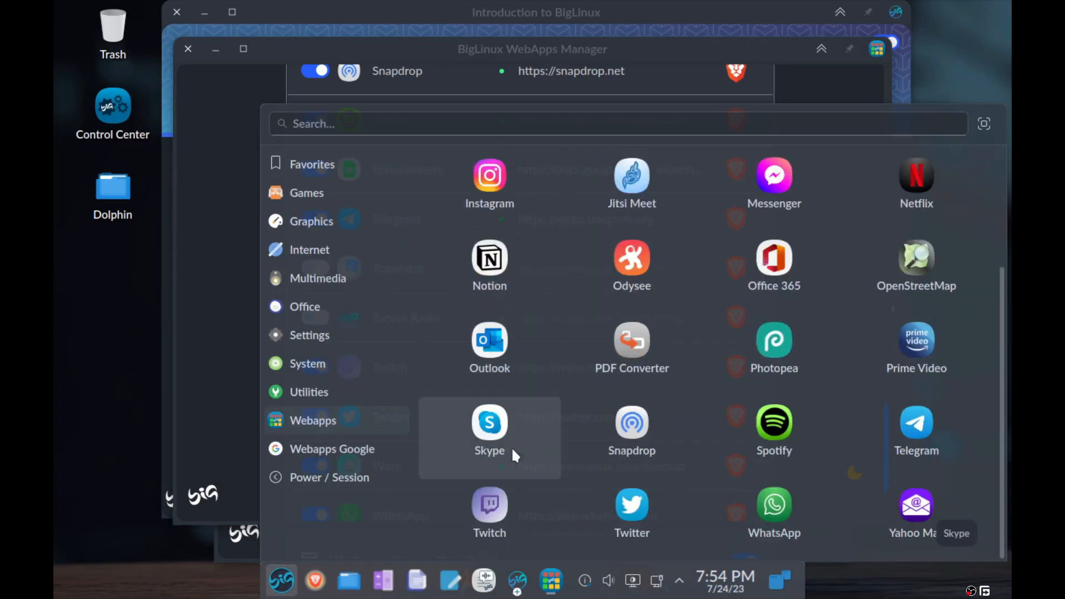
{"action": "left_click", "coordinate": [332, 448]}
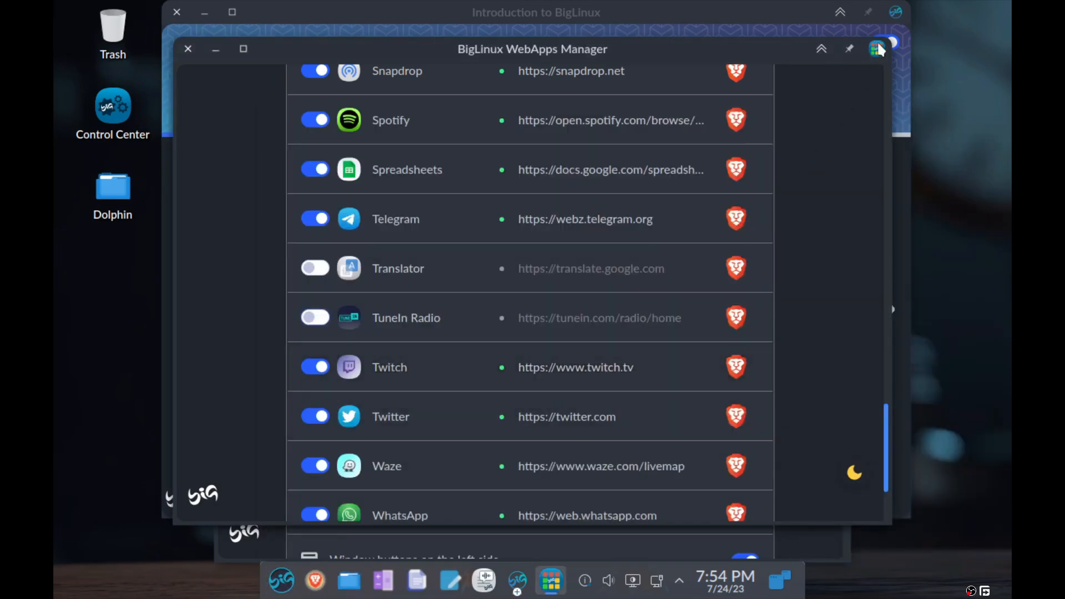
{"action": "scroll", "scroll_direction": "up", "scroll_amount": 3}
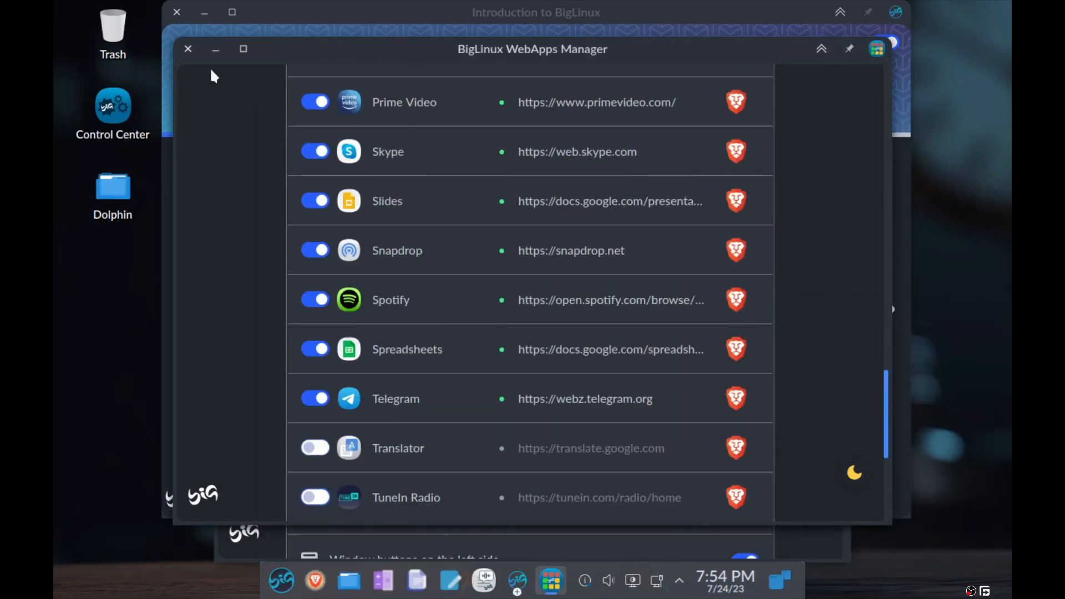
{"action": "left_click", "coordinate": [188, 48]}
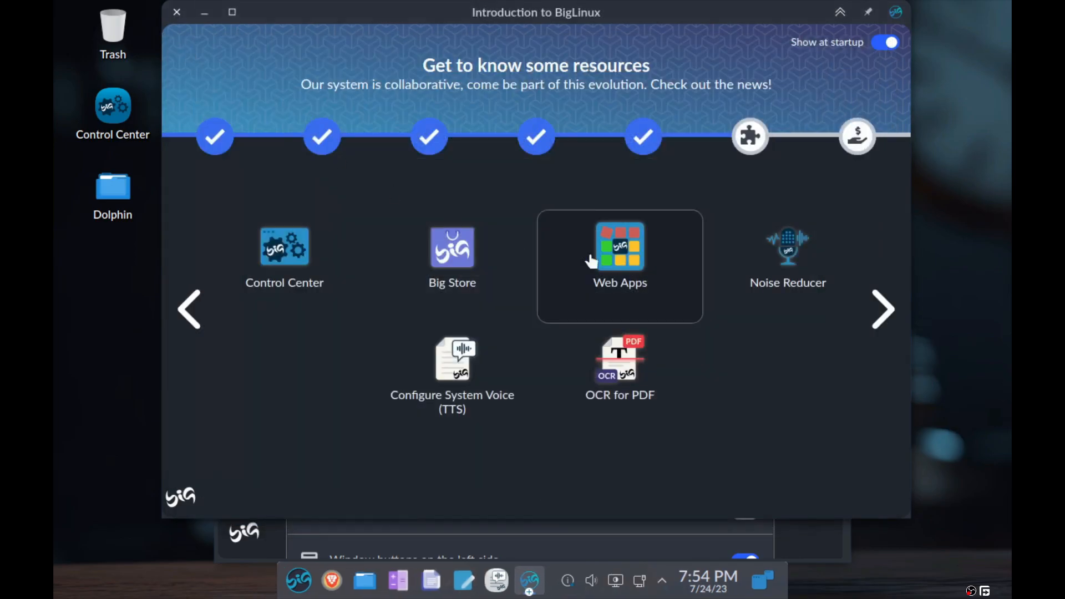
{"action": "mouse_move", "coordinate": [452, 292]}
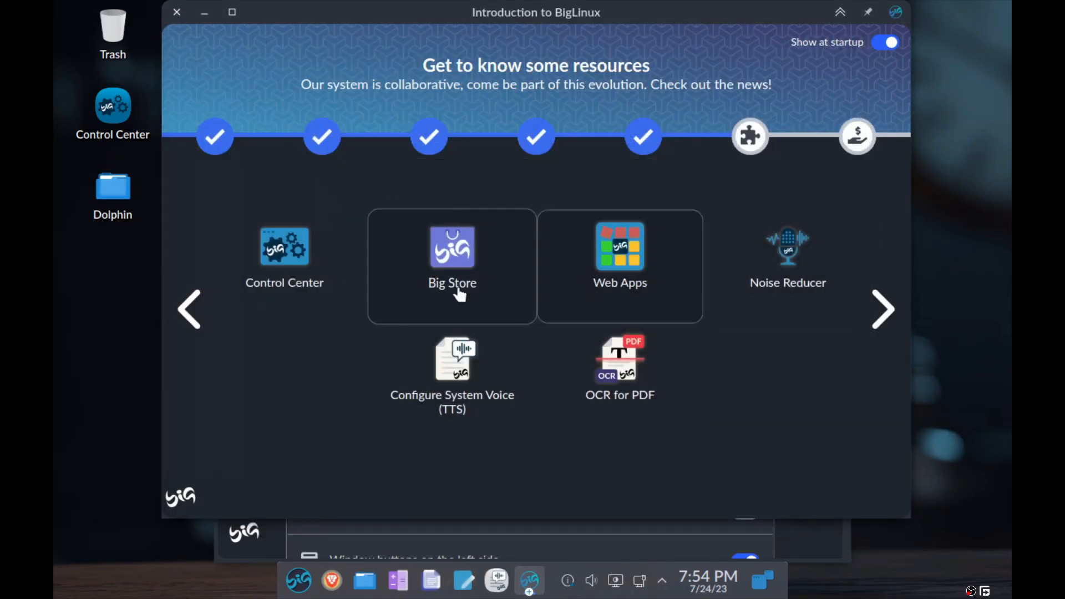
Open Big Store's Settings and review the Flatpak, Snap and repository options.
{"action": "left_click", "coordinate": [452, 265]}
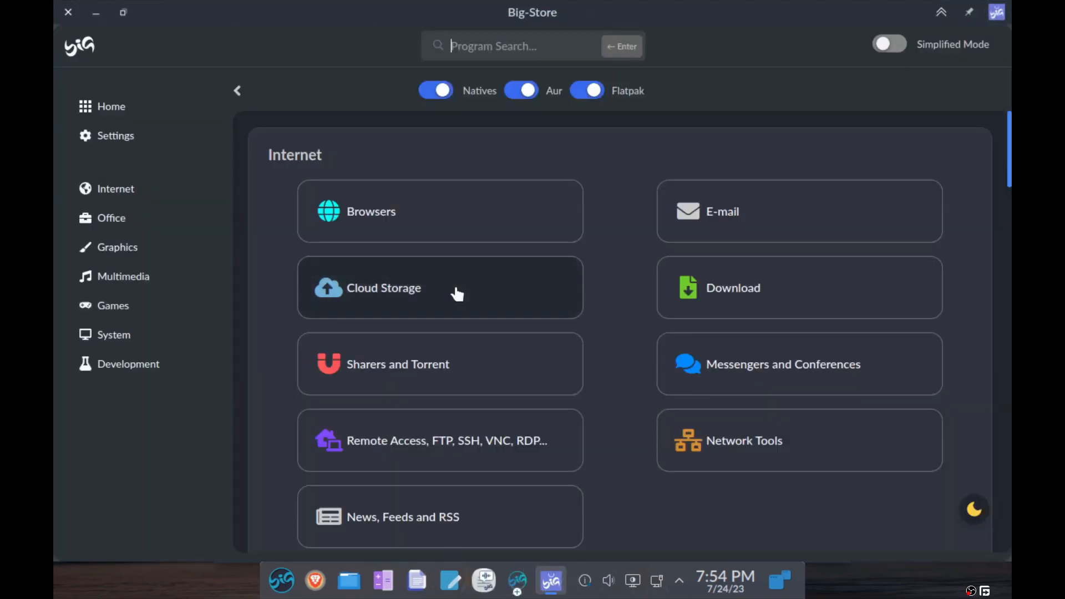
{"action": "mouse_move", "coordinate": [143, 191]}
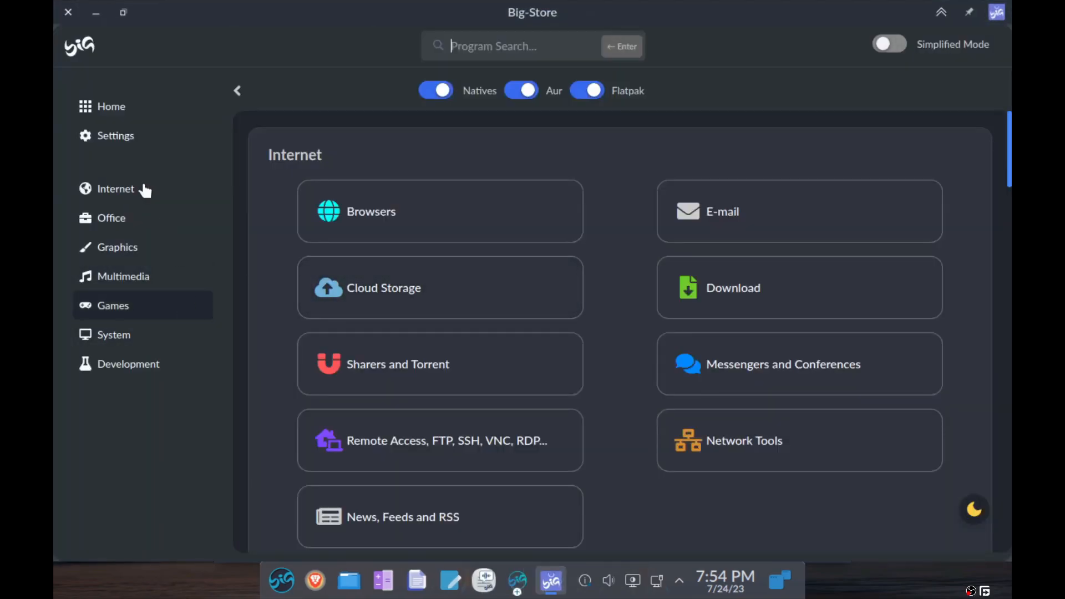
{"action": "mouse_move", "coordinate": [116, 136]}
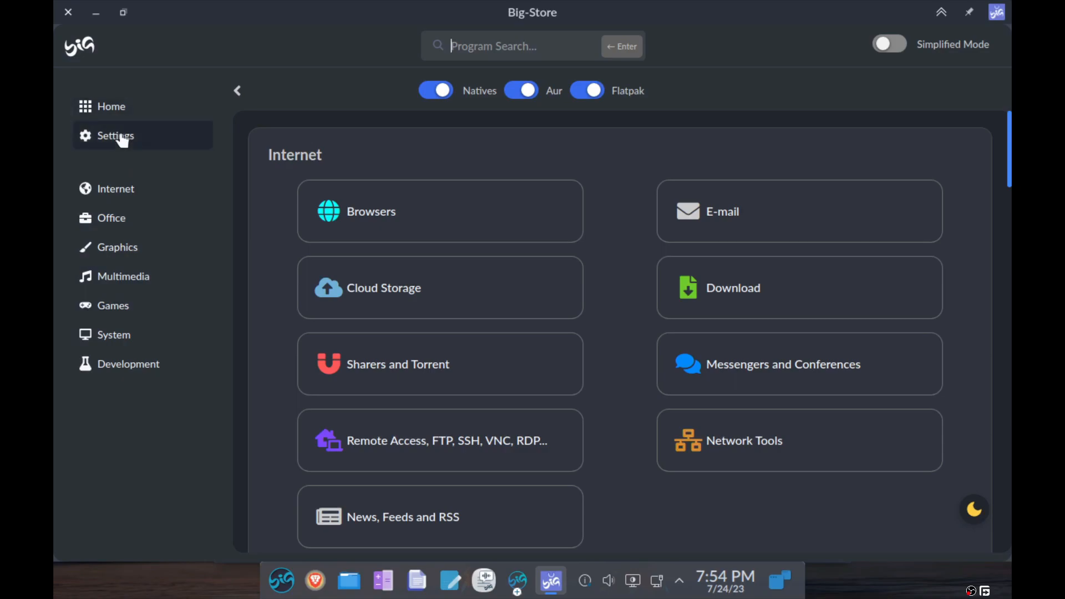
{"action": "left_click", "coordinate": [115, 135]}
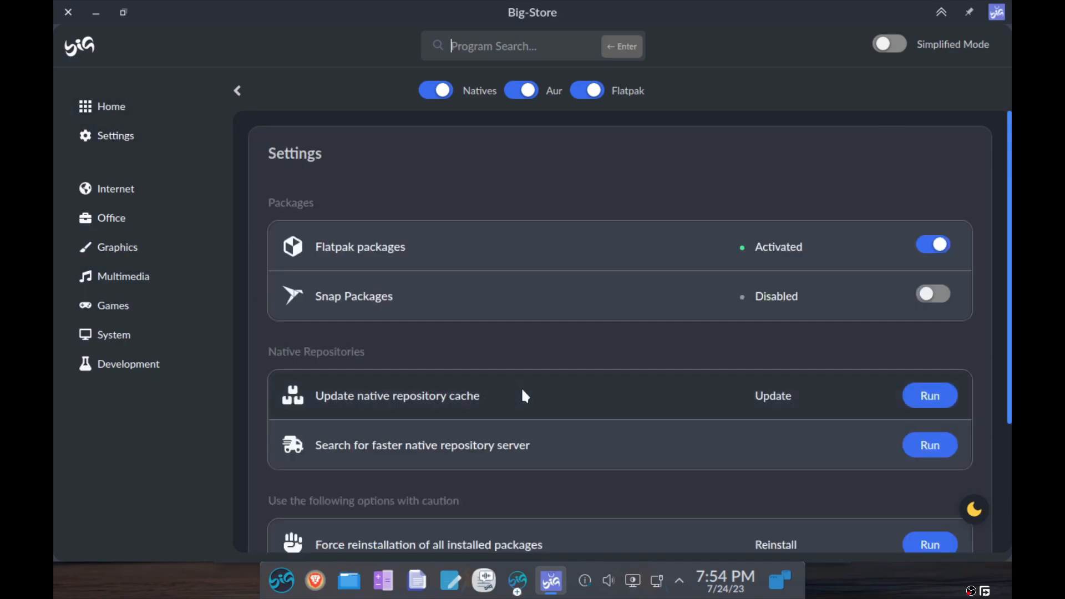
{"action": "mouse_move", "coordinate": [479, 247]}
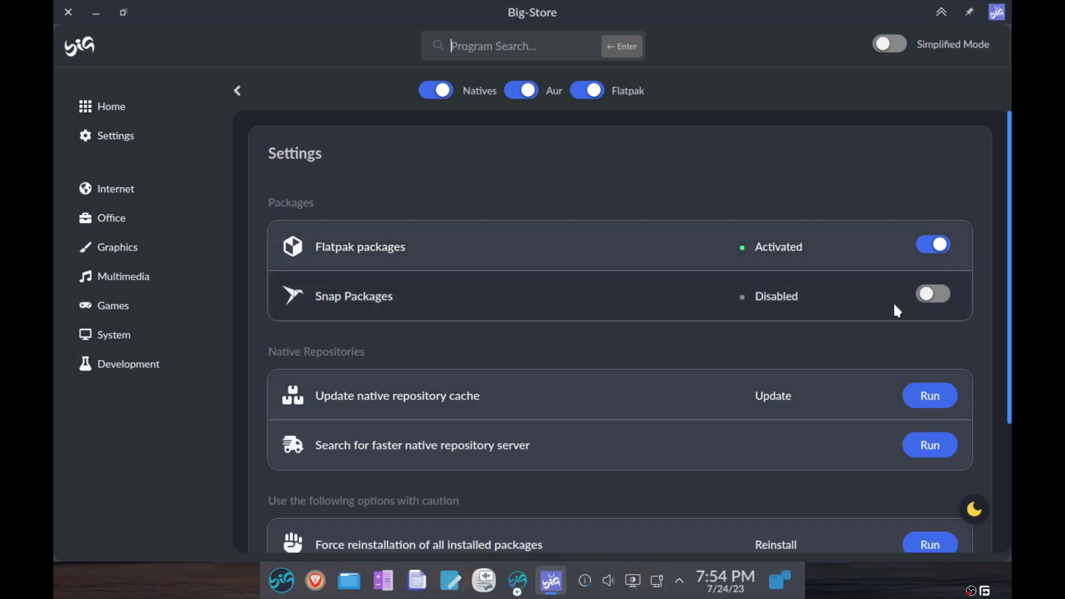
{"action": "mouse_move", "coordinate": [747, 395]}
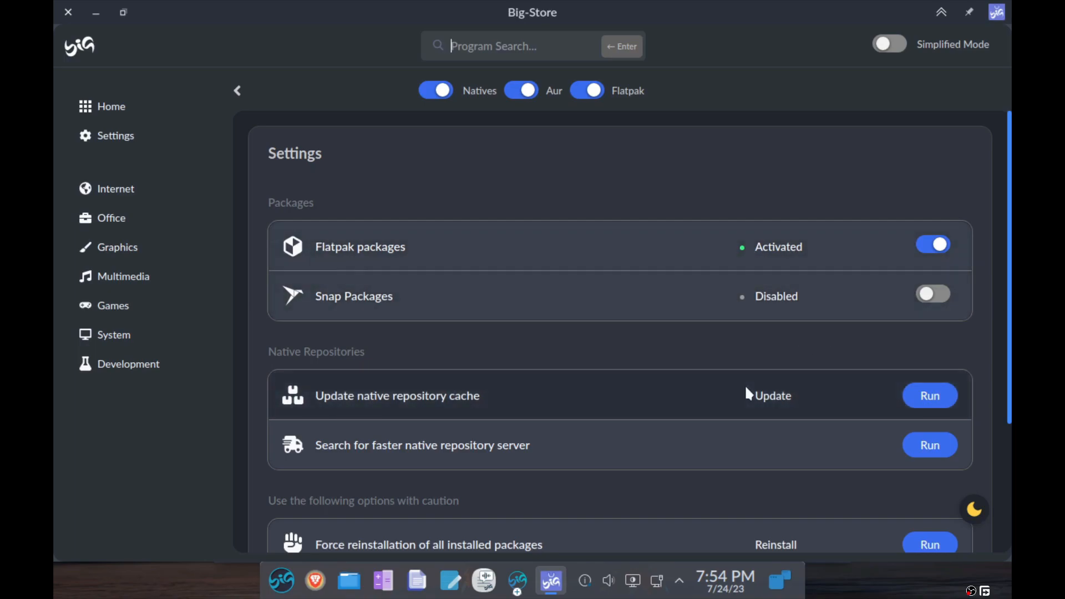
{"action": "mouse_move", "coordinate": [1014, 366]}
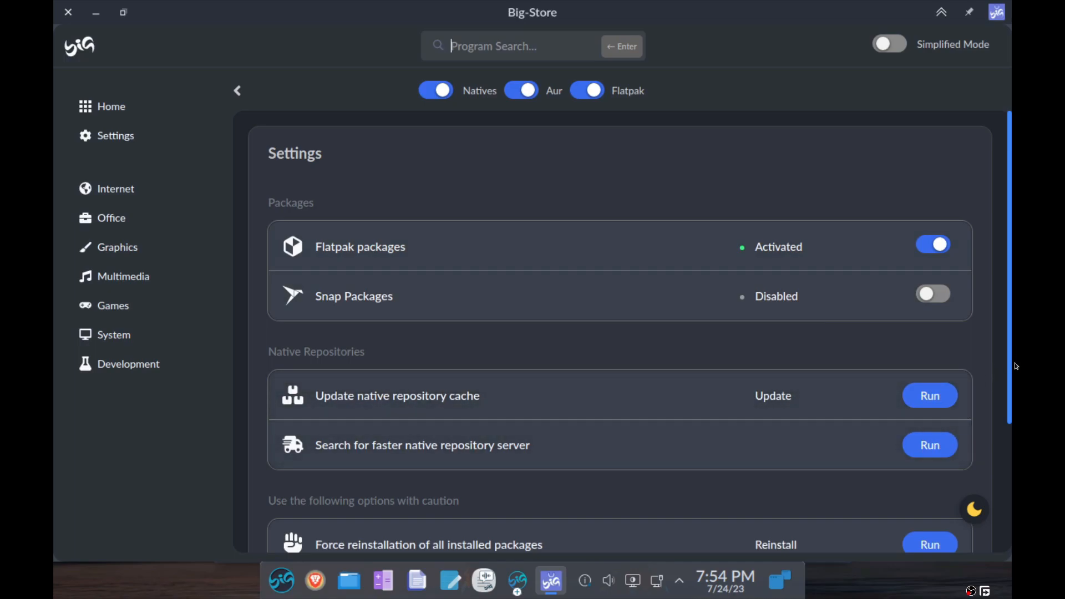
{"action": "scroll", "scroll_direction": "down", "scroll_amount": 3}
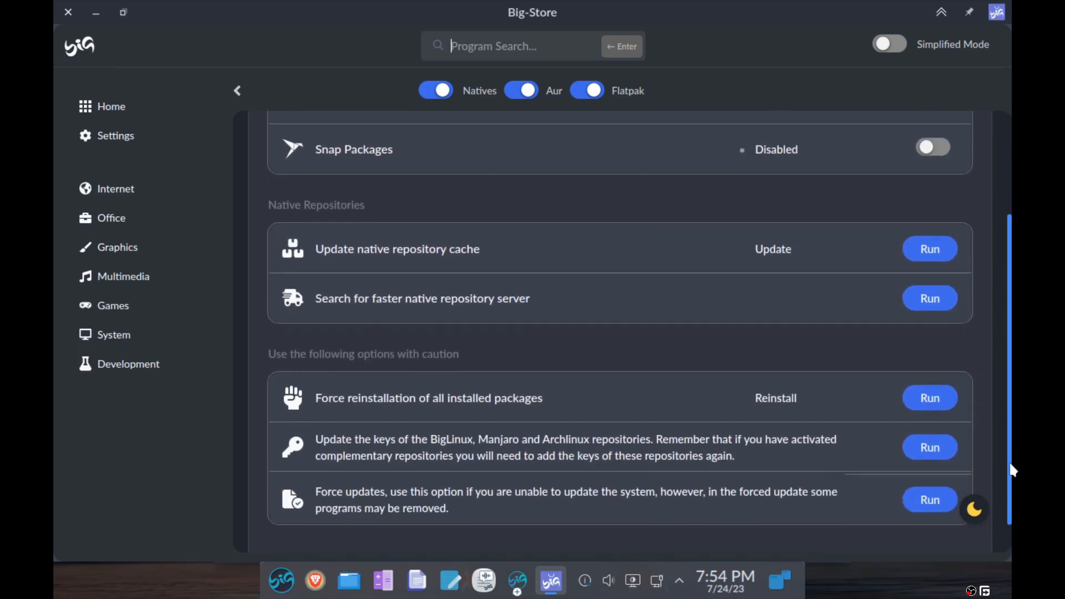
{"action": "scroll", "scroll_direction": "down", "scroll_amount": 3}
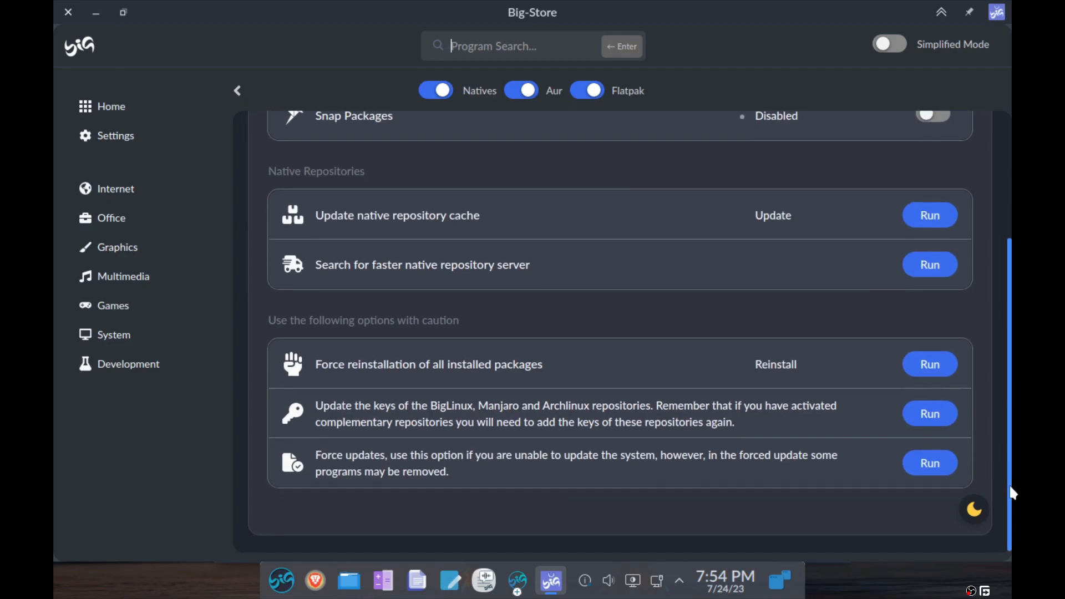
{"action": "mouse_move", "coordinate": [350, 454]}
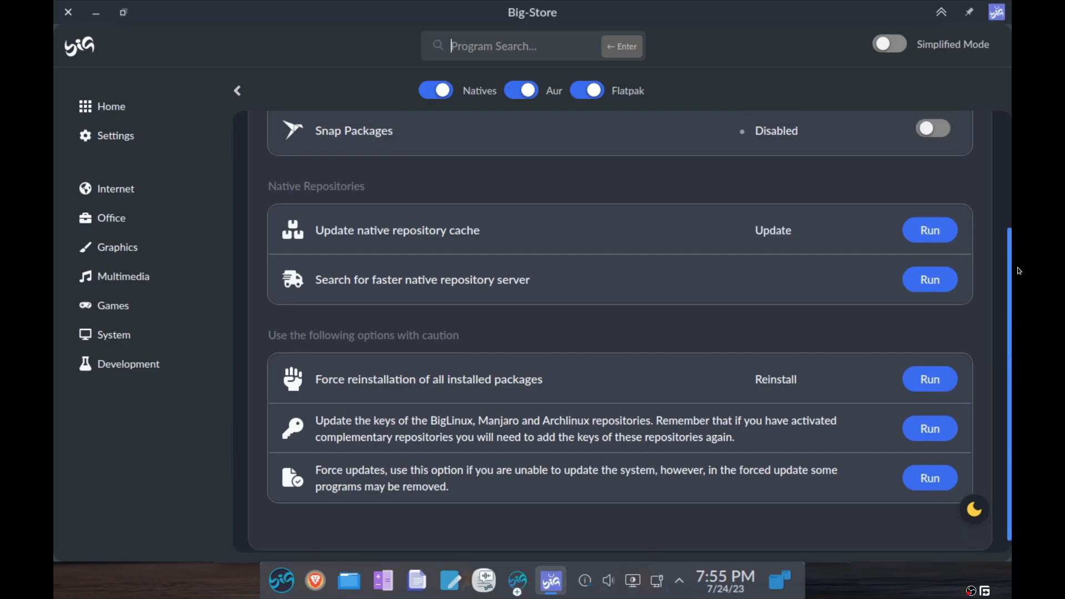
{"action": "scroll", "scroll_direction": "up", "scroll_amount": 3}
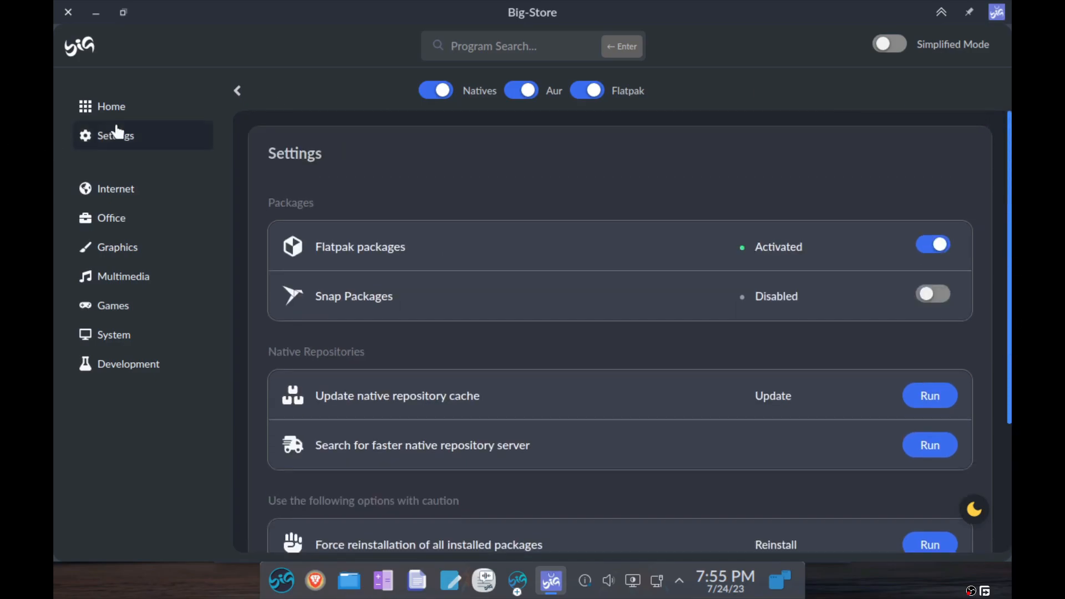
Browse Big-Store's Internet and Office categories, scrolling through Multimedia and Games.
{"action": "left_click", "coordinate": [116, 188]}
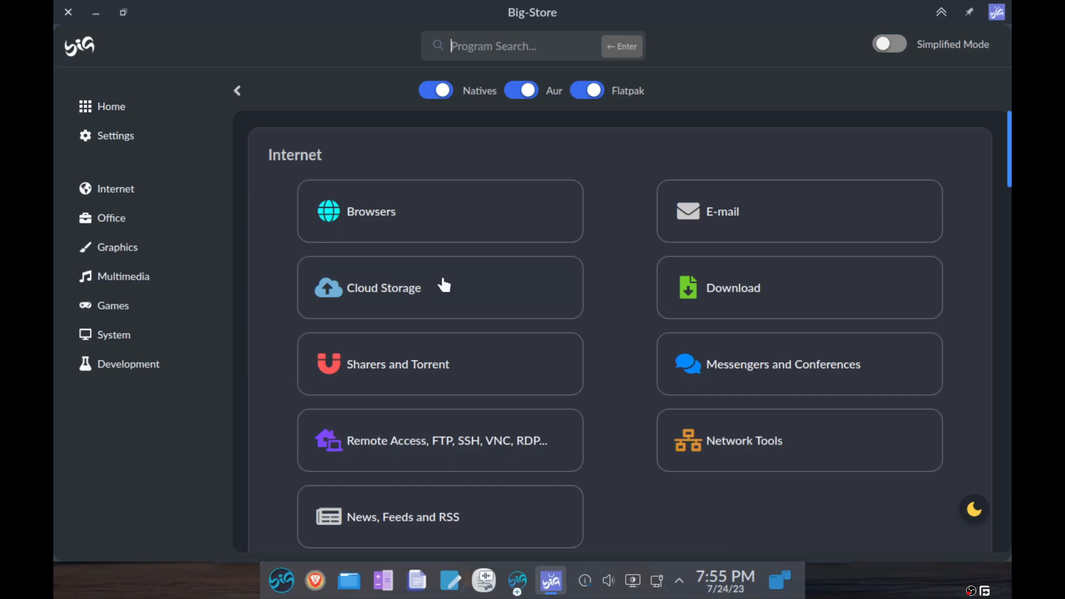
{"action": "mouse_move", "coordinate": [544, 487]}
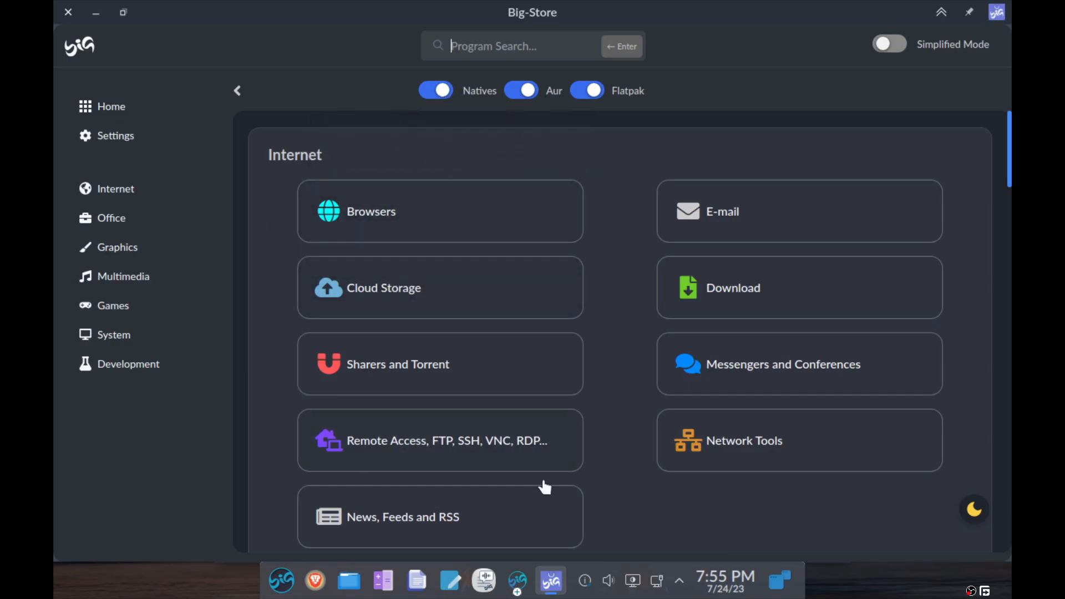
{"action": "mouse_move", "coordinate": [521, 90]}
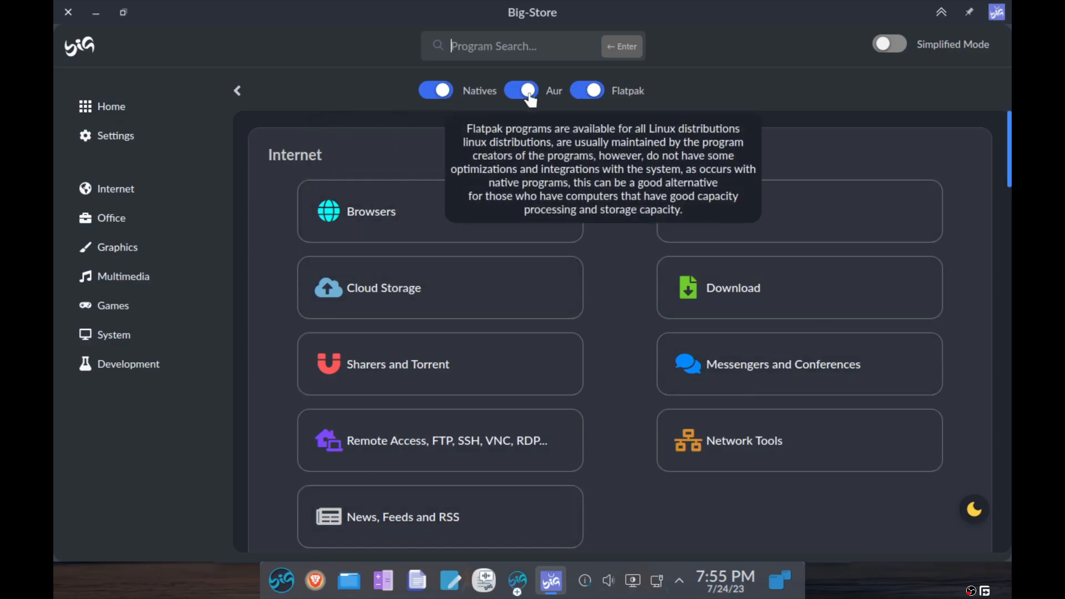
{"action": "mouse_move", "coordinate": [520, 90]}
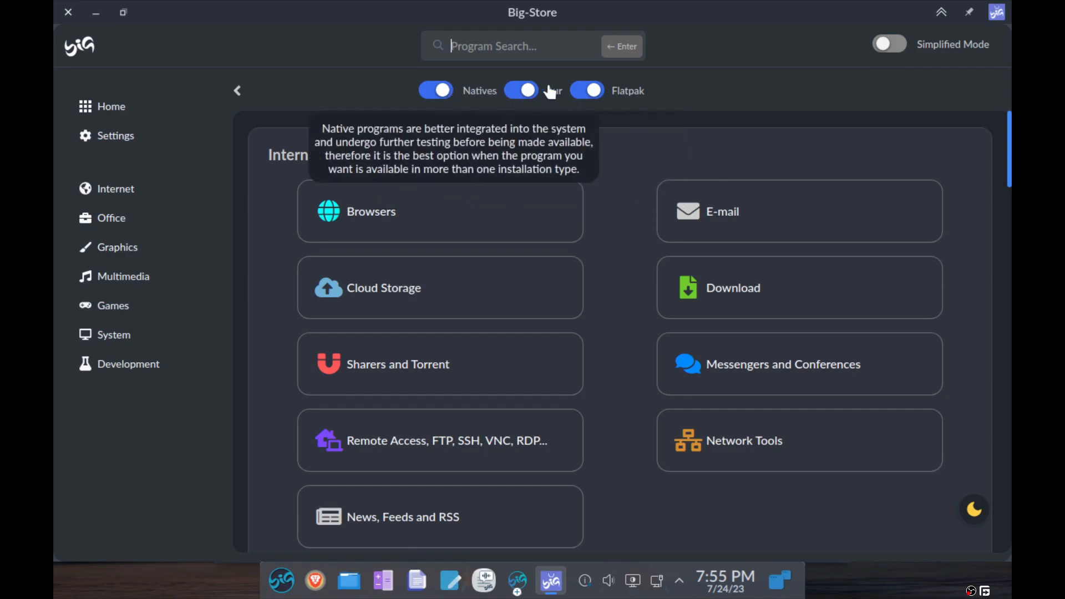
{"action": "mouse_move", "coordinate": [599, 276]}
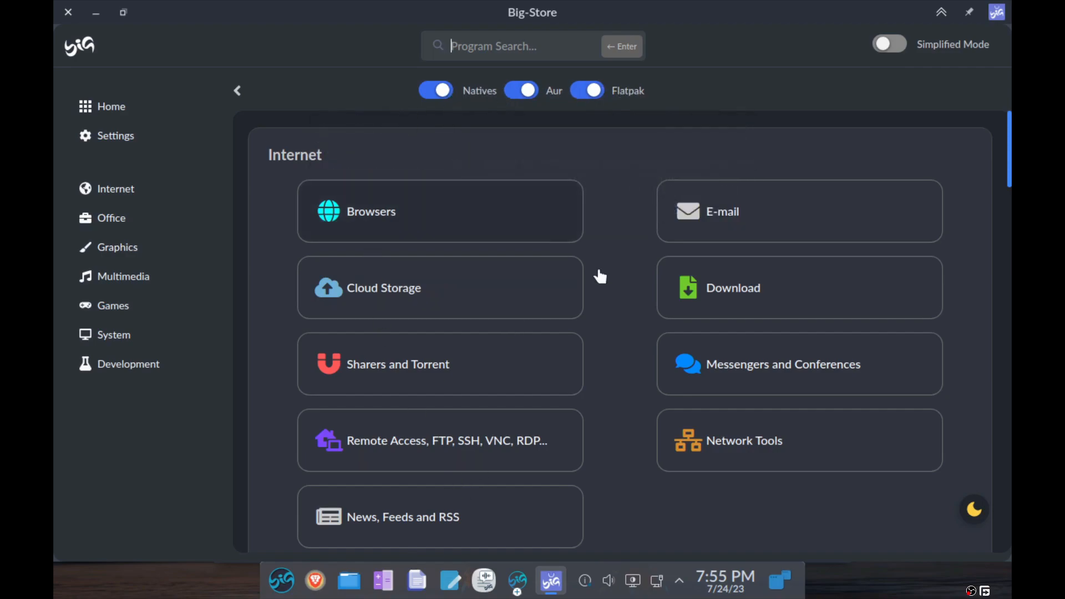
{"action": "mouse_move", "coordinate": [384, 288]}
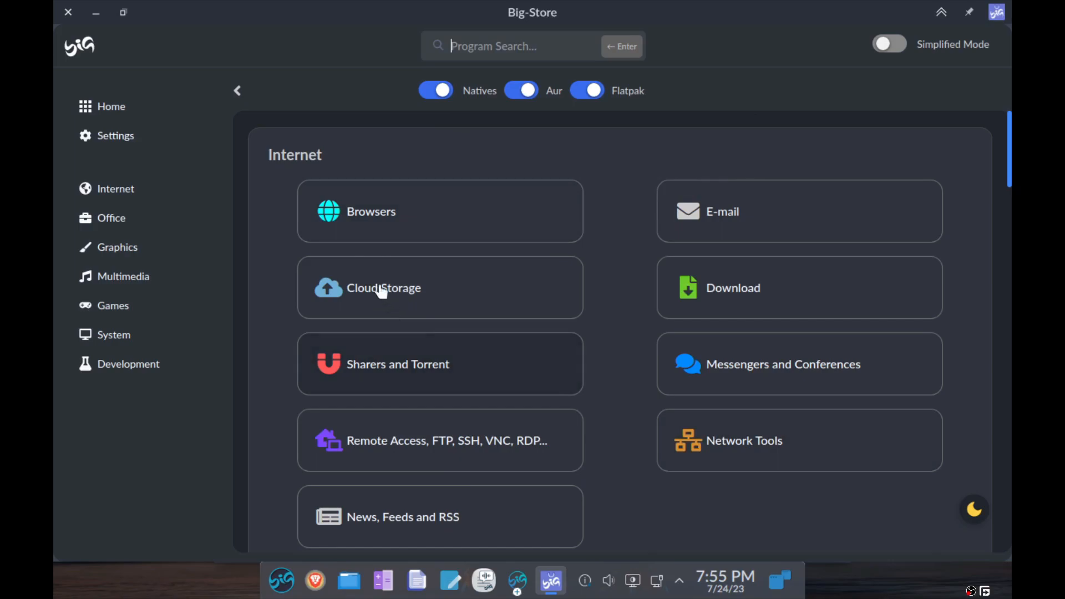
{"action": "mouse_move", "coordinate": [111, 218]}
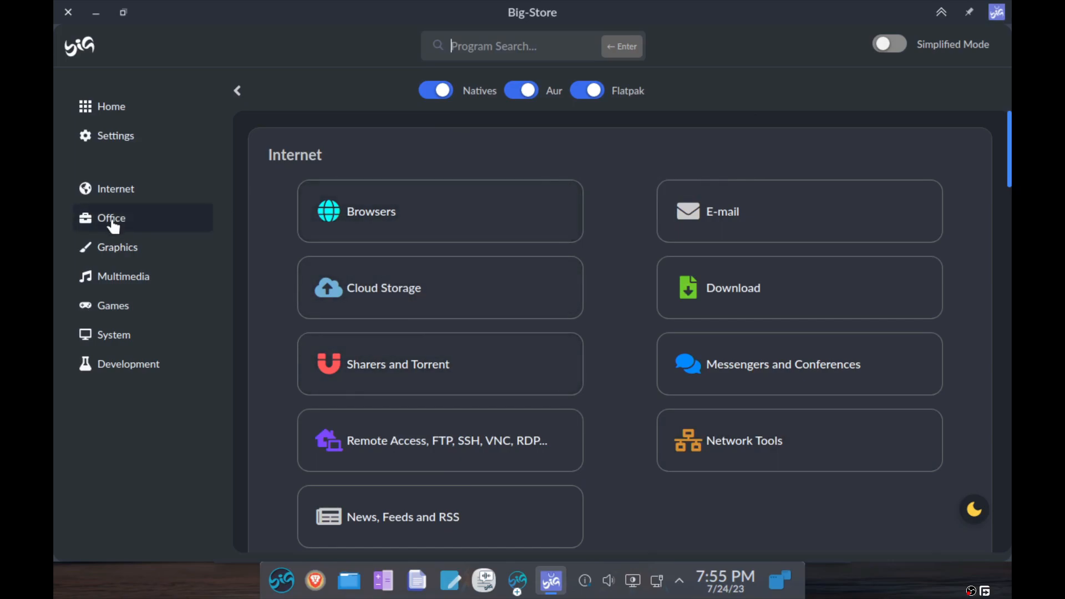
{"action": "left_click", "coordinate": [123, 276]}
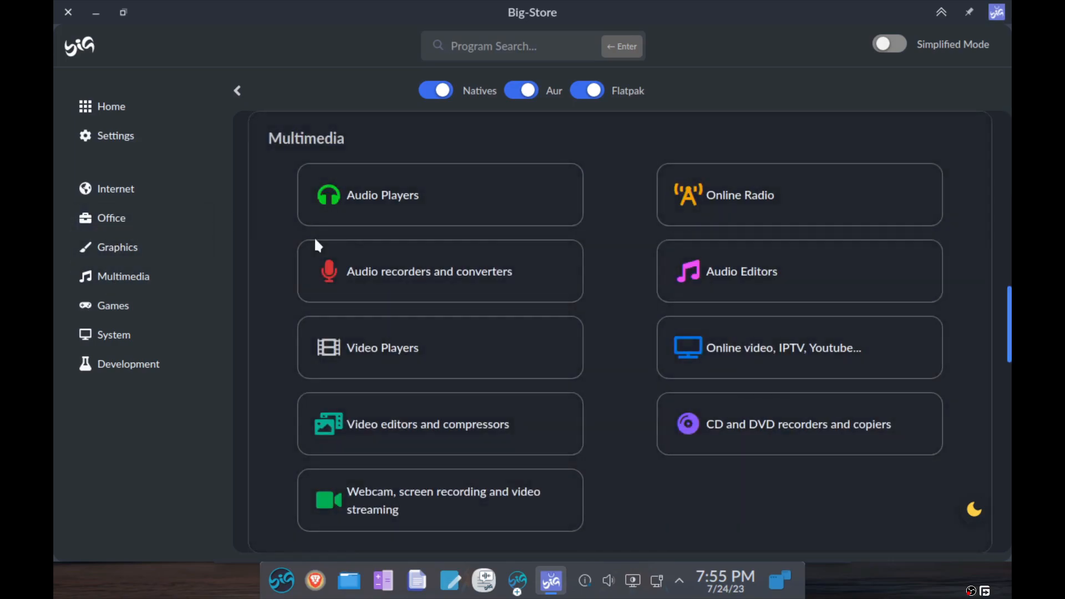
{"action": "scroll", "scroll_direction": "down", "scroll_amount": 3}
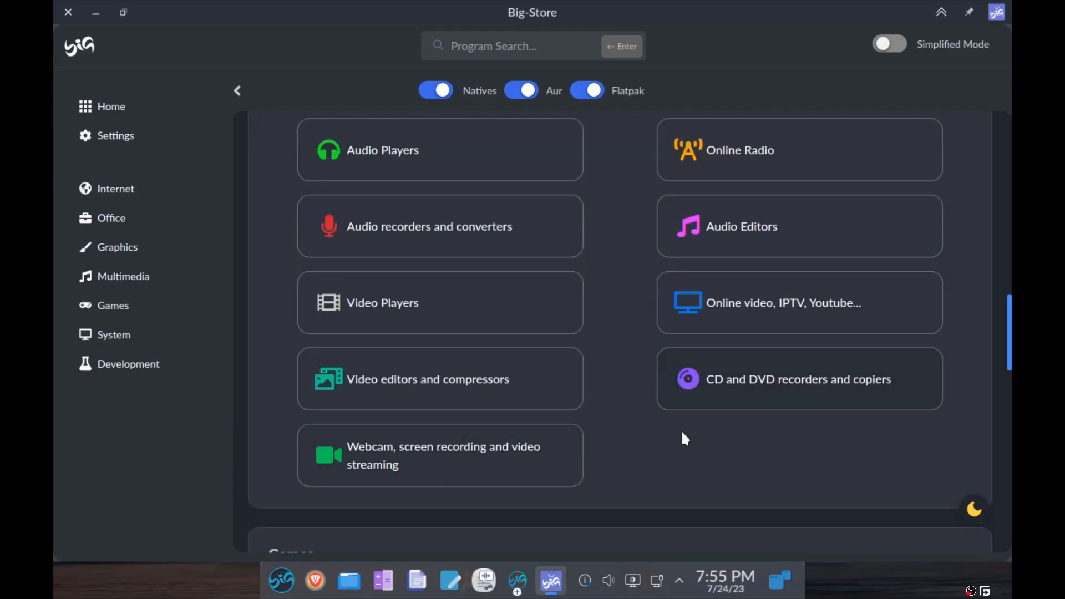
{"action": "scroll", "scroll_direction": "down", "scroll_amount": 3}
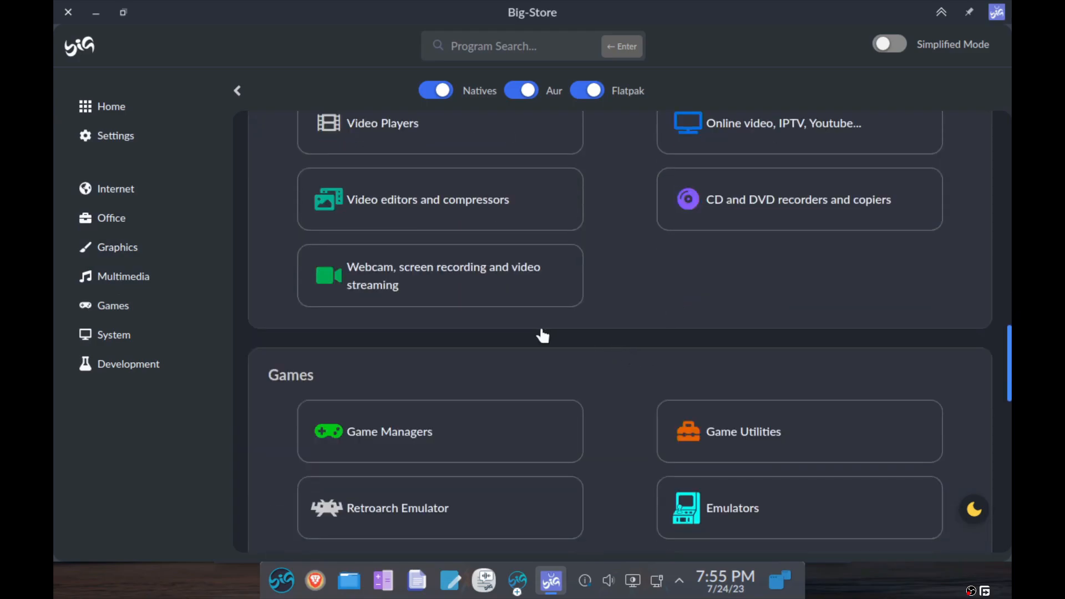
{"action": "scroll", "scroll_direction": "up", "scroll_amount": 3}
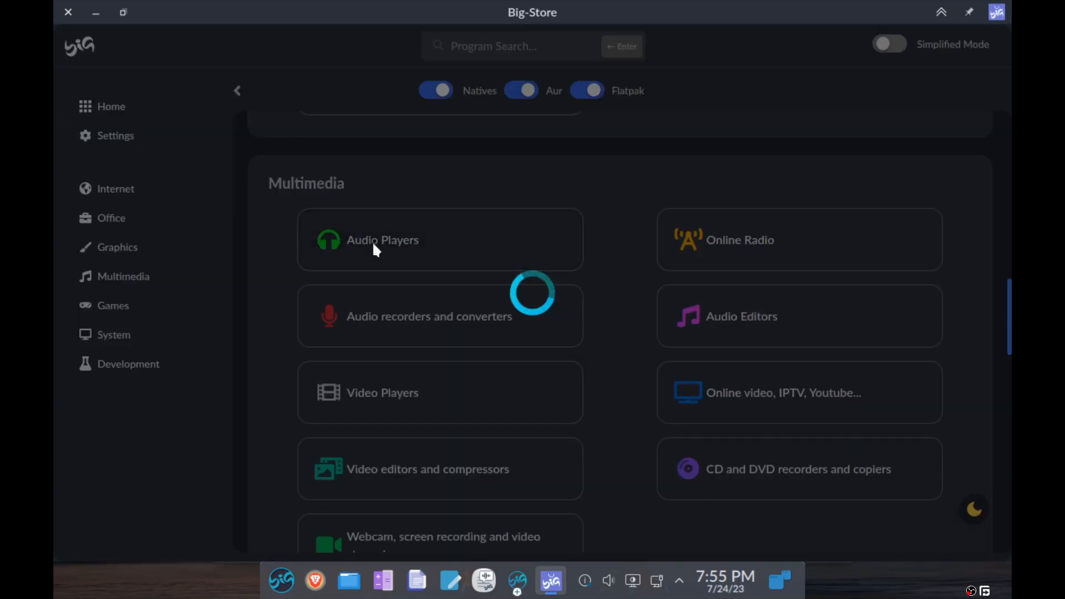
Pick Audacious under Audio Players, start installing it, authorize with the password, and review the summary.
{"action": "left_click", "coordinate": [382, 239]}
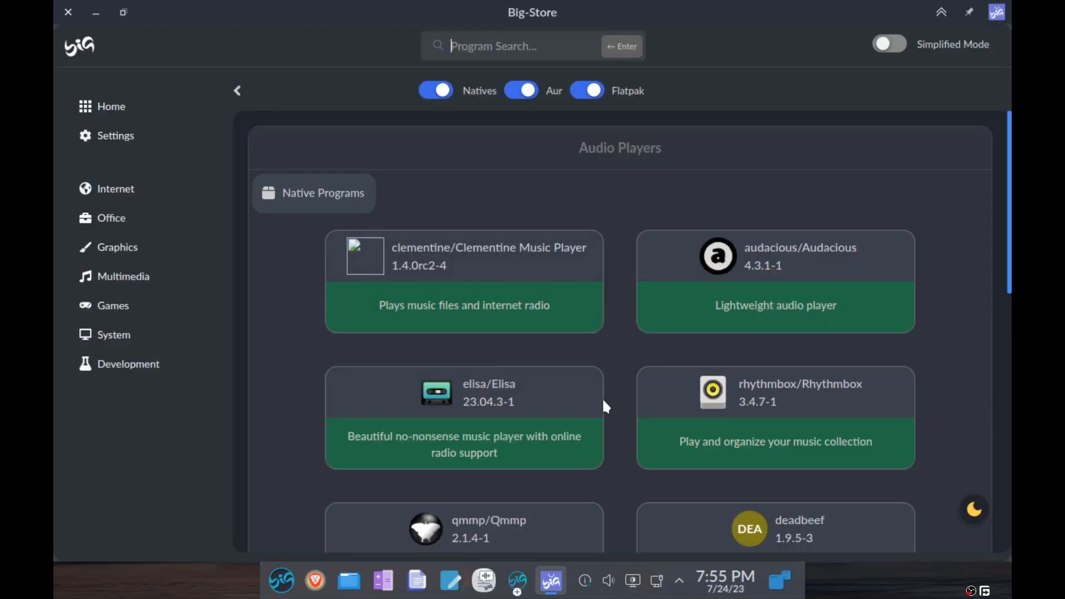
{"action": "mouse_move", "coordinate": [813, 300]}
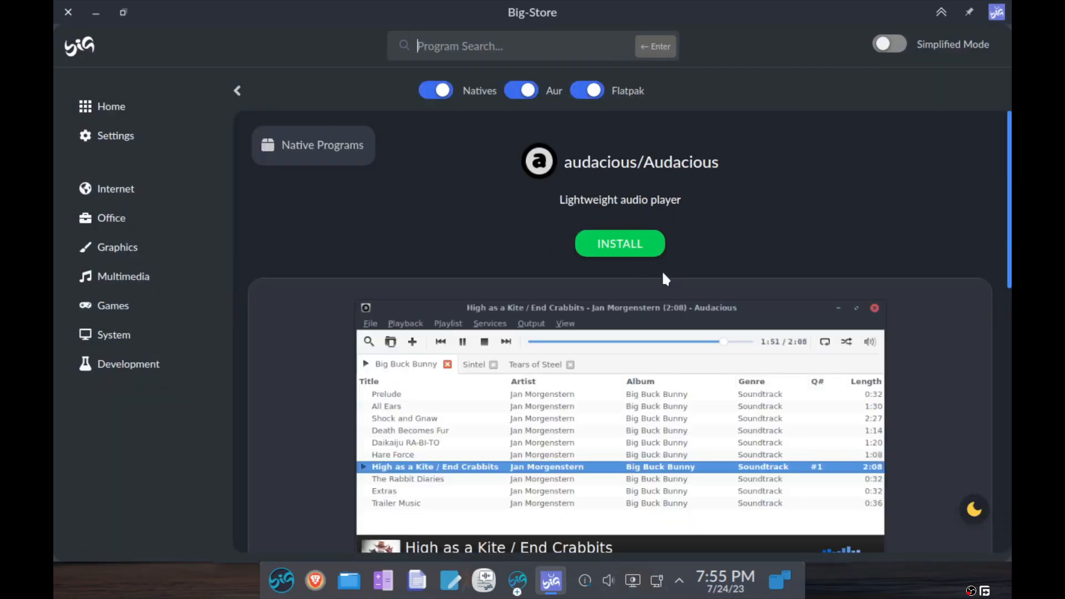
{"action": "left_click", "coordinate": [619, 243]}
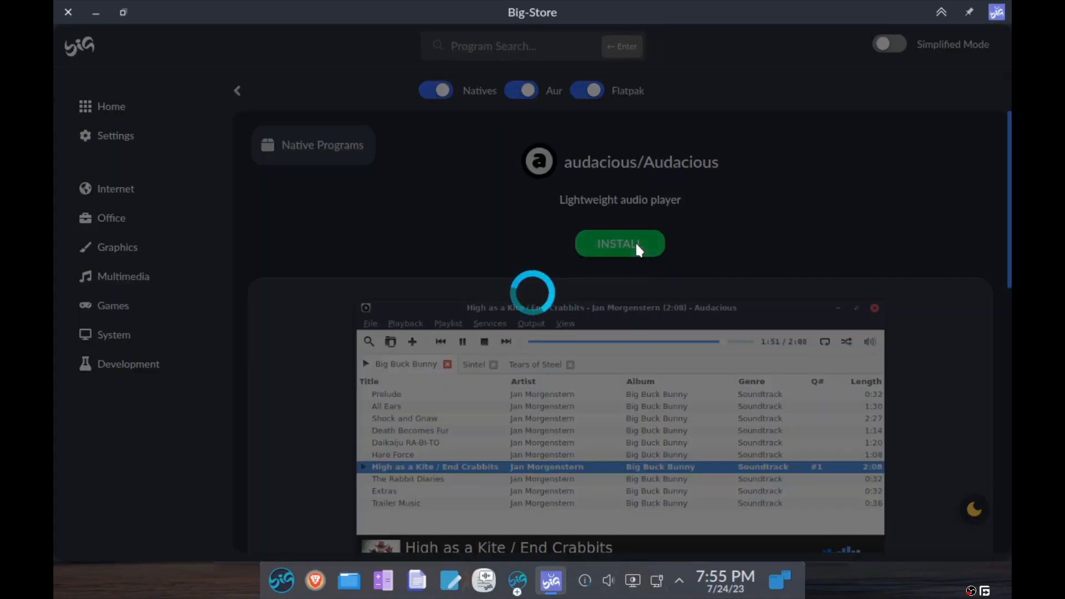
{"action": "left_click", "coordinate": [619, 243]}
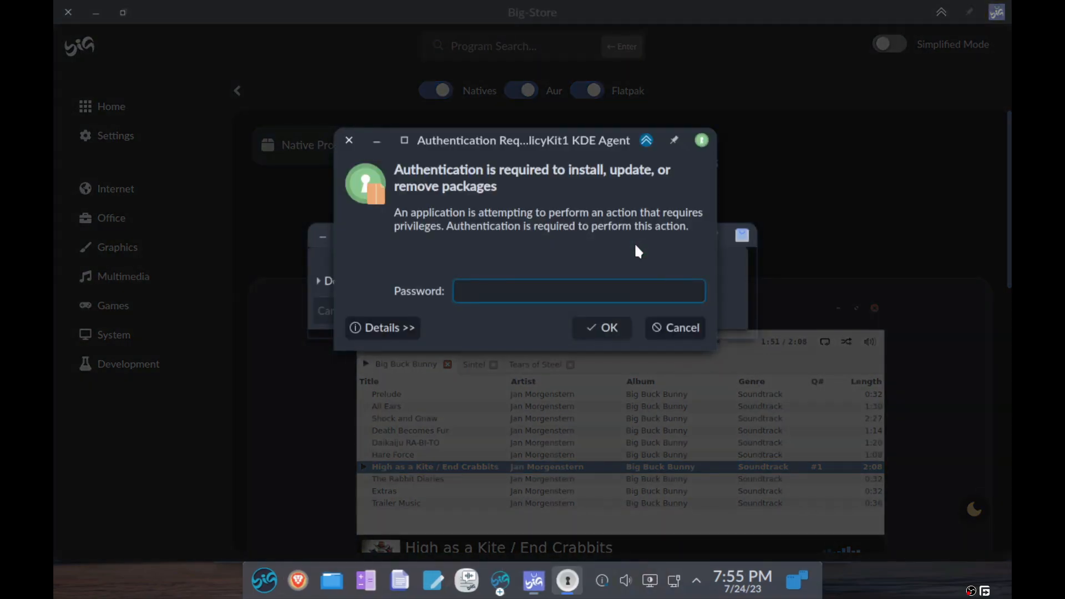
{"action": "left_click", "coordinate": [601, 327]}
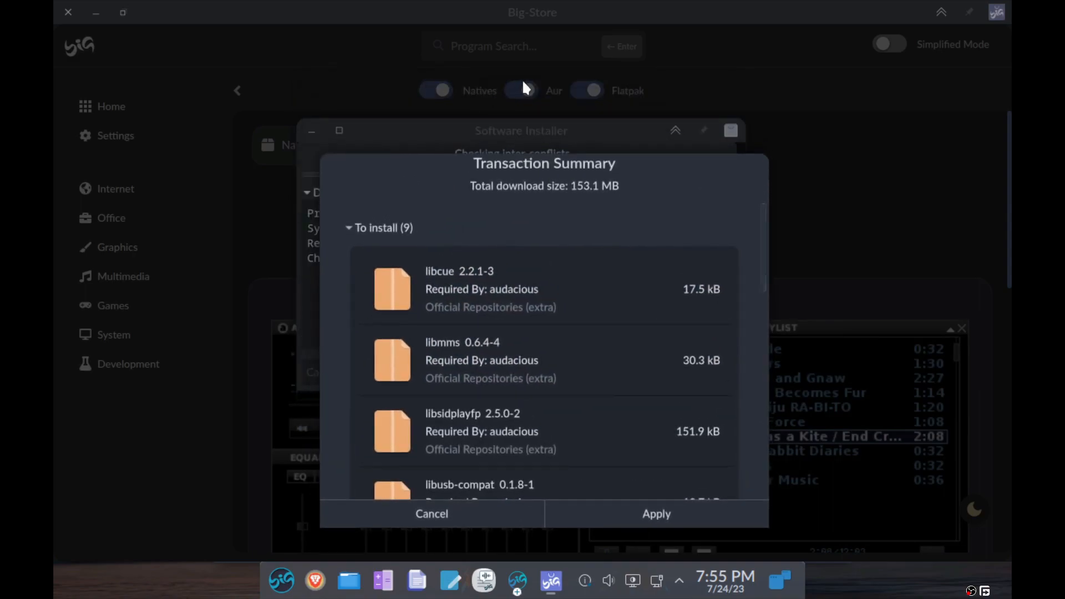
{"action": "left_click", "coordinate": [654, 513]}
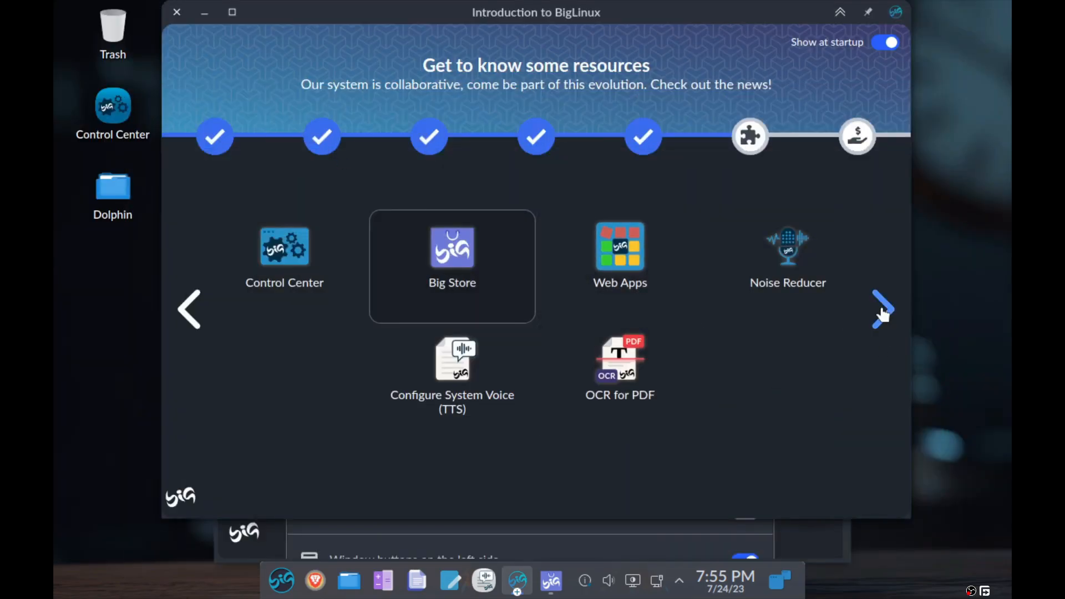
Advance the welcome tour to Donation, finish it, and close the window.
{"action": "left_click", "coordinate": [882, 309]}
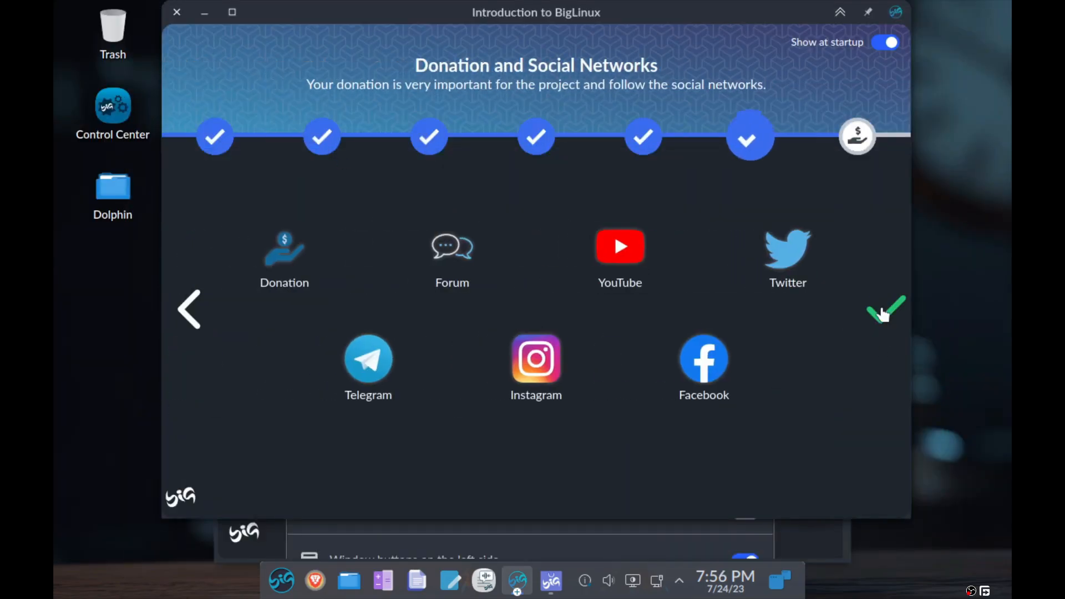
{"action": "mouse_move", "coordinate": [284, 261]}
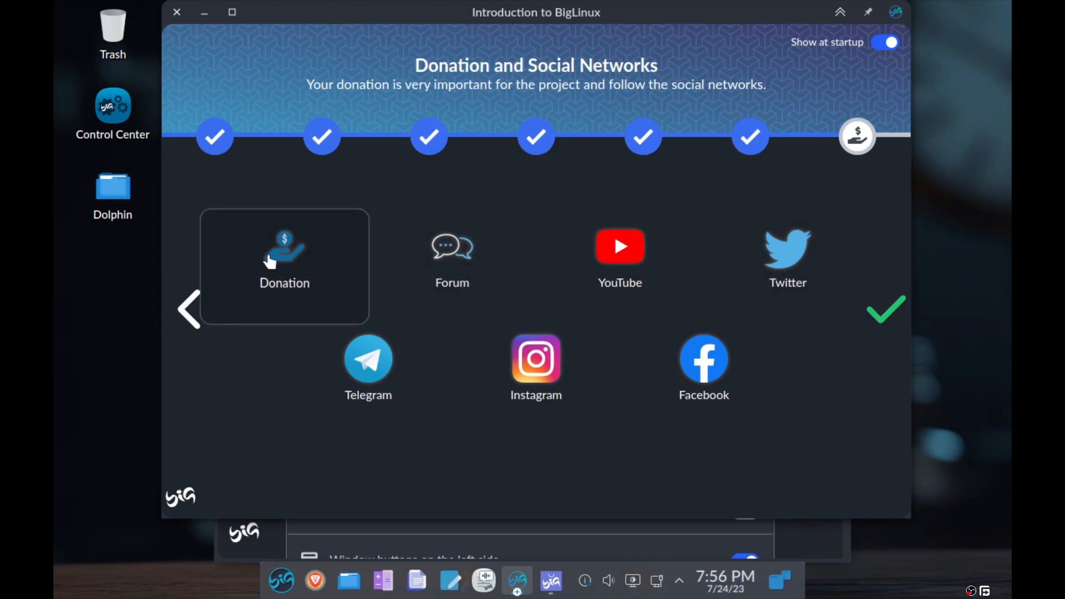
{"action": "mouse_move", "coordinate": [897, 282]}
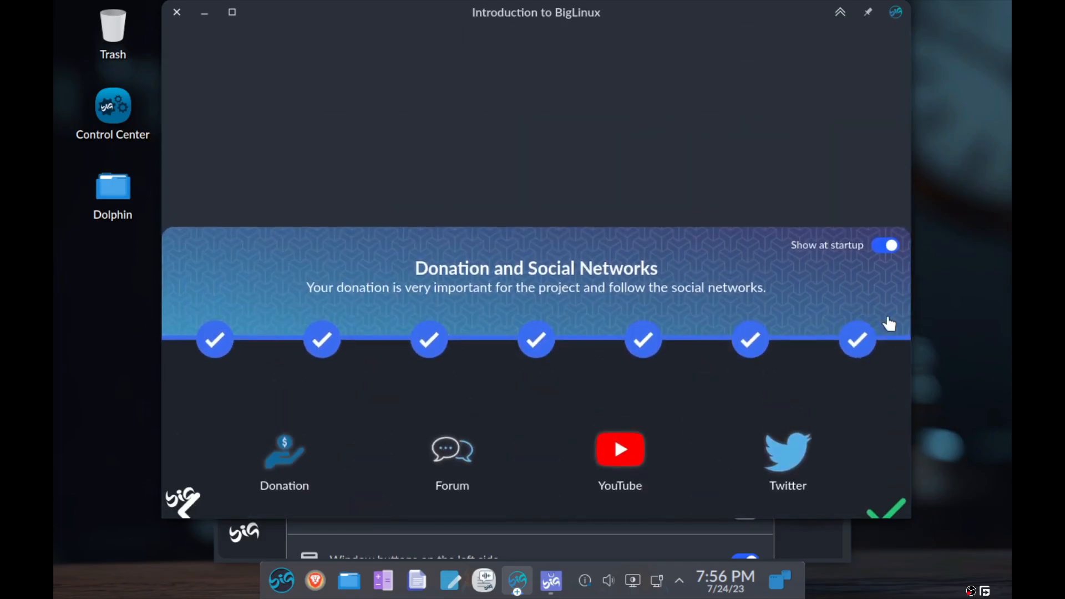
{"action": "left_click", "coordinate": [886, 508]}
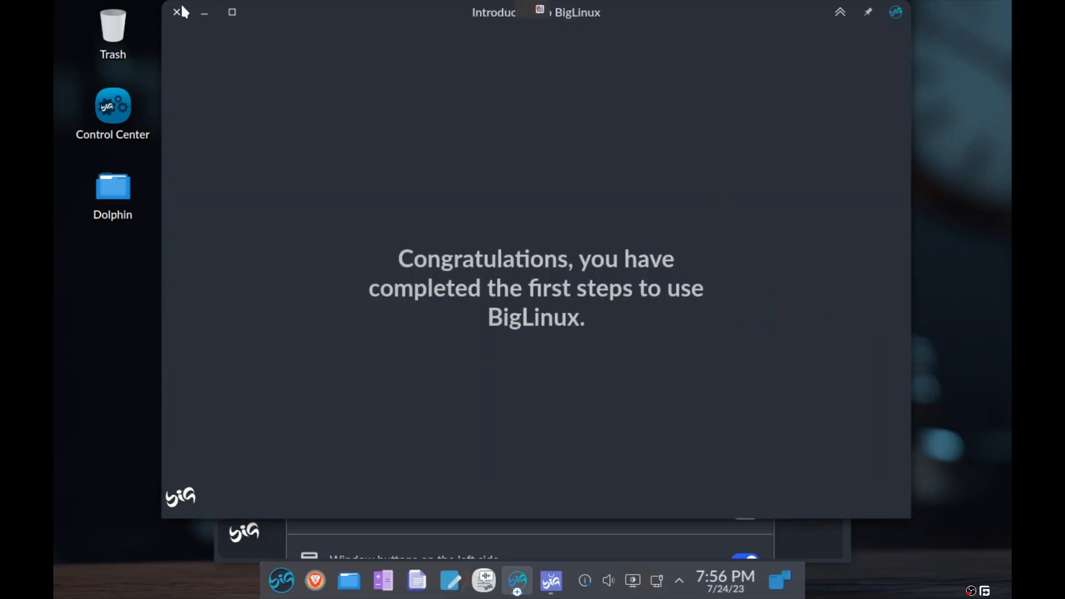
{"action": "left_click", "coordinate": [176, 13]}
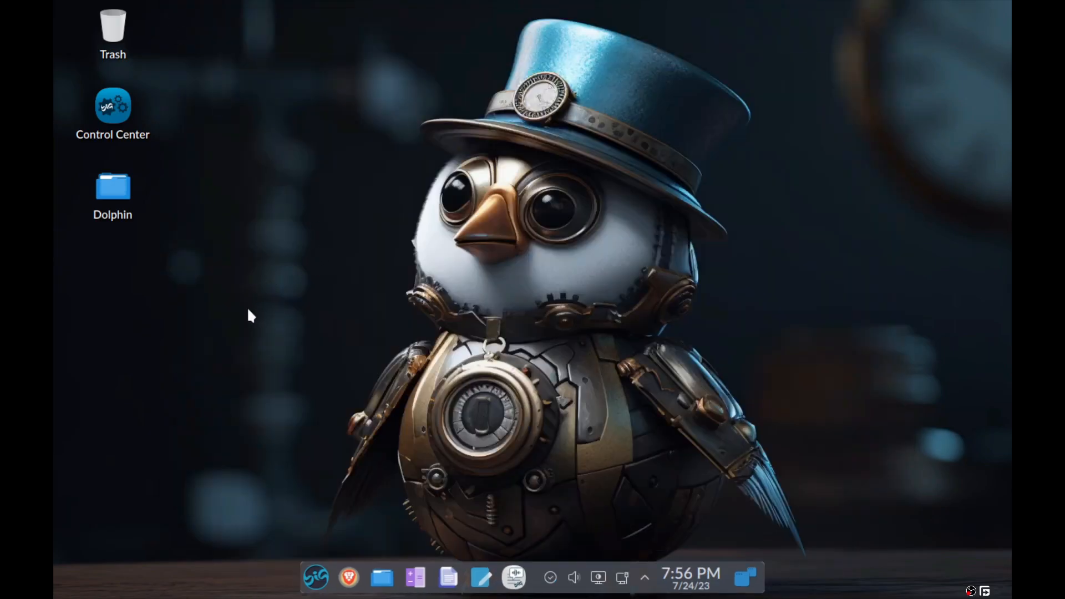
{"action": "mouse_move", "coordinate": [113, 112]}
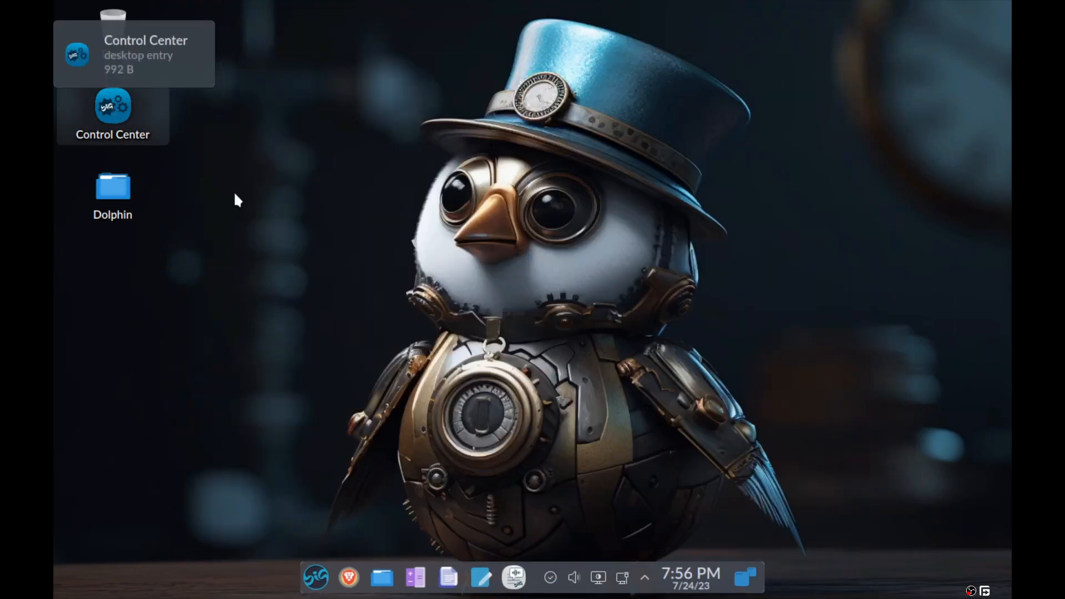
Launch Control Center from its desktop icon and open the System category.
{"action": "double_click", "coordinate": [112, 109]}
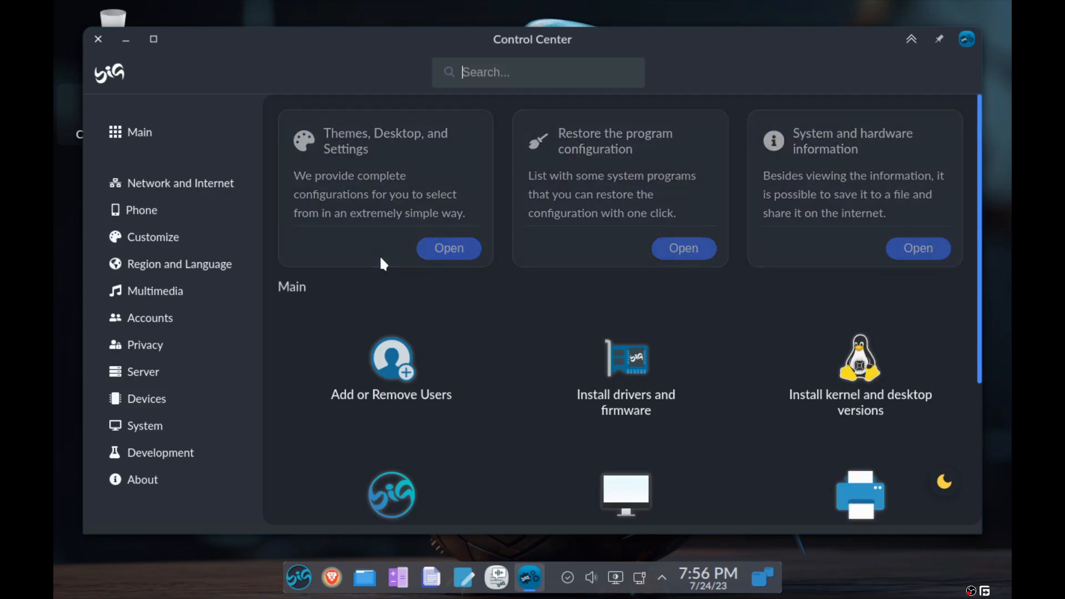
{"action": "mouse_move", "coordinate": [527, 378]}
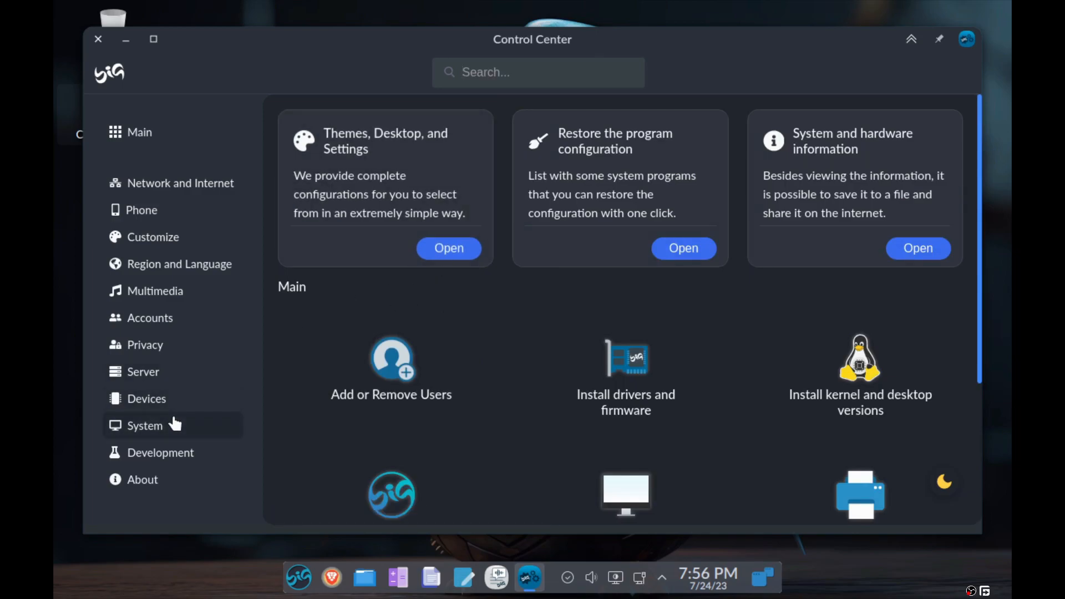
{"action": "left_click", "coordinate": [145, 425]}
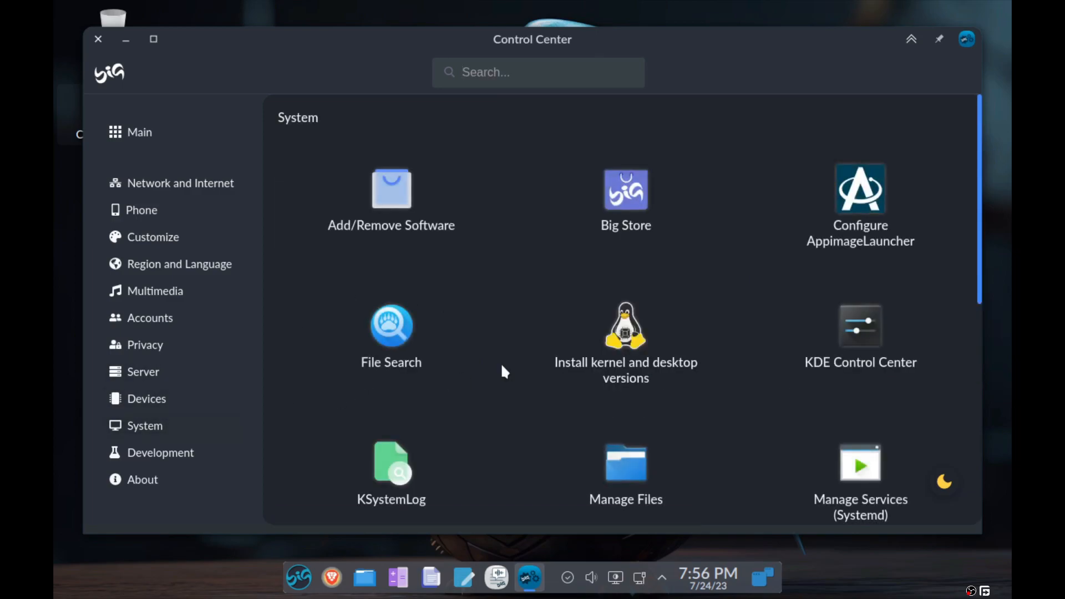
{"action": "mouse_move", "coordinate": [569, 397]}
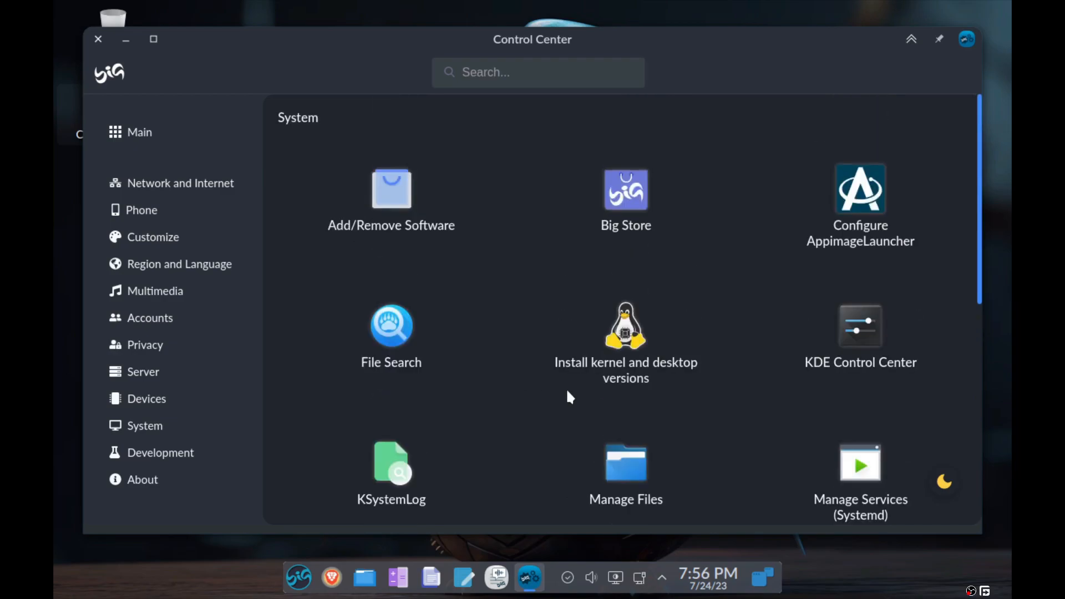
Open Display Configuration in KDE System Settings, try a resolution, then close it.
{"action": "left_click", "coordinate": [860, 326]}
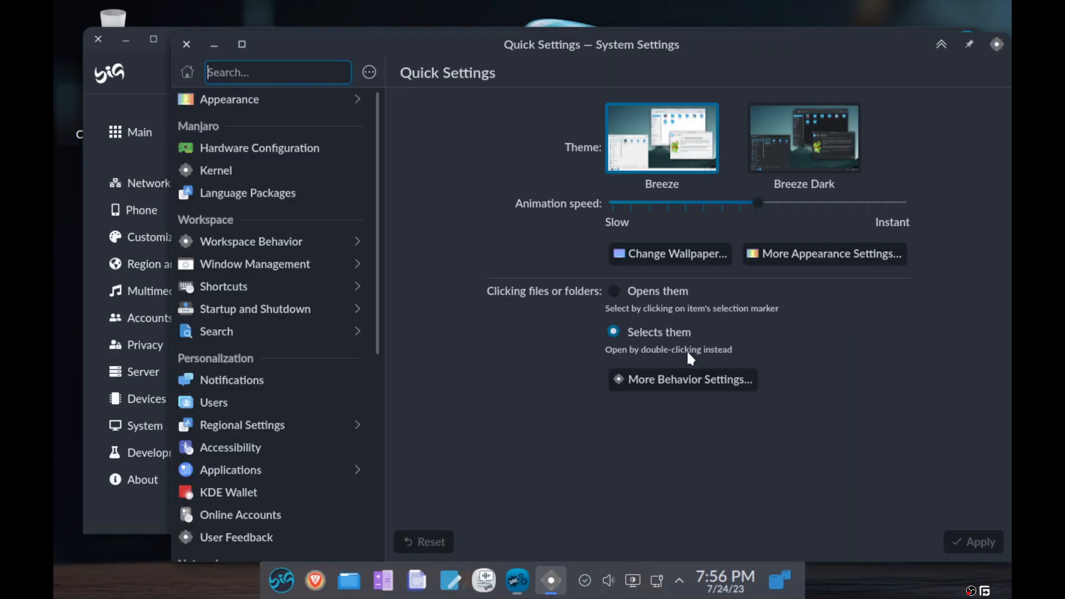
{"action": "scroll", "scroll_direction": "down", "scroll_amount": 3}
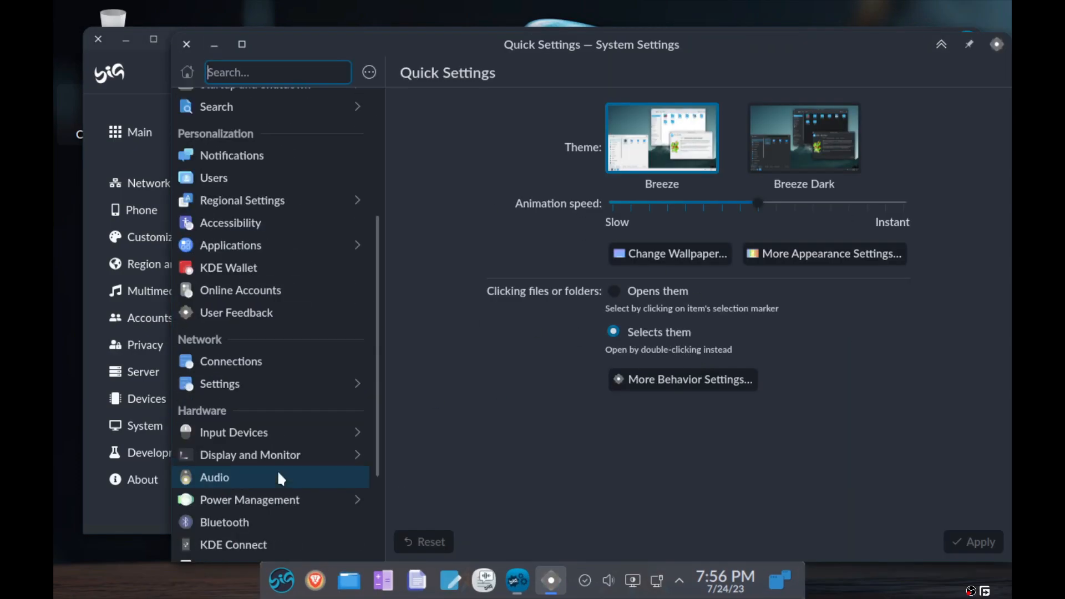
{"action": "mouse_move", "coordinate": [272, 454]}
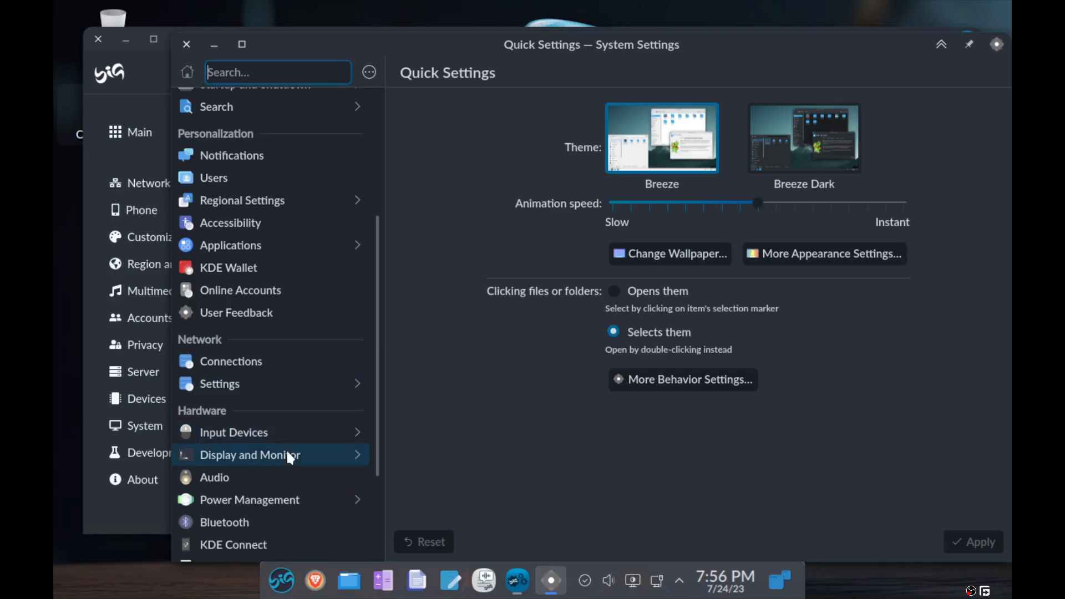
{"action": "scroll", "scroll_direction": "down", "scroll_amount": 3}
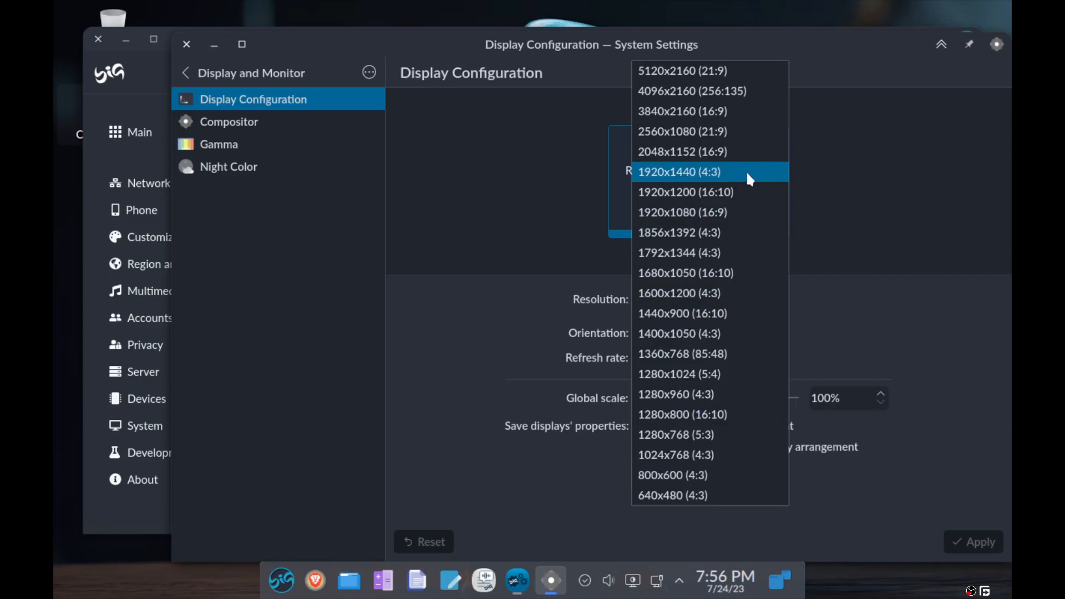
{"action": "left_click", "coordinate": [683, 212]}
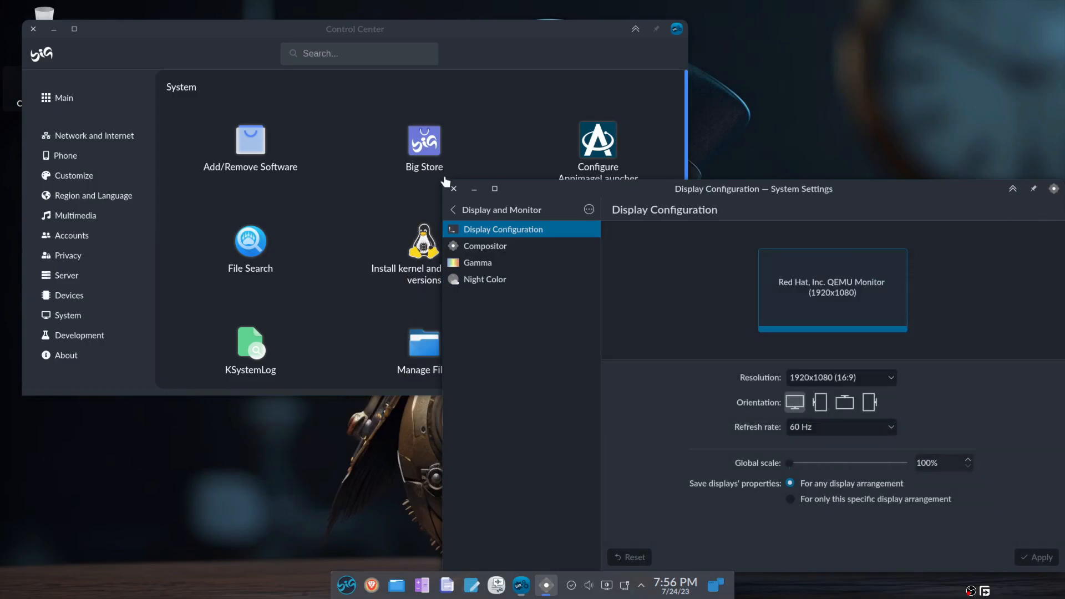
{"action": "left_click", "coordinate": [452, 188]}
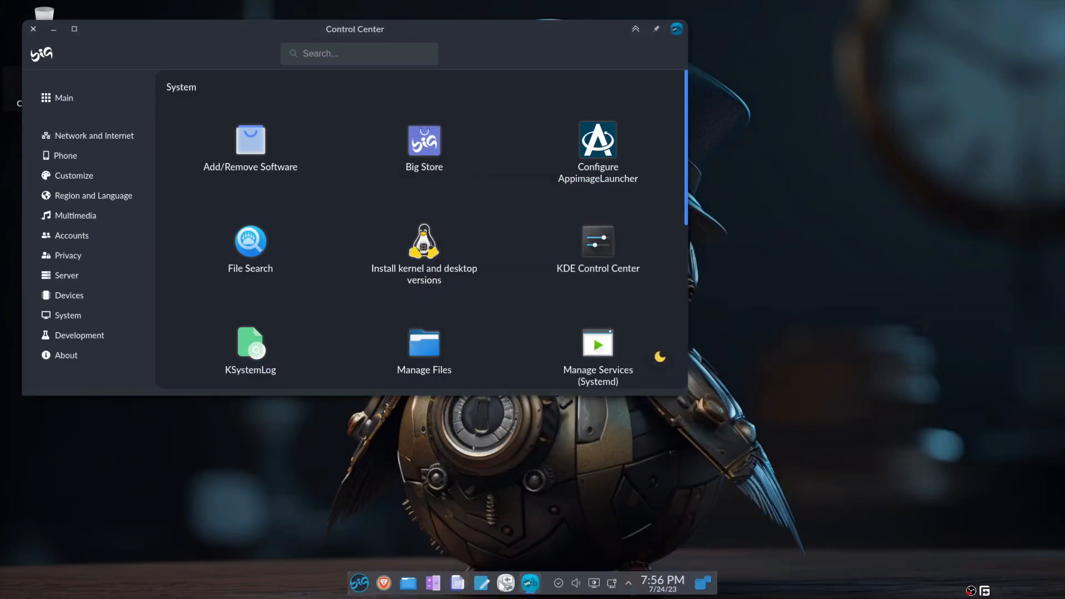
Center the Control Center window and list the launcher's Multimedia applications.
{"action": "left_click", "coordinate": [32, 28]}
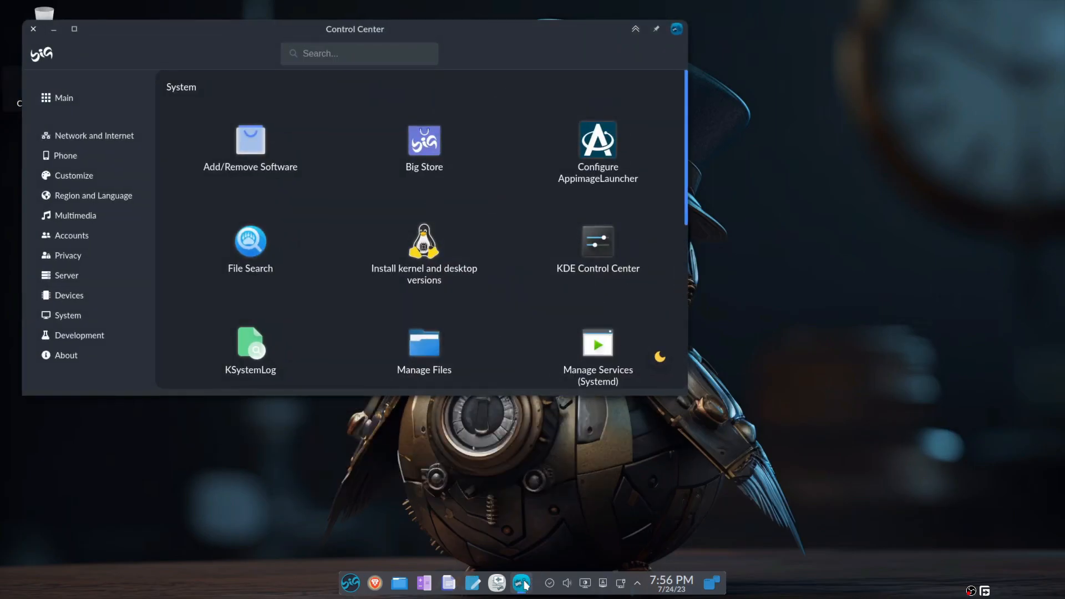
{"action": "left_click_drag", "start_coordinate": [354, 28], "coordinate": [393, 52]}
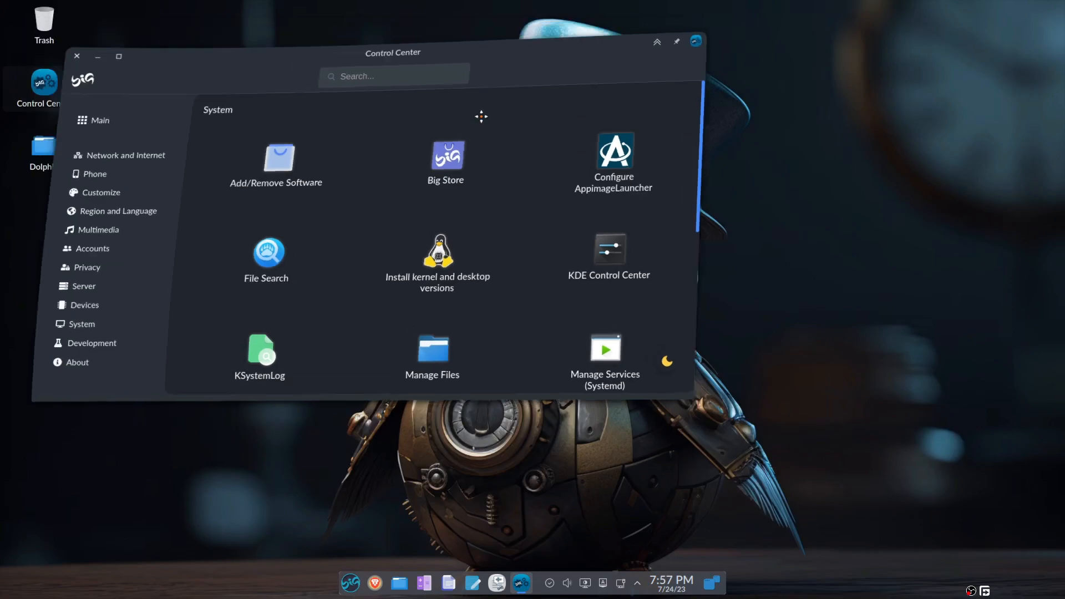
{"action": "left_click", "coordinate": [350, 583]}
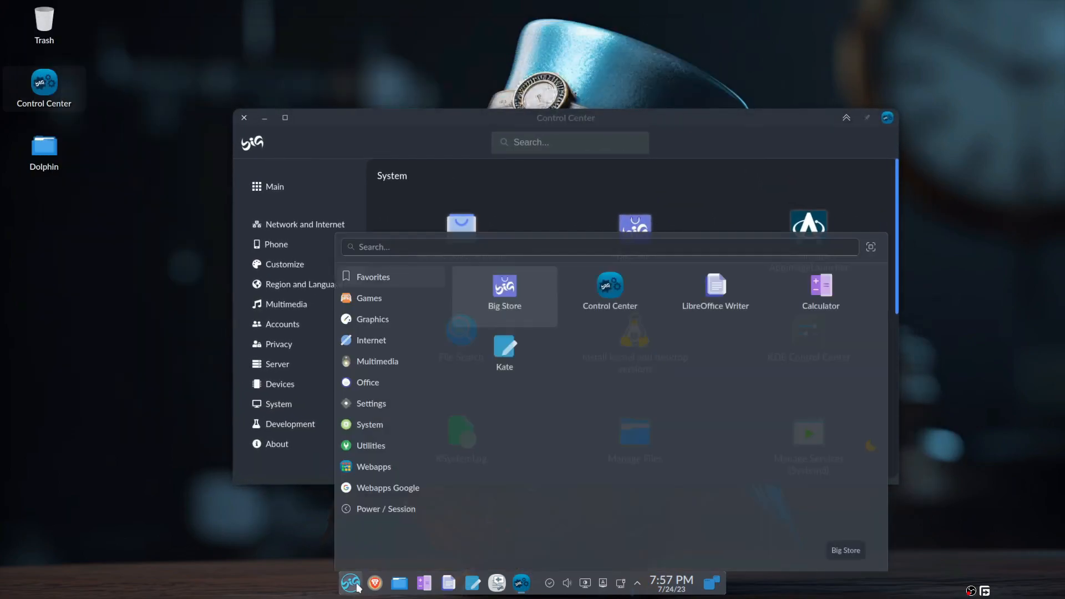
{"action": "left_click", "coordinate": [377, 360]}
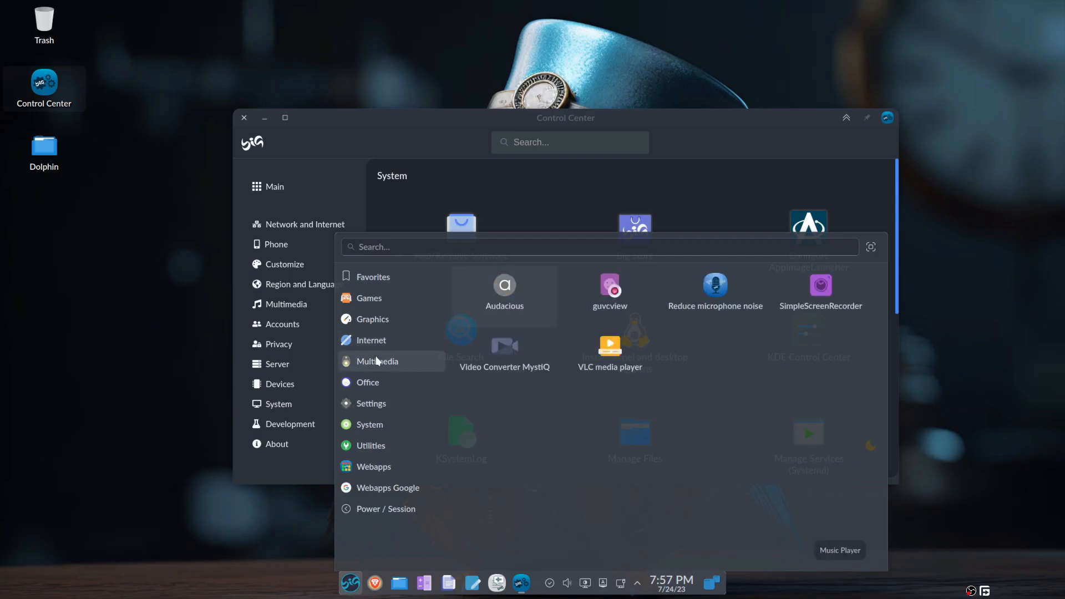
Launch and close Audacious, then return to the Control Center Main page.
{"action": "left_click", "coordinate": [505, 286]}
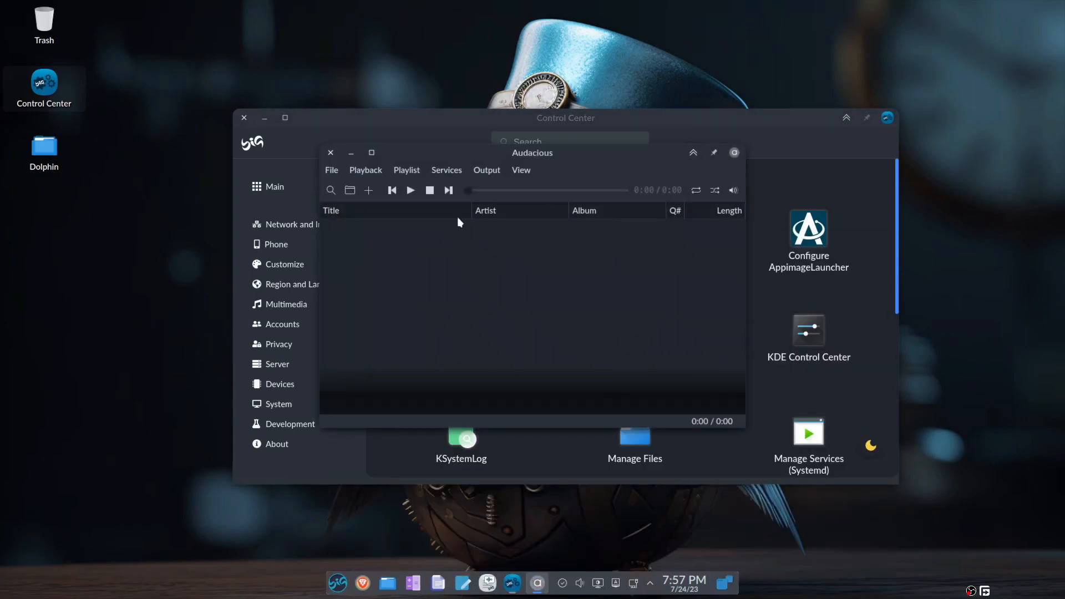
{"action": "left_click", "coordinate": [331, 152]}
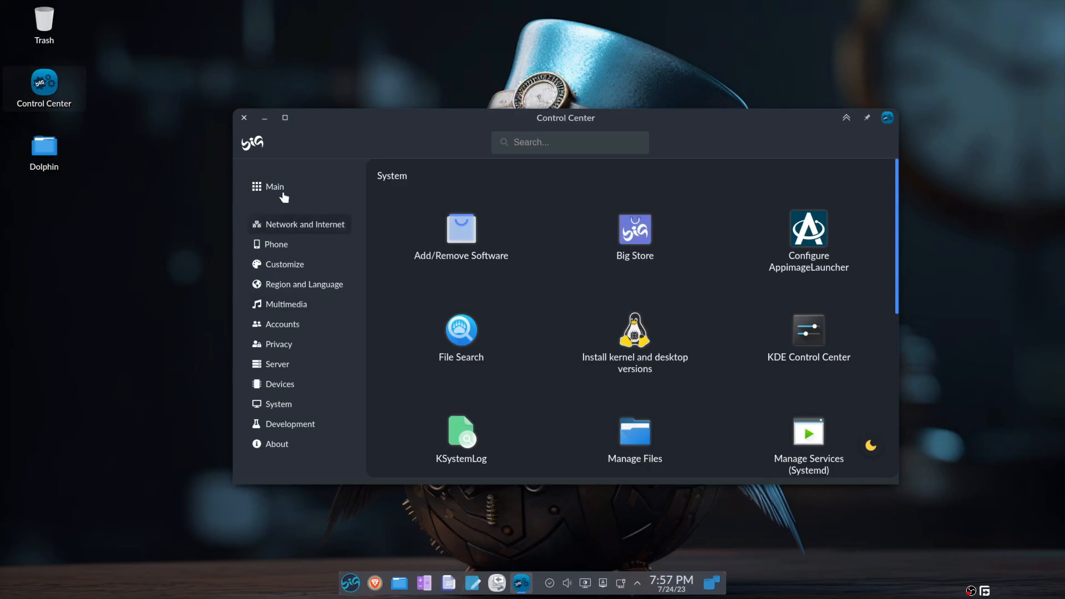
{"action": "left_click", "coordinate": [274, 187]}
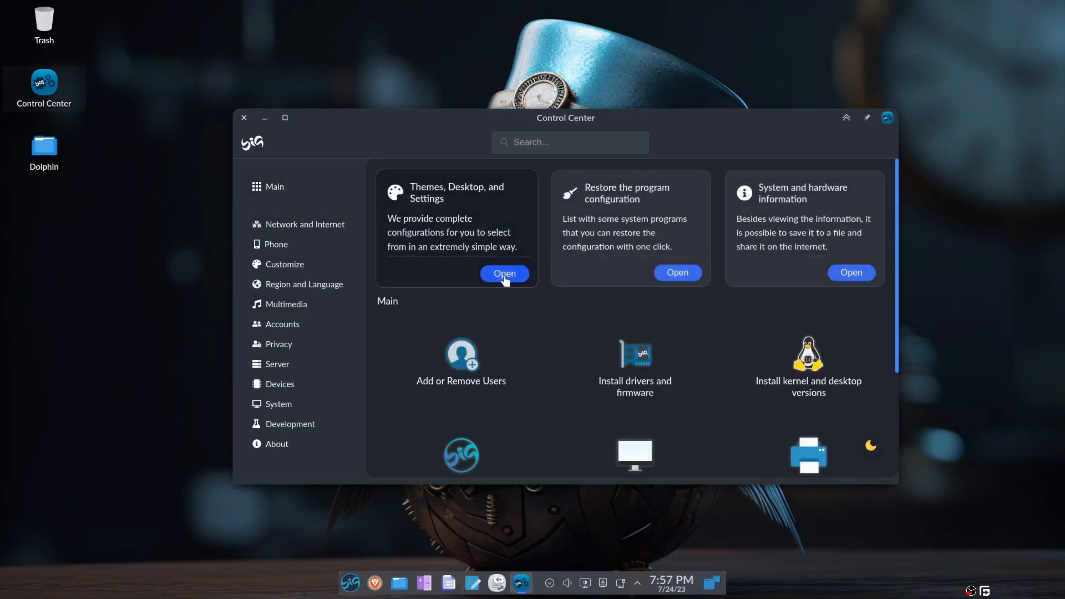
{"action": "left_click", "coordinate": [504, 273]}
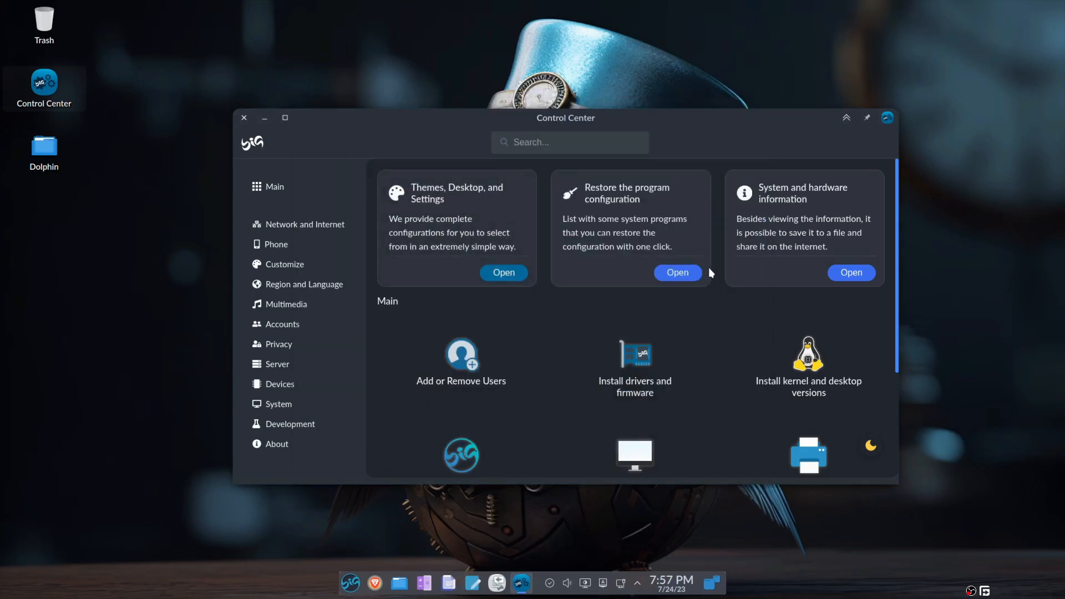
{"action": "left_click", "coordinate": [677, 272]}
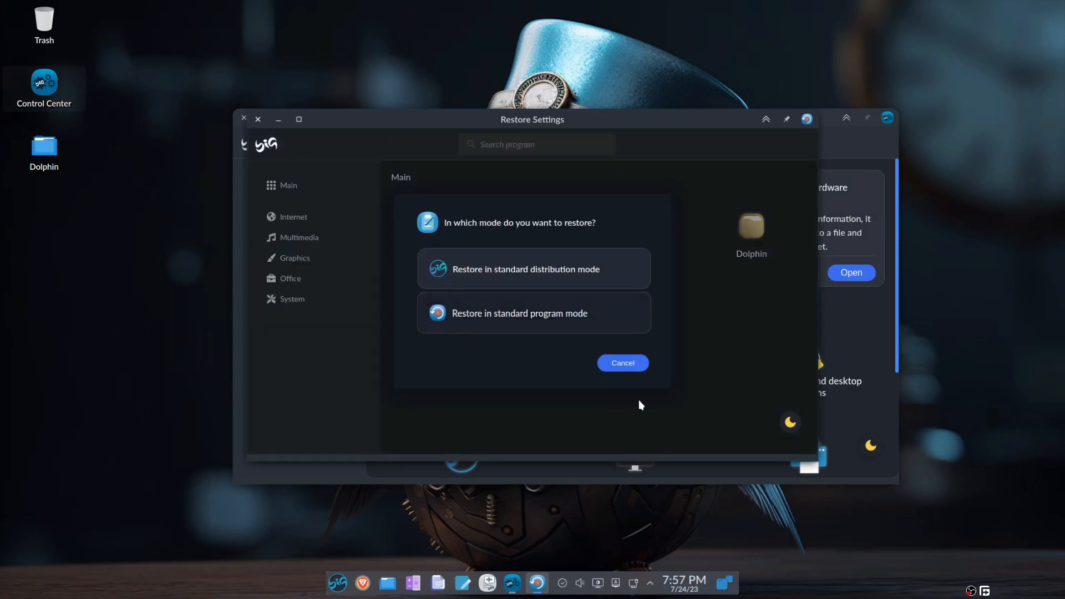
{"action": "mouse_move", "coordinate": [458, 299]}
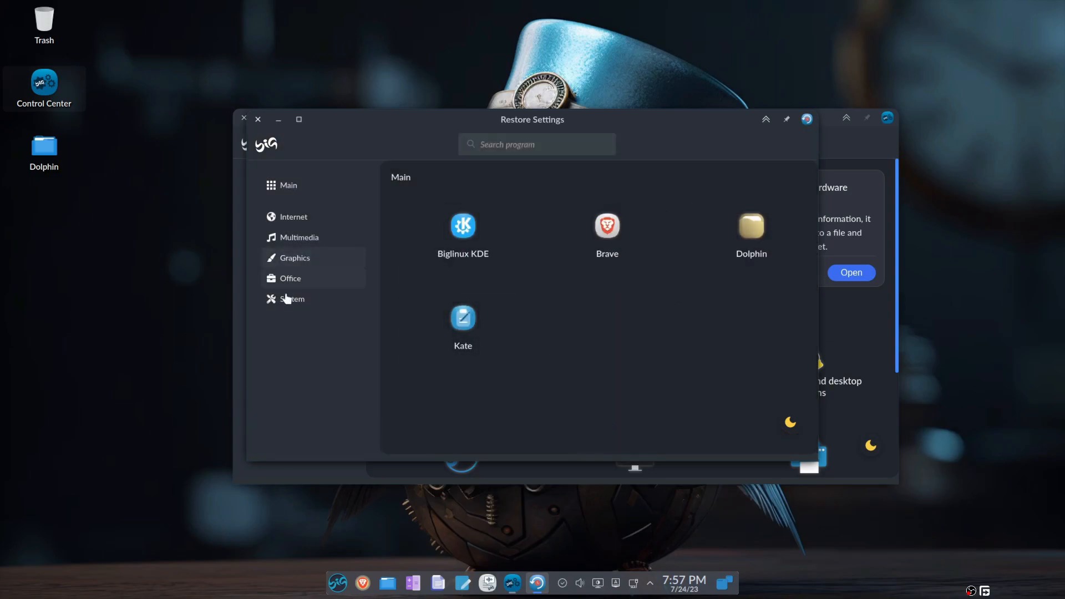
{"action": "left_click", "coordinate": [292, 299]}
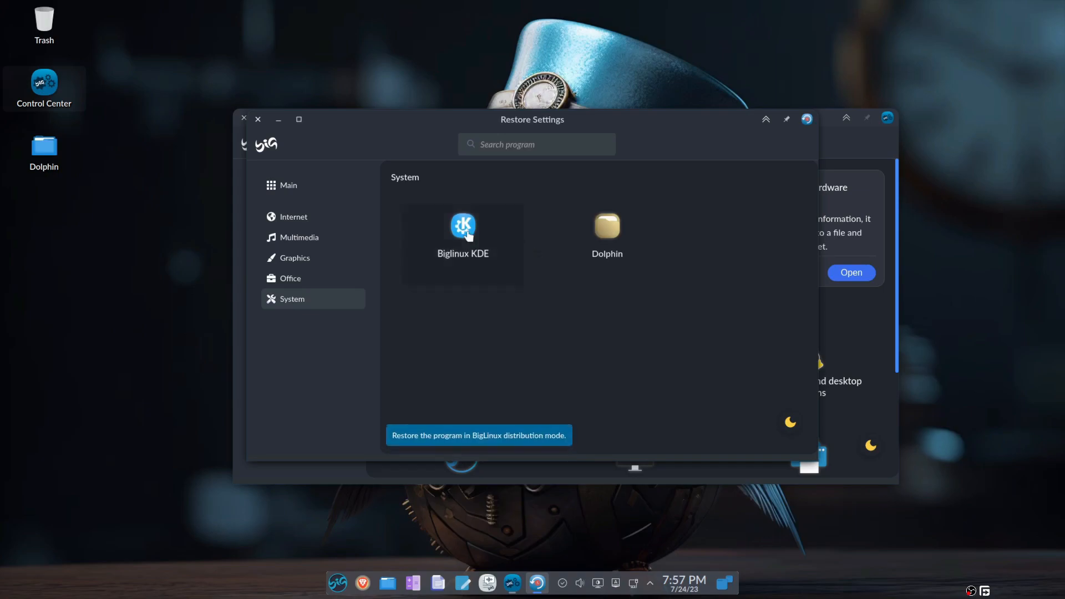
{"action": "left_click", "coordinate": [463, 242]}
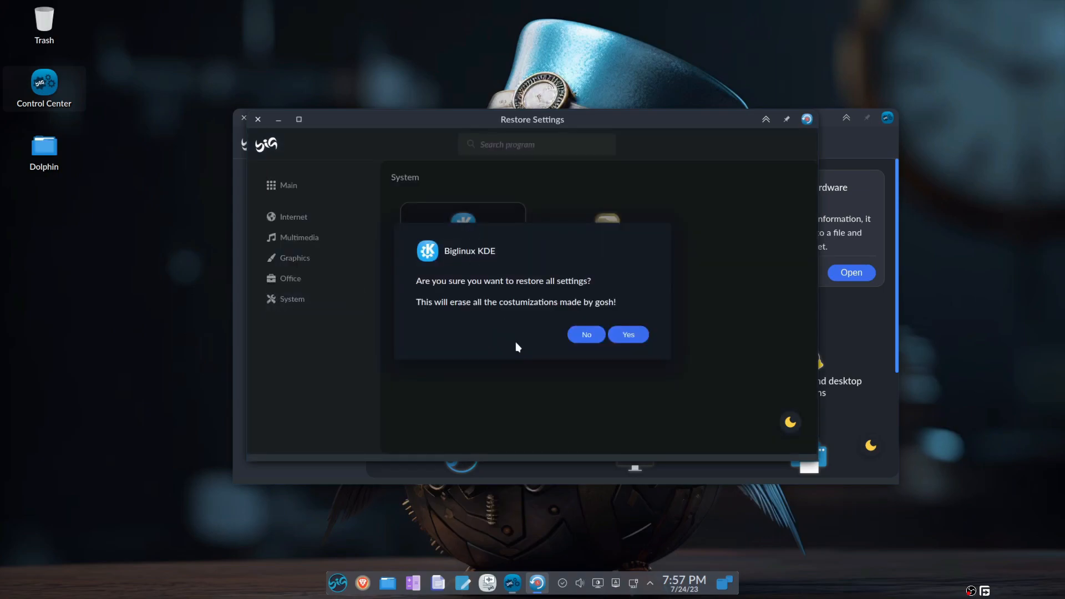
{"action": "left_click", "coordinate": [586, 333]}
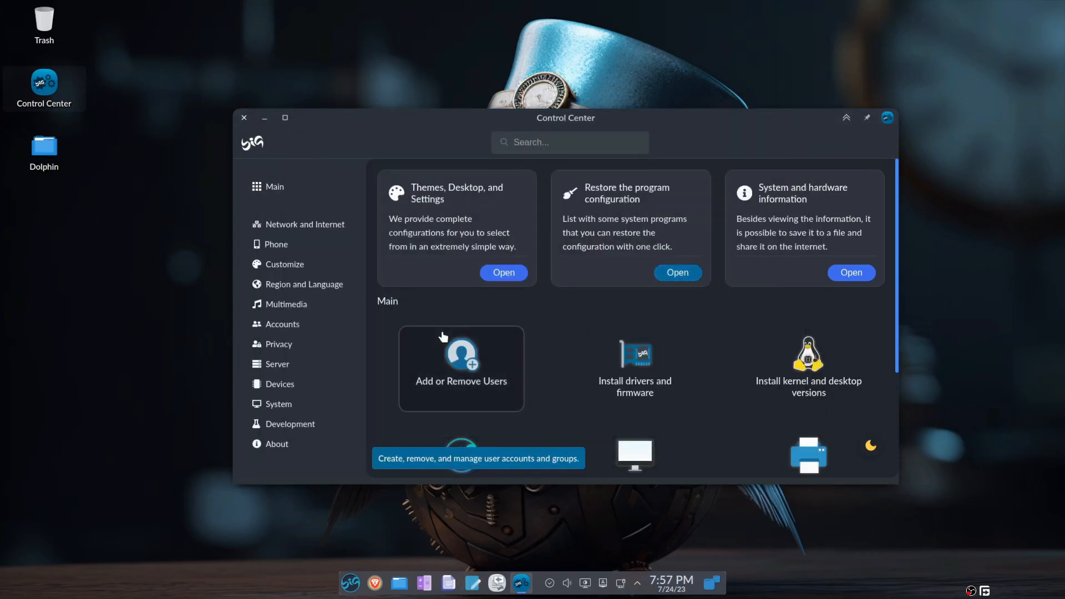
{"action": "mouse_move", "coordinate": [706, 369]}
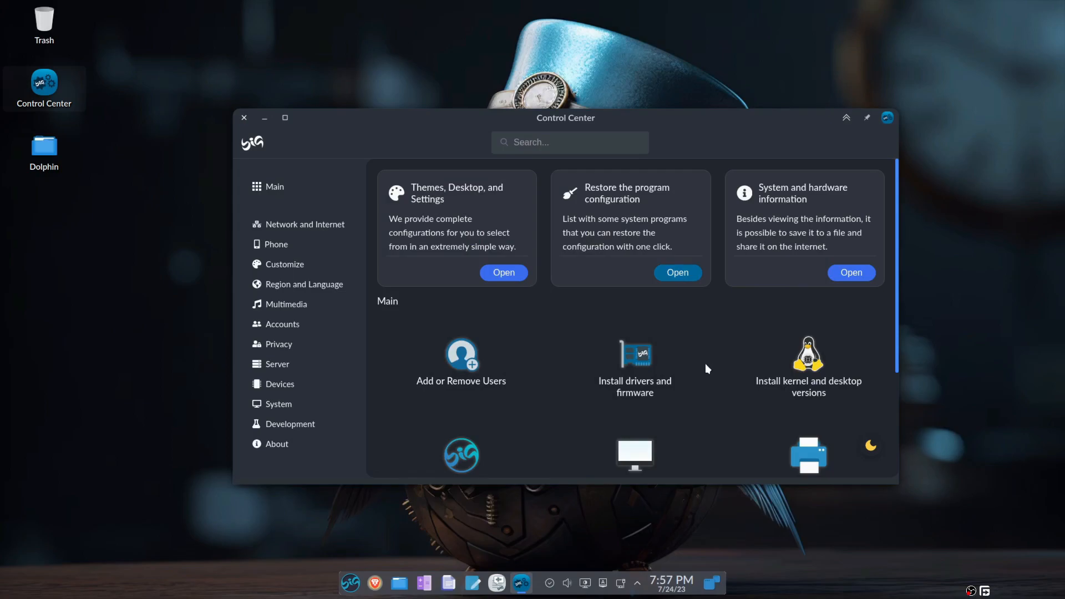
{"action": "left_click", "coordinate": [808, 353]}
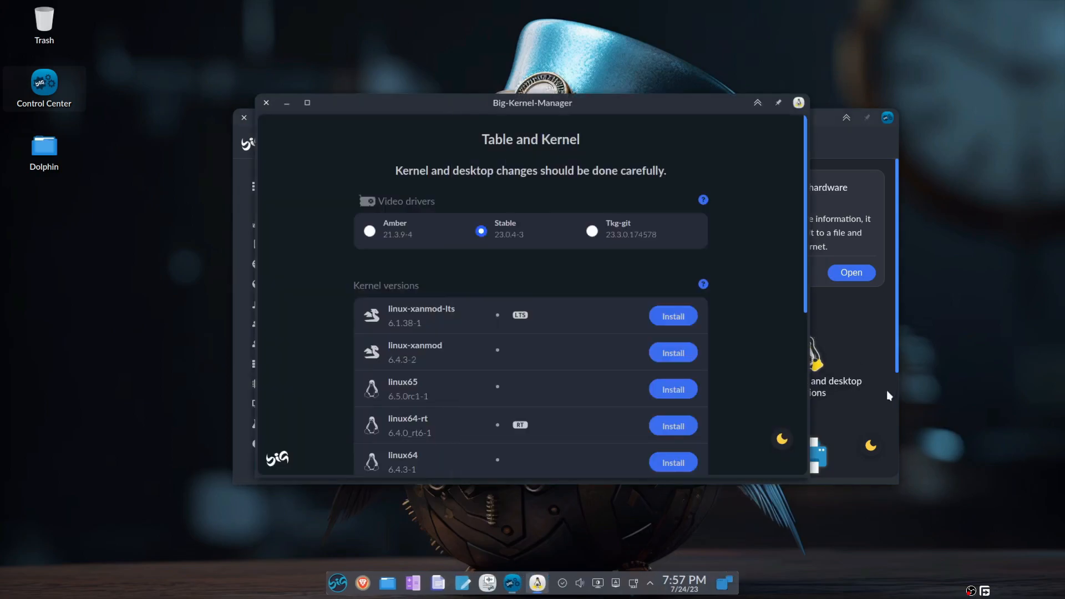
{"action": "mouse_move", "coordinate": [726, 404]}
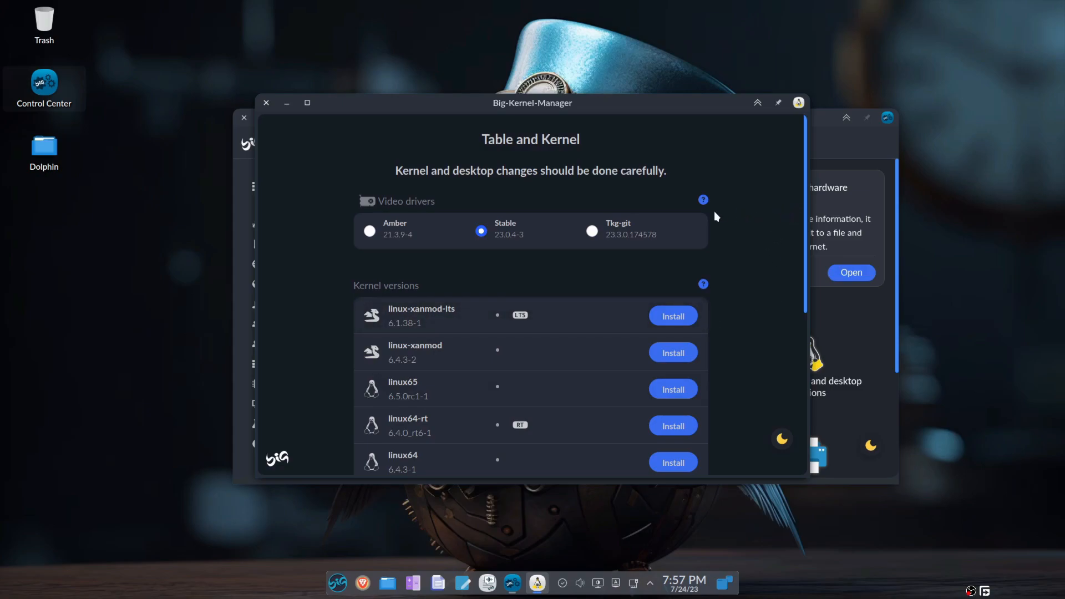
{"action": "scroll", "scroll_direction": "down", "scroll_amount": 3}
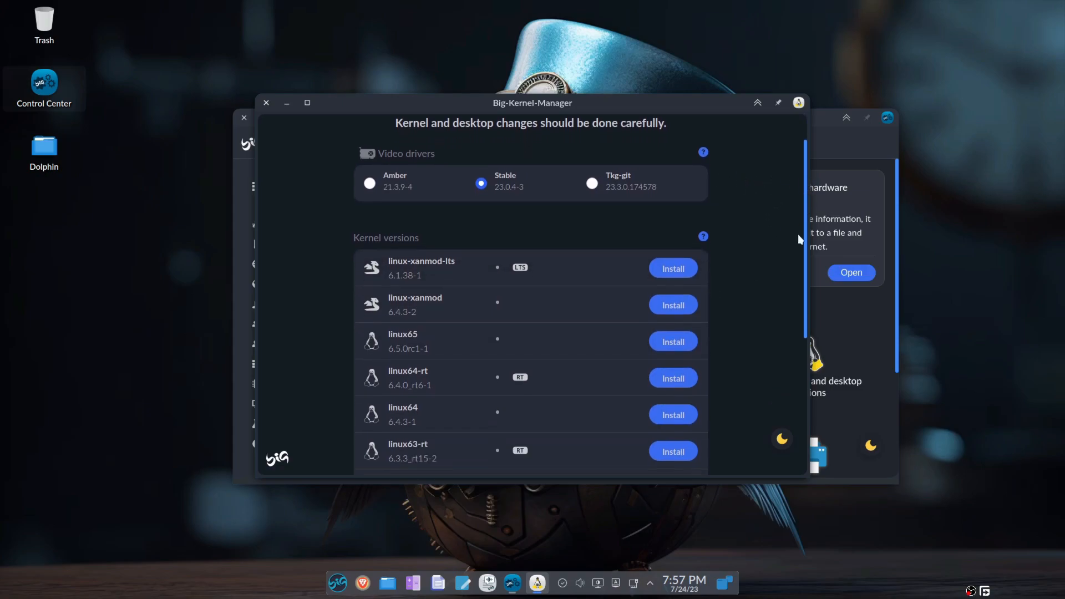
{"action": "scroll", "scroll_direction": "down", "scroll_amount": 3}
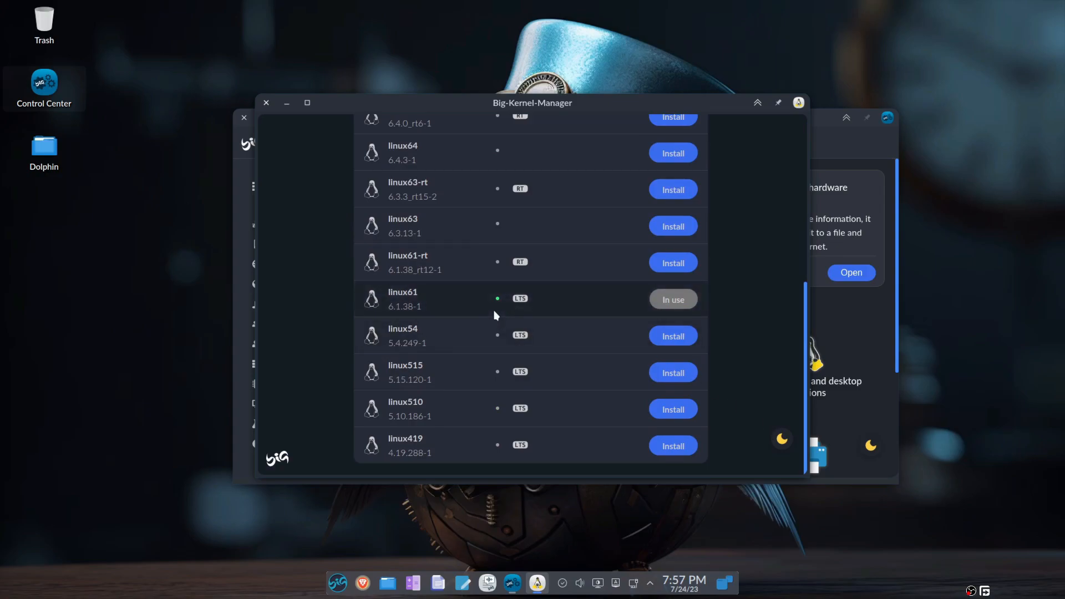
{"action": "mouse_move", "coordinate": [544, 312]}
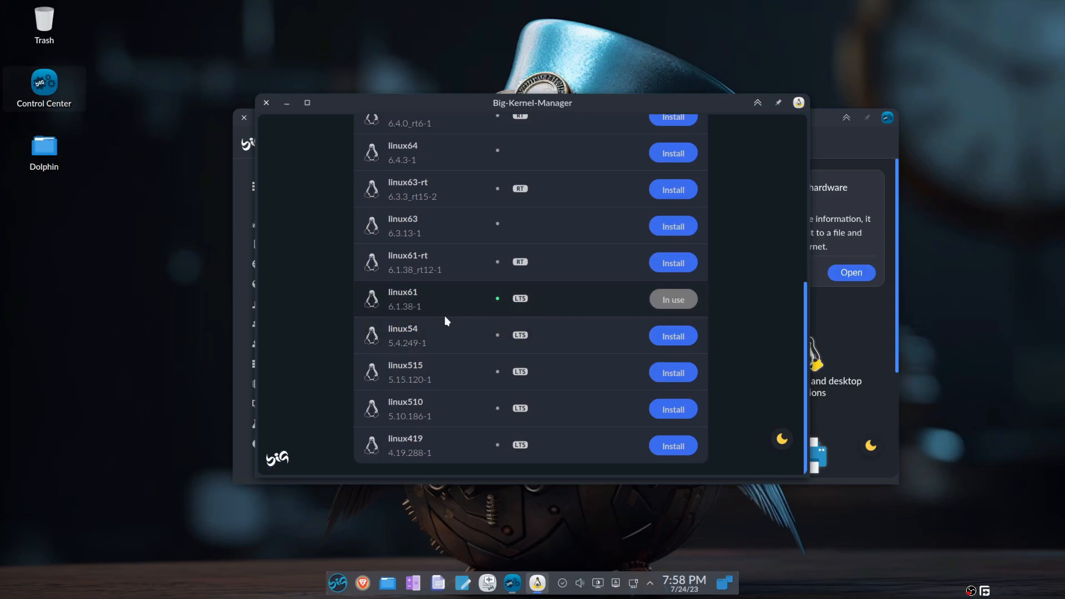
{"action": "mouse_move", "coordinate": [805, 359]}
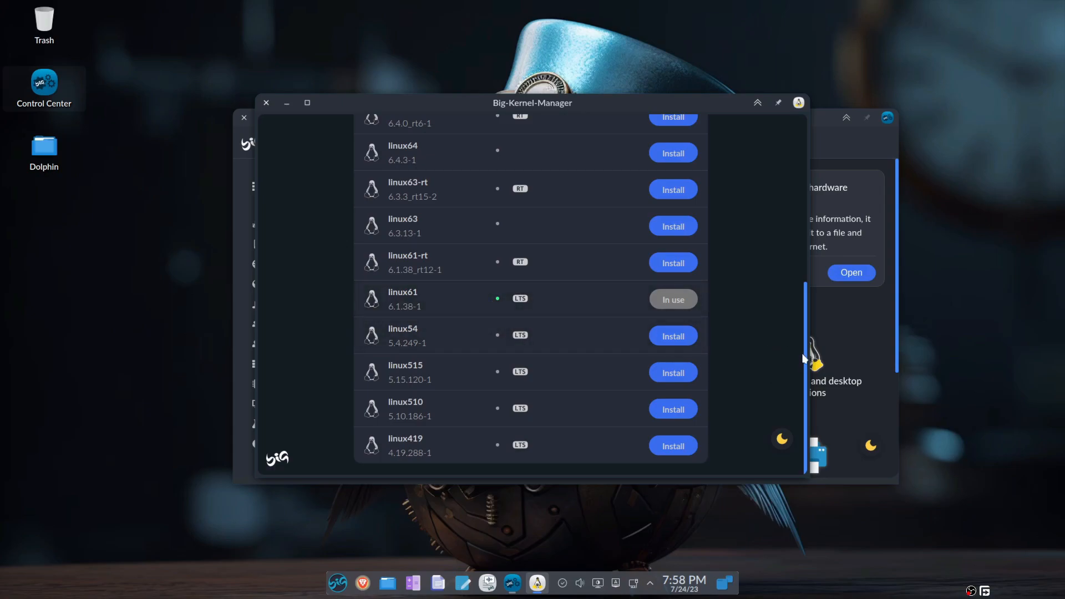
{"action": "mouse_move", "coordinate": [533, 319]}
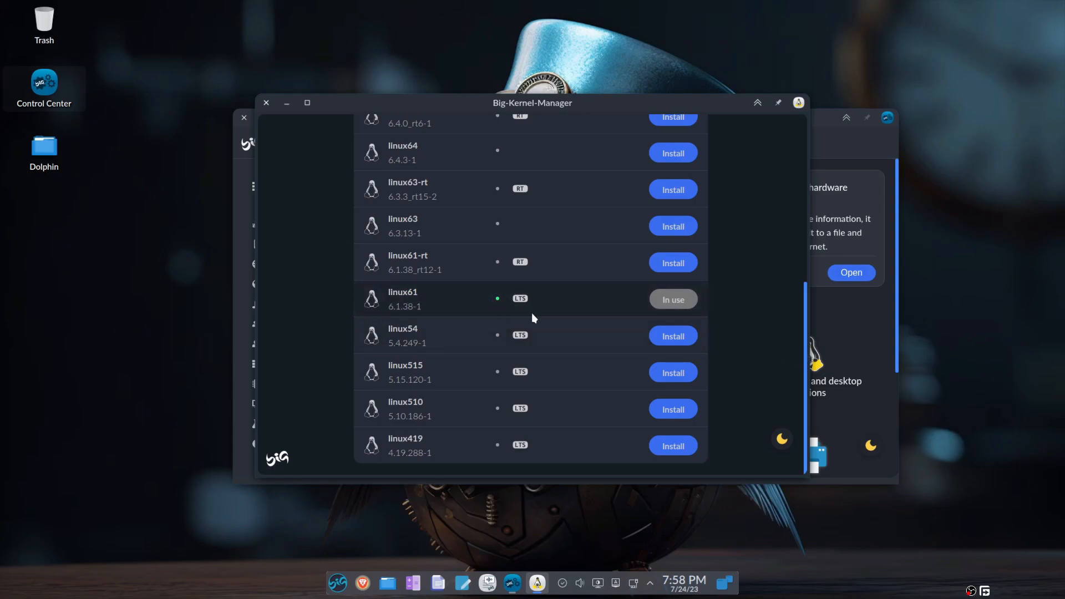
{"action": "scroll", "scroll_direction": "up", "scroll_amount": 3}
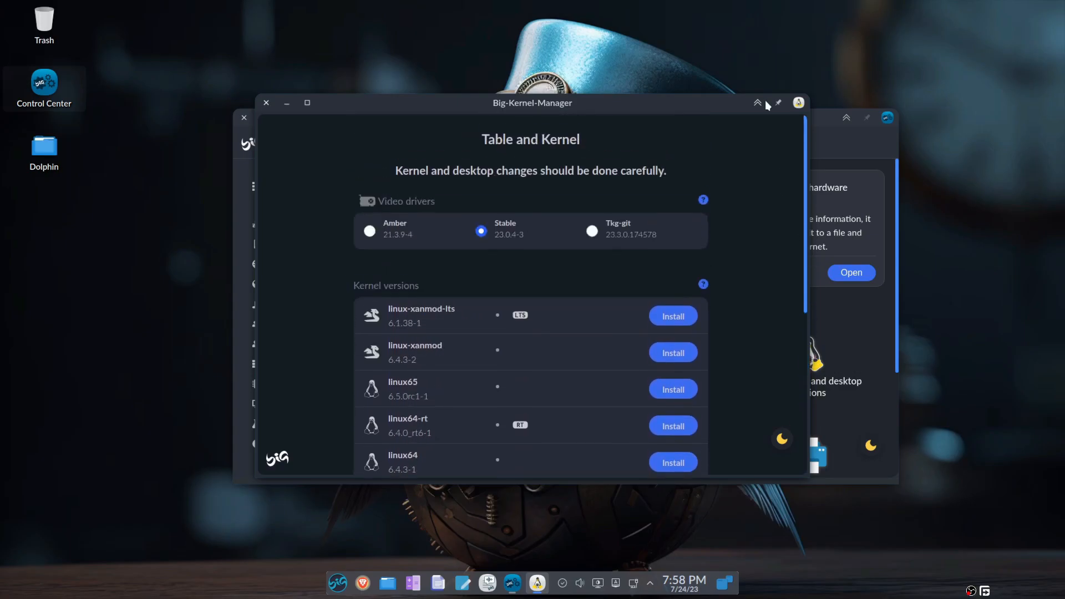
{"action": "left_click", "coordinate": [266, 103]}
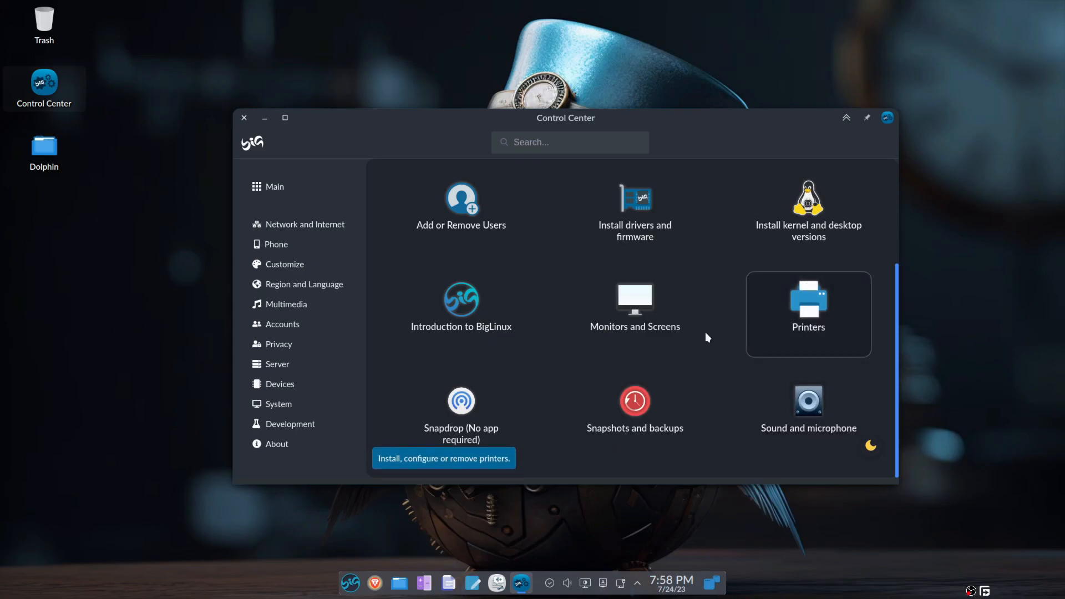
{"action": "left_click", "coordinate": [634, 408]}
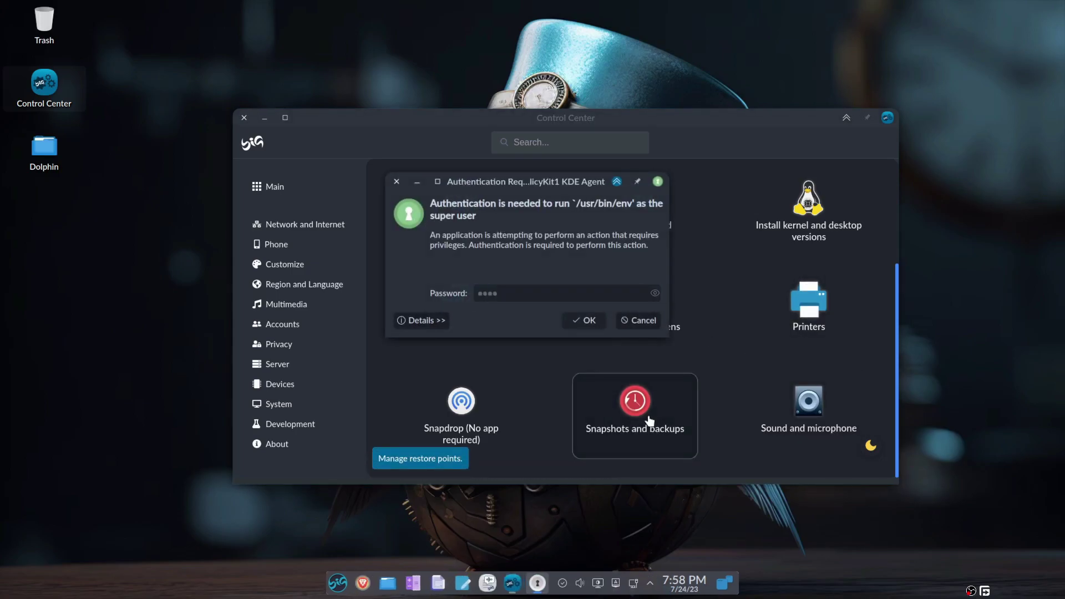
{"action": "left_click", "coordinate": [583, 320]}
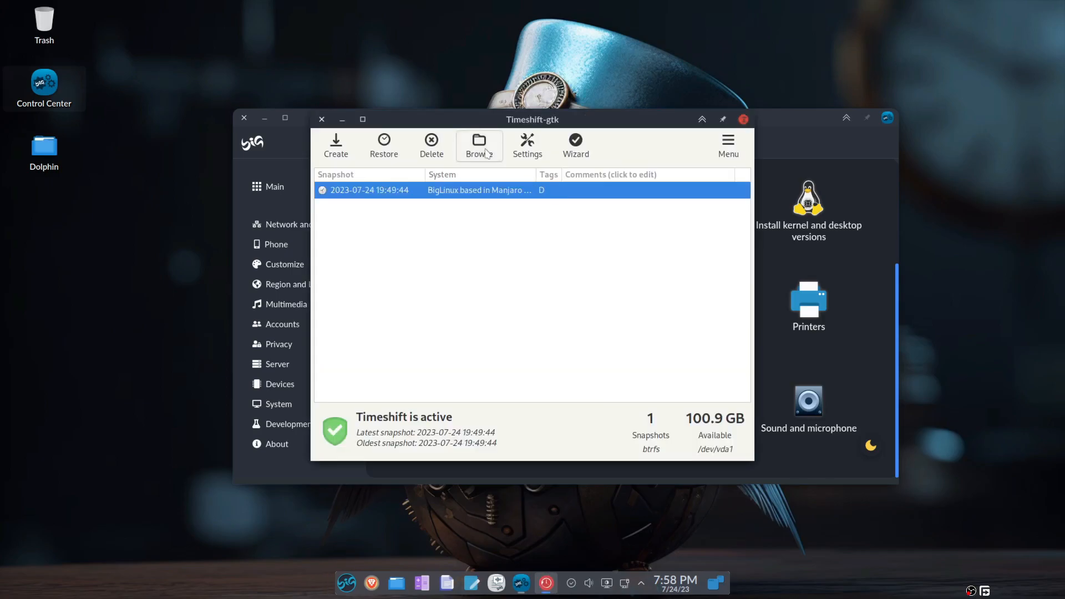
{"action": "left_click", "coordinate": [479, 145]}
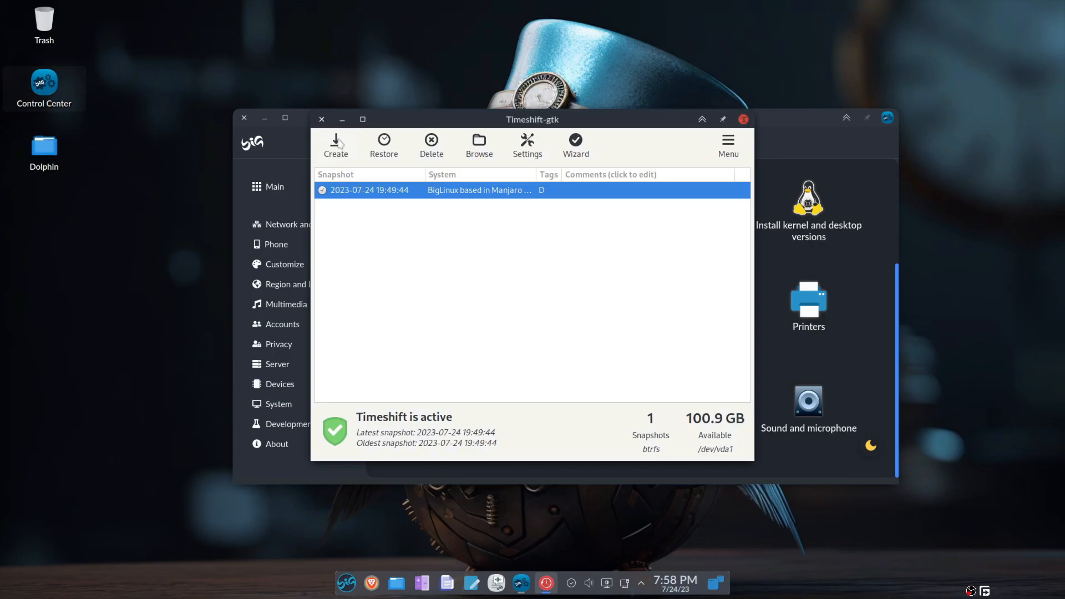
{"action": "left_click", "coordinate": [384, 145]}
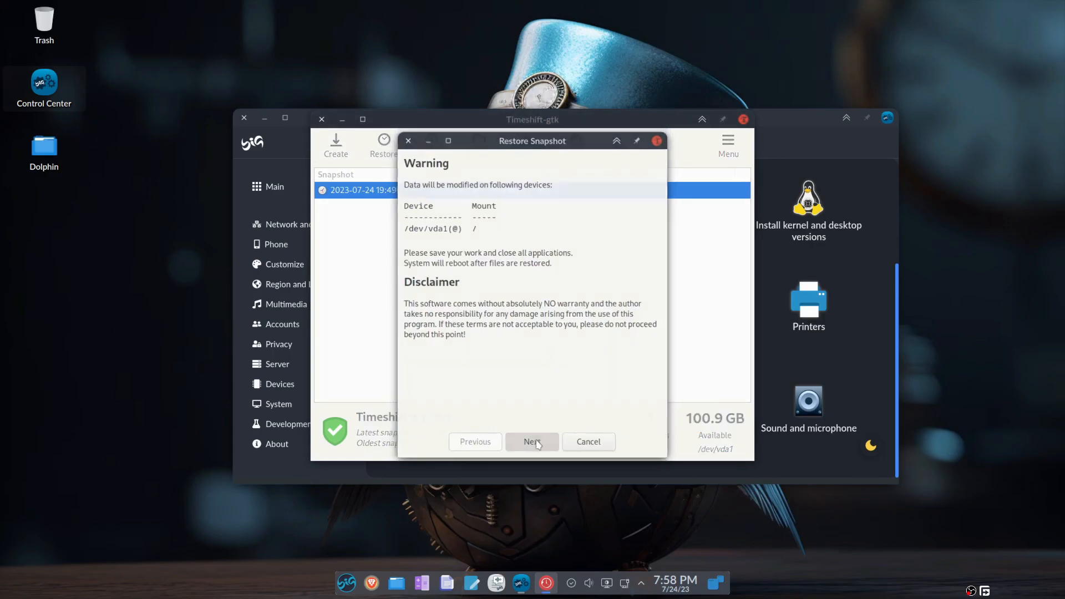
{"action": "left_click", "coordinate": [532, 442]}
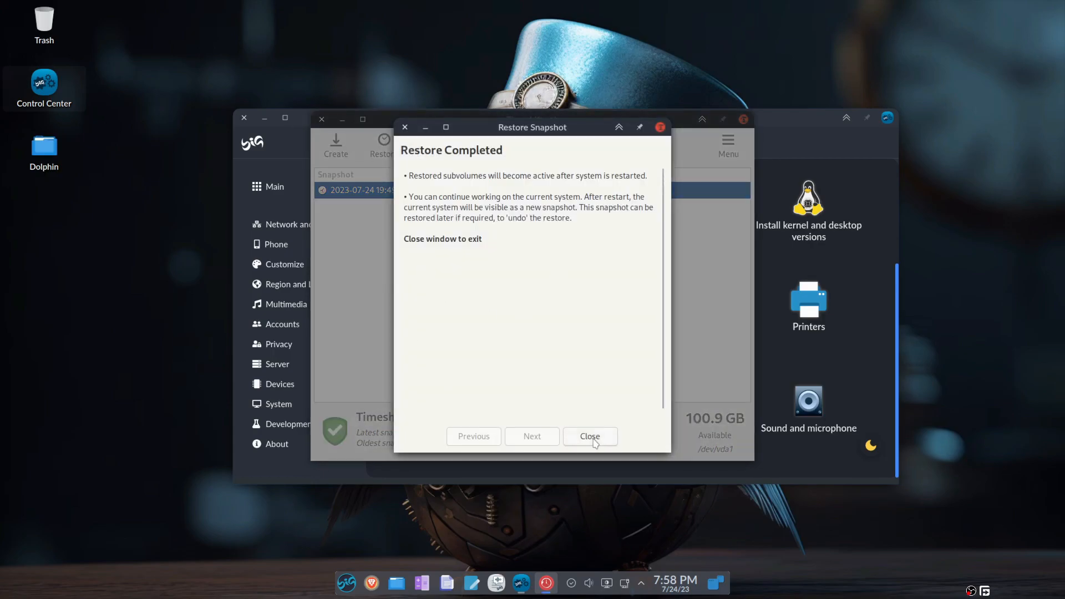
{"action": "left_click", "coordinate": [590, 436]}
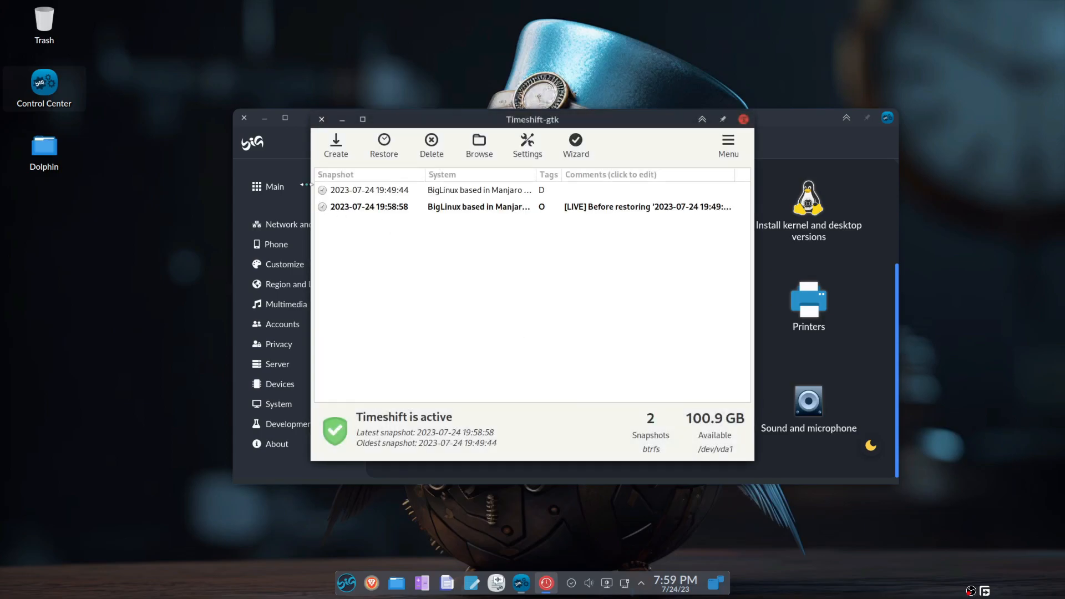
Close Timeshift and open Control Center's Network and Internet category.
{"action": "left_click", "coordinate": [322, 120]}
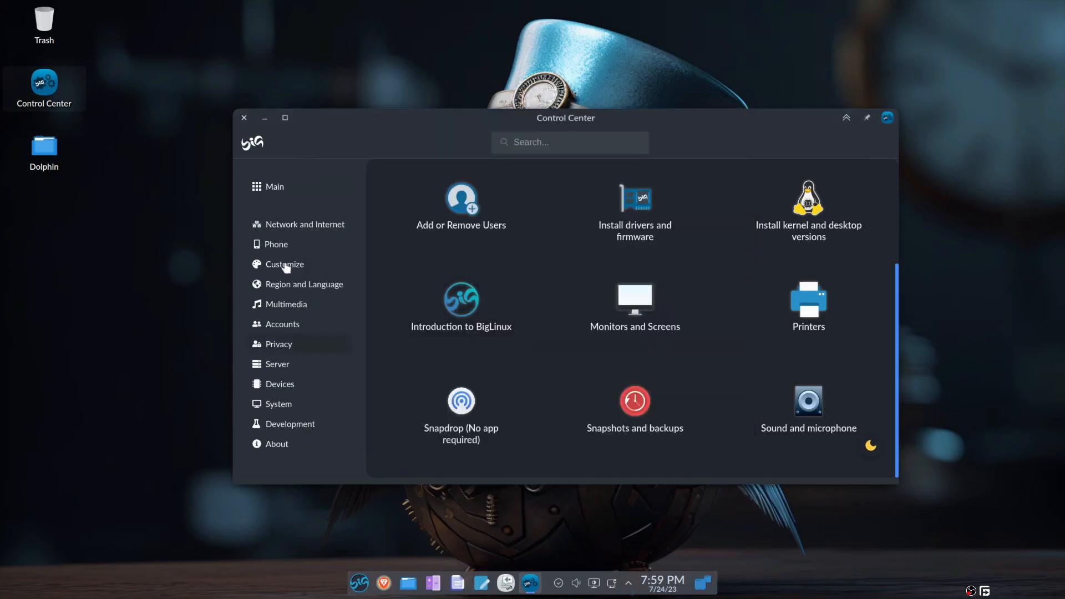
{"action": "left_click", "coordinate": [304, 224]}
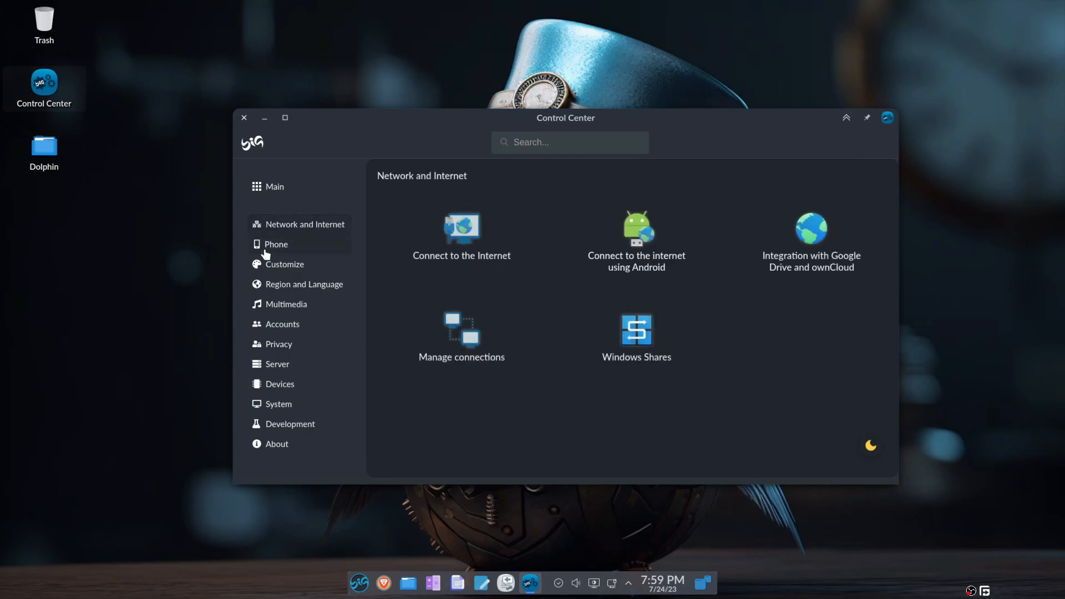
{"action": "mouse_move", "coordinate": [461, 336]}
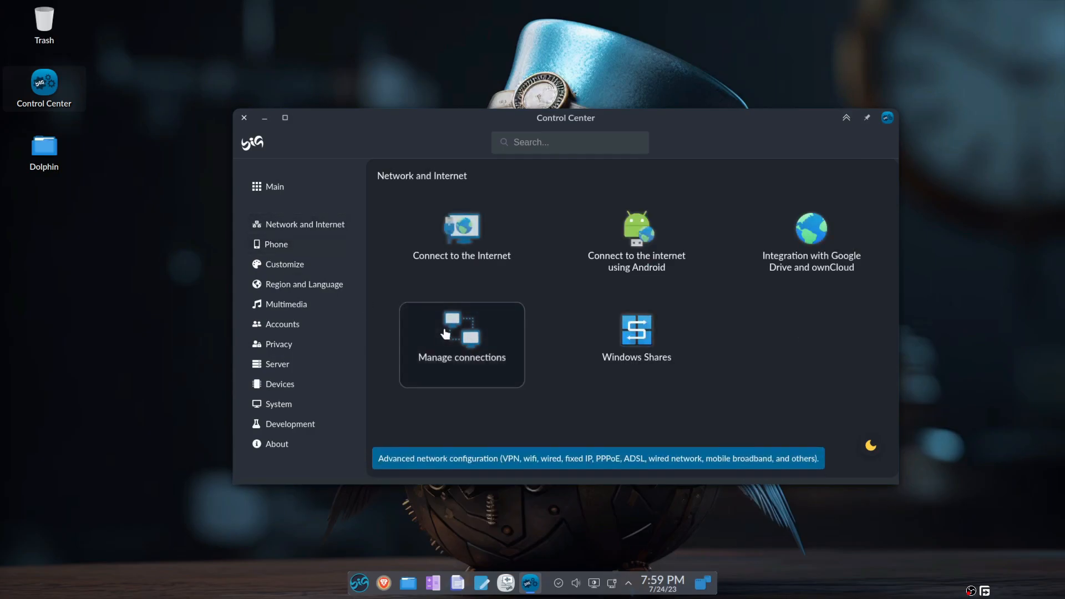
{"action": "left_click", "coordinate": [461, 345]}
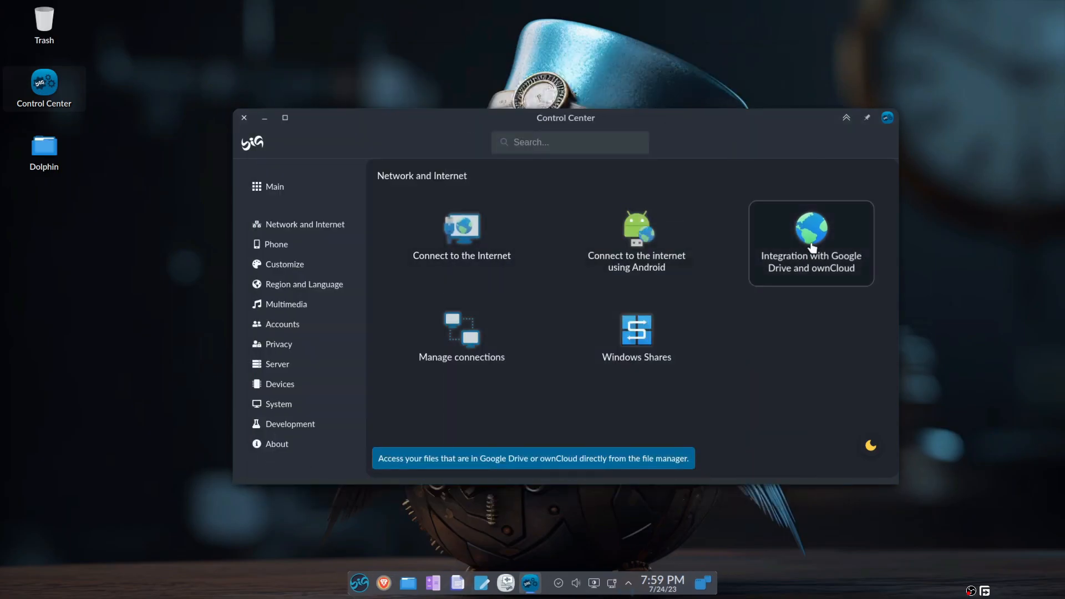
Check Google Drive/ownCloud online accounts via Add New Account, close them, and show Phone tools.
{"action": "left_click", "coordinate": [810, 243]}
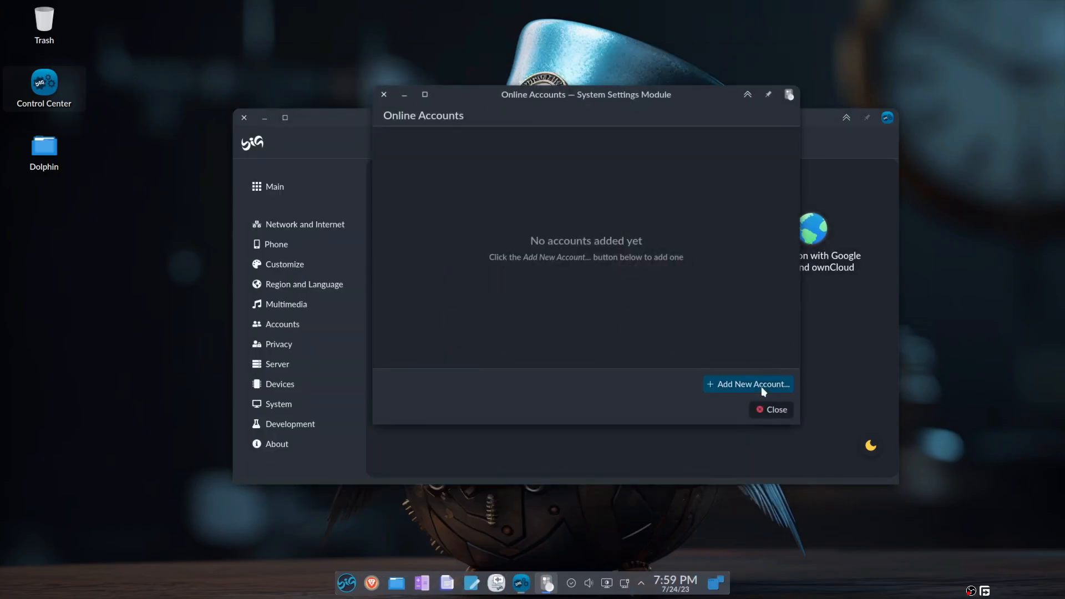
{"action": "left_click", "coordinate": [748, 384]}
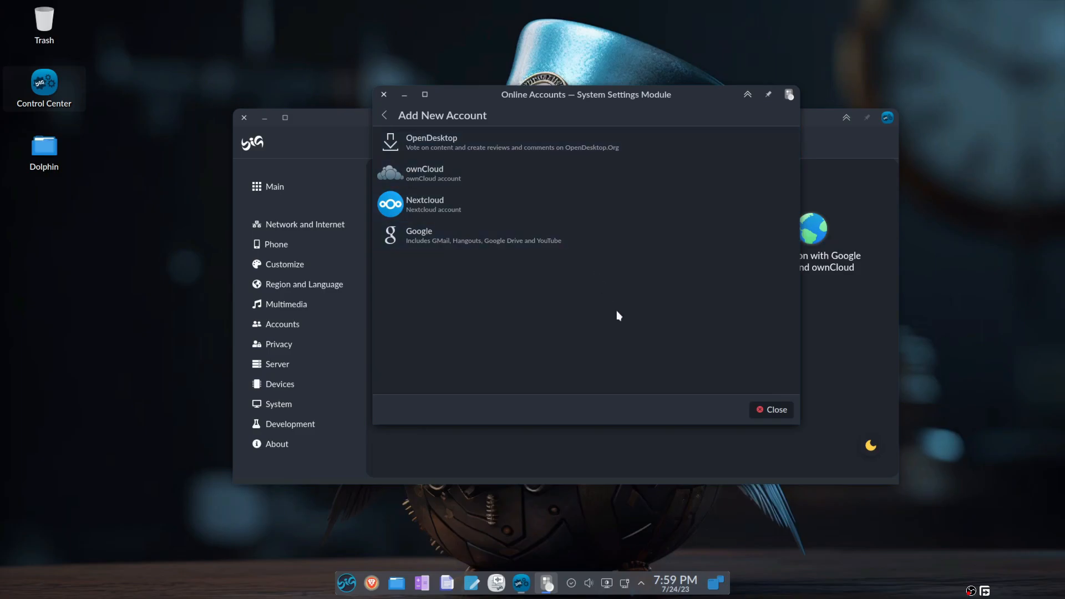
{"action": "left_click", "coordinate": [771, 409]}
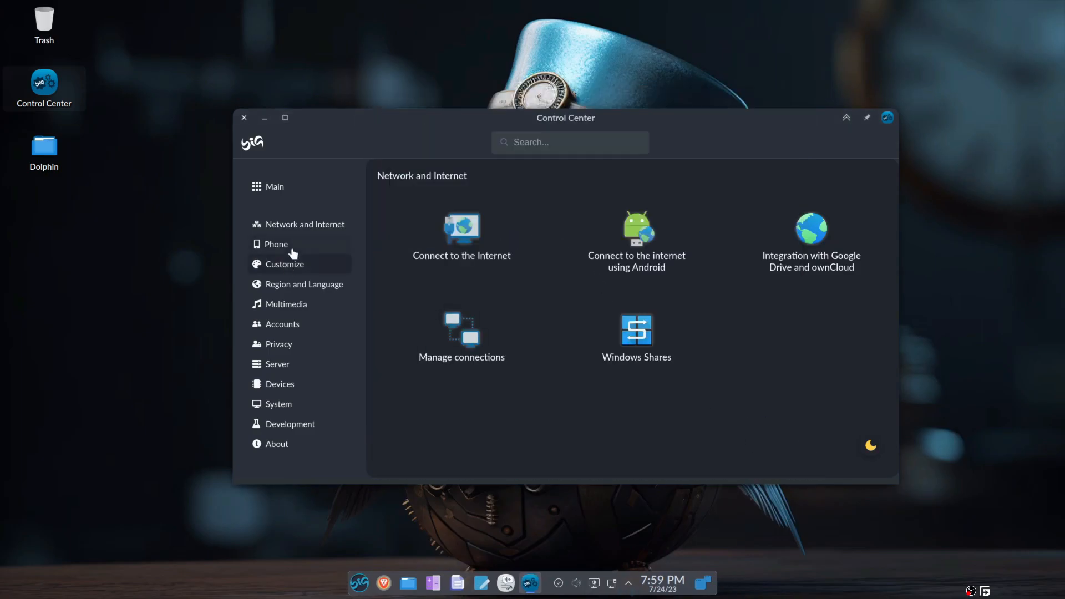
{"action": "left_click", "coordinate": [276, 244]}
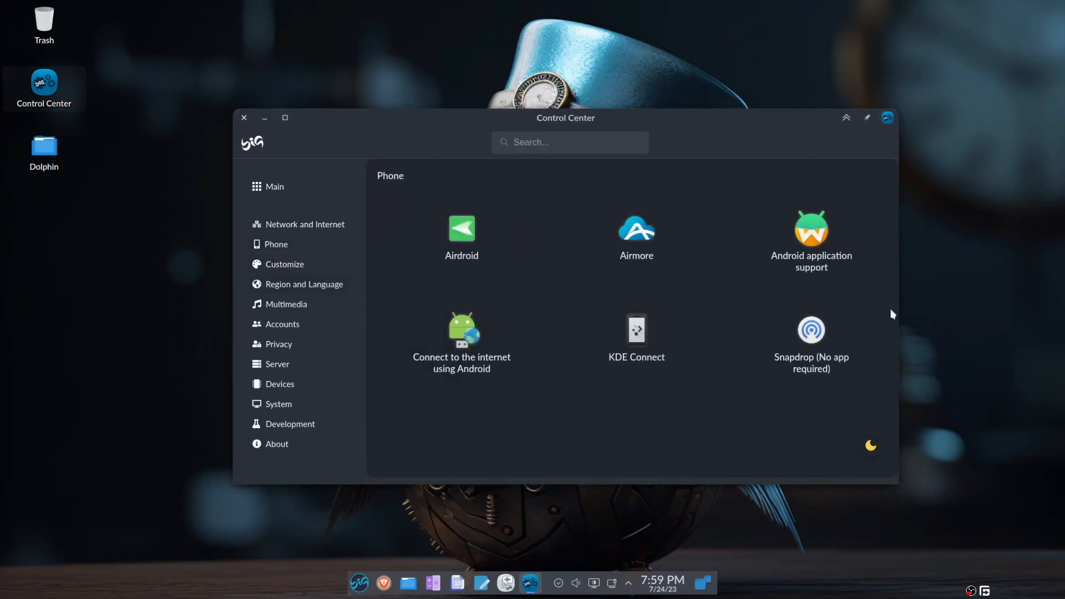
{"action": "mouse_move", "coordinate": [810, 242]}
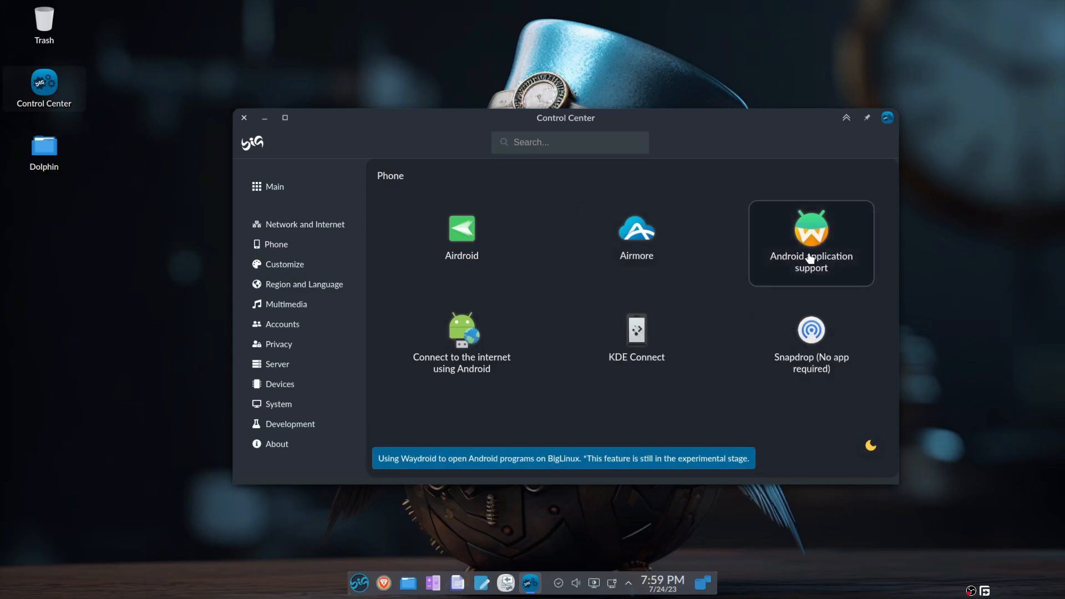
{"action": "left_click", "coordinate": [810, 242]}
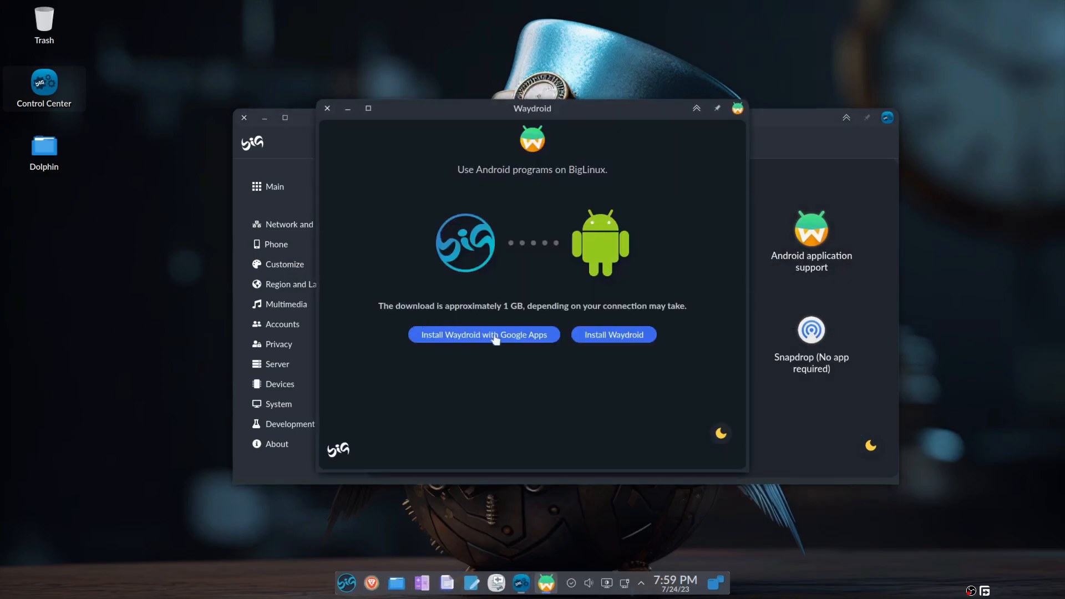
{"action": "mouse_move", "coordinate": [327, 109]}
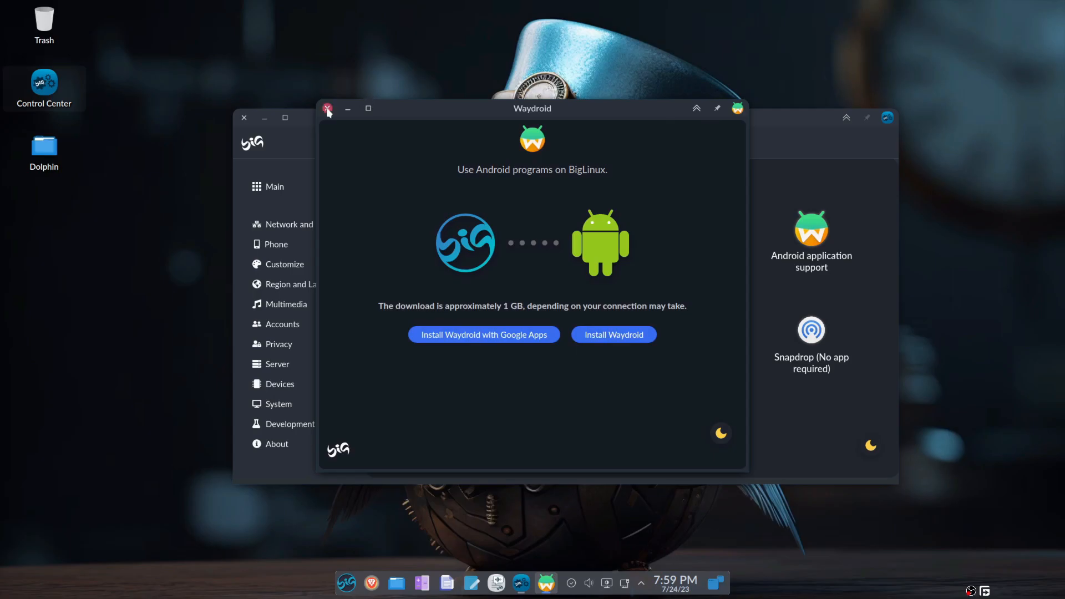
{"action": "left_click", "coordinate": [326, 110]}
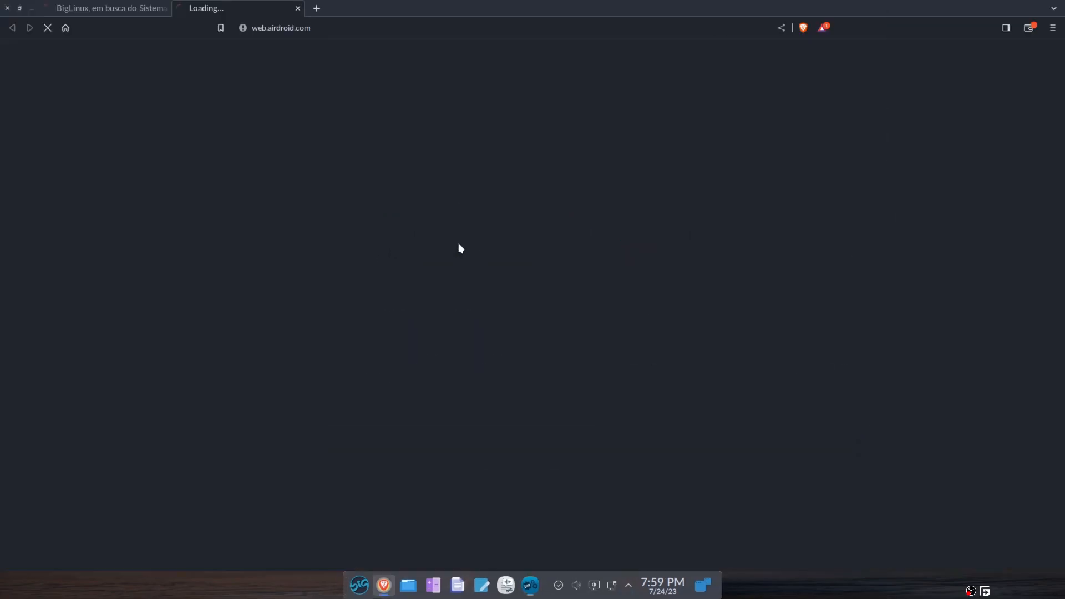
{"action": "left_click", "coordinate": [105, 8]}
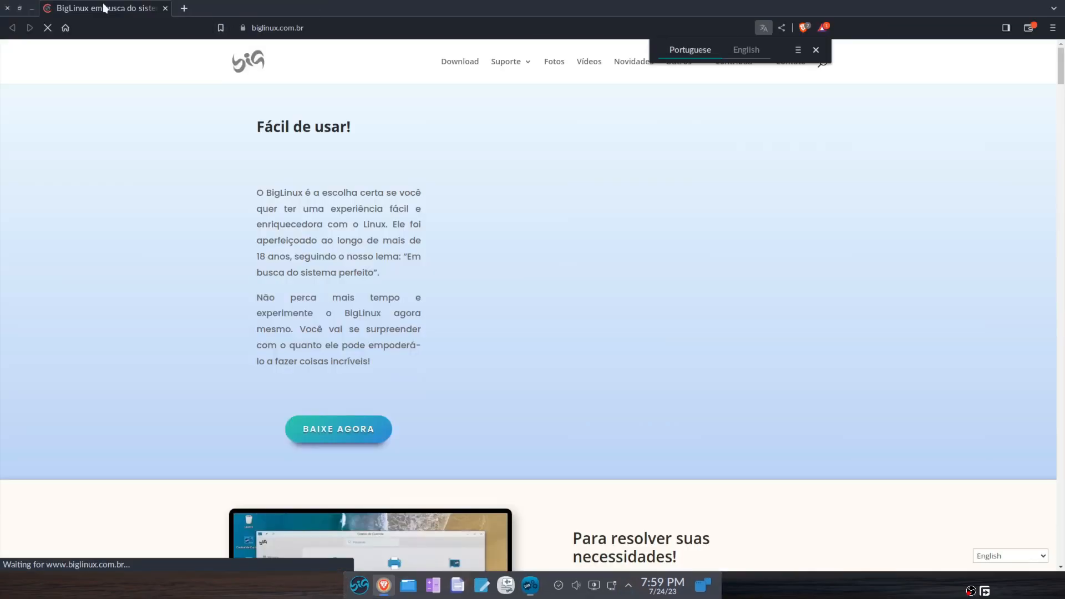
{"action": "left_click", "coordinate": [745, 49]}
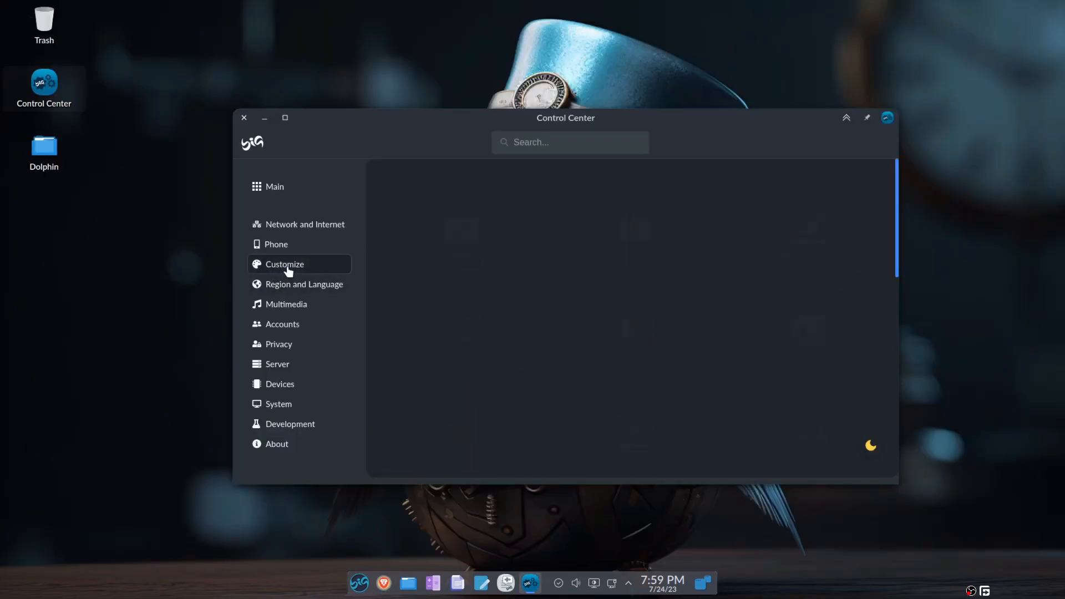
Browse the Customize category, close the default applications settings, then show Privacy tools.
{"action": "left_click", "coordinate": [284, 264]}
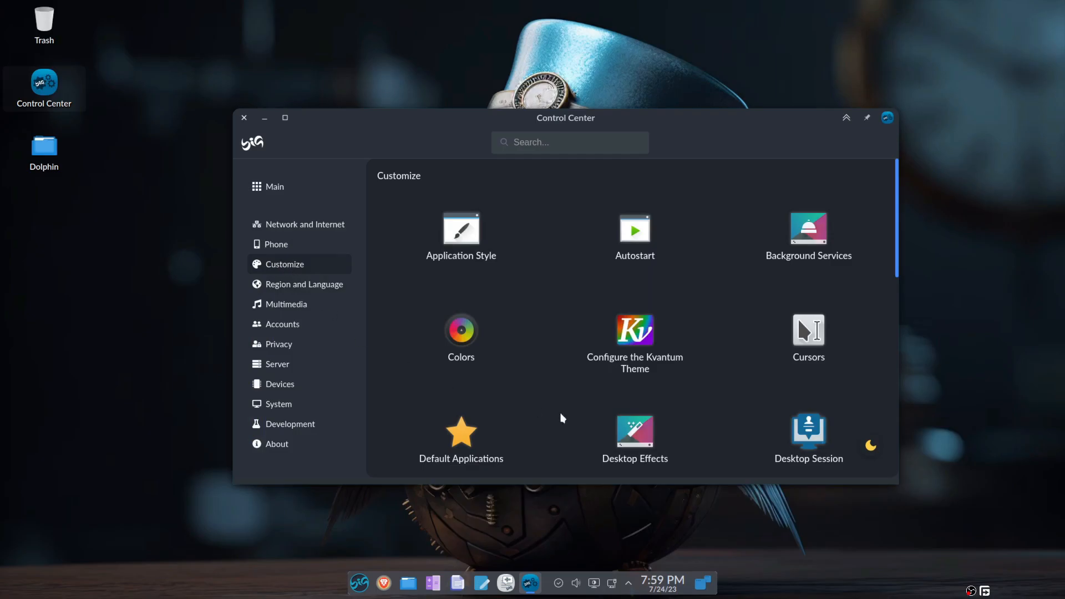
{"action": "scroll", "scroll_direction": "down", "scroll_amount": 3}
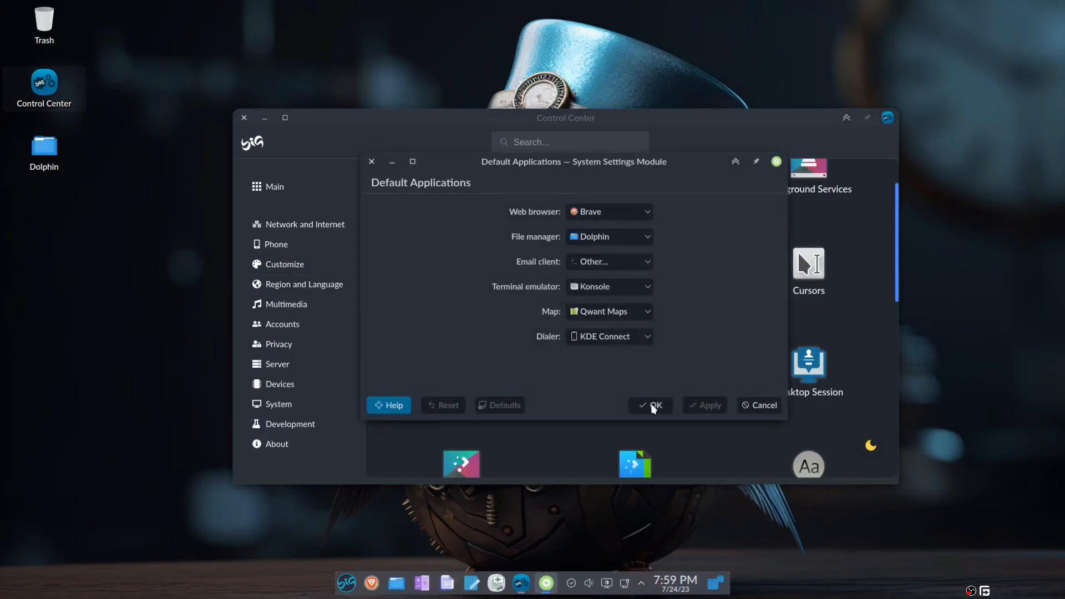
{"action": "left_click", "coordinate": [650, 405]}
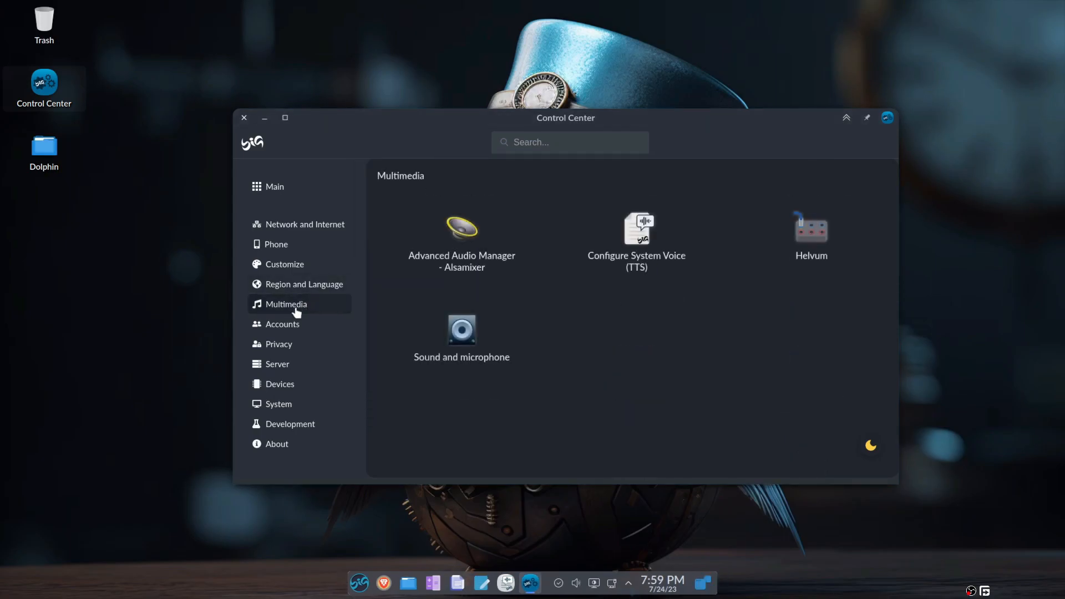
{"action": "mouse_move", "coordinate": [282, 324]}
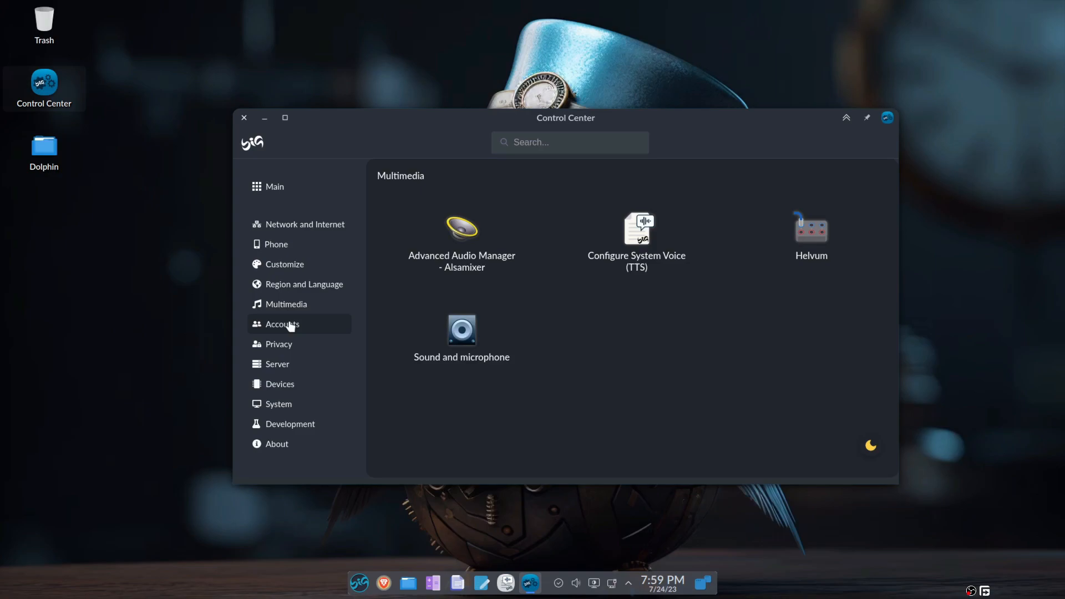
{"action": "left_click", "coordinate": [278, 344]}
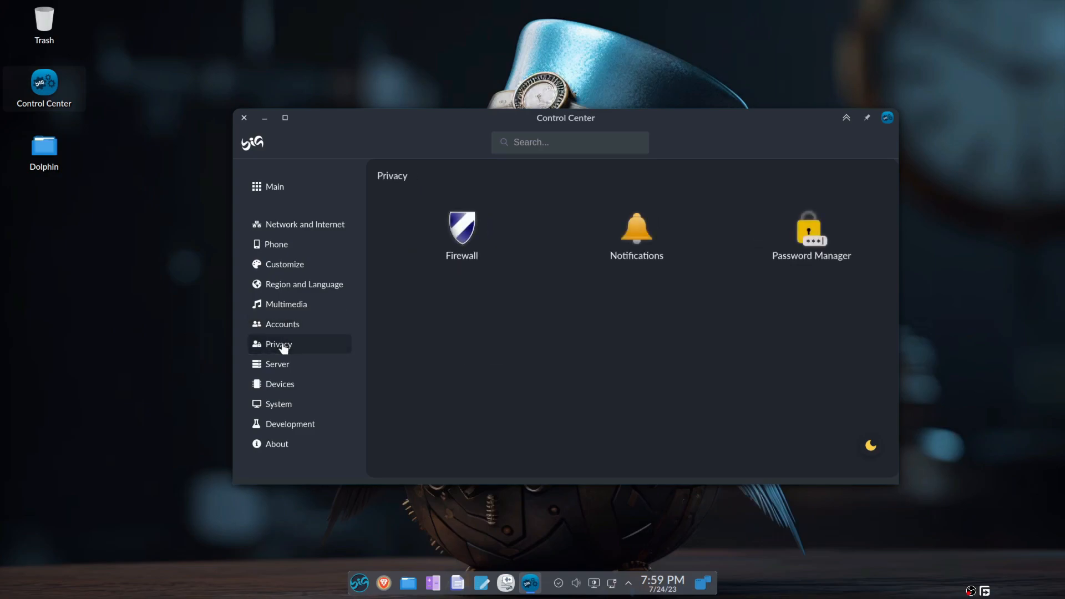
{"action": "left_click", "coordinate": [461, 228]}
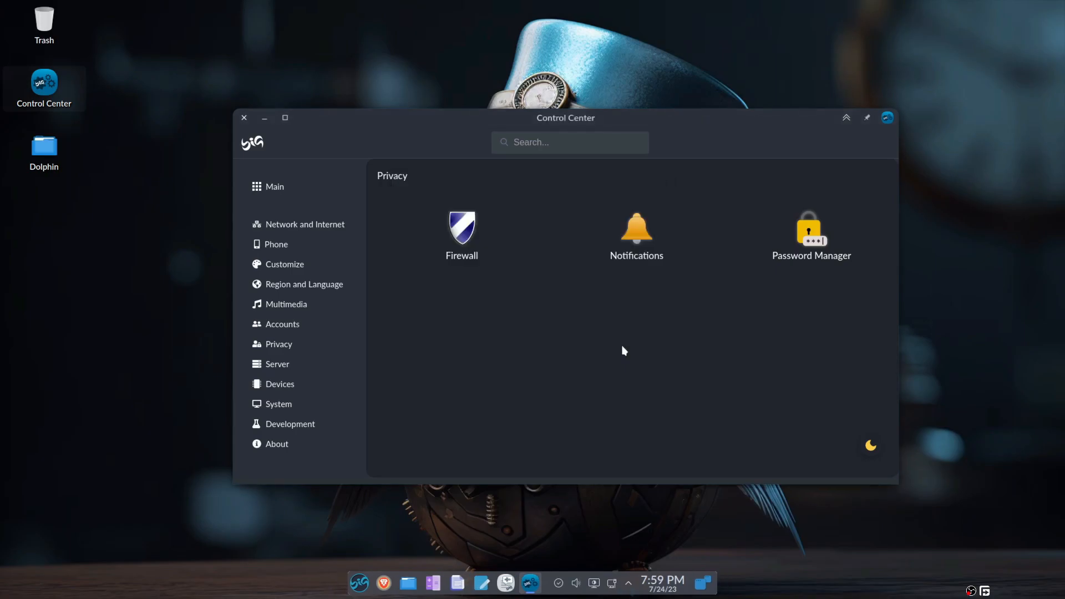
Browse the Server, Devices and Development categories, ending on About's Info Center and KSystemLog.
{"action": "left_click", "coordinate": [461, 230]}
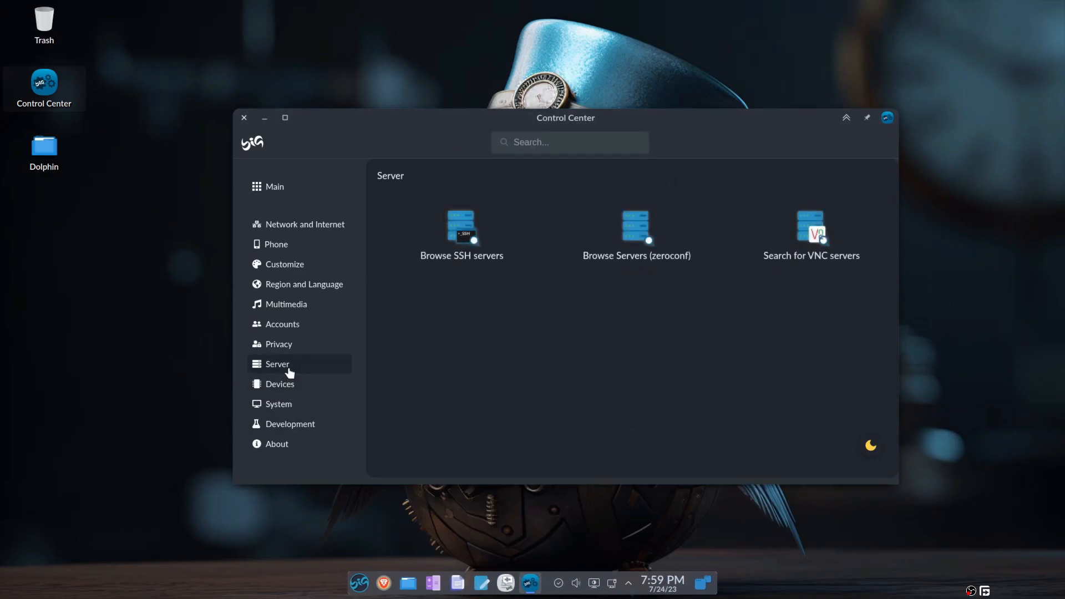
{"action": "mouse_move", "coordinate": [636, 234]}
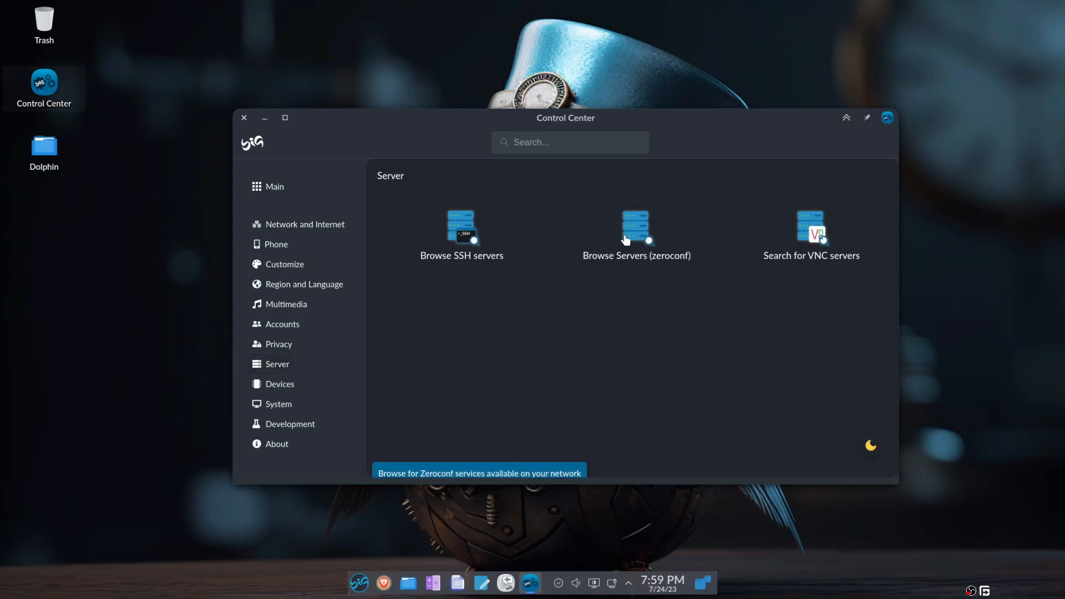
{"action": "mouse_move", "coordinate": [435, 238]}
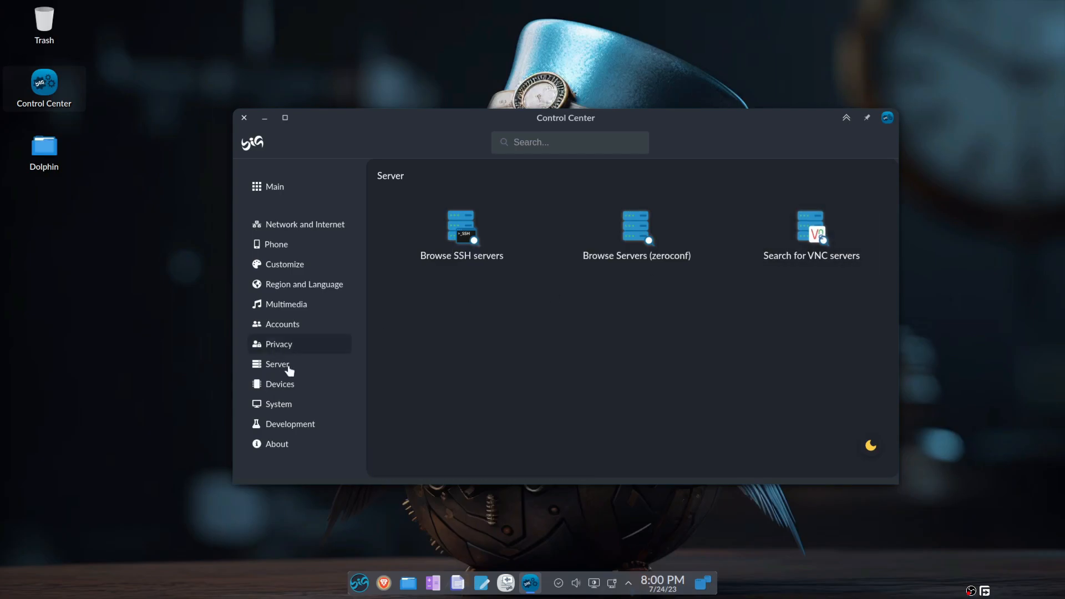
{"action": "left_click", "coordinate": [280, 384]}
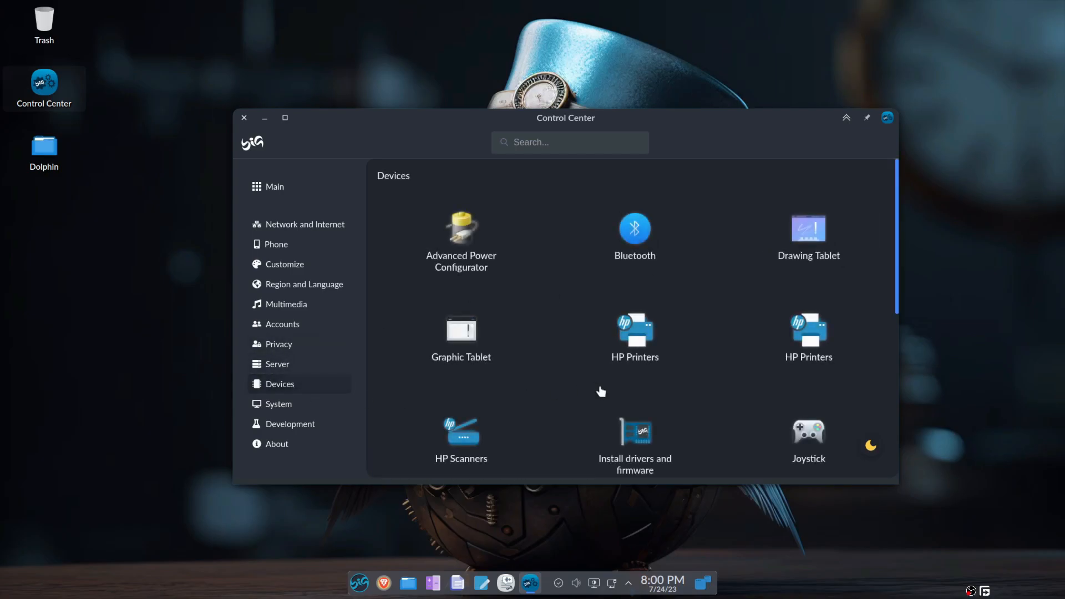
{"action": "scroll", "scroll_direction": "down", "scroll_amount": 3}
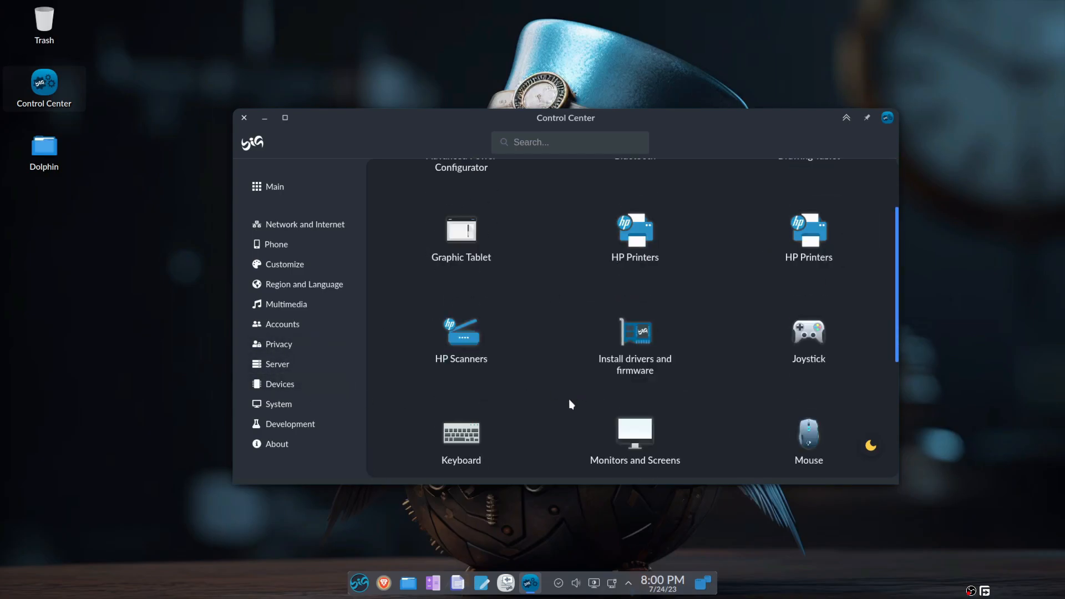
{"action": "scroll", "scroll_direction": "down", "scroll_amount": 3}
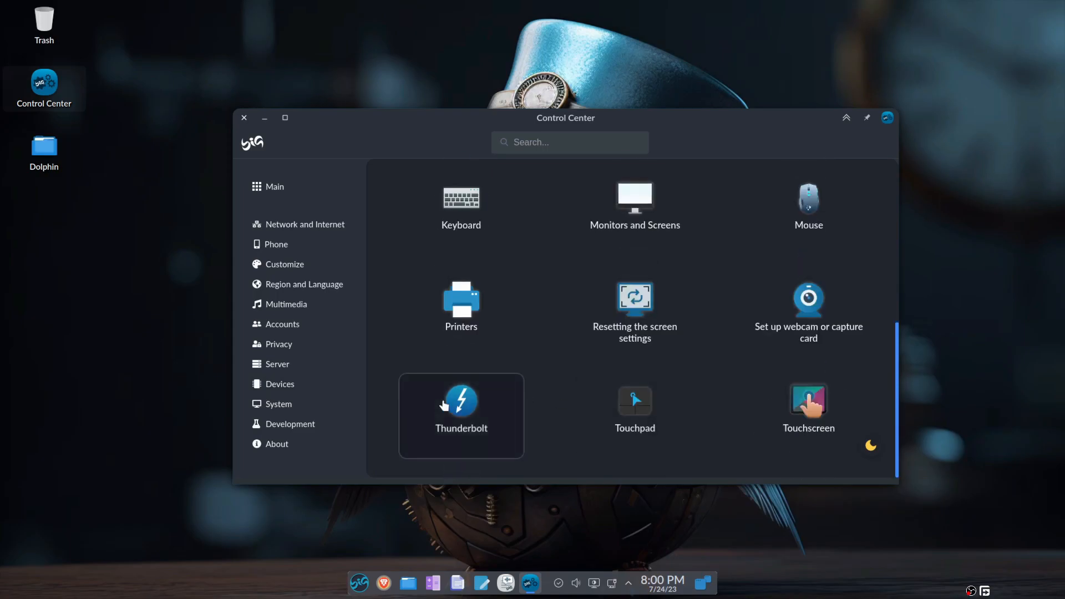
{"action": "left_click", "coordinate": [290, 424]}
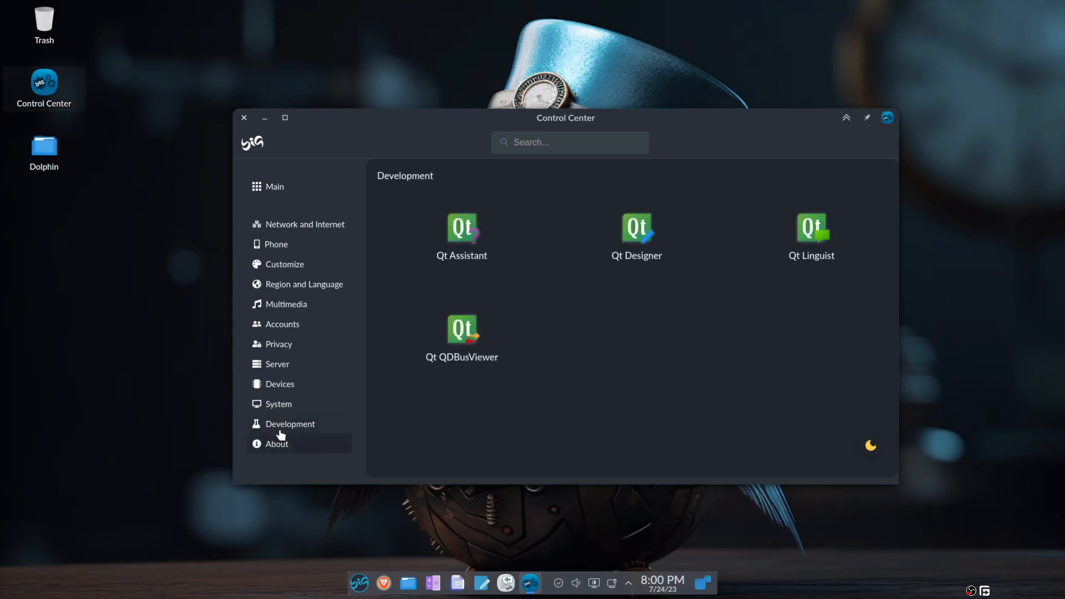
{"action": "left_click", "coordinate": [276, 444]}
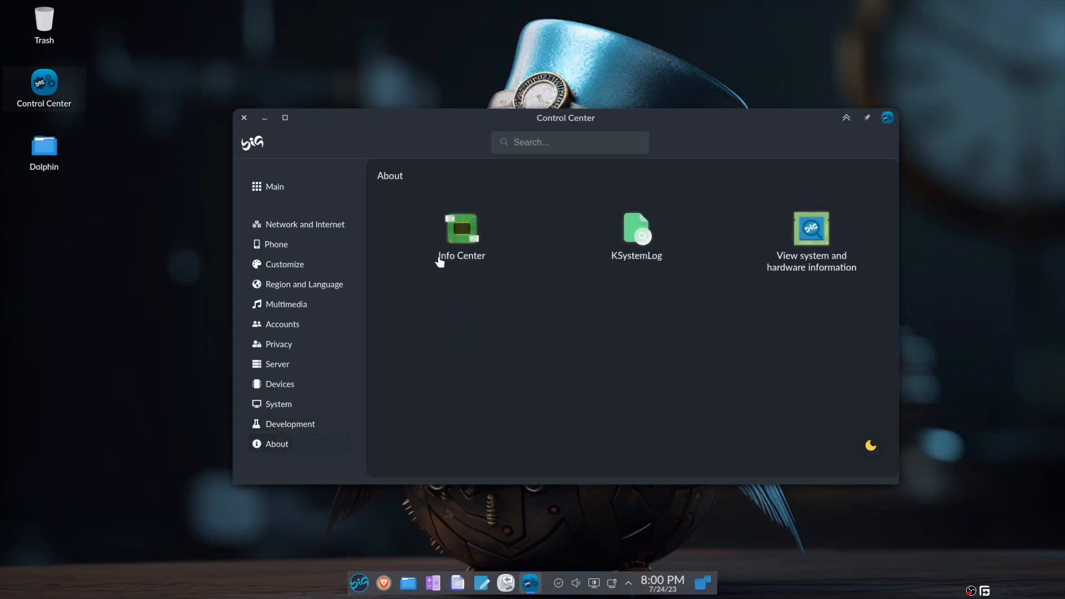
{"action": "left_click", "coordinate": [461, 229]}
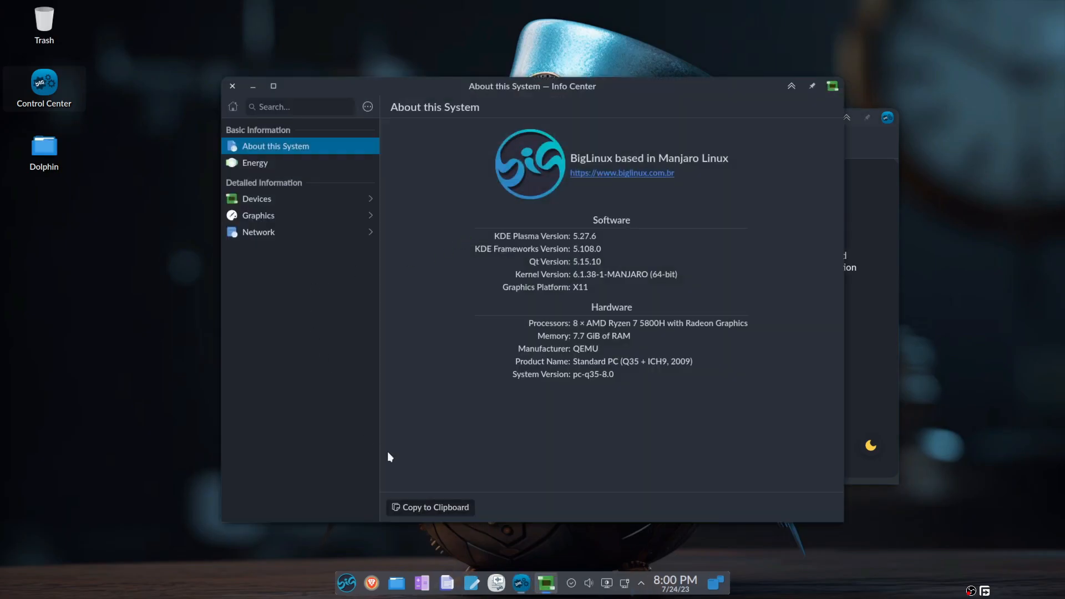
{"action": "mouse_move", "coordinate": [751, 511]}
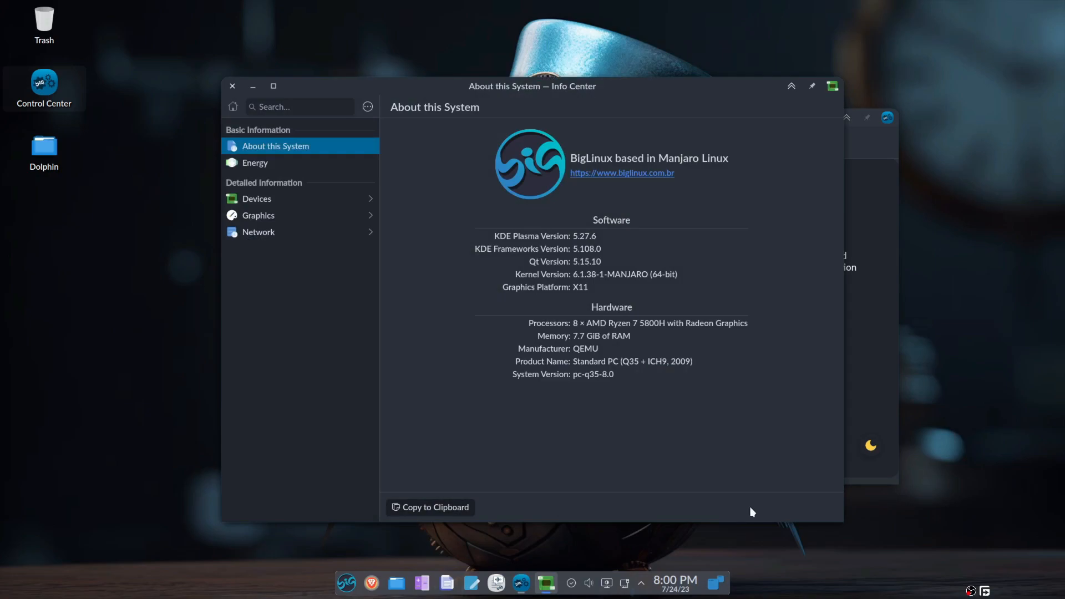
{"action": "mouse_move", "coordinate": [456, 224]}
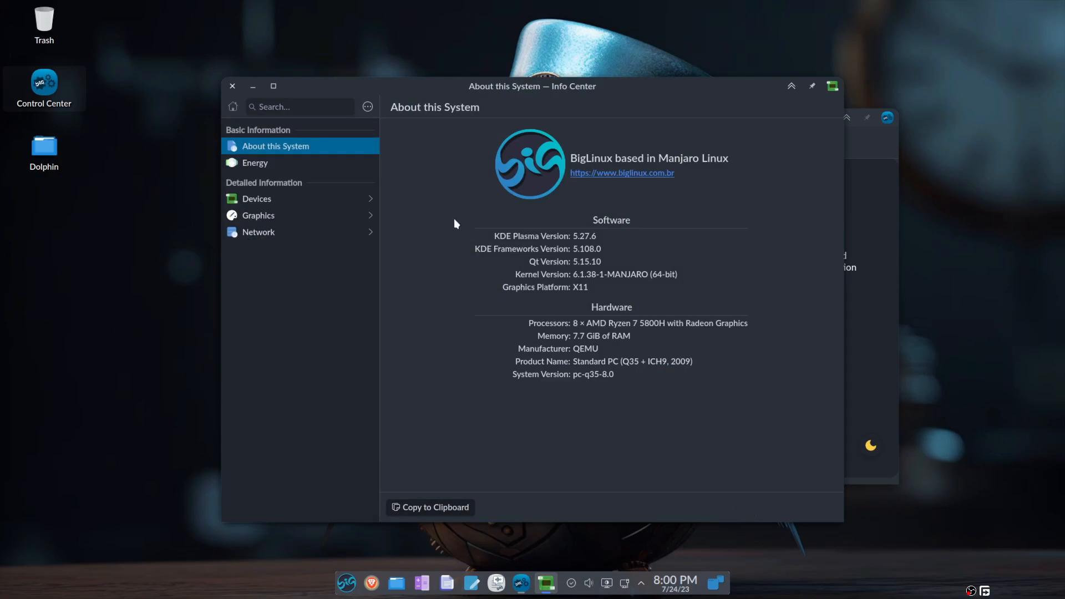
{"action": "mouse_move", "coordinate": [493, 262]}
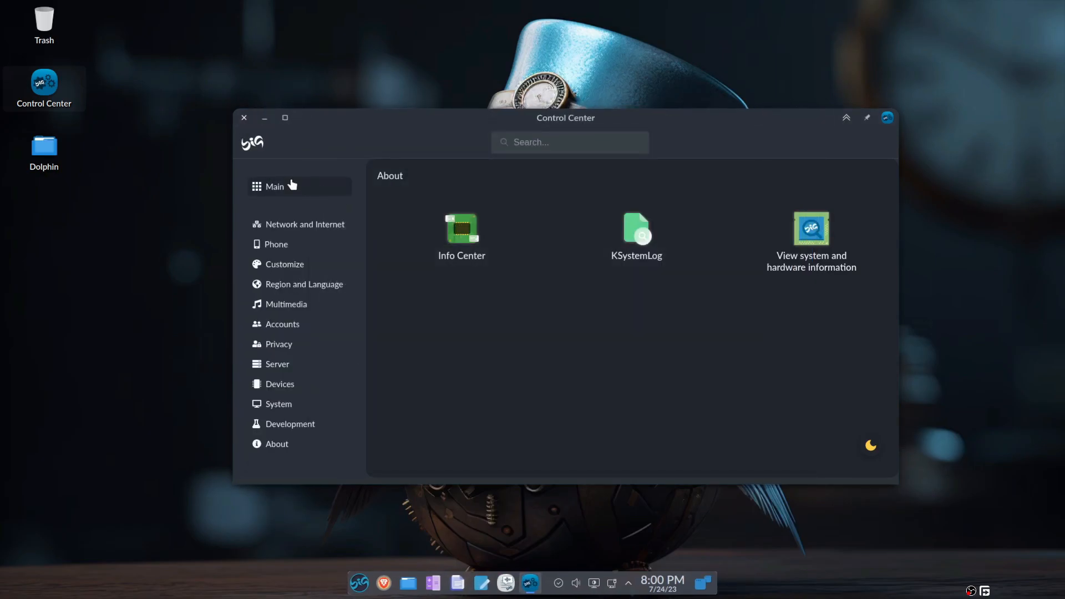
Browse the accessibility entries in Desktop Effects, then close the Desktop Effects window.
{"action": "left_click", "coordinate": [275, 187]}
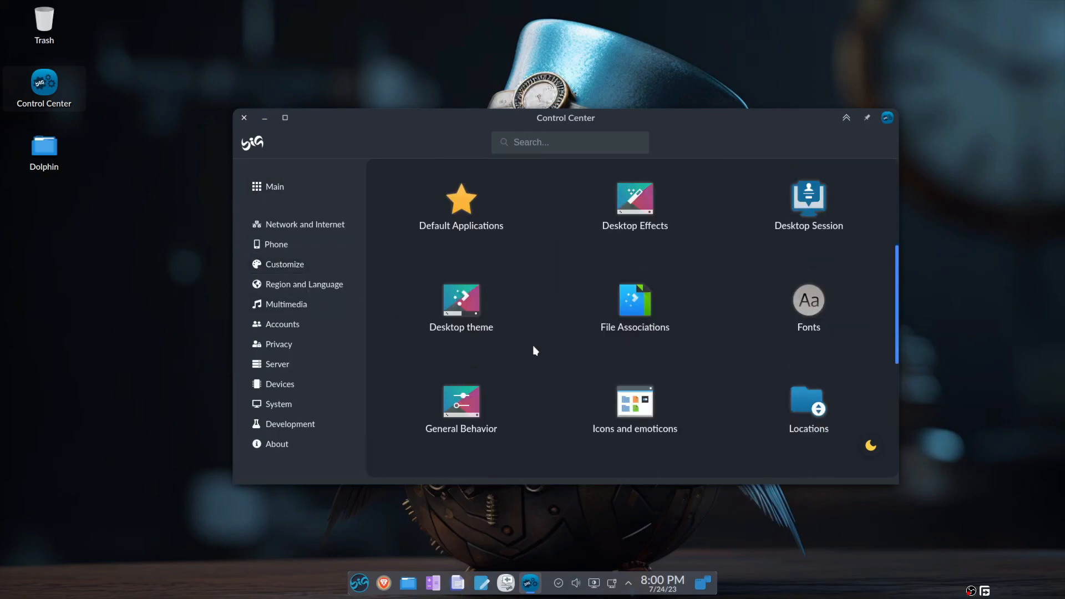
{"action": "scroll", "scroll_direction": "up", "scroll_amount": 3}
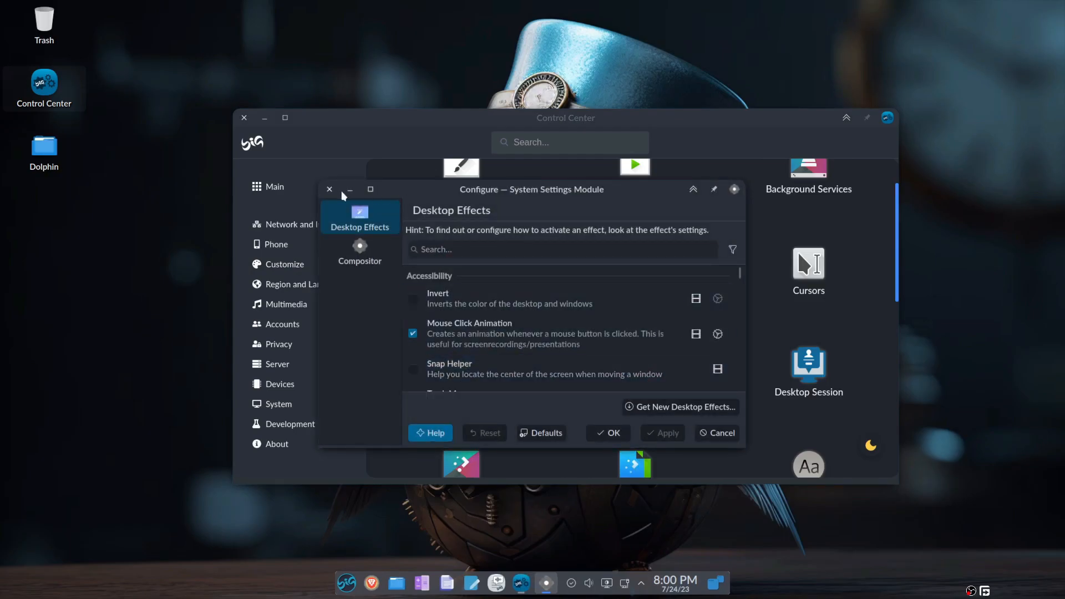
{"action": "scroll", "scroll_direction": "down", "scroll_amount": 3}
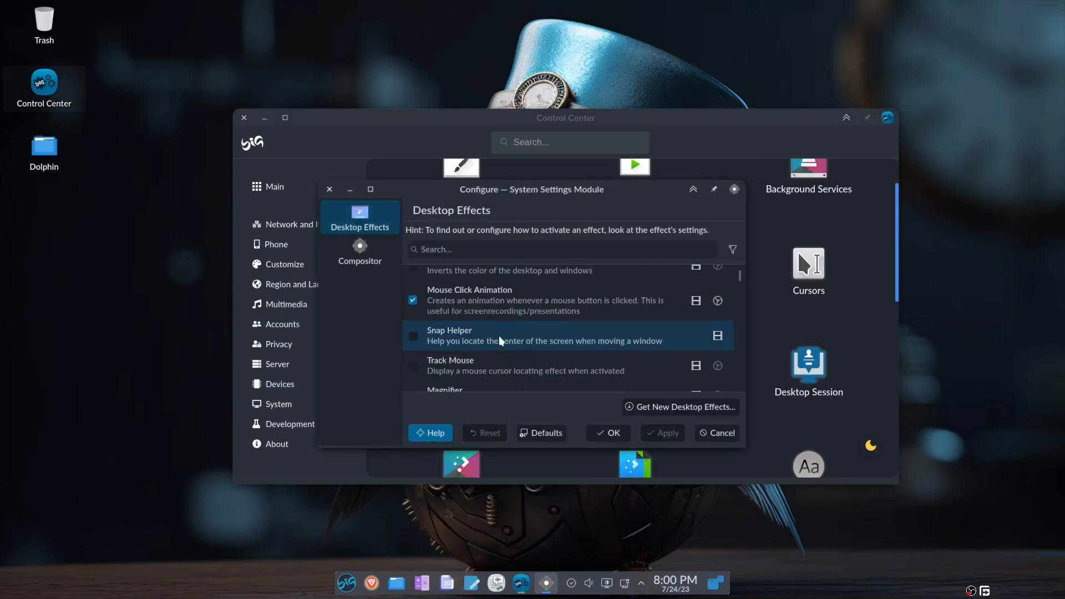
{"action": "scroll", "scroll_direction": "up", "scroll_amount": 3}
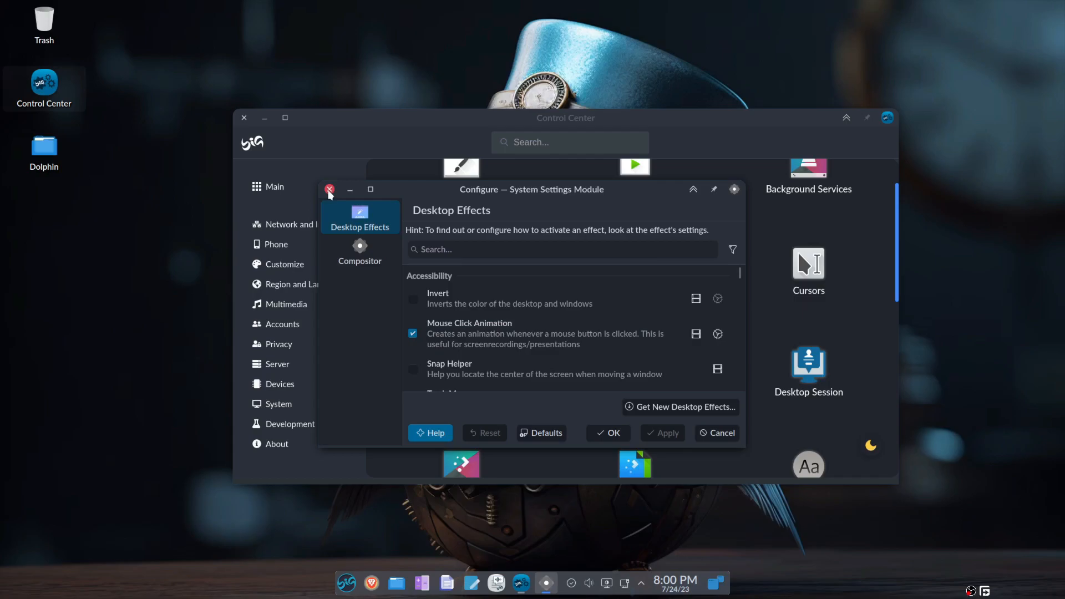
{"action": "left_click", "coordinate": [330, 189]}
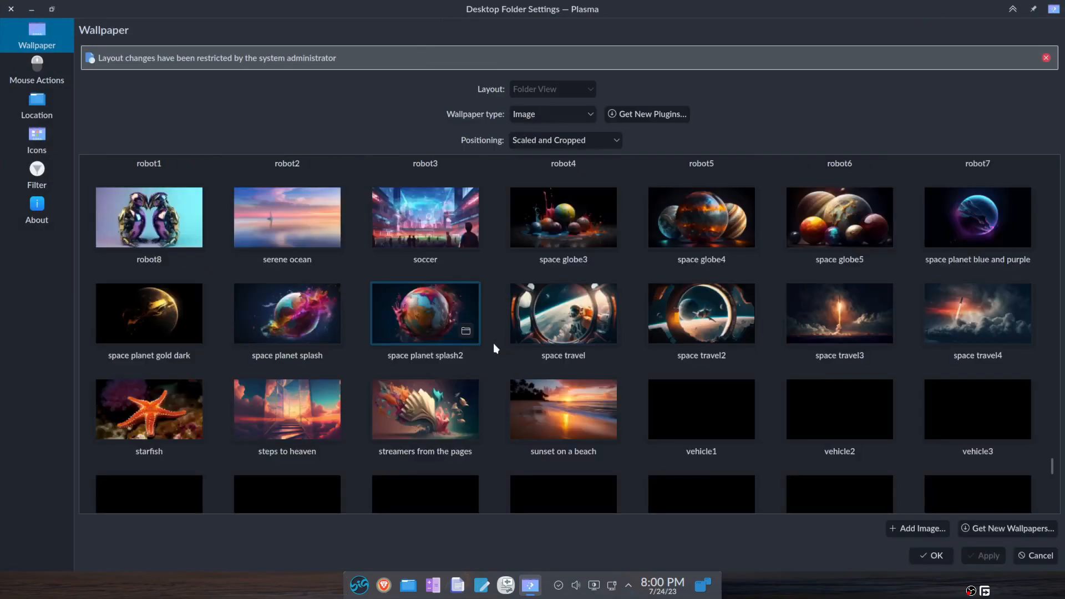
{"action": "scroll", "scroll_direction": "down", "scroll_amount": 3}
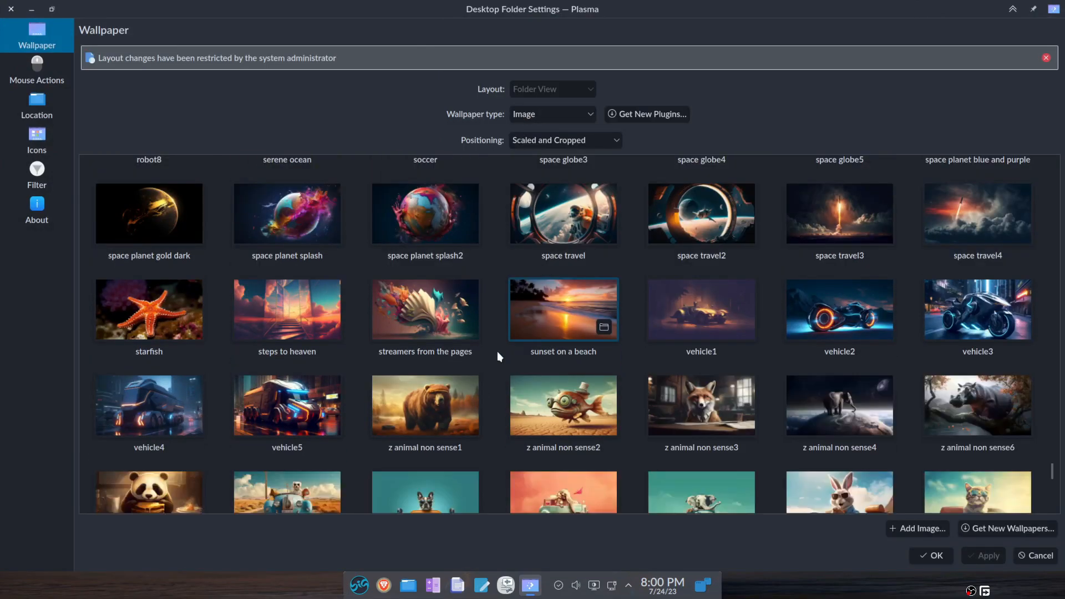
{"action": "scroll", "scroll_direction": "down", "scroll_amount": 3}
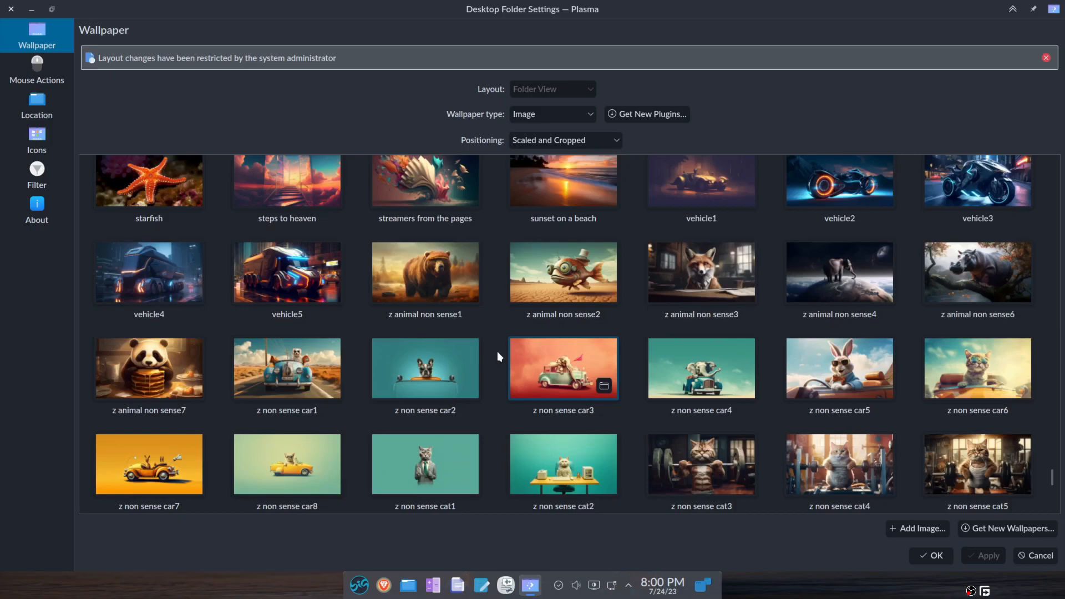
{"action": "scroll", "scroll_direction": "down", "scroll_amount": 3}
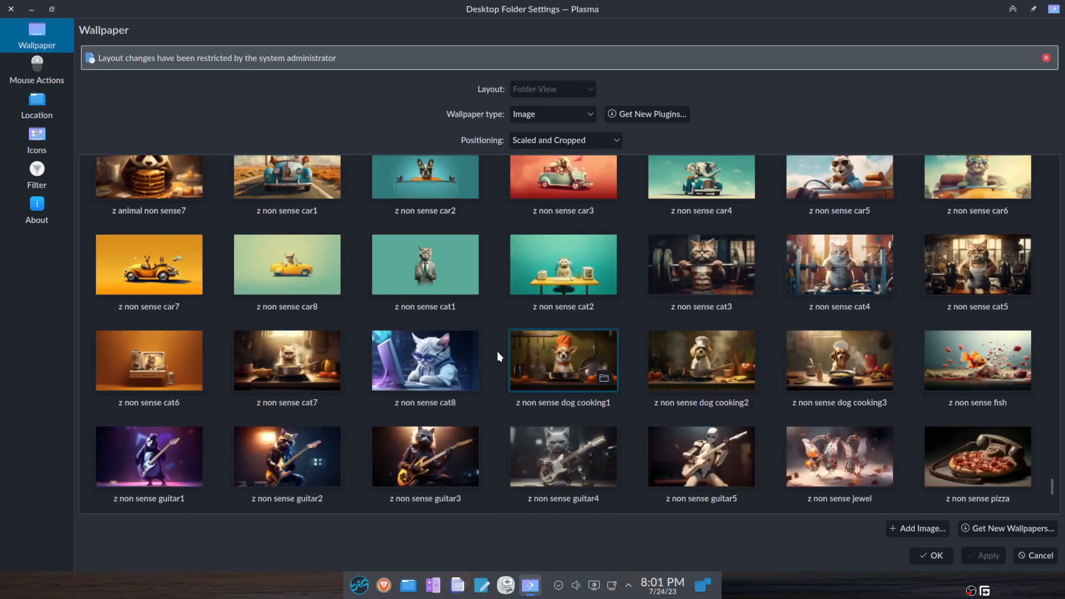
{"action": "scroll", "scroll_direction": "down", "scroll_amount": 3}
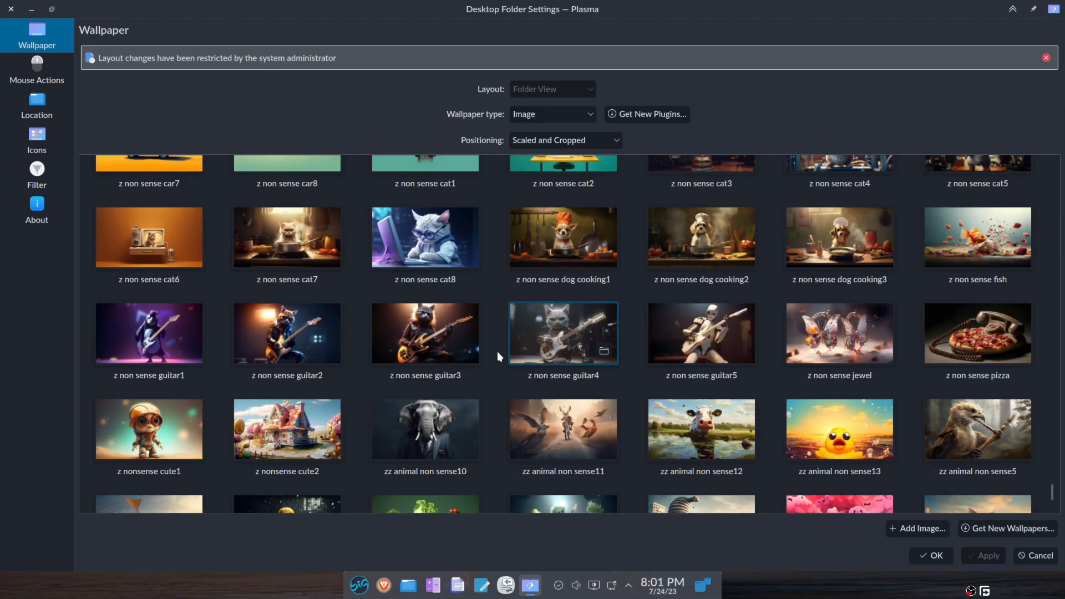
{"action": "scroll", "scroll_direction": "down", "scroll_amount": 3}
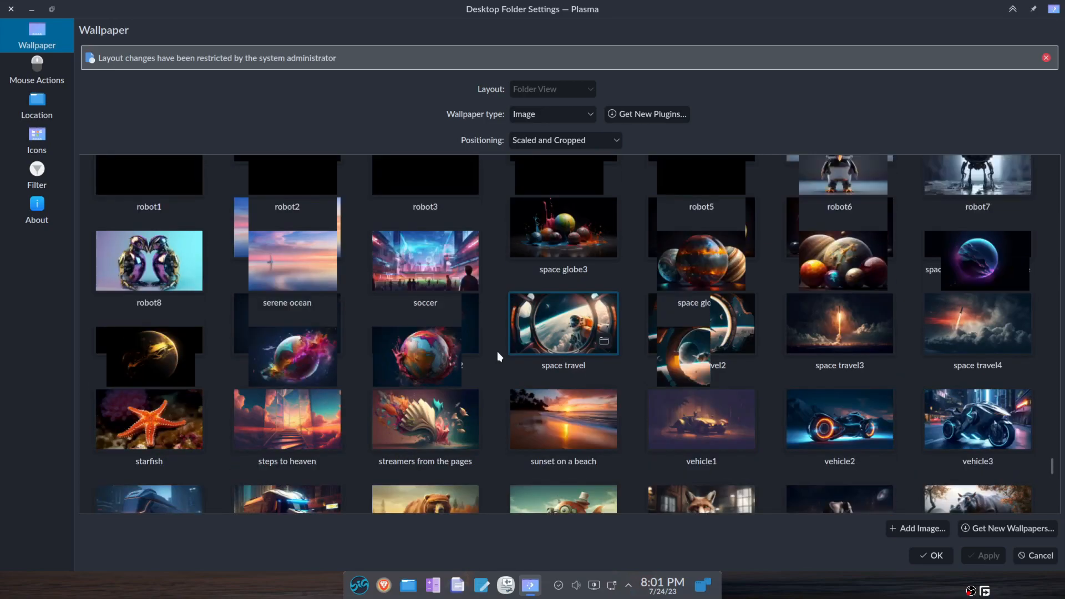
{"action": "scroll", "scroll_direction": "up", "scroll_amount": 3}
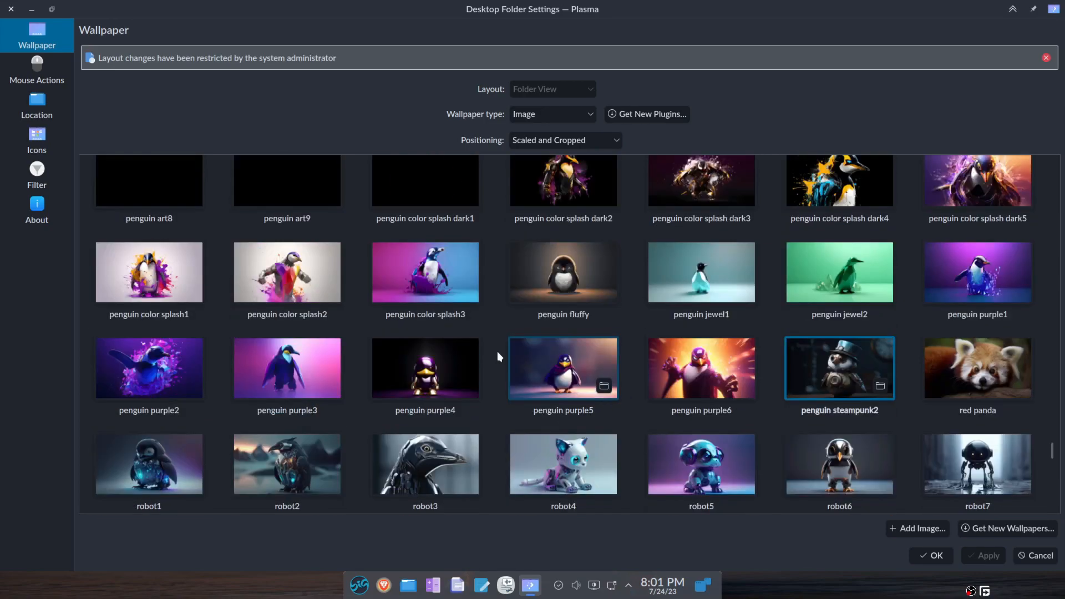
{"action": "scroll", "scroll_direction": "up", "scroll_amount": 3}
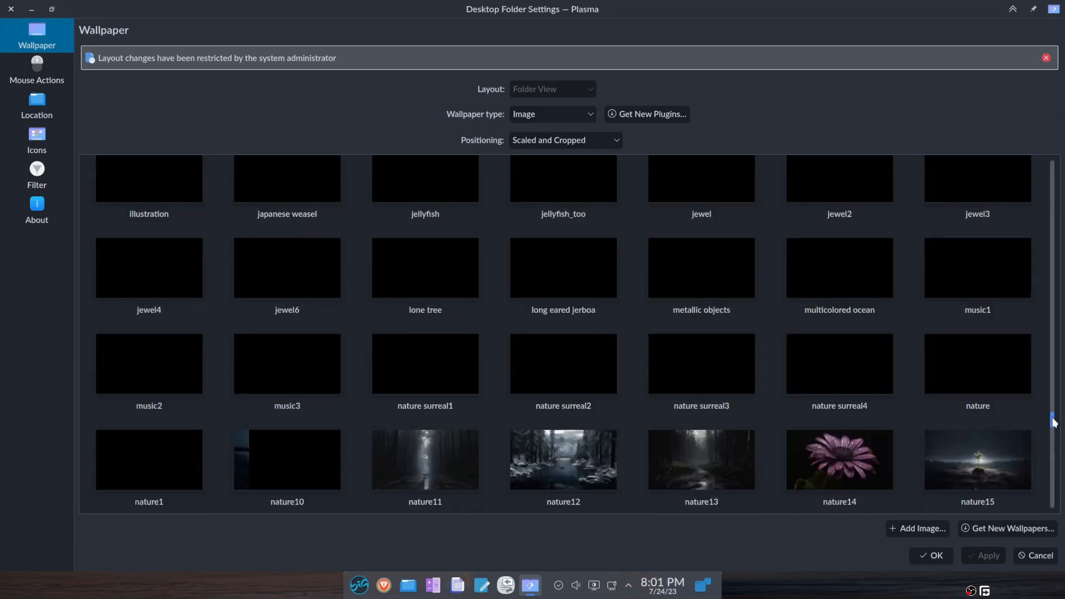
{"action": "scroll", "scroll_direction": "up", "scroll_amount": 3}
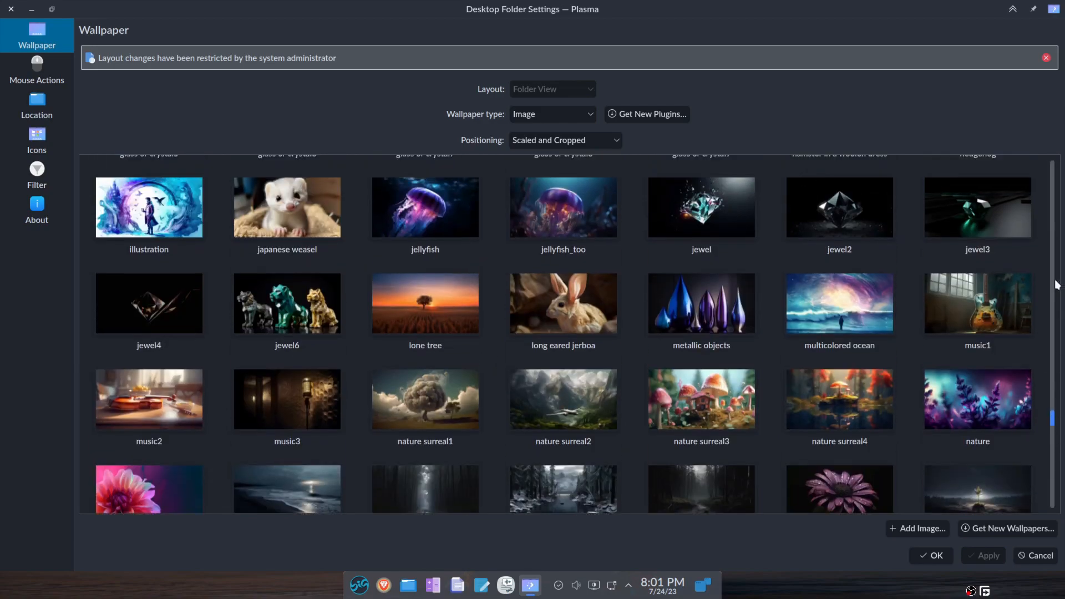
{"action": "scroll", "scroll_direction": "up", "scroll_amount": 3}
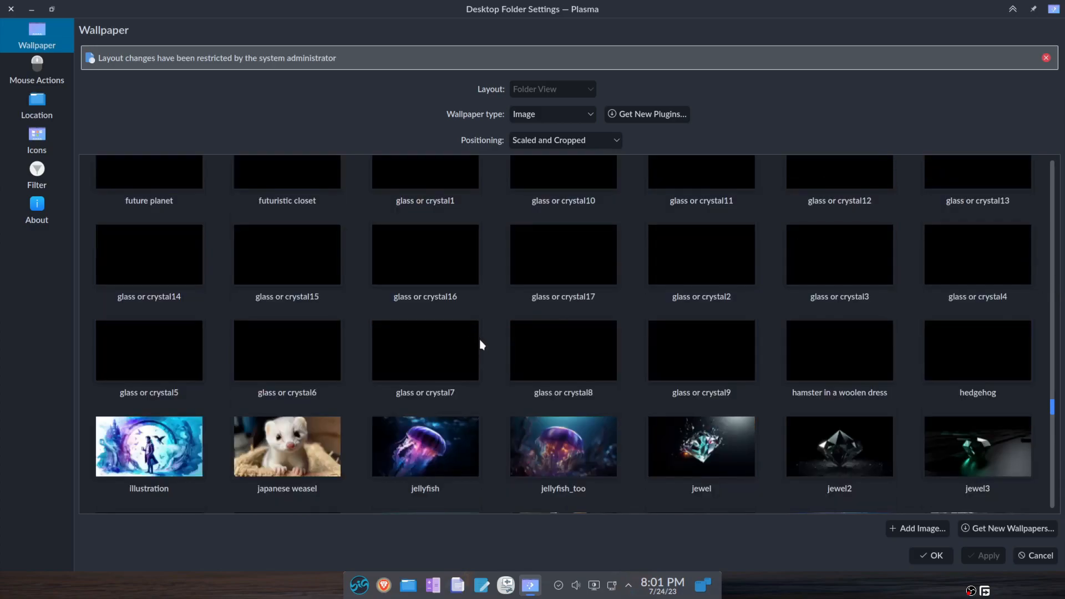
{"action": "mouse_move", "coordinate": [511, 297]}
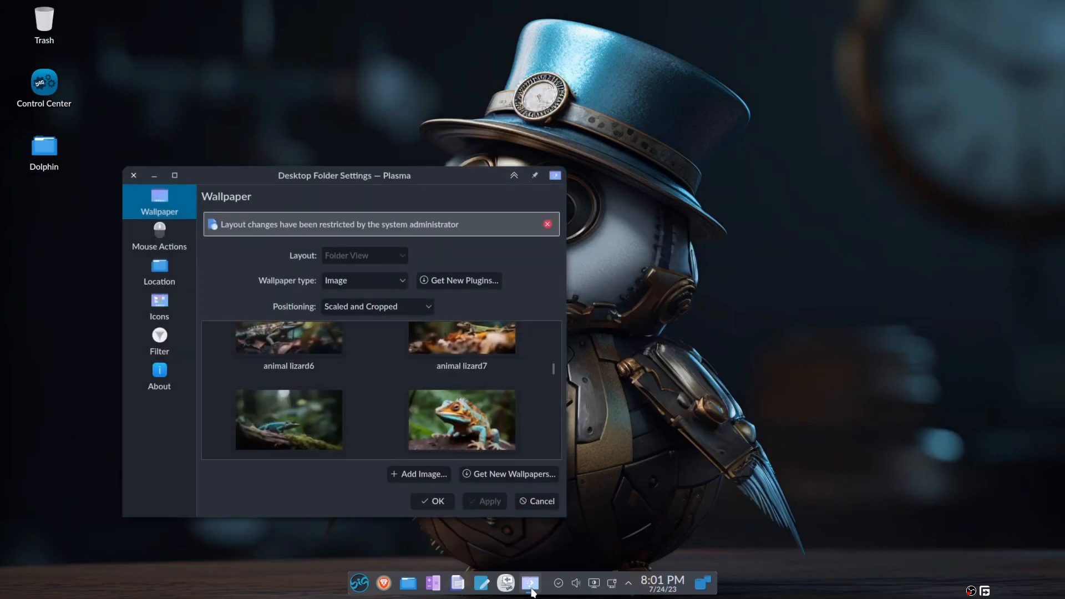
Scroll the wallpaper list down, then back up to the abstract and ambiance images.
{"action": "scroll", "scroll_direction": "down", "scroll_amount": 3}
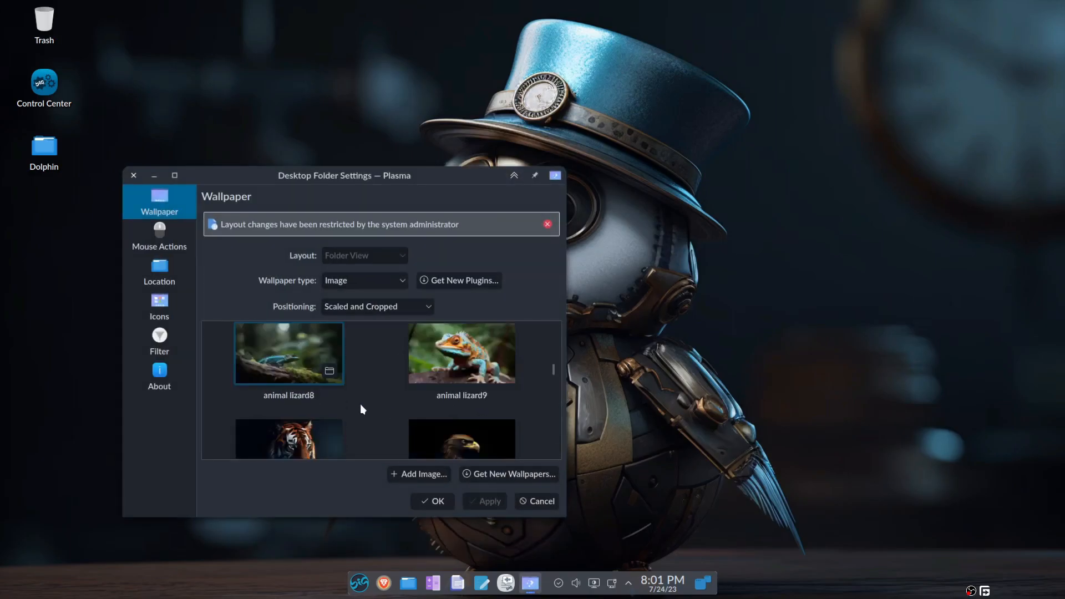
{"action": "scroll", "scroll_direction": "down", "scroll_amount": 3}
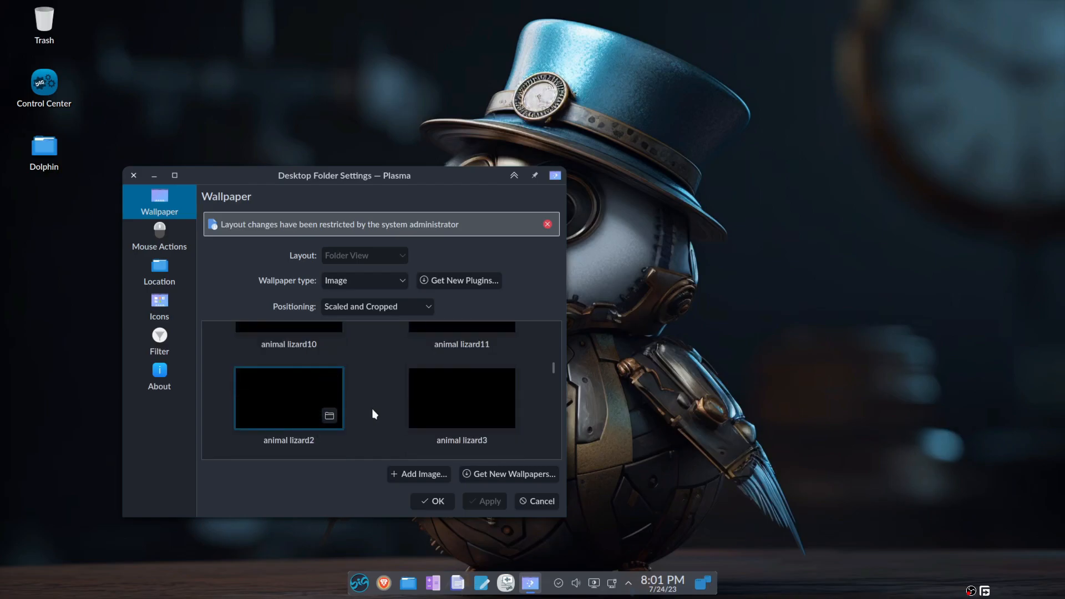
{"action": "scroll", "scroll_direction": "down", "scroll_amount": 3}
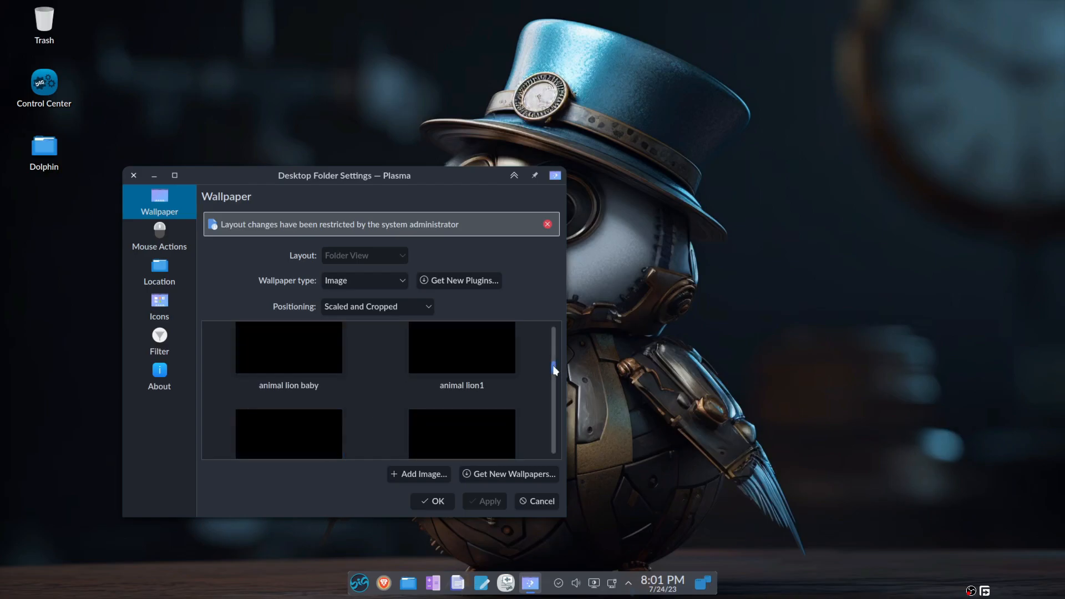
{"action": "scroll", "scroll_direction": "up", "scroll_amount": 3}
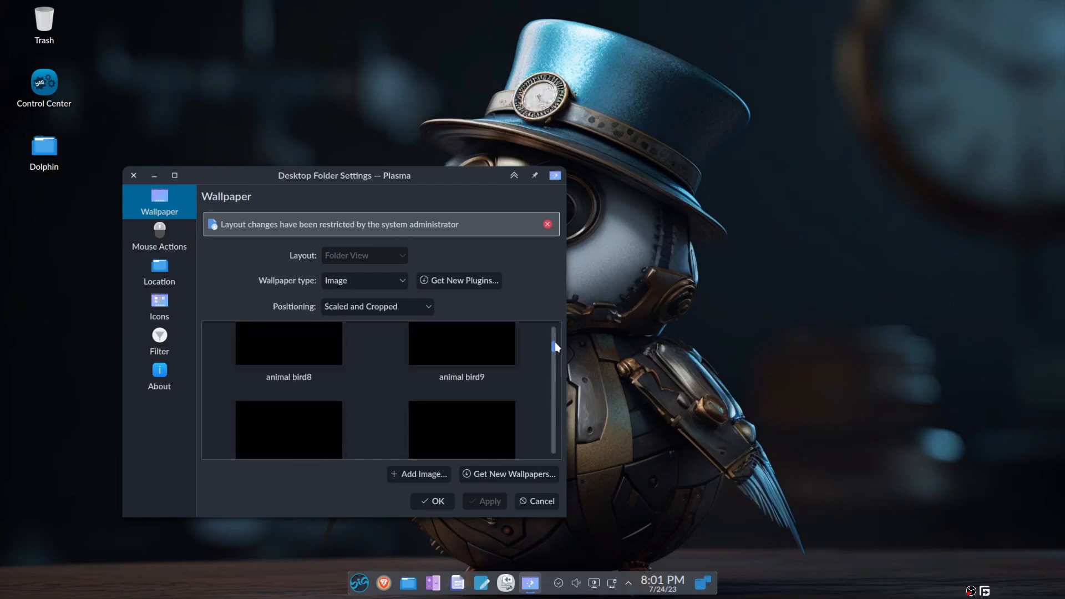
{"action": "scroll", "scroll_direction": "up", "scroll_amount": 3}
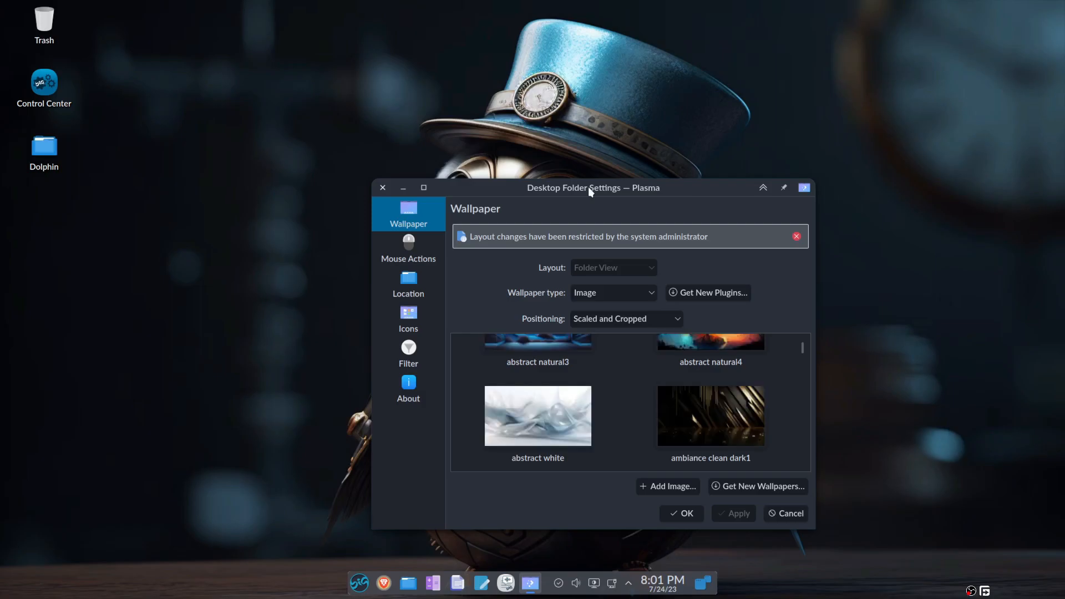
Maximize the Desktop Folder Settings window and browse the wallpapers full screen.
{"action": "left_click", "coordinate": [423, 187]}
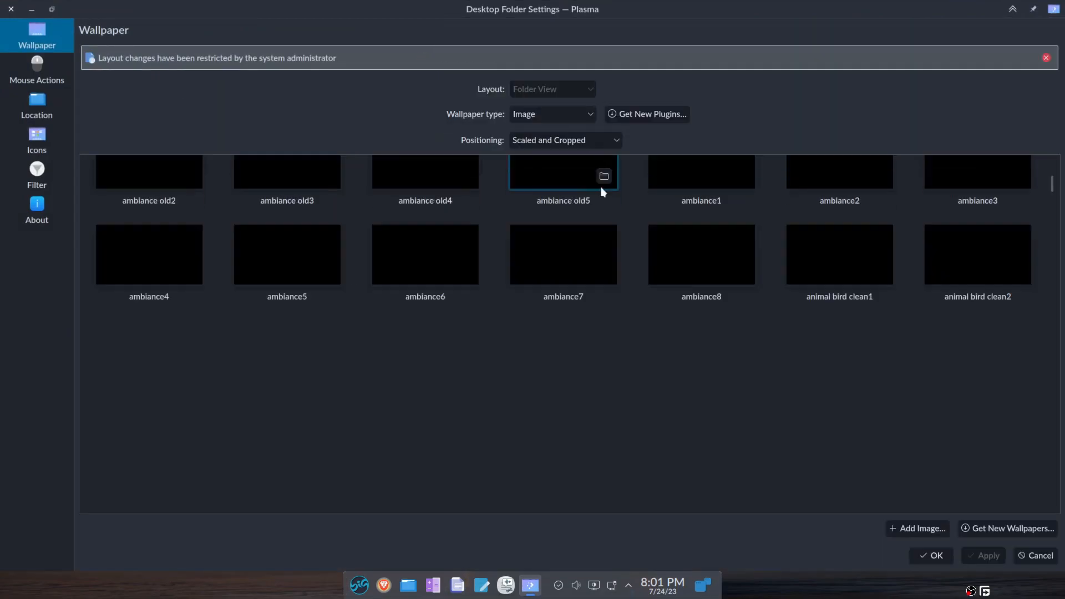
{"action": "scroll", "scroll_direction": "up", "scroll_amount": 3}
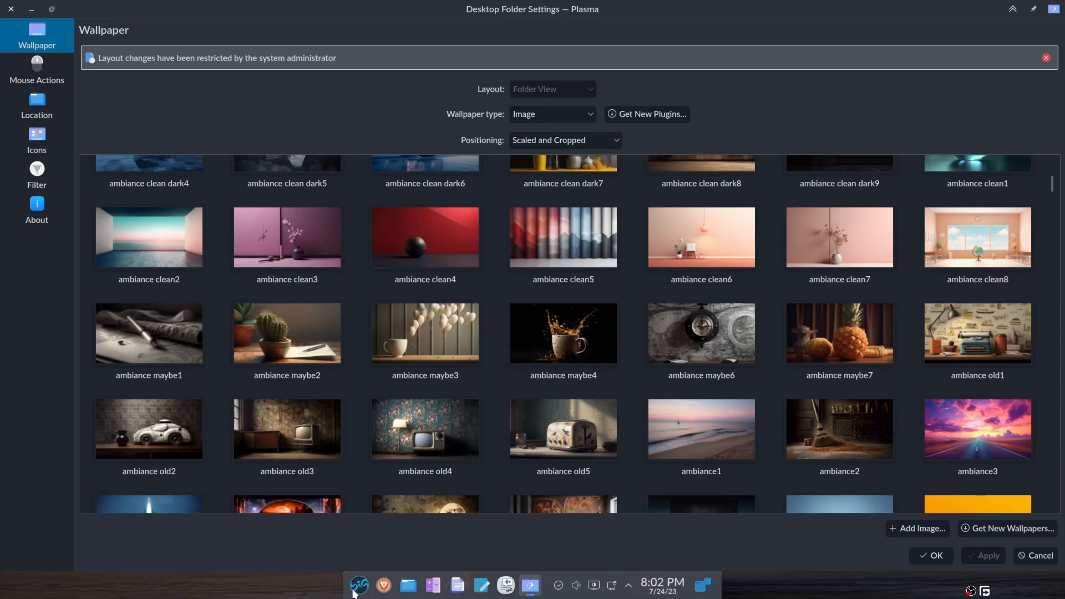
{"action": "left_click", "coordinate": [359, 584]}
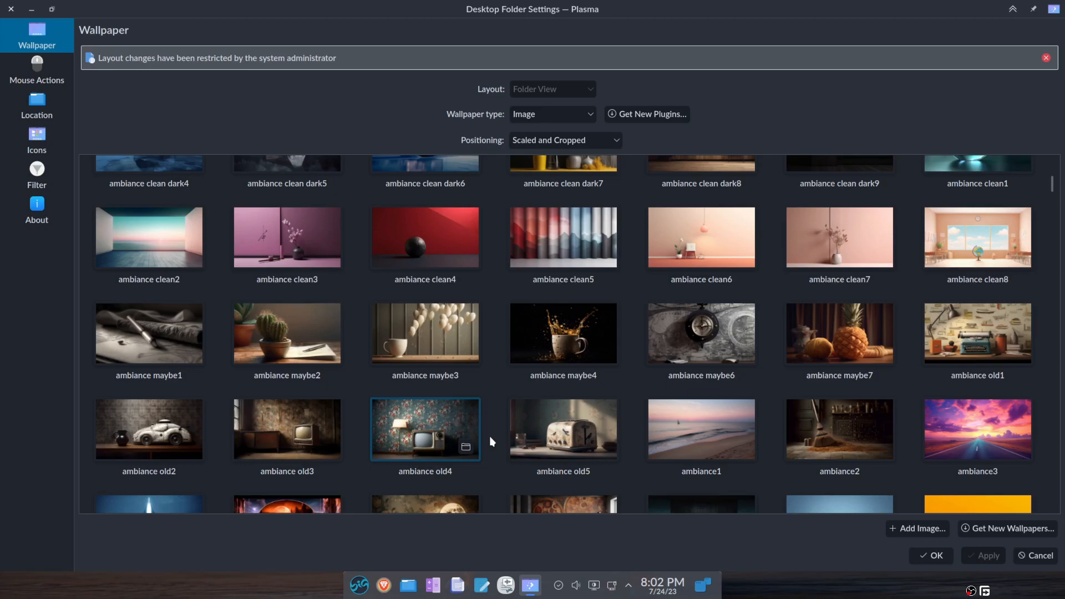
Scroll back up to the abstract wallpapers and close Desktop Folder Settings.
{"action": "scroll", "scroll_direction": "up", "scroll_amount": 3}
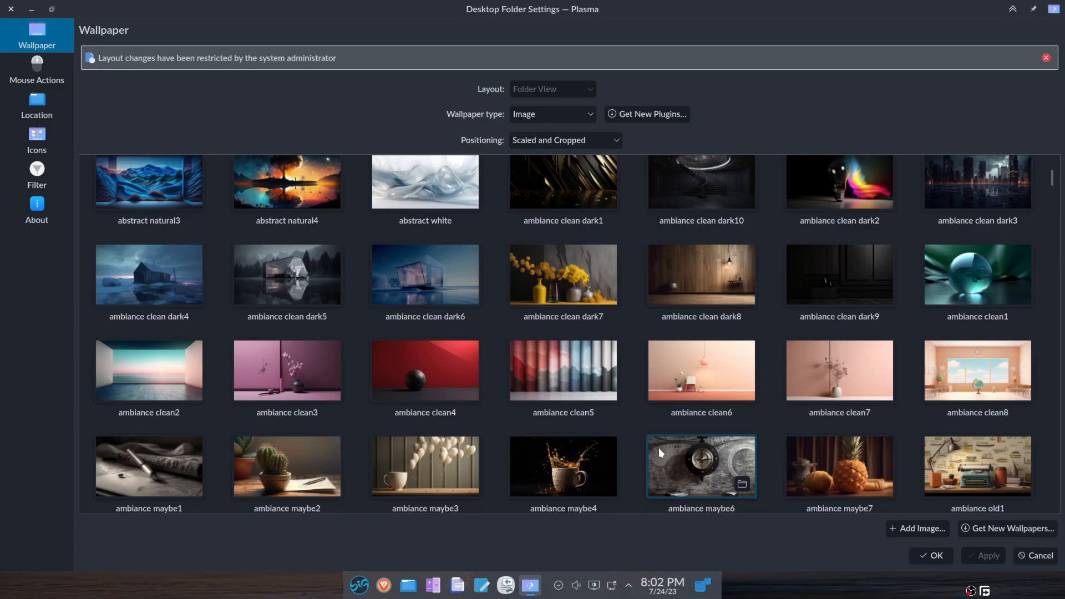
{"action": "scroll", "scroll_direction": "up", "scroll_amount": 3}
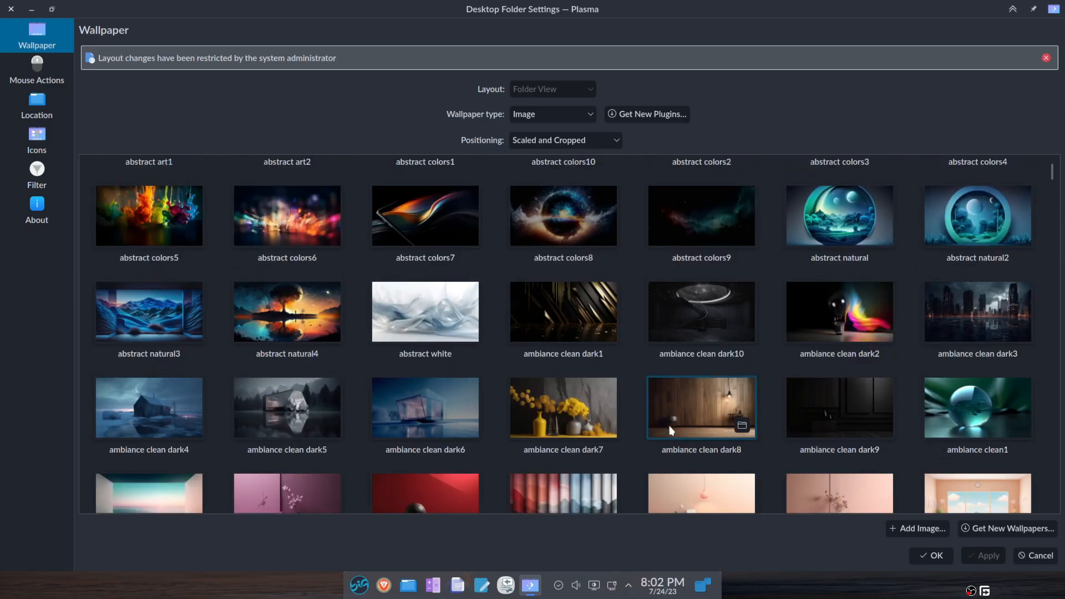
{"action": "scroll", "scroll_direction": "up", "scroll_amount": 3}
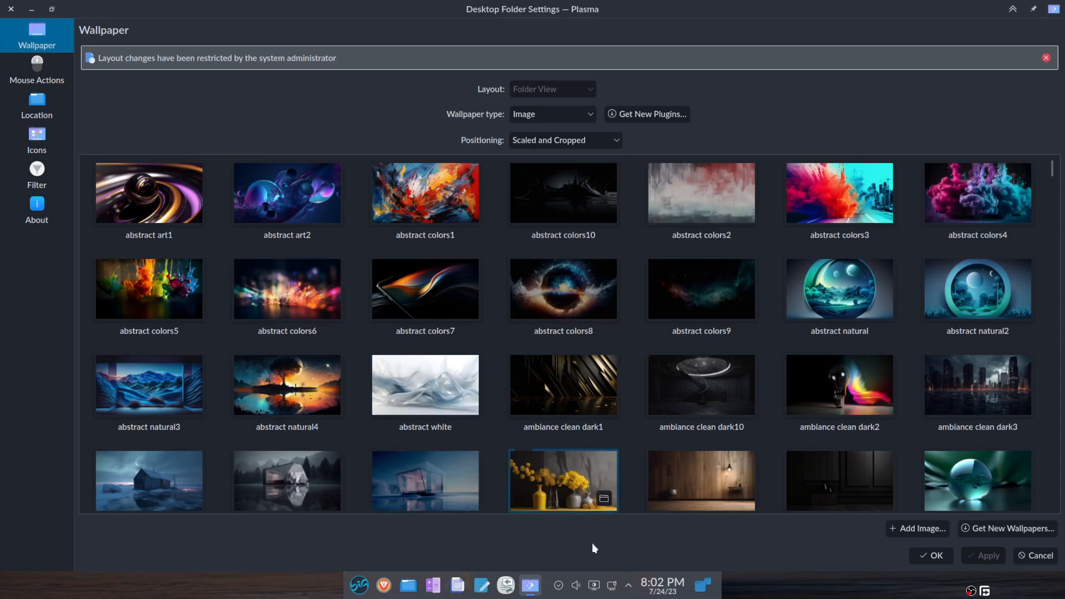
{"action": "left_click", "coordinate": [931, 555]}
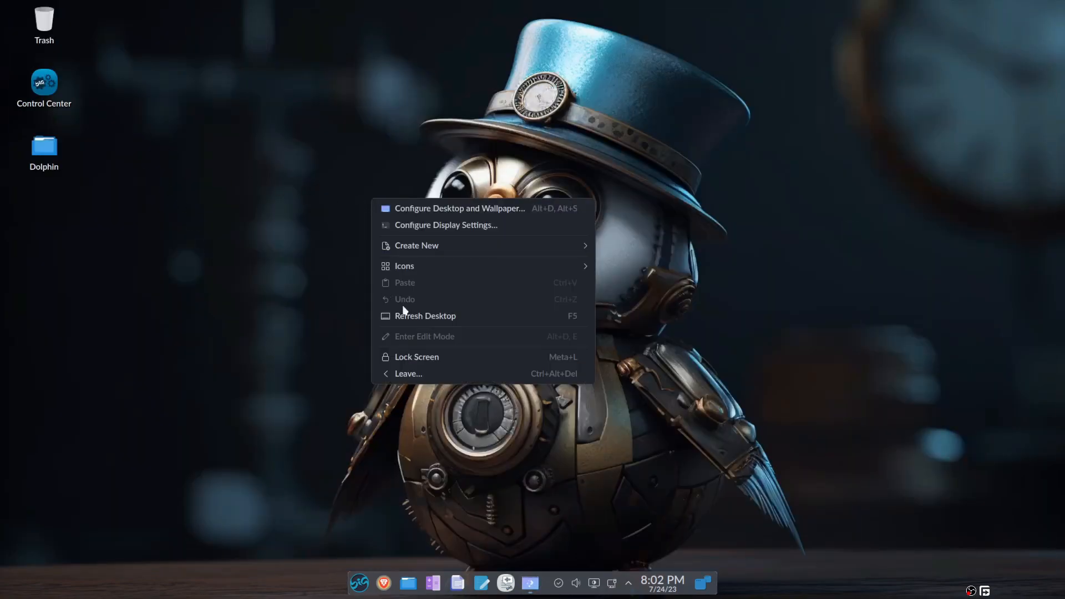
{"action": "mouse_move", "coordinate": [453, 231]}
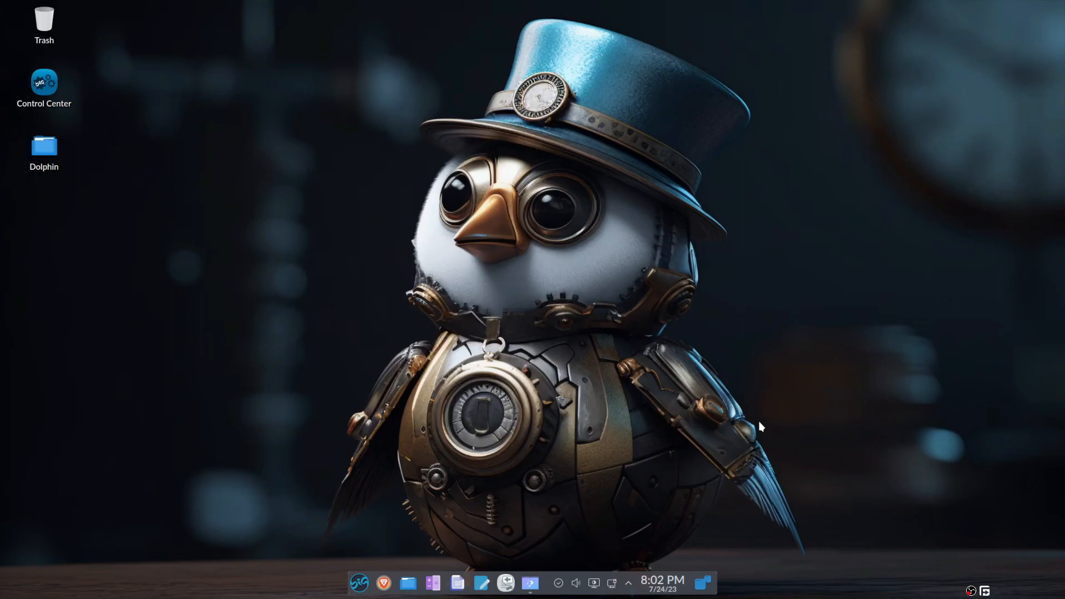
{"action": "mouse_move", "coordinate": [768, 428]}
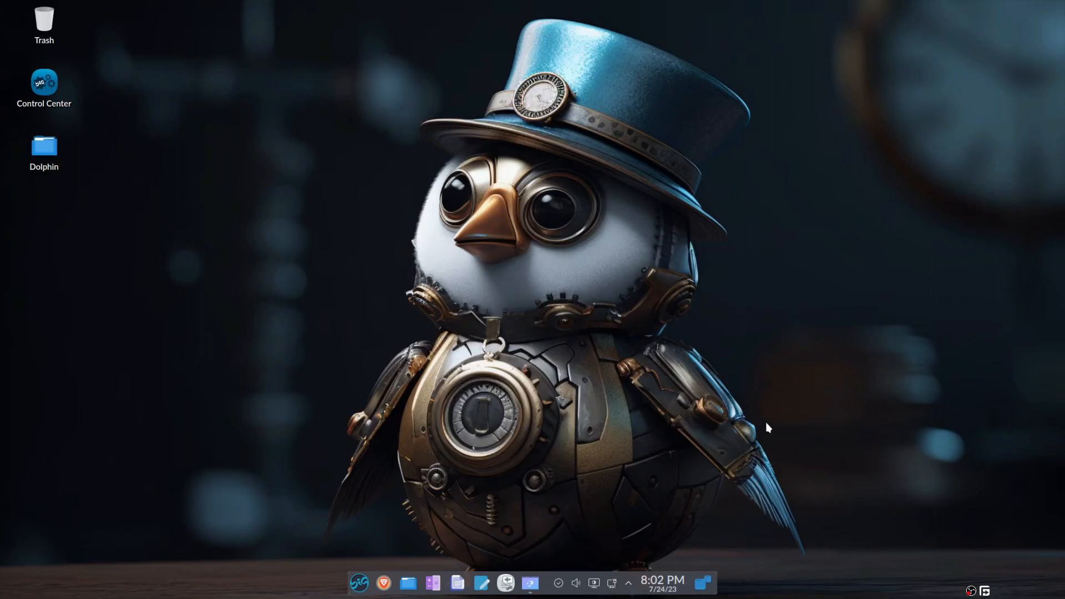
{"action": "mouse_move", "coordinate": [626, 487]}
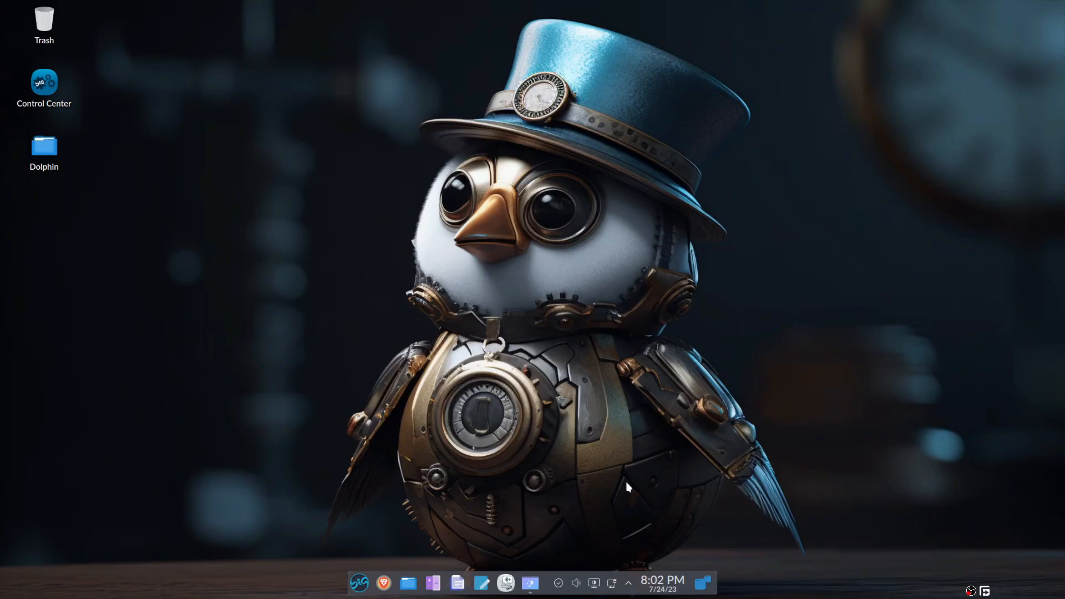